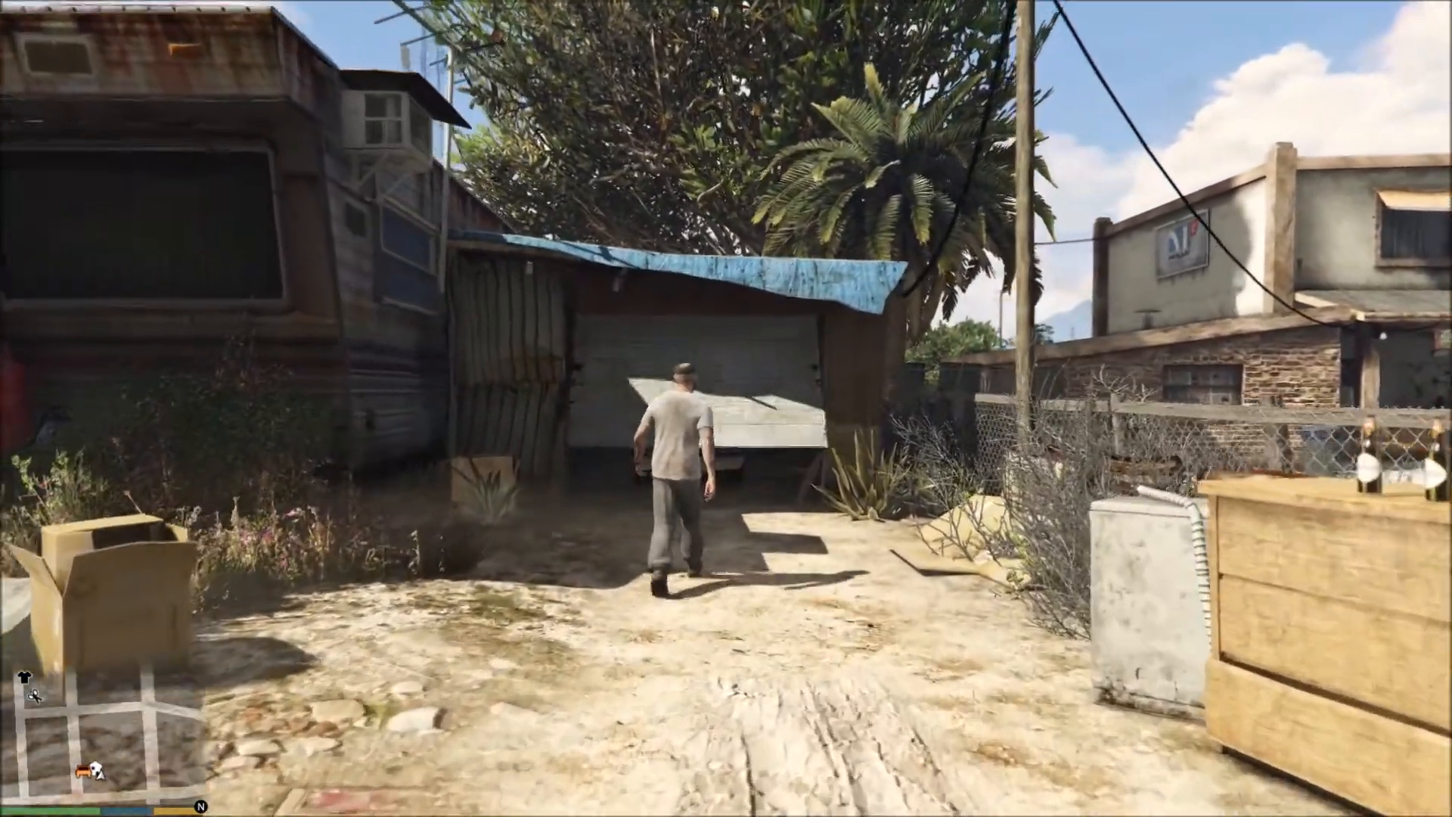
Step: Walk Trevor forward in GTA V to show his current shirt
{"action": "key", "text": "w"}
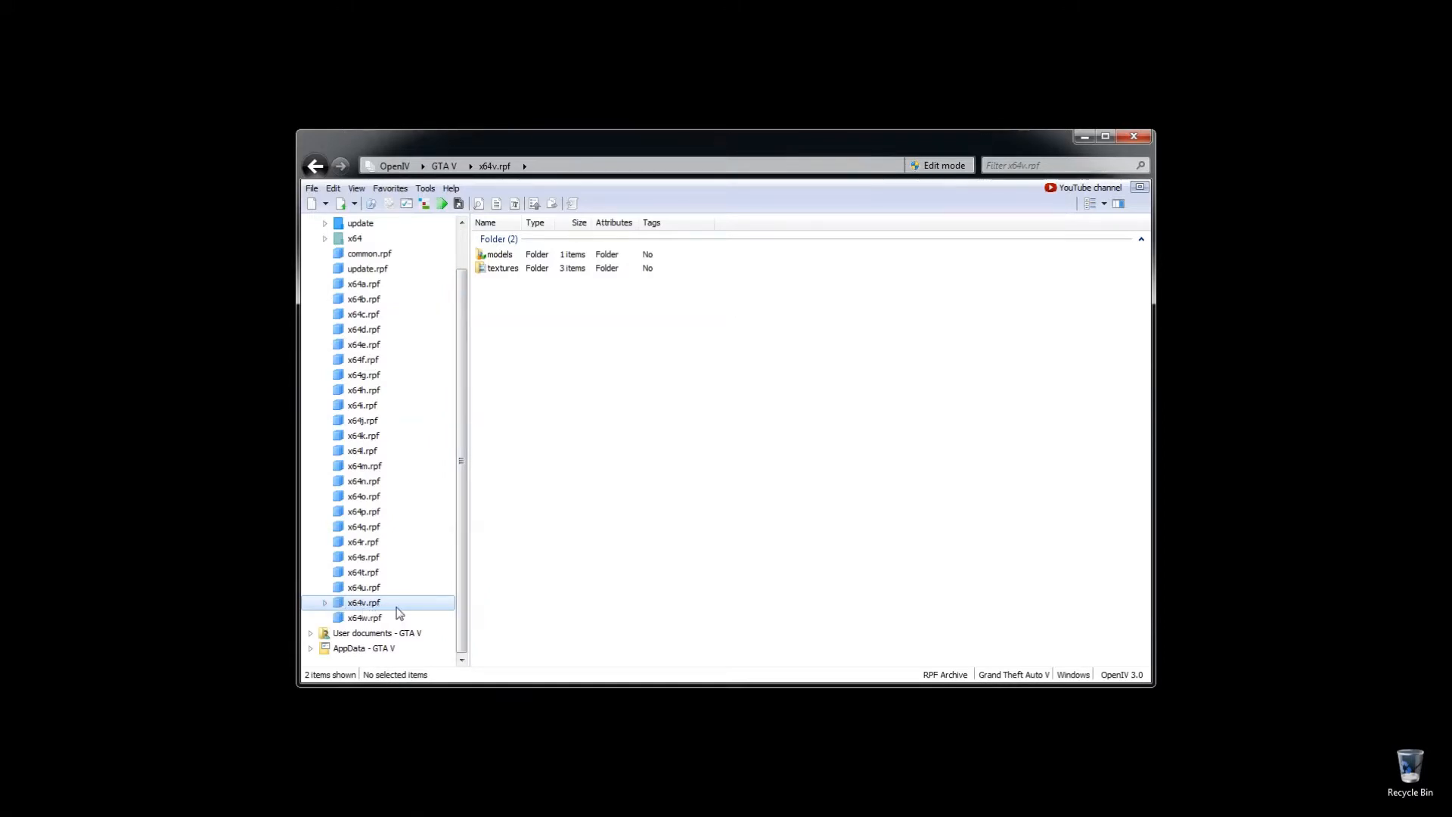
Step: Browse models > cdimages > streamedpeds_players.rpf > player_two and select accs_000_u.ydd
{"action": "left_click", "coordinate": [501, 254]}
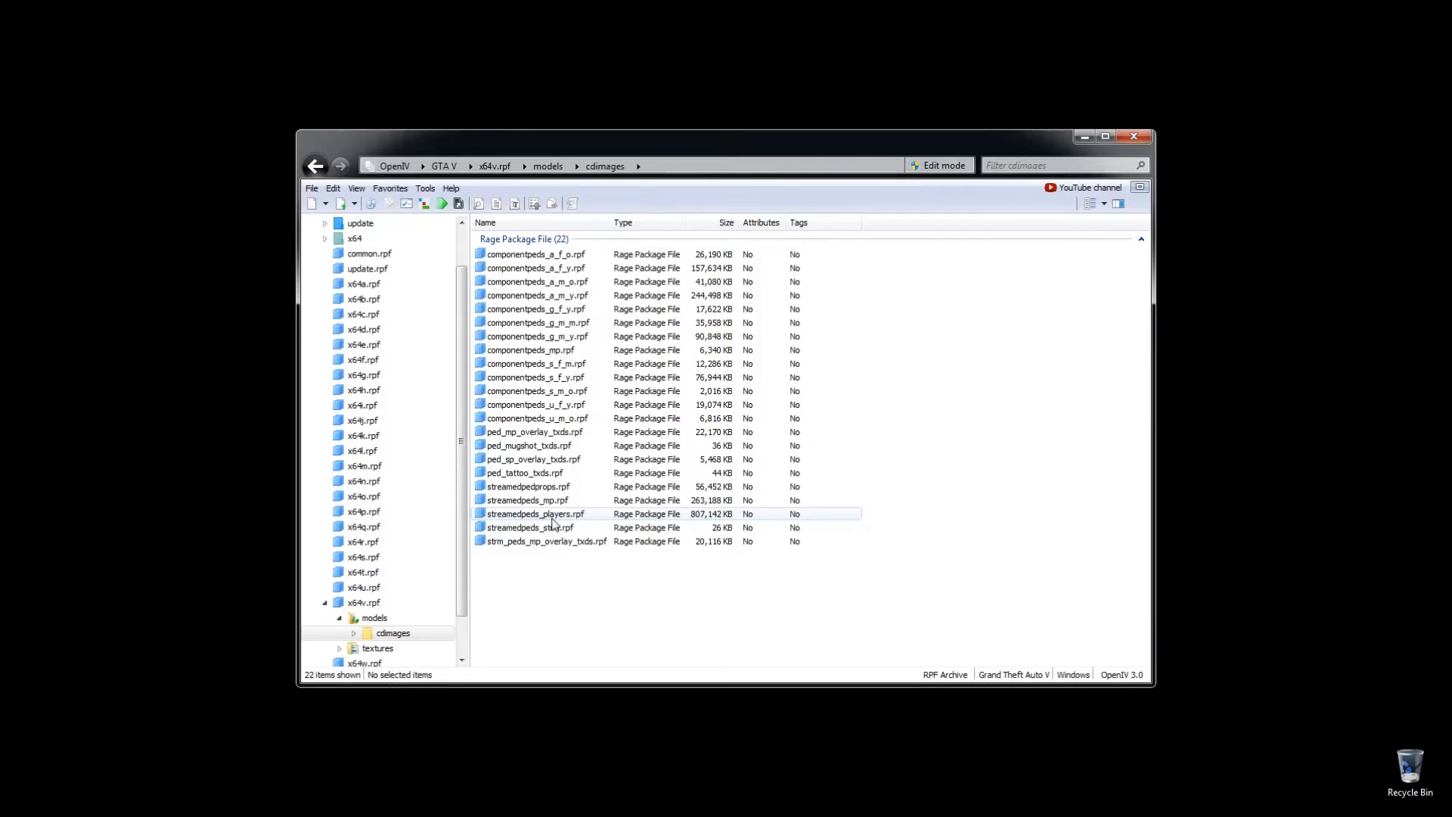
{"action": "double_click", "coordinate": [536, 513]}
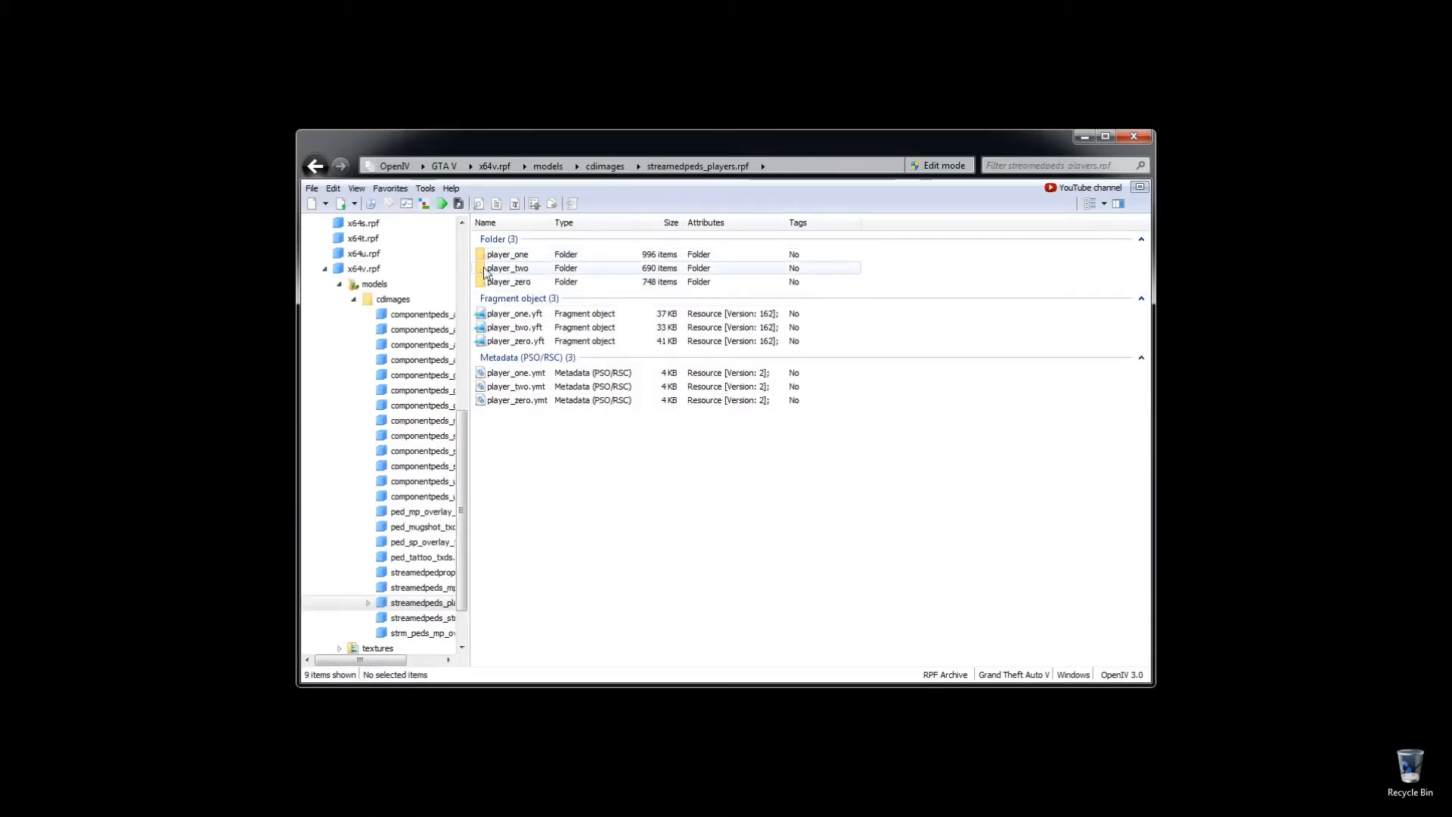
{"action": "left_click", "coordinate": [506, 268]}
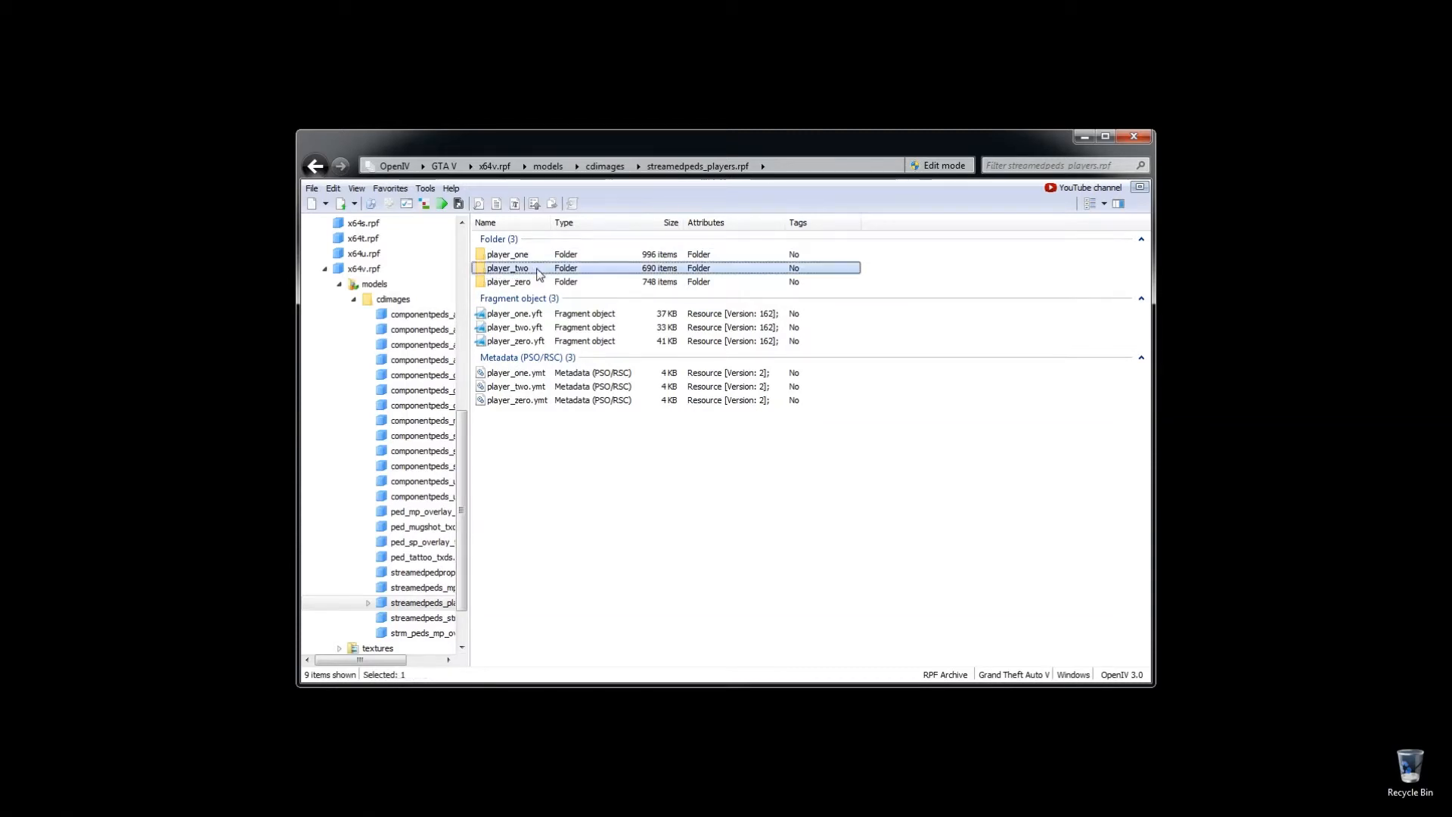
{"action": "double_click", "coordinate": [507, 268]}
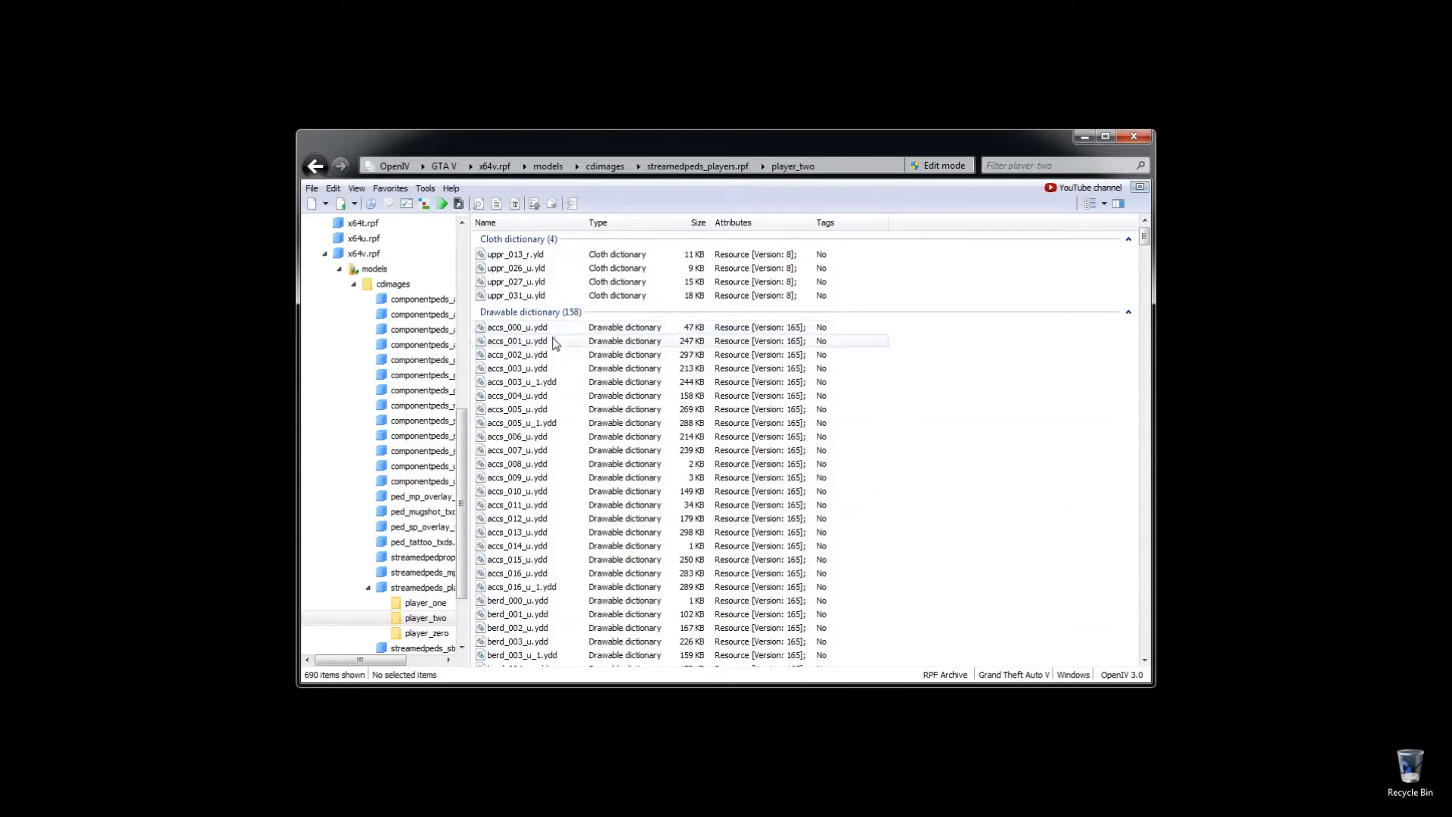
{"action": "left_click", "coordinate": [518, 326]}
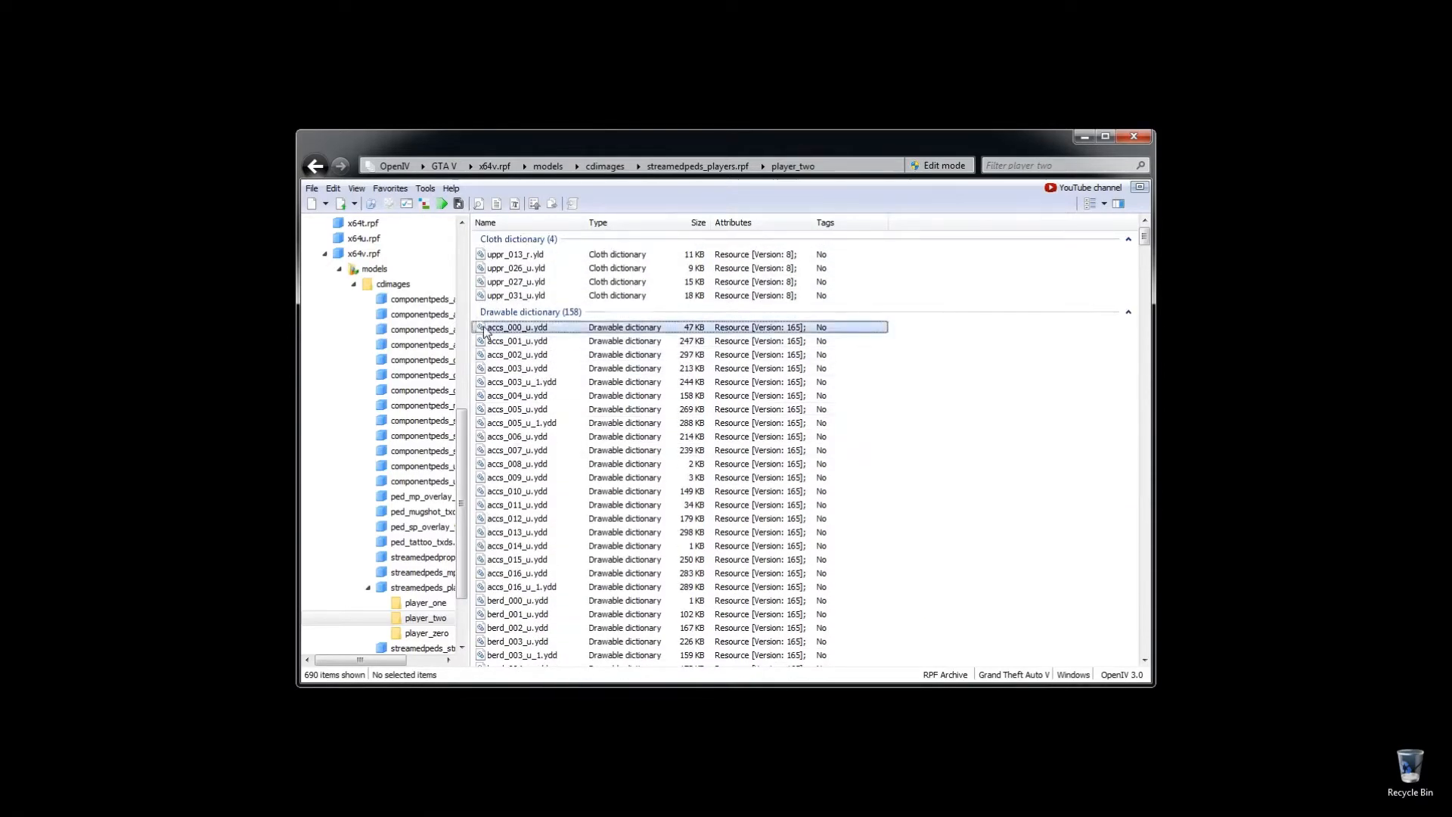
{"action": "left_click", "coordinate": [516, 327]}
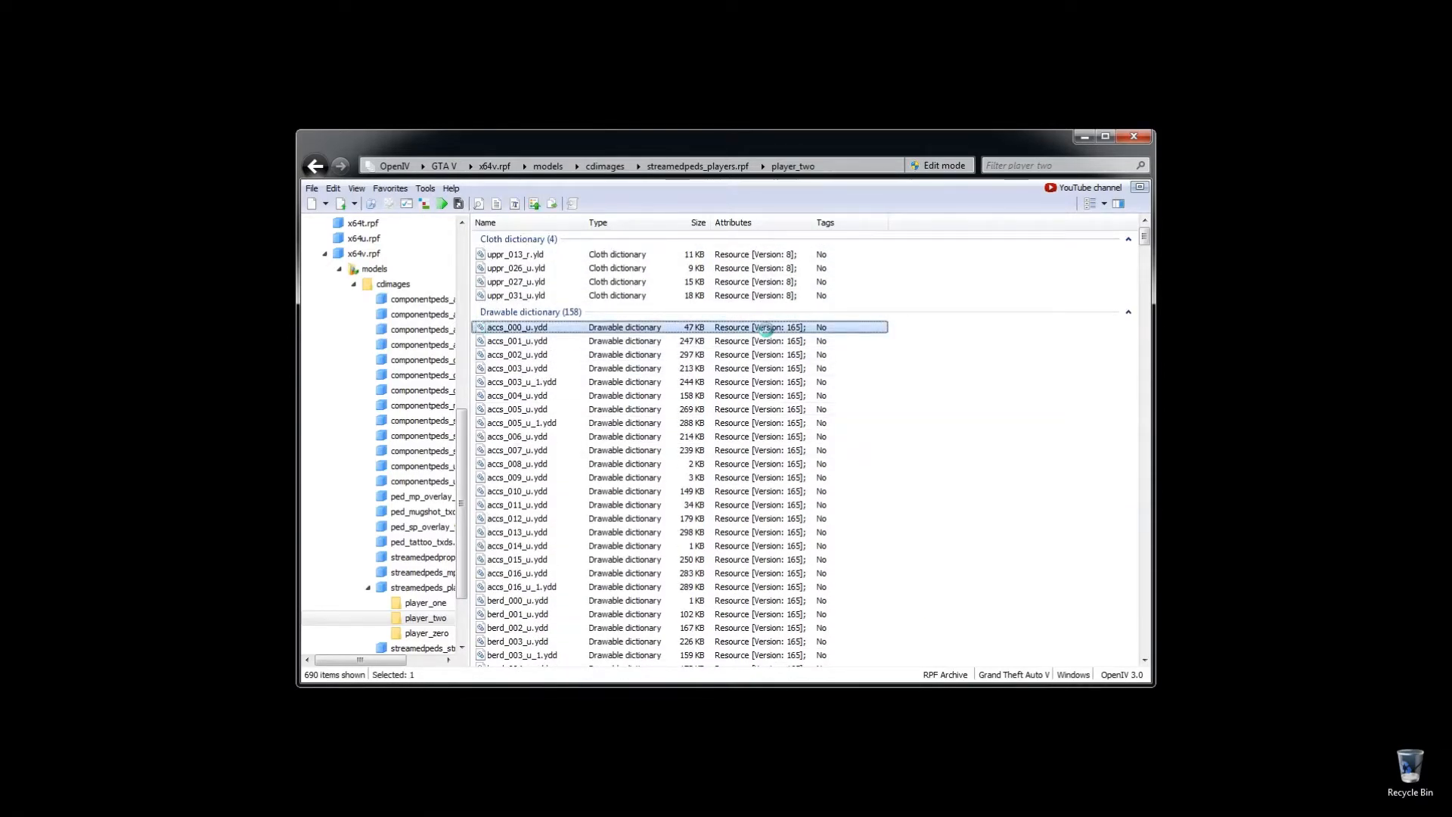
Step: Preview accs_000_u.ydd and lowr_001_u.ydd briefly while scrolling down the player_two list
{"action": "double_click", "coordinate": [517, 327]}
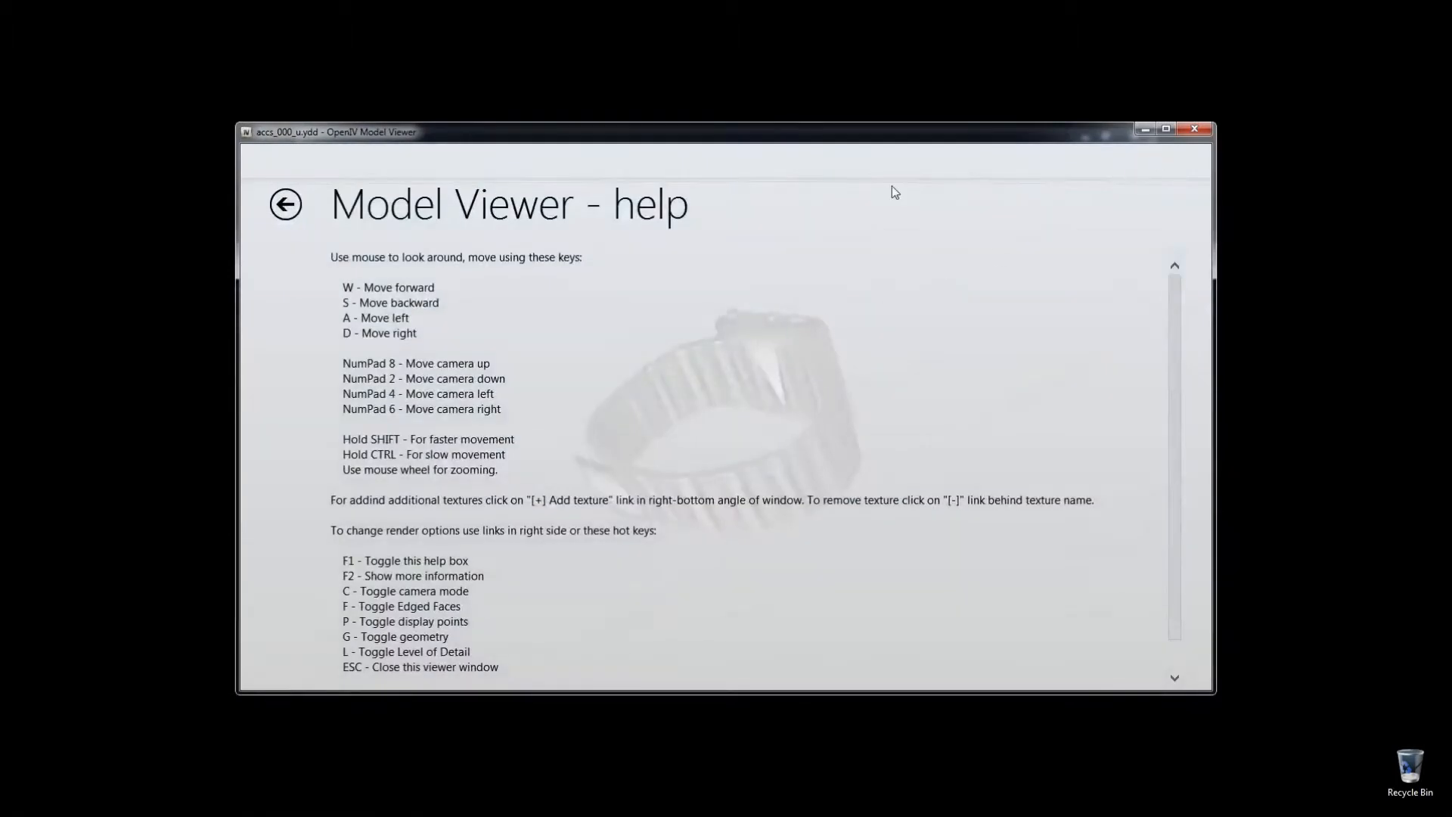
{"action": "left_click", "coordinate": [286, 204]}
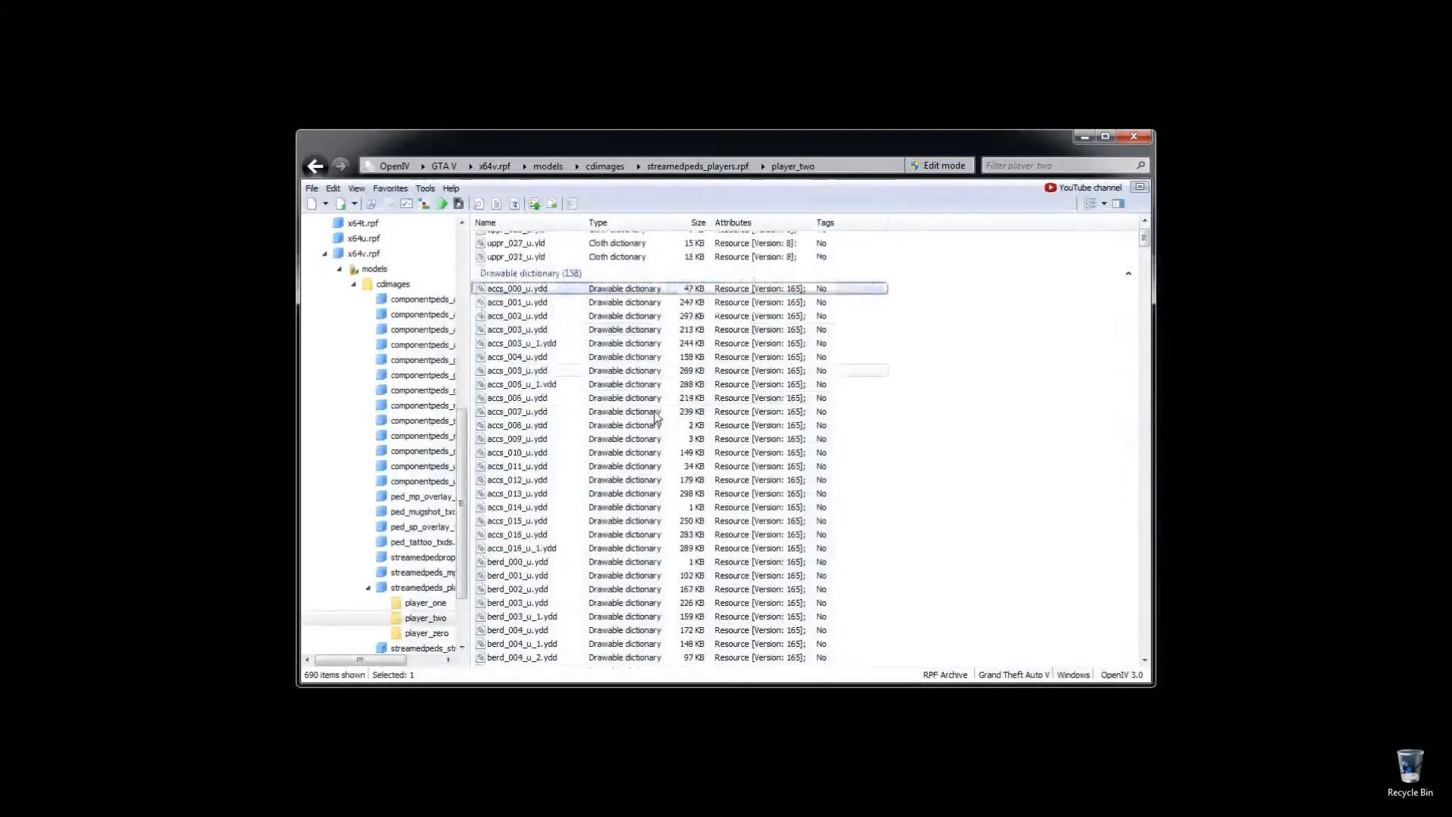
{"action": "scroll", "scroll_direction": "down", "scroll_amount": 3}
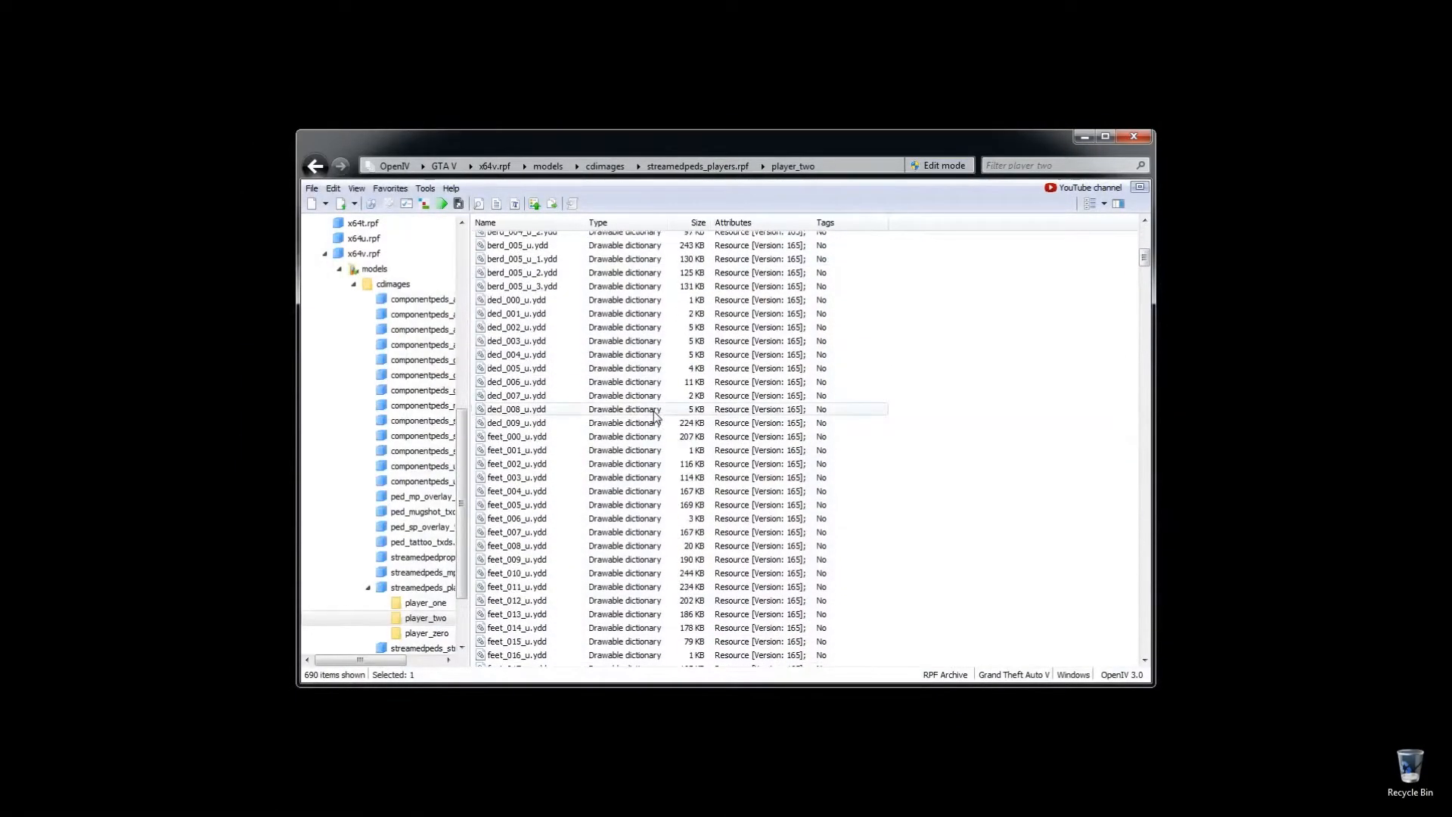
{"action": "scroll", "scroll_direction": "down", "scroll_amount": 3}
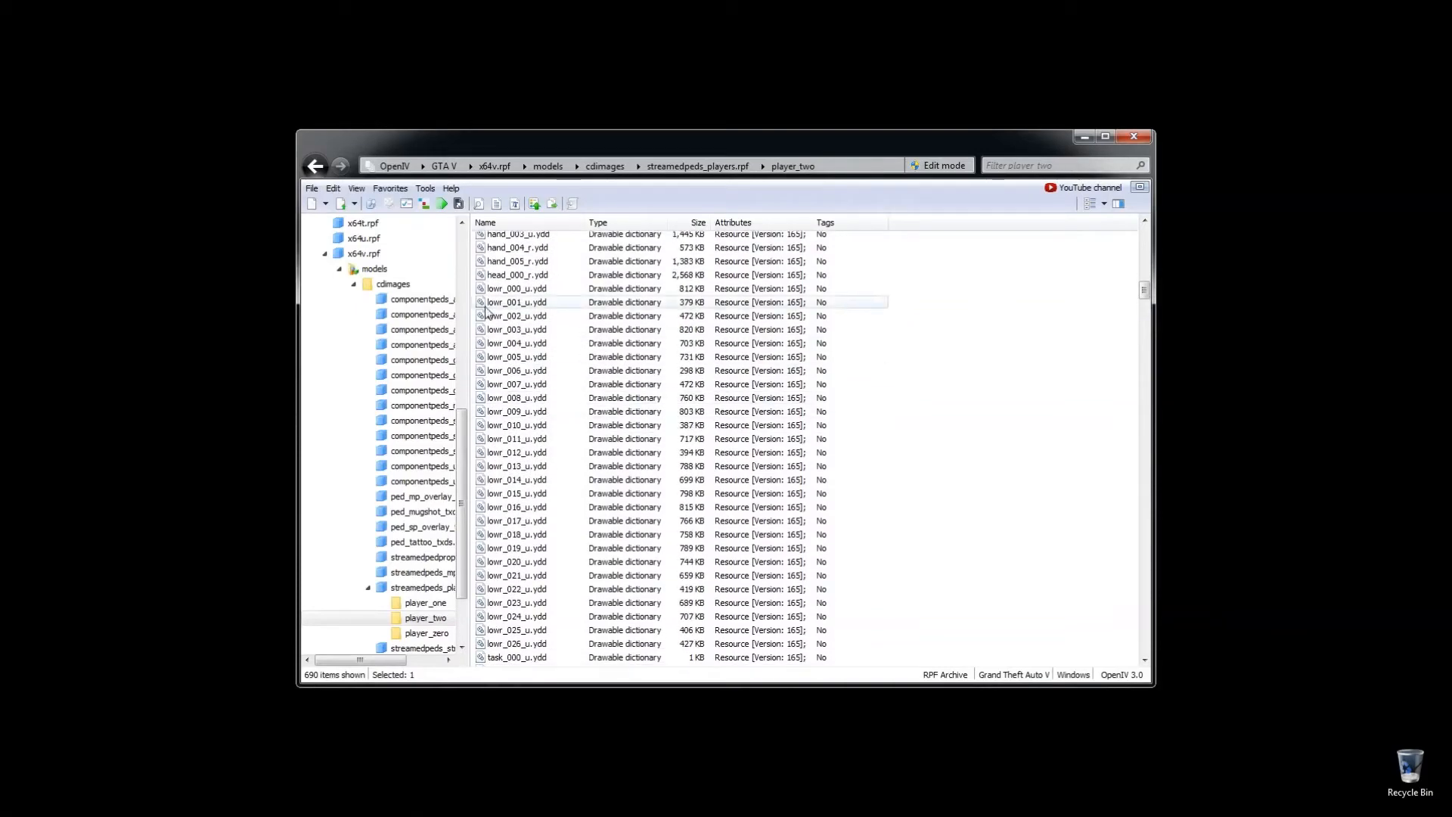
{"action": "double_click", "coordinate": [517, 303]}
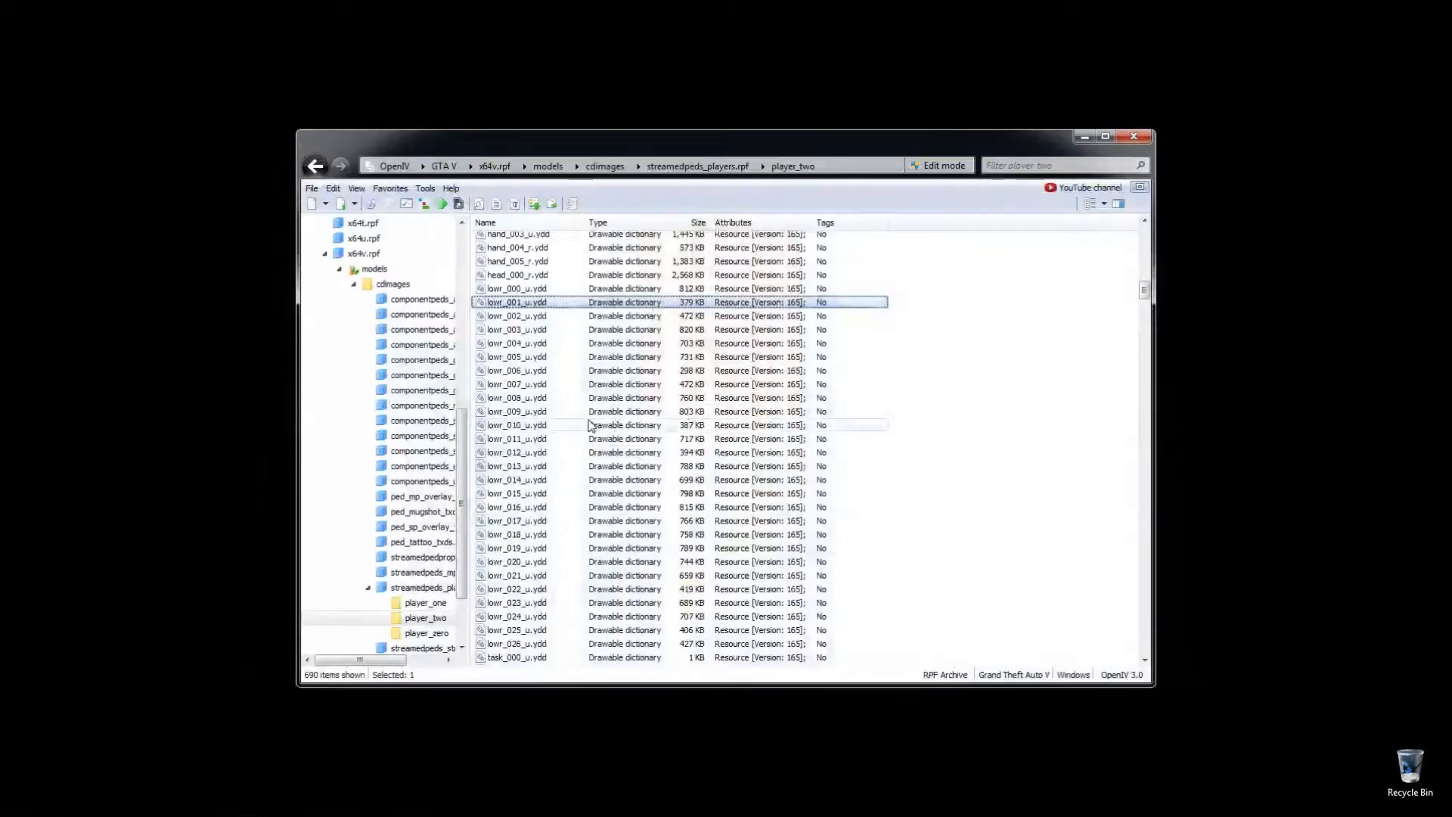
{"action": "scroll", "scroll_direction": "down", "scroll_amount": 3}
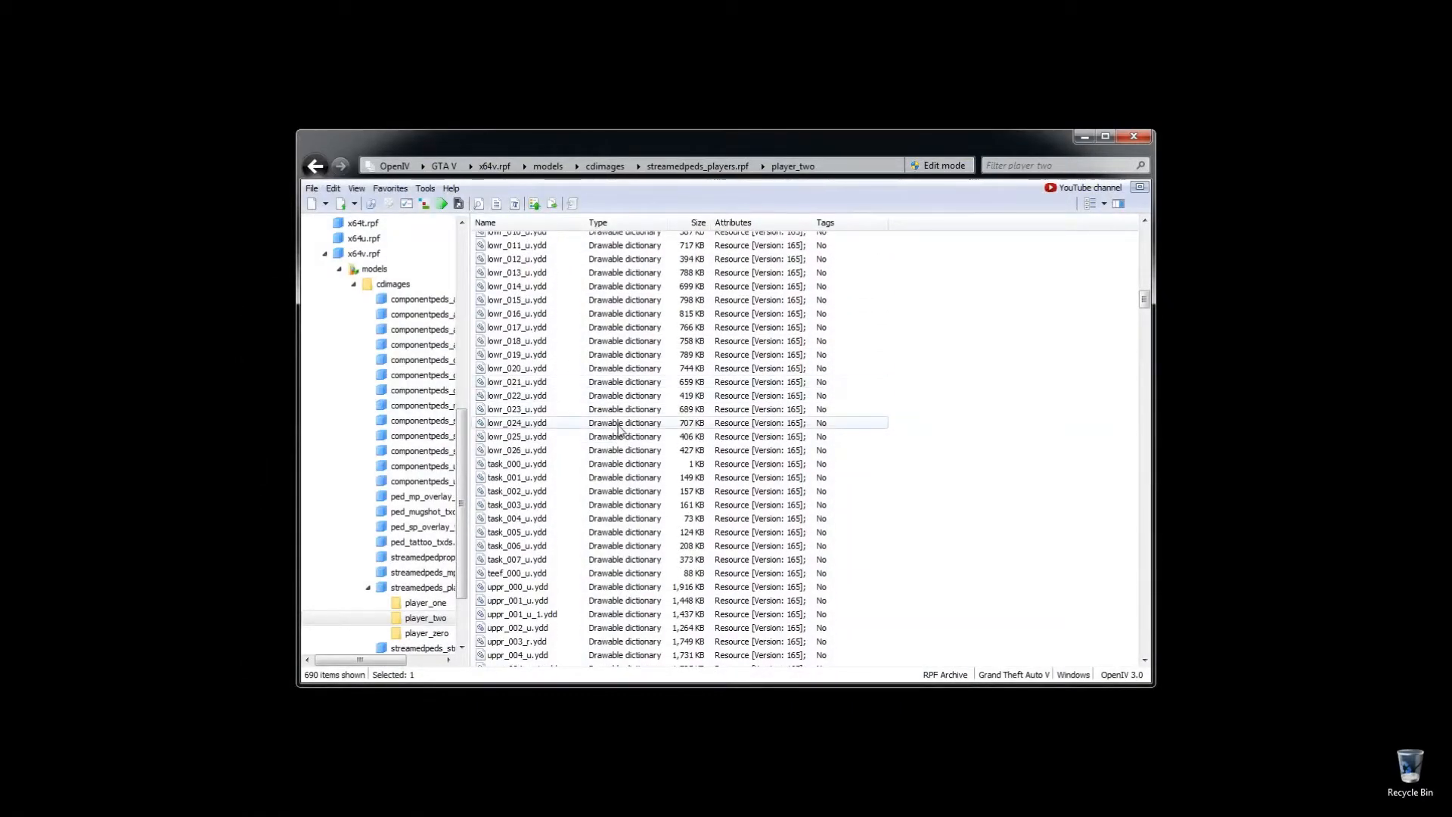
{"action": "scroll", "scroll_direction": "down", "scroll_amount": 3}
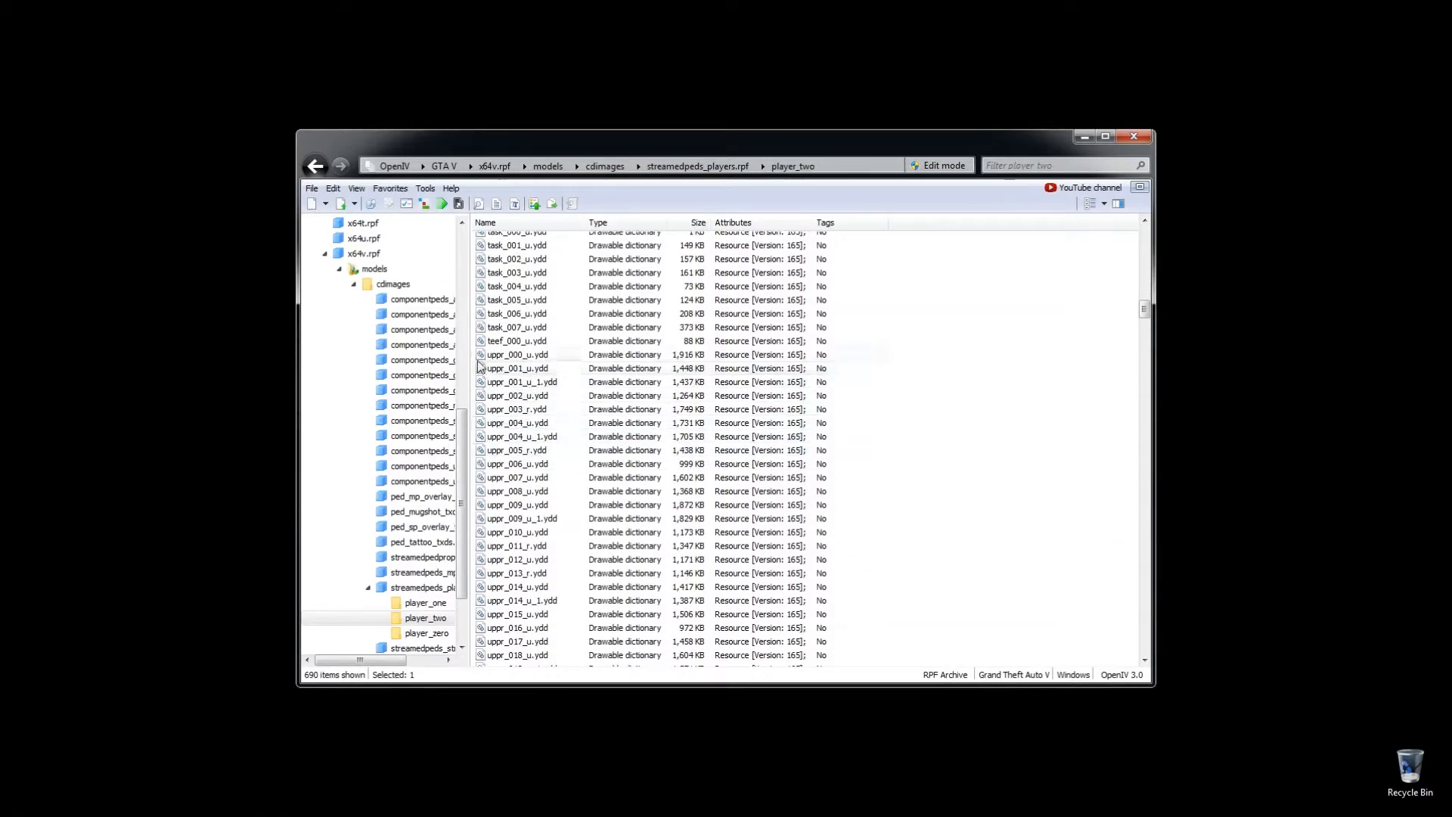
Step: Preview the uppr_000_u.ydd T-shirt model in 3D and rotate it to see front and back
{"action": "left_click", "coordinate": [517, 354]}
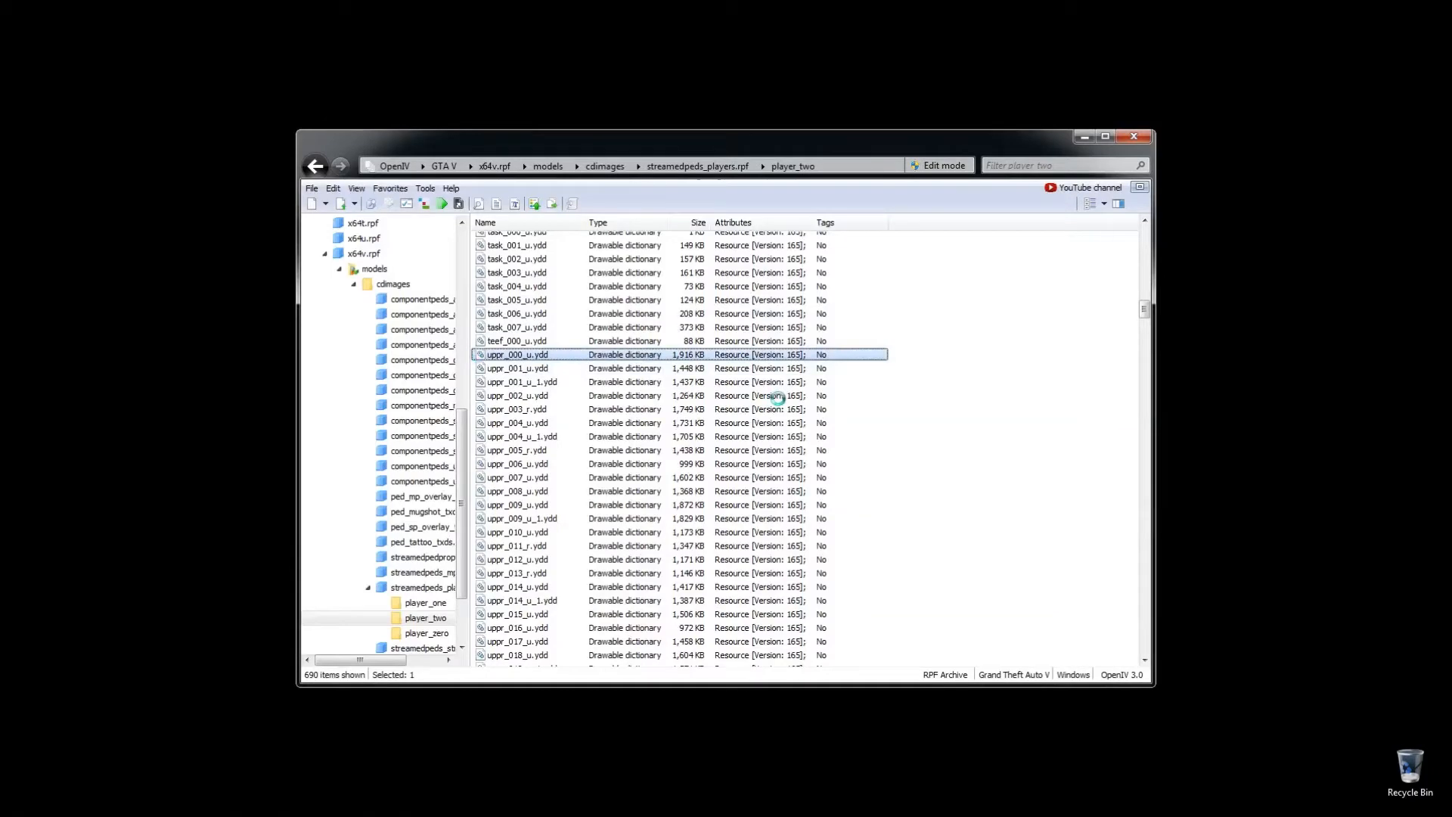
{"action": "double_click", "coordinate": [519, 354]}
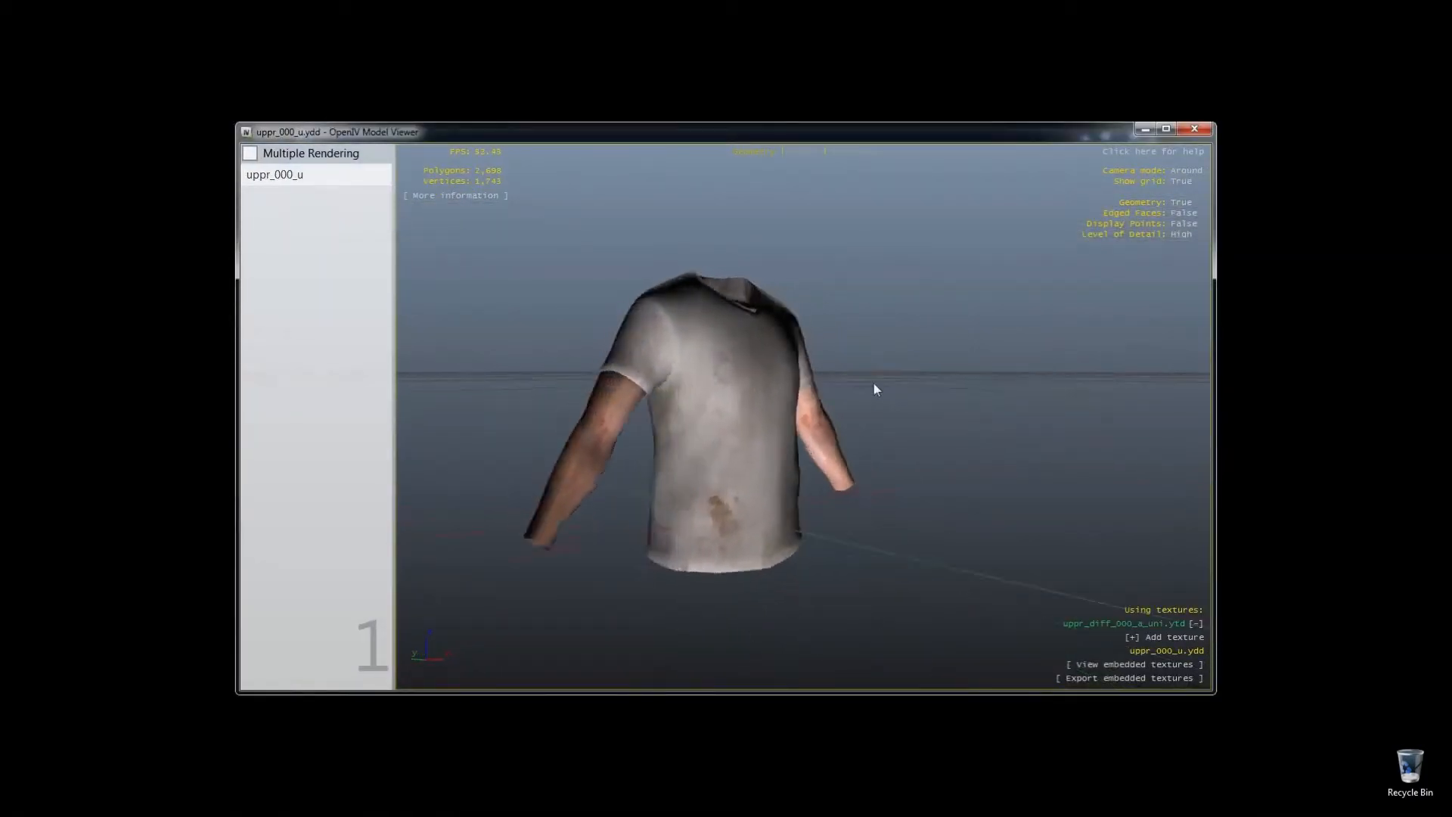
{"action": "left_click_drag", "start_coordinate": [876, 389], "coordinate": [1037, 455]}
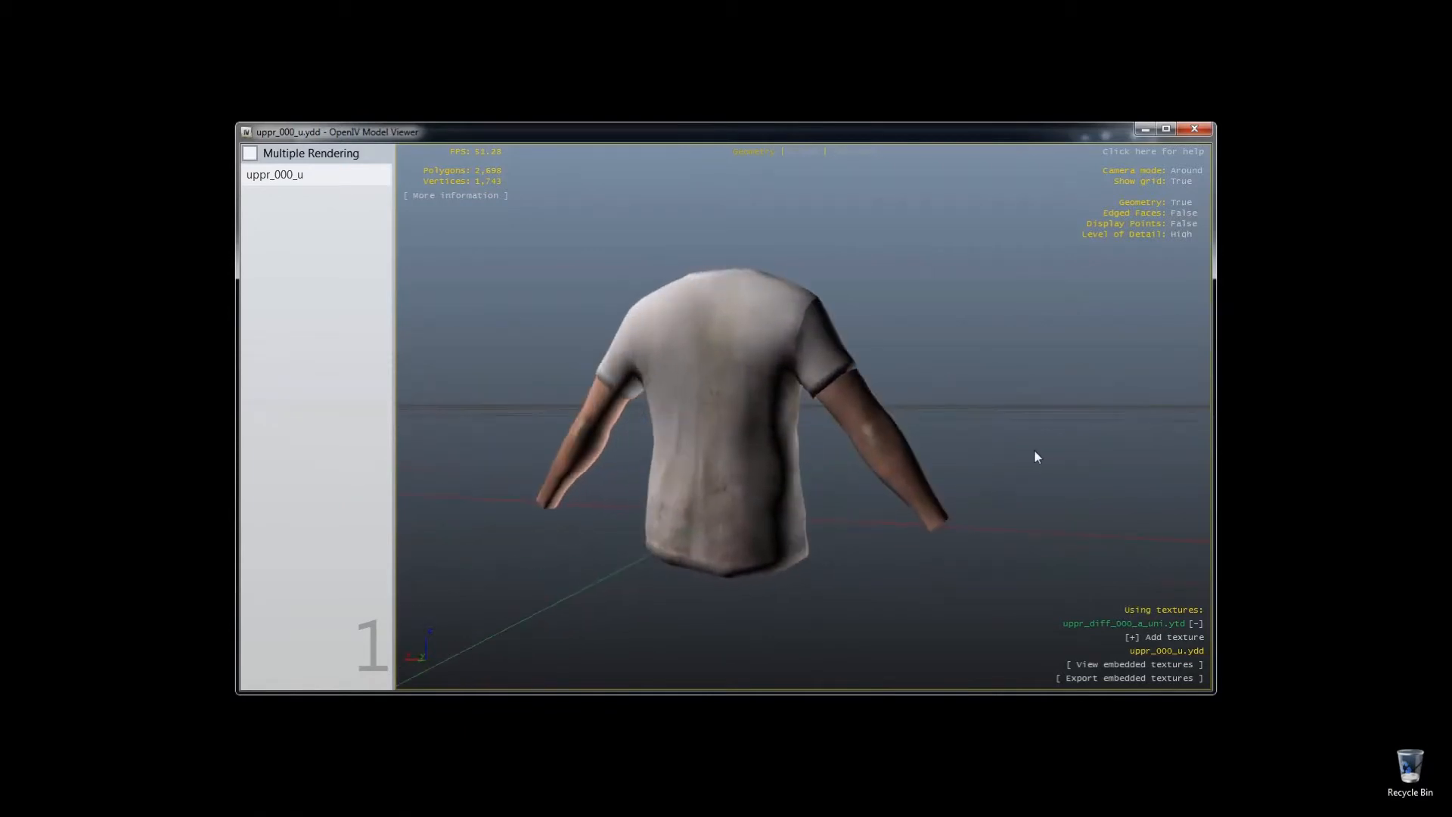
{"action": "left_click_drag", "start_coordinate": [1036, 455], "coordinate": [676, 436]}
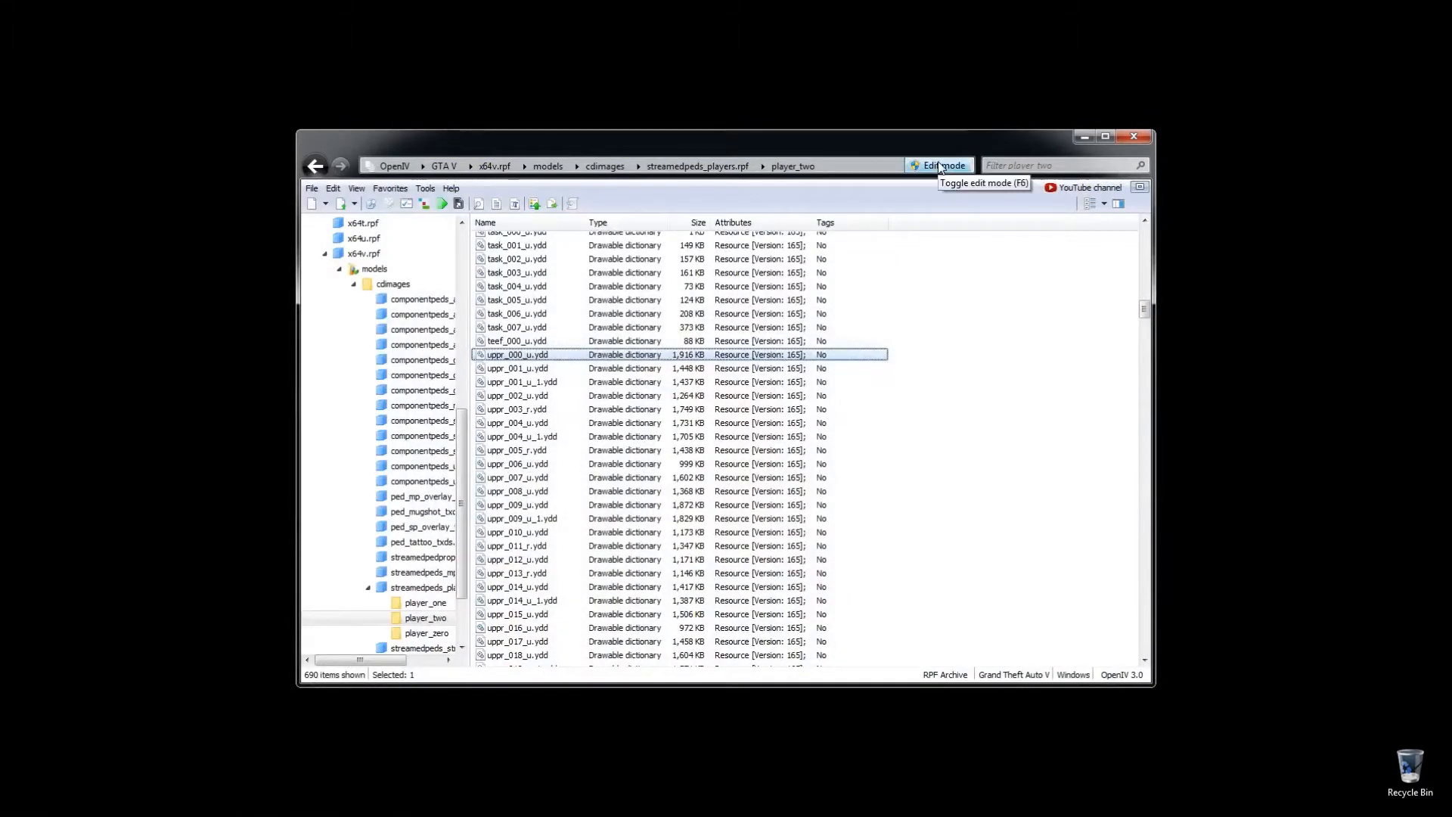
Step: Enable archive edit mode, reopen uppr_000_u.ydd to read its texture name, and scroll to the uppr_diff_000 dictionaries
{"action": "left_click", "coordinate": [938, 167]}
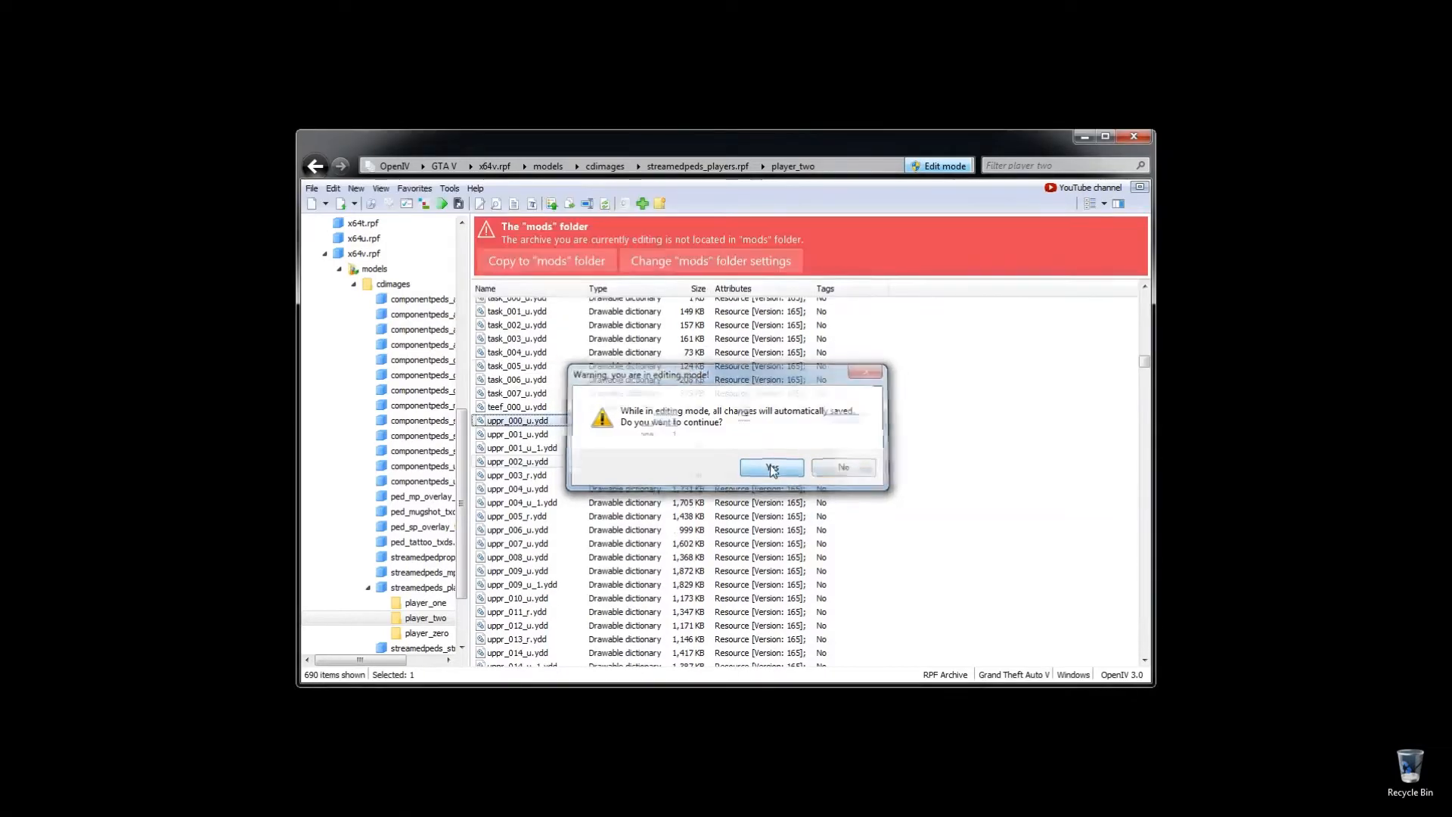
{"action": "left_click", "coordinate": [772, 468]}
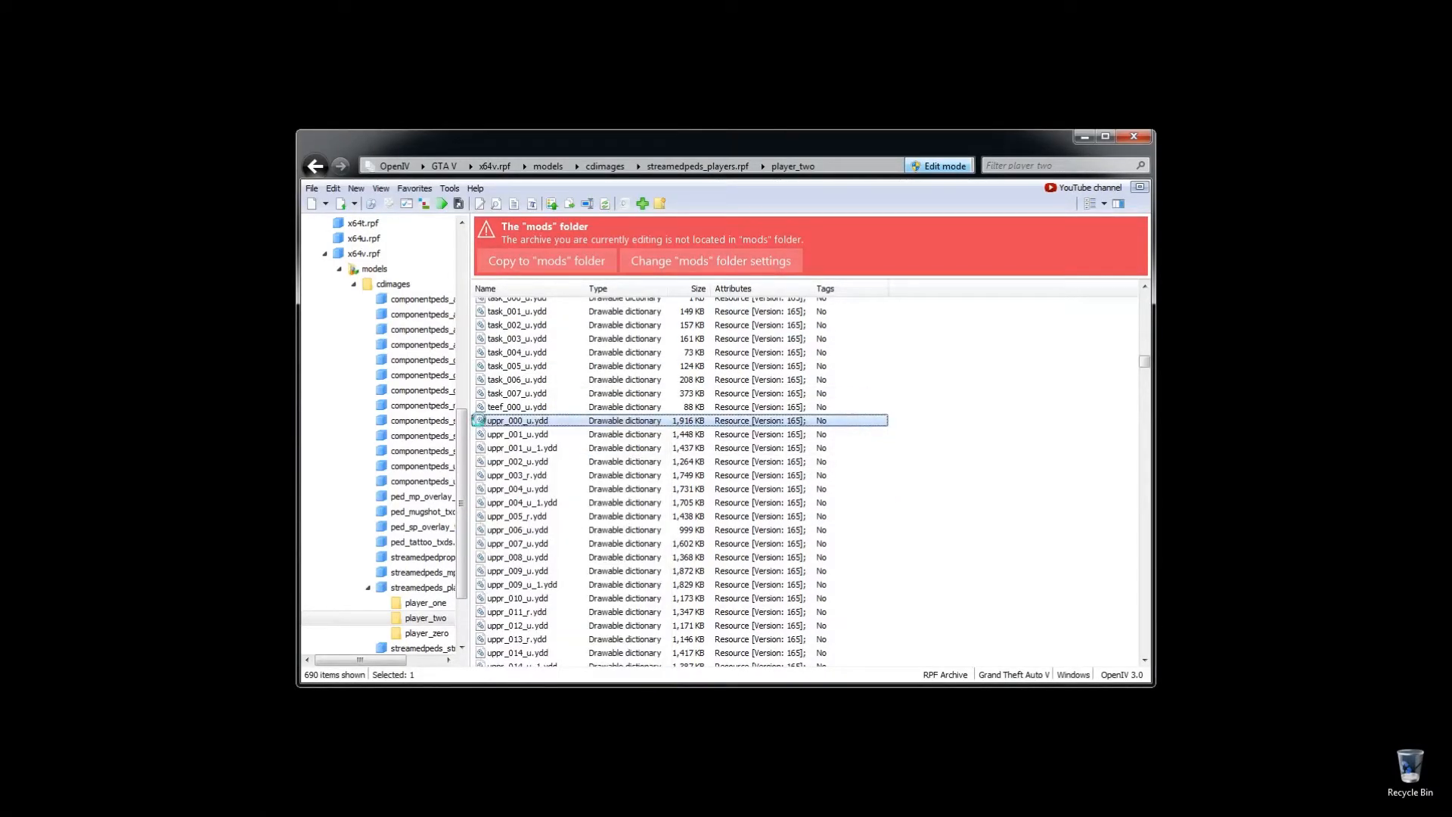
{"action": "double_click", "coordinate": [516, 421]}
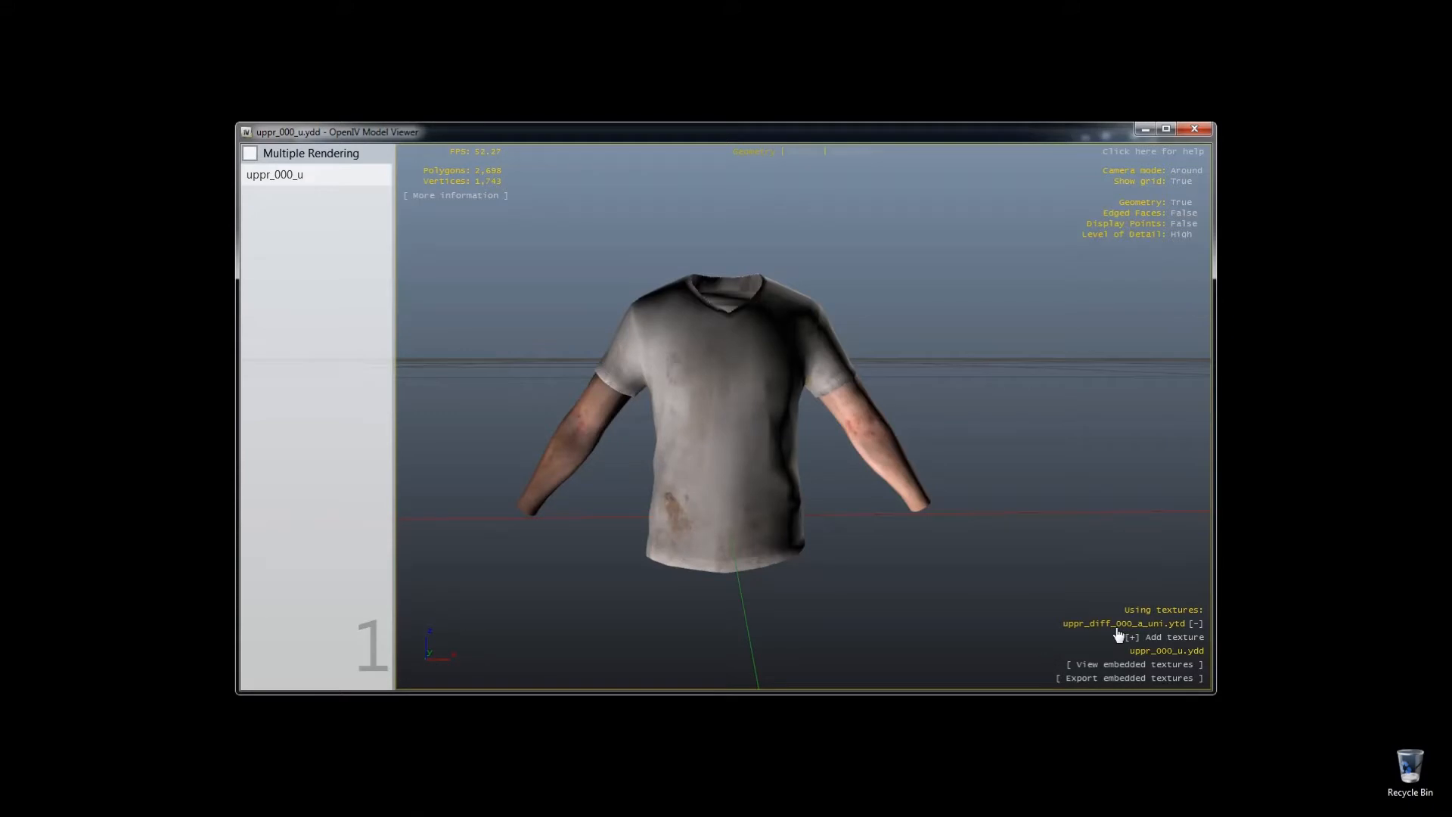
{"action": "mouse_move", "coordinate": [1153, 637]}
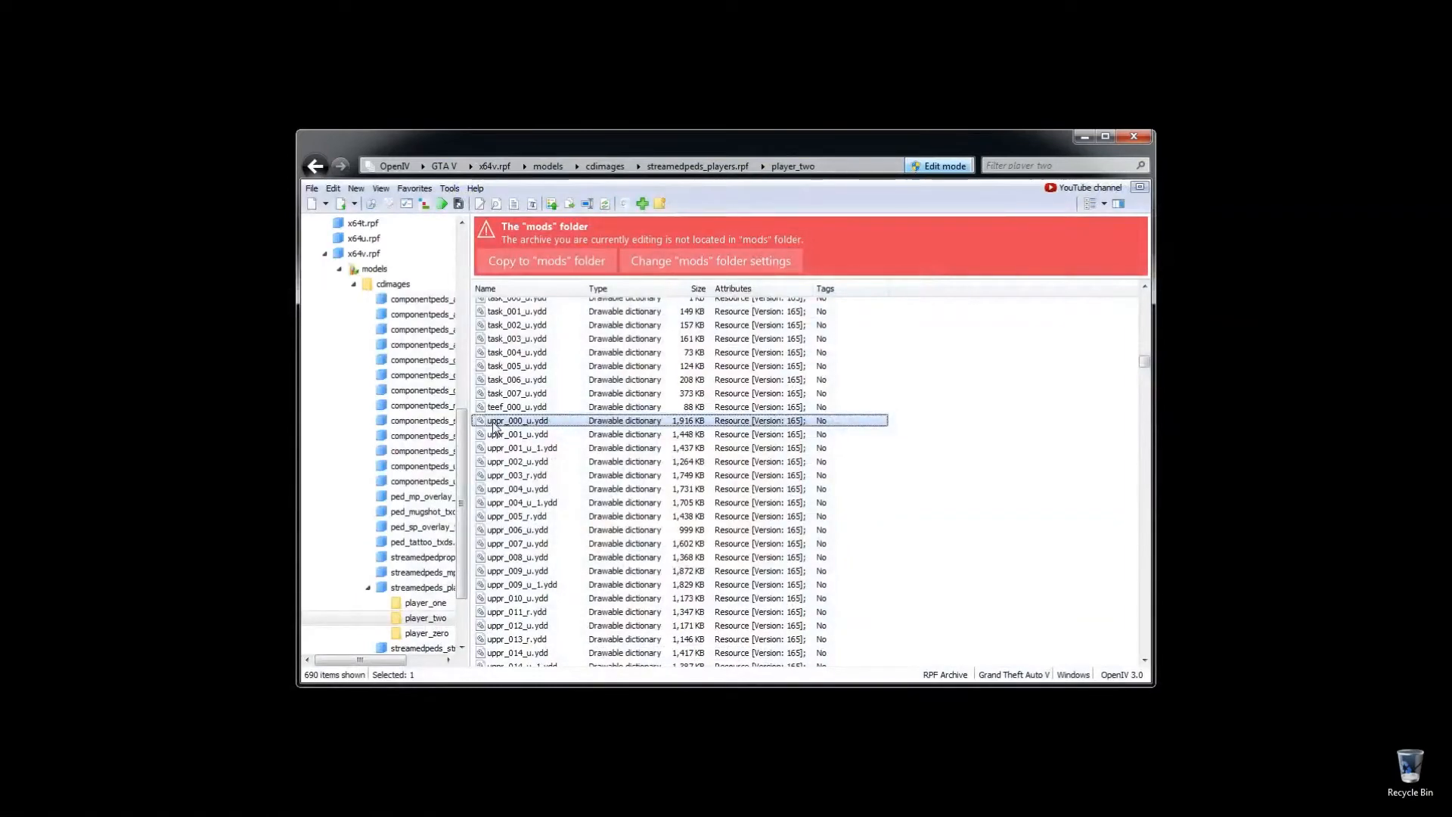
{"action": "scroll", "scroll_direction": "down", "scroll_amount": 3}
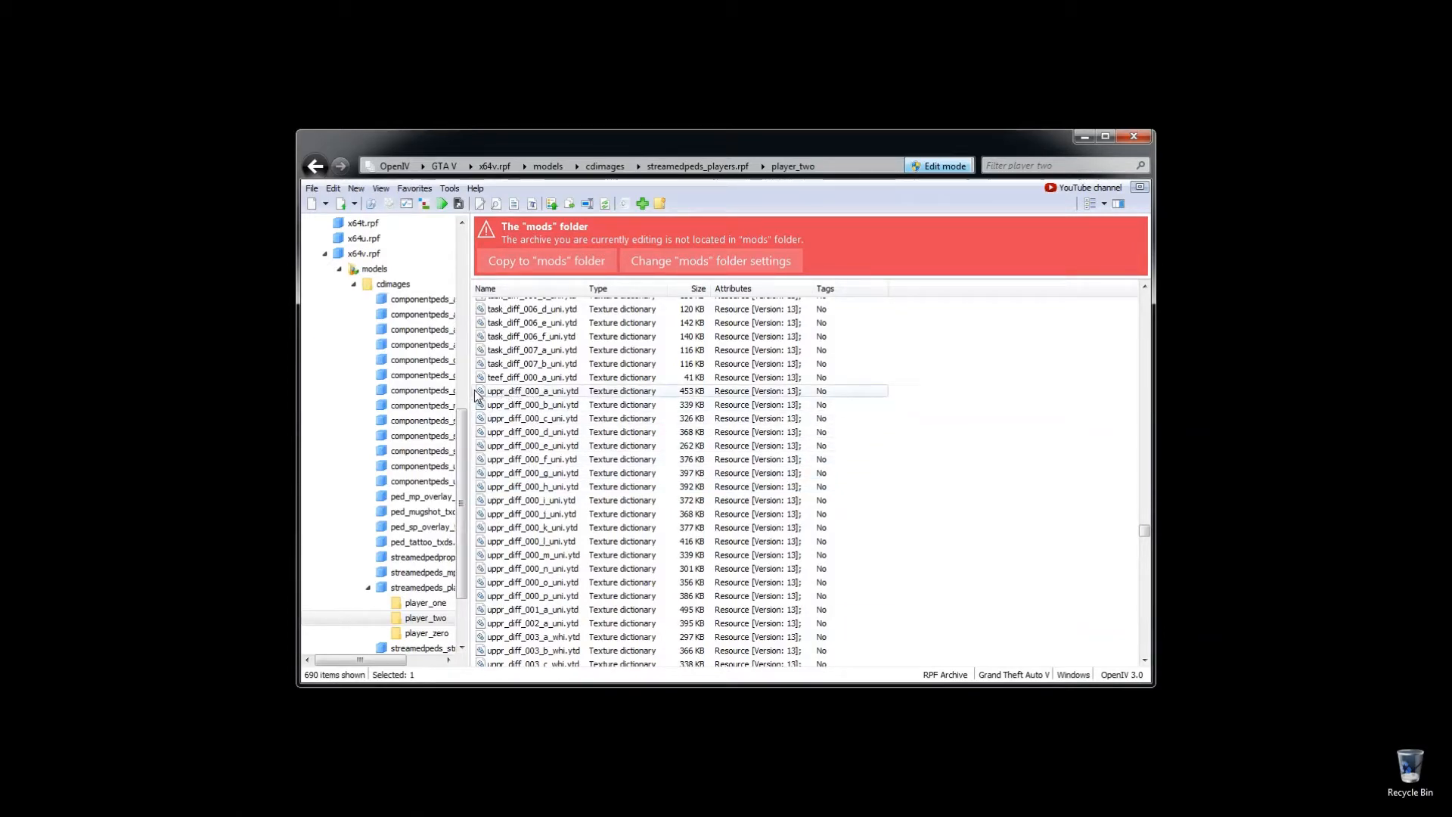
Step: Export the uppr_diff_000_a_uni shirt texture as a DDS file to the Desktop
{"action": "double_click", "coordinate": [531, 390]}
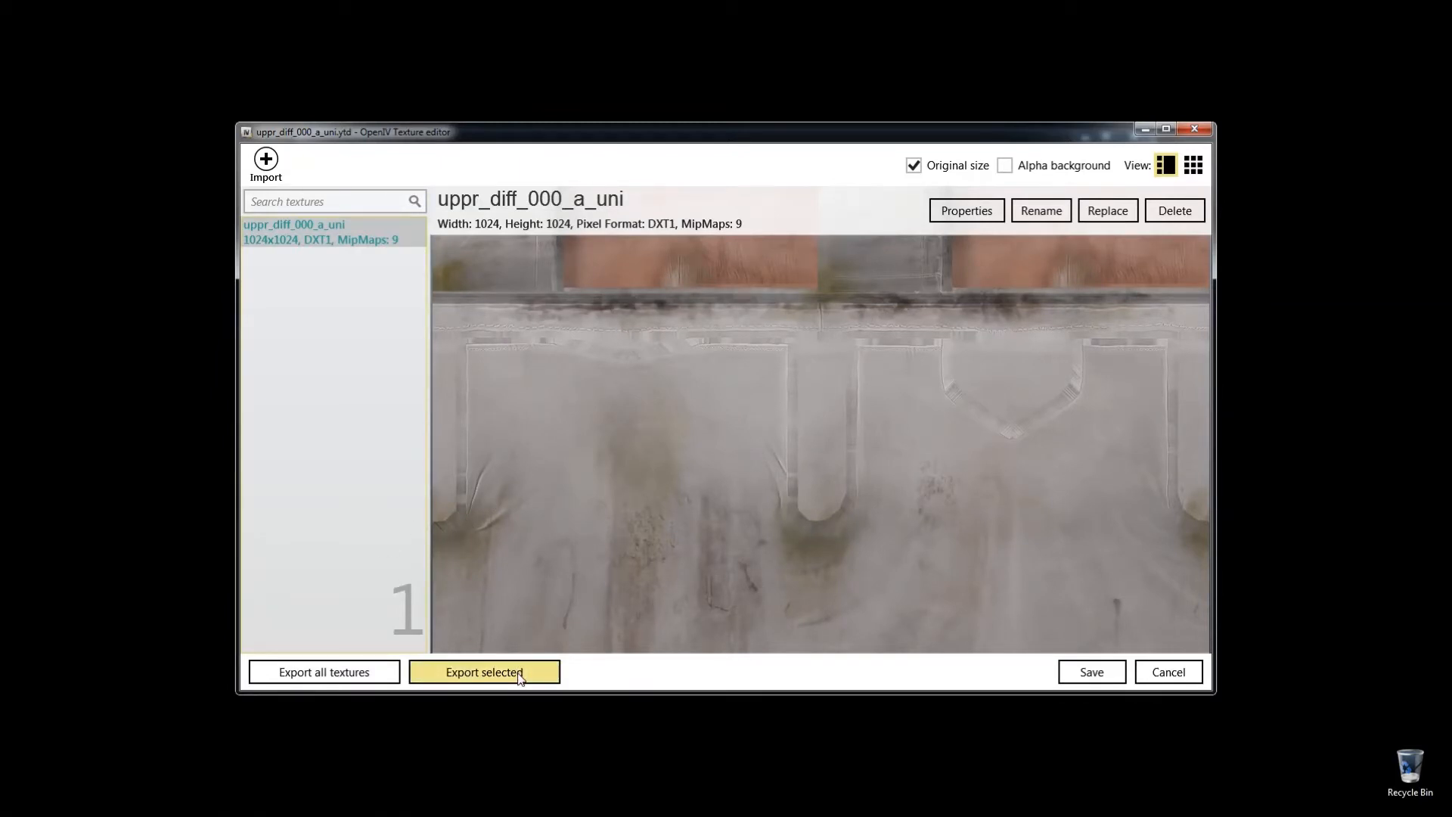
{"action": "left_click", "coordinate": [484, 672]}
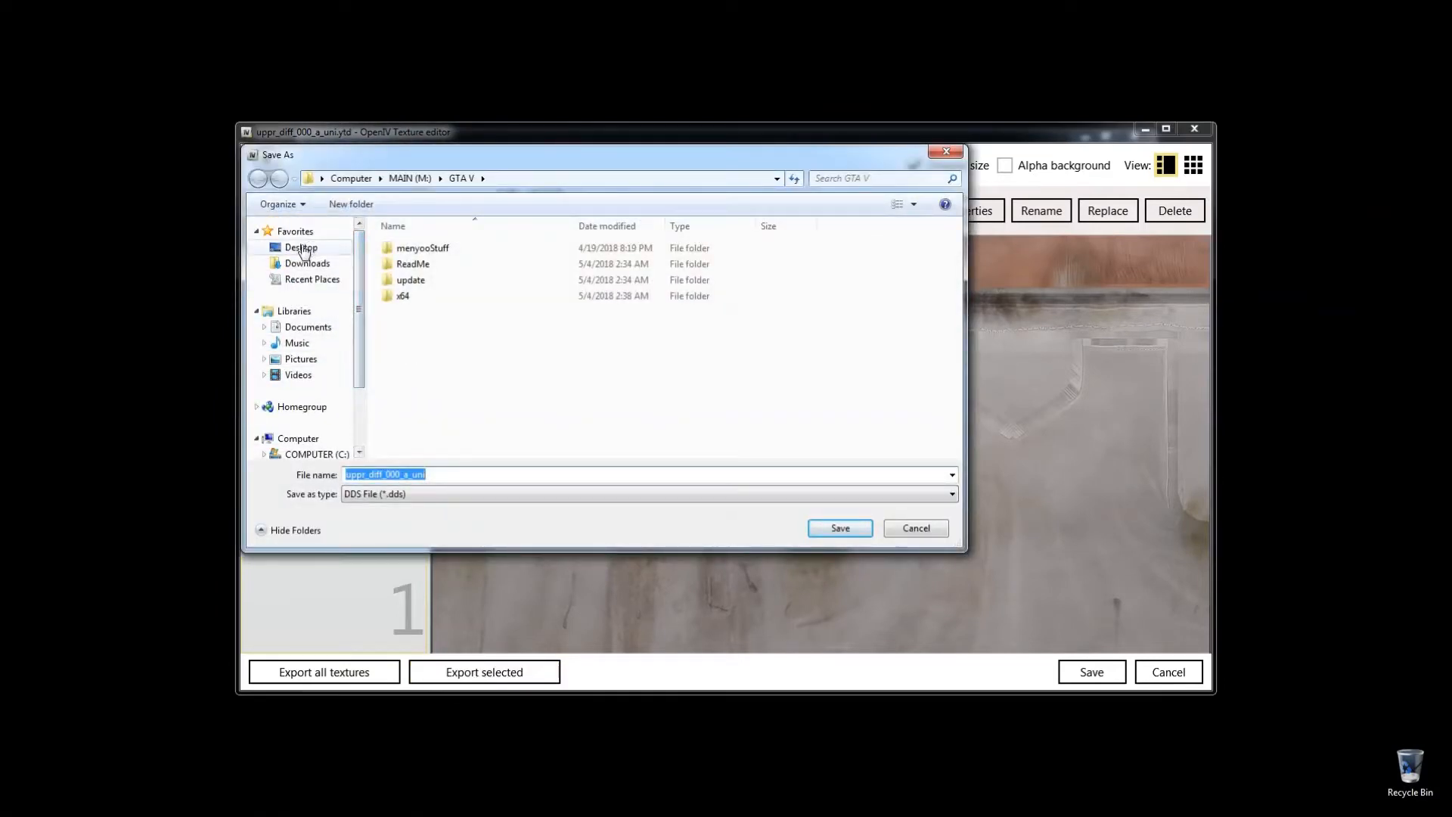
{"action": "left_click", "coordinate": [913, 526]}
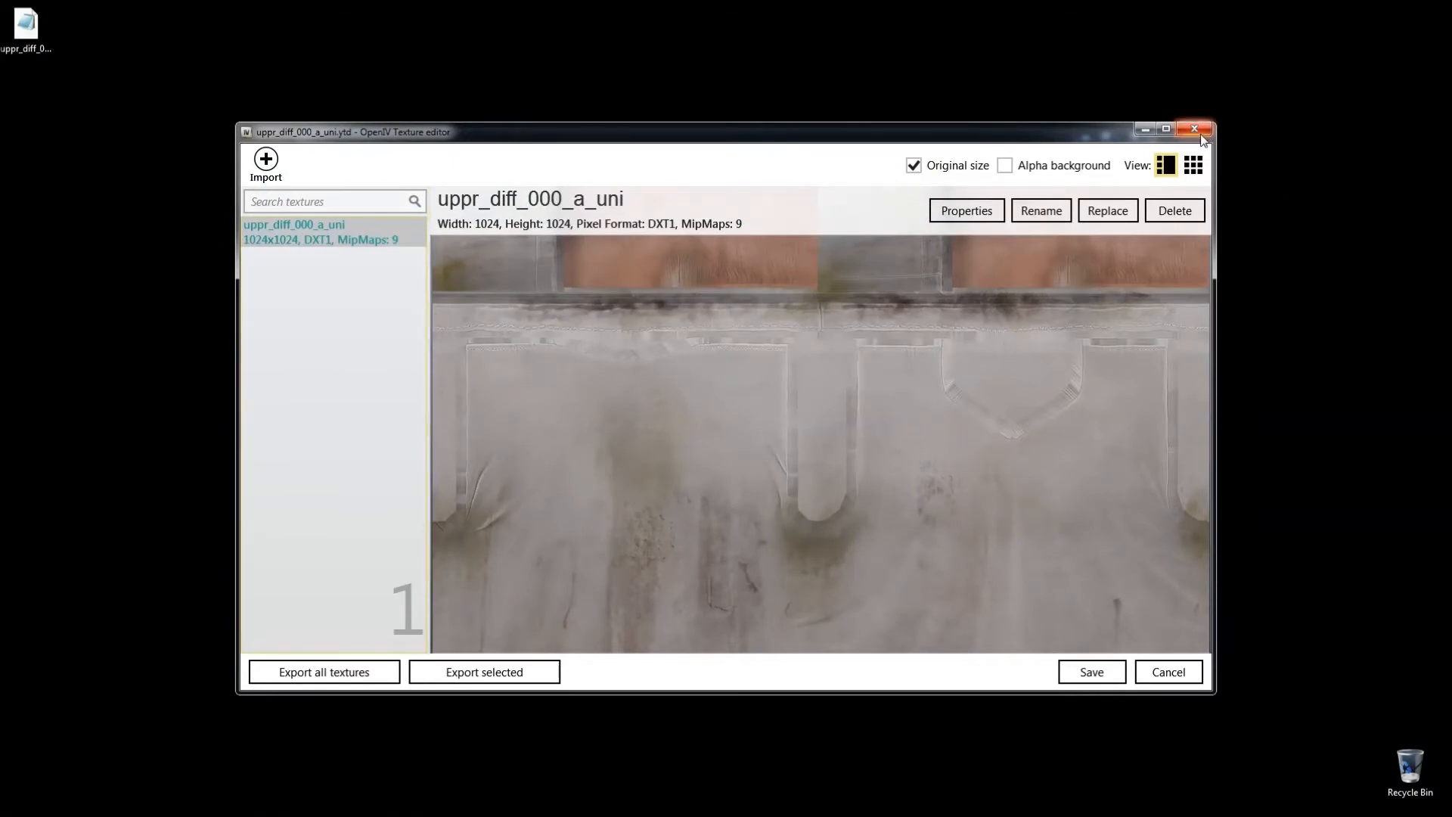
{"action": "left_click", "coordinate": [1195, 128]}
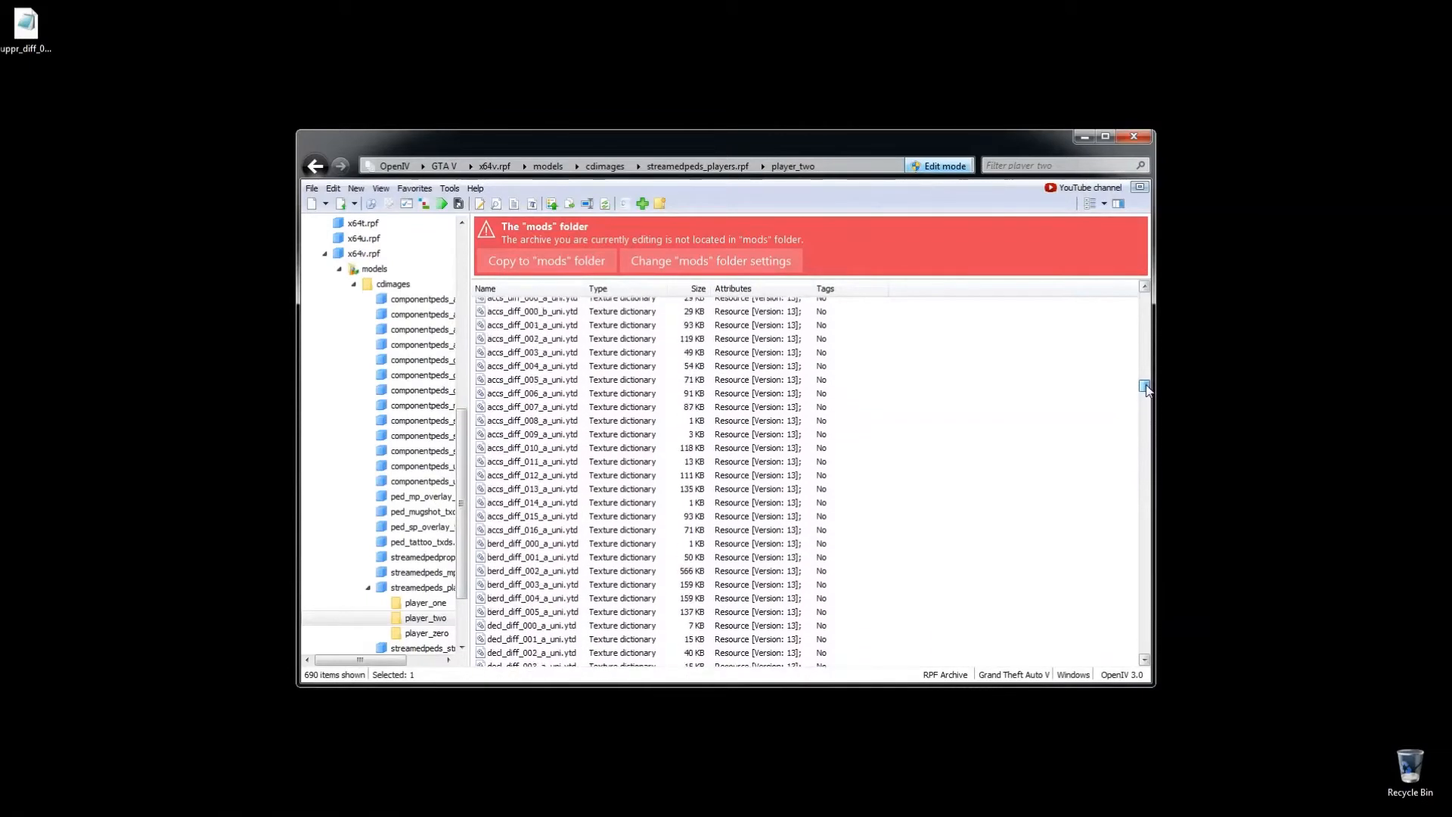
Step: Scroll down player_two and open the lowr_diff_023_a_uni.ytd texture dictionary
{"action": "scroll", "scroll_direction": "down", "scroll_amount": 3}
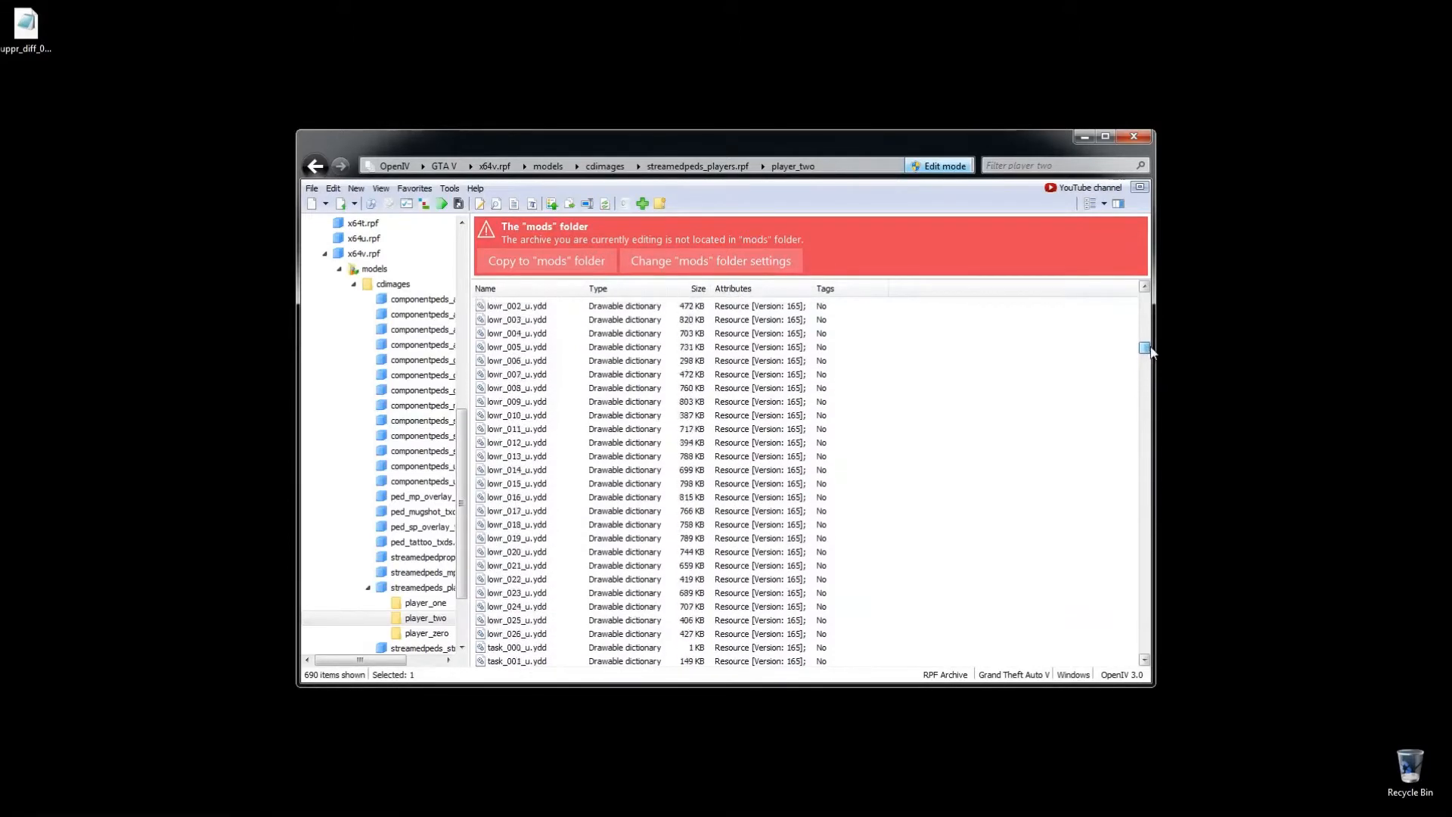
{"action": "double_click", "coordinate": [516, 593]}
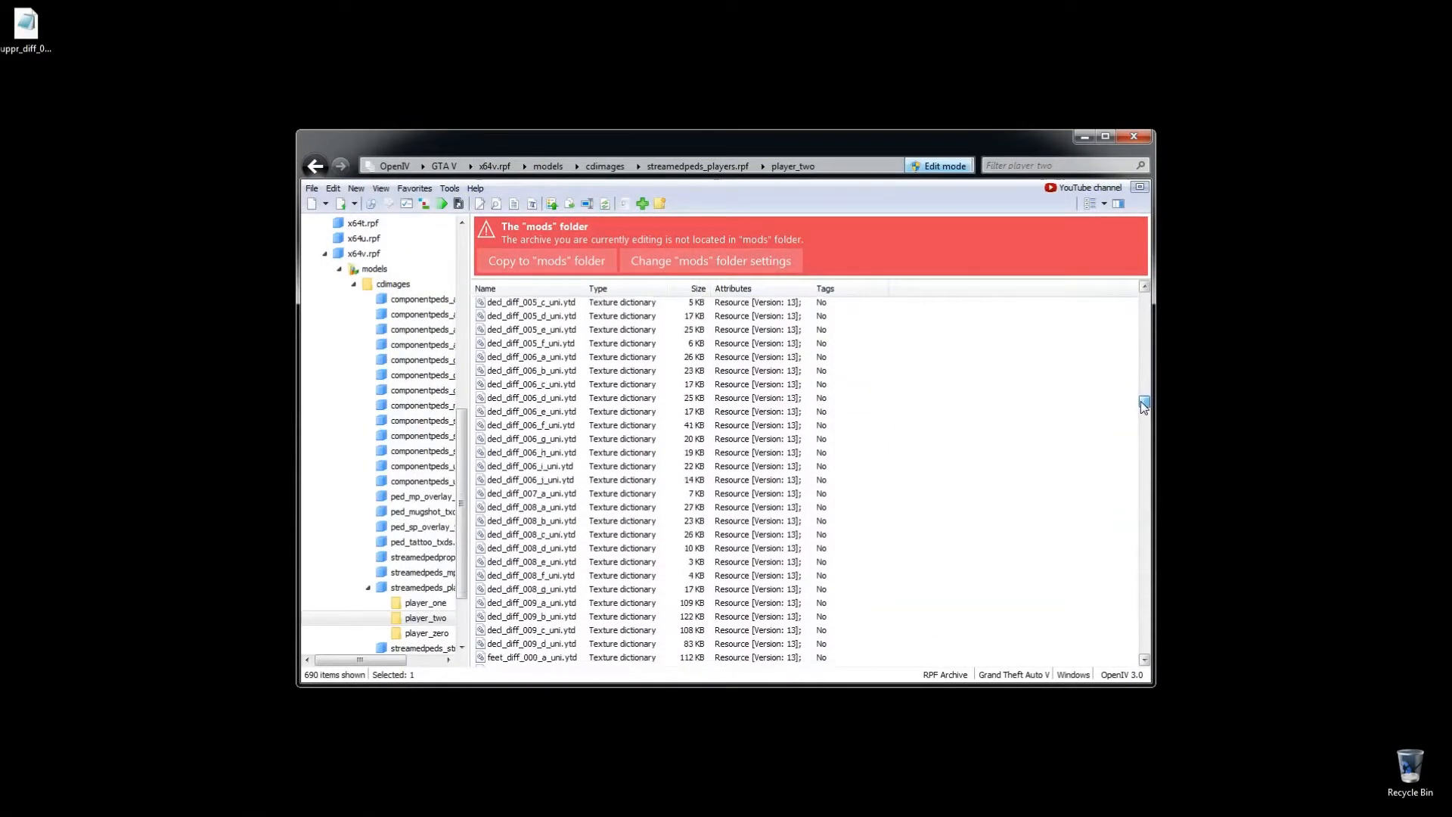
{"action": "scroll", "scroll_direction": "down", "scroll_amount": 3}
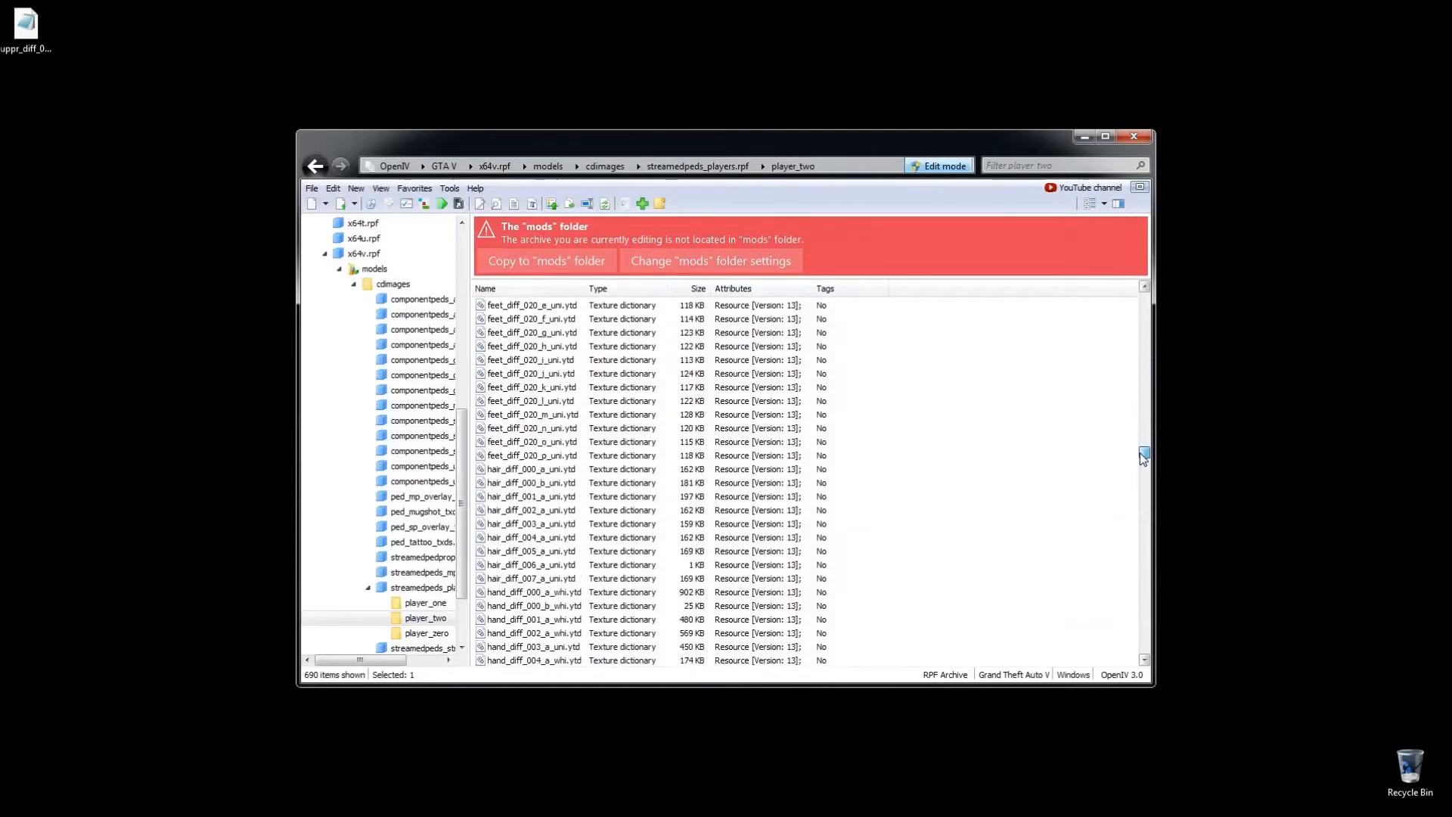
{"action": "scroll", "scroll_direction": "down", "scroll_amount": 3}
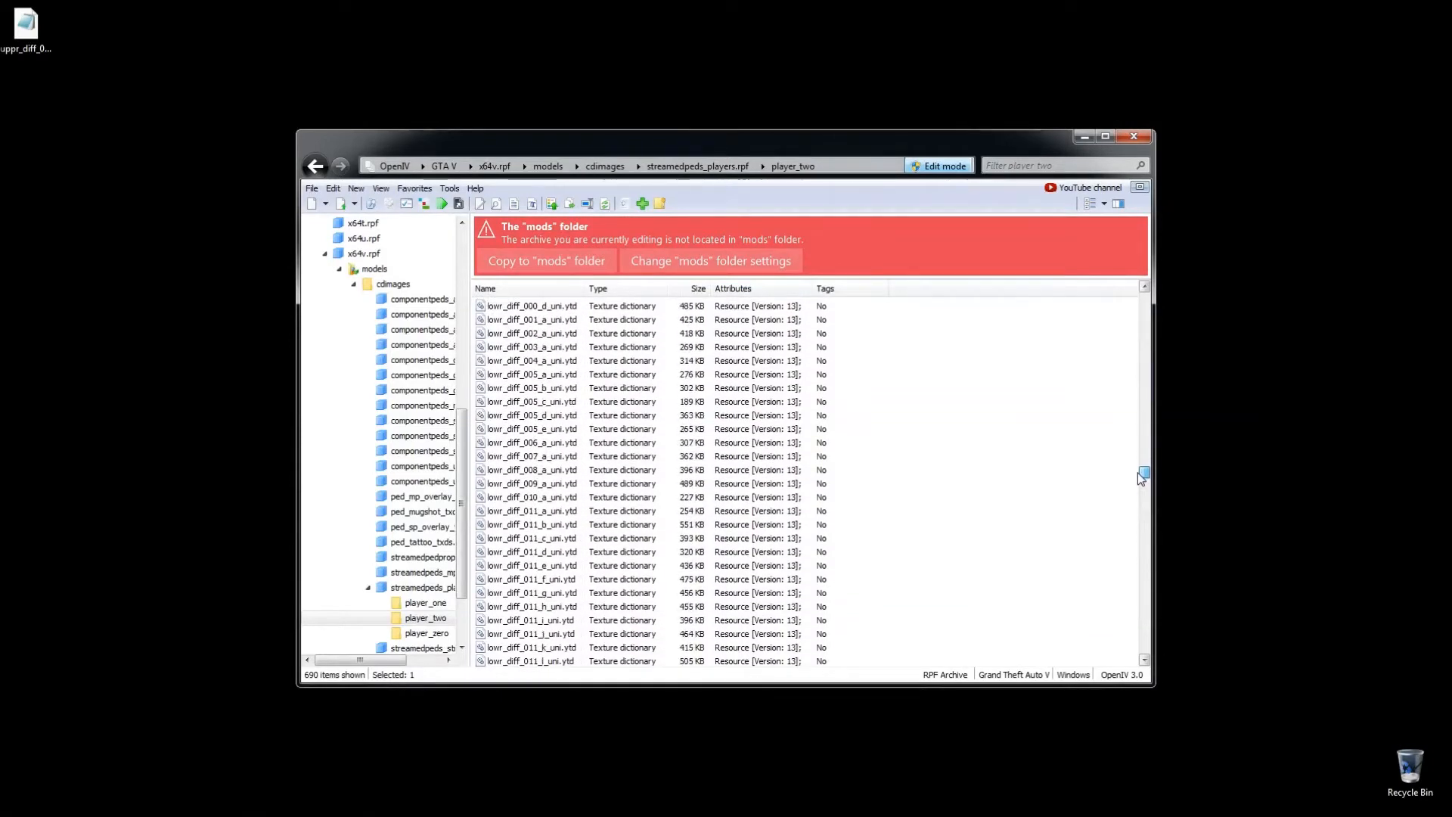
{"action": "scroll", "scroll_direction": "down", "scroll_amount": 3}
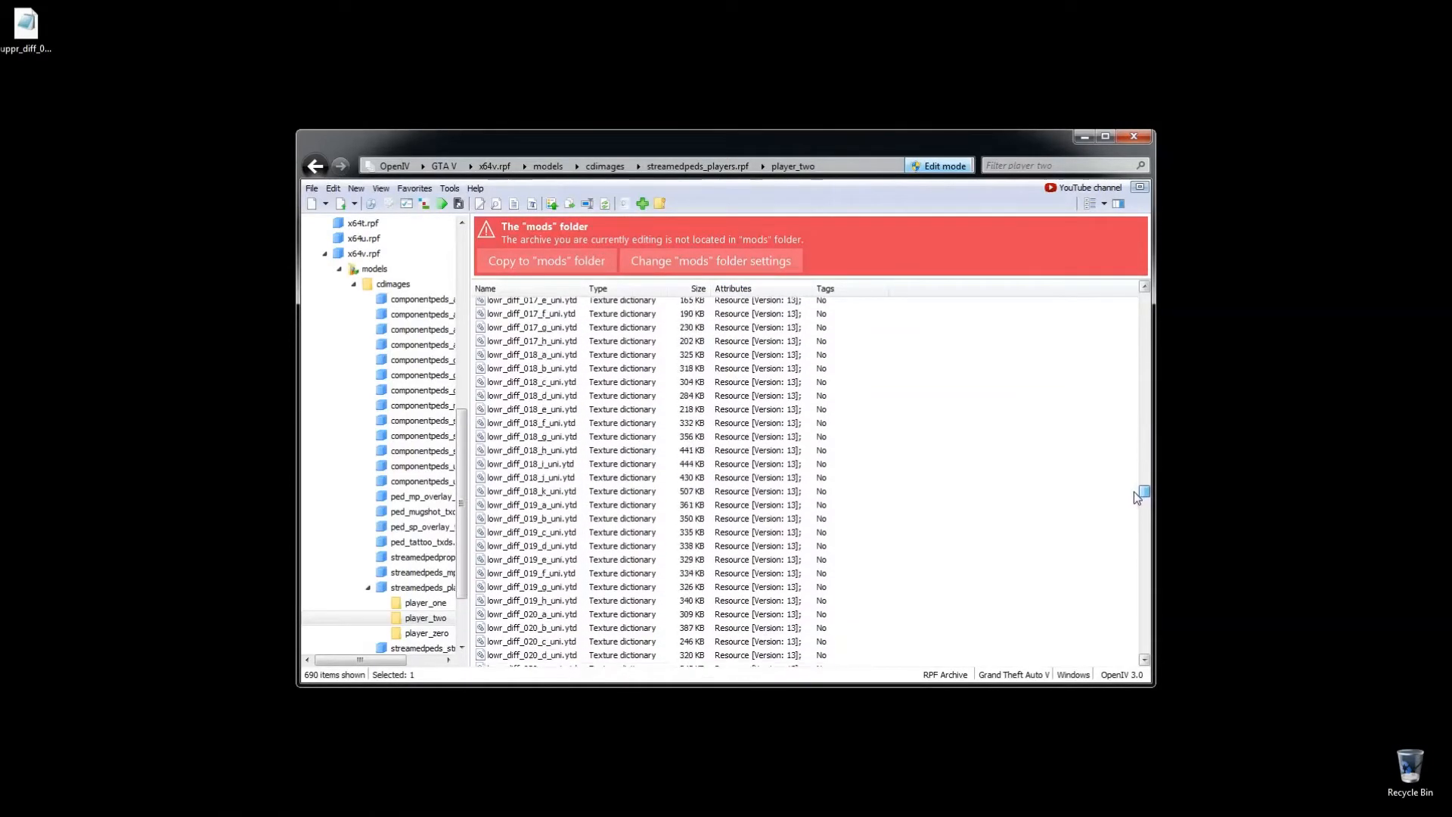
{"action": "scroll", "scroll_direction": "down", "scroll_amount": 3}
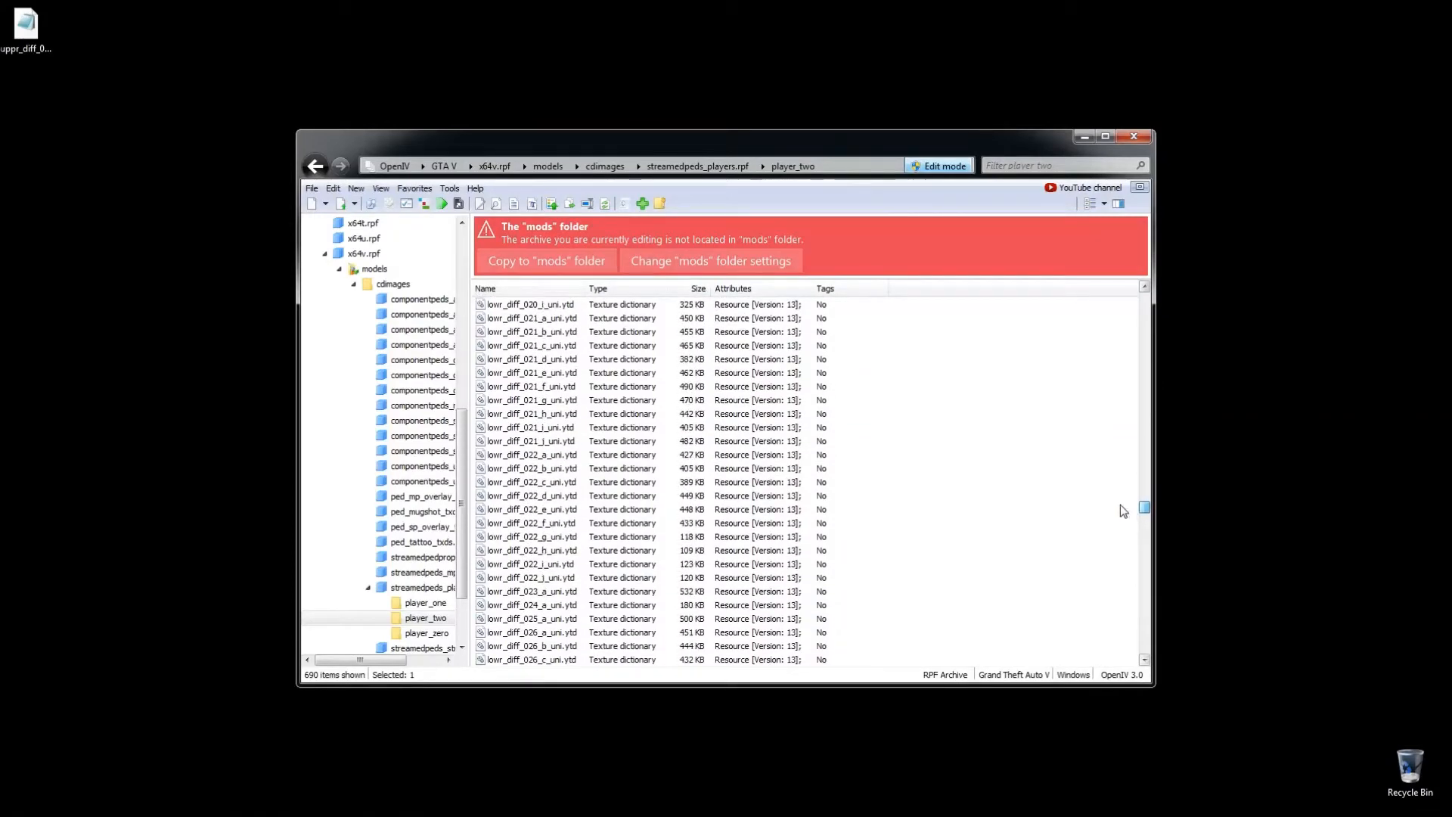
{"action": "left_click", "coordinate": [531, 592]}
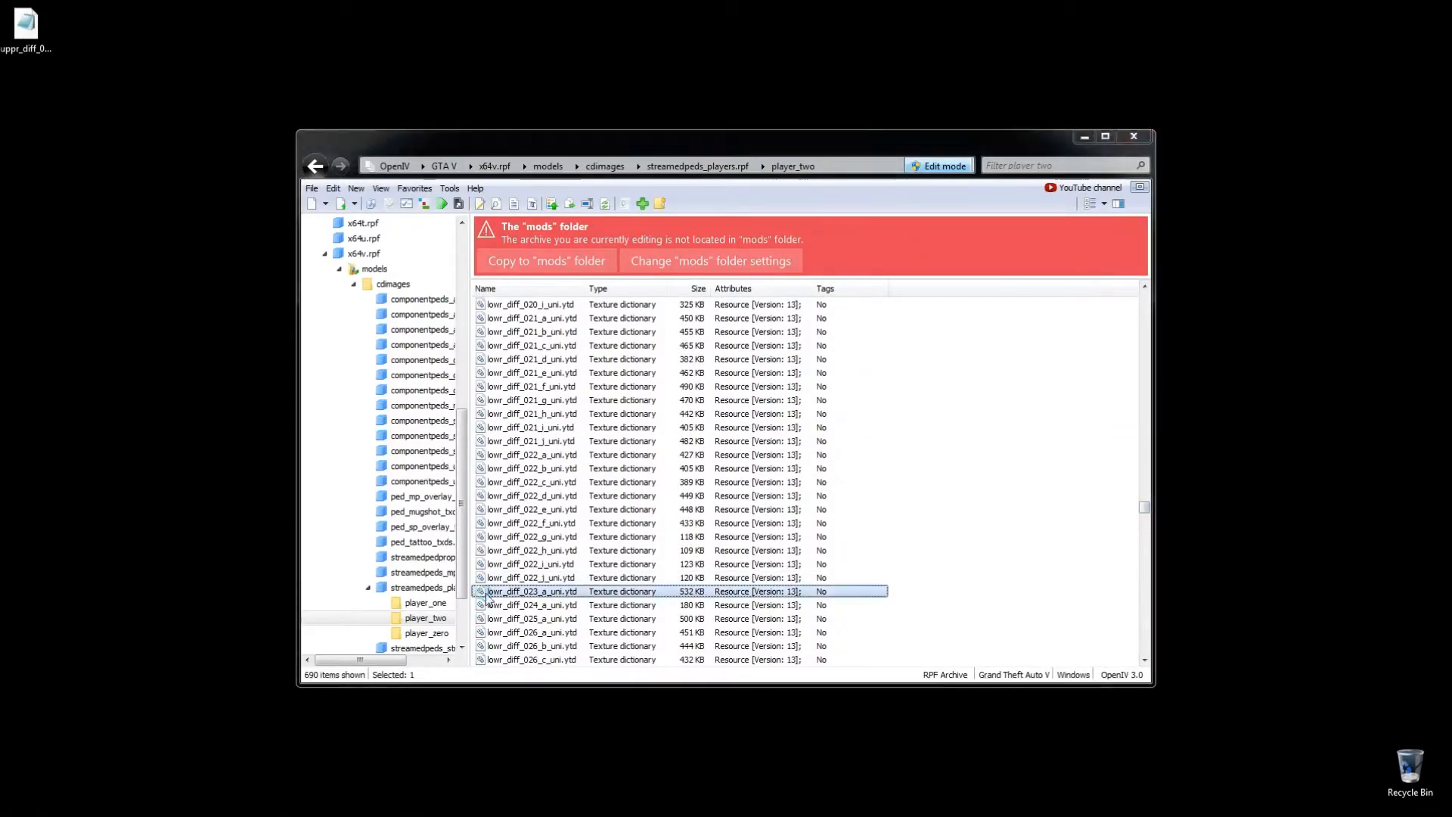
{"action": "double_click", "coordinate": [531, 591]}
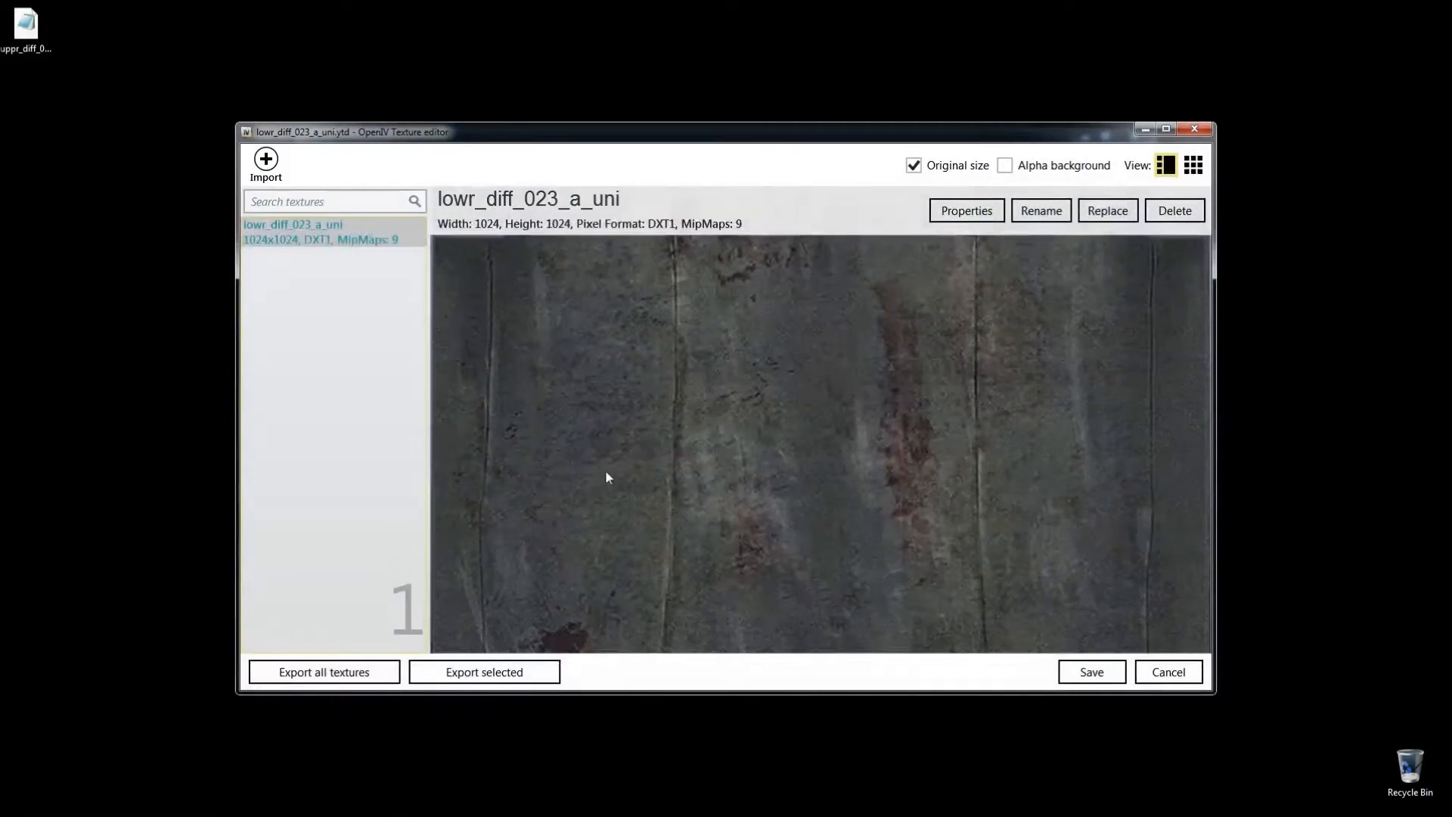
{"action": "mouse_move", "coordinate": [484, 672]}
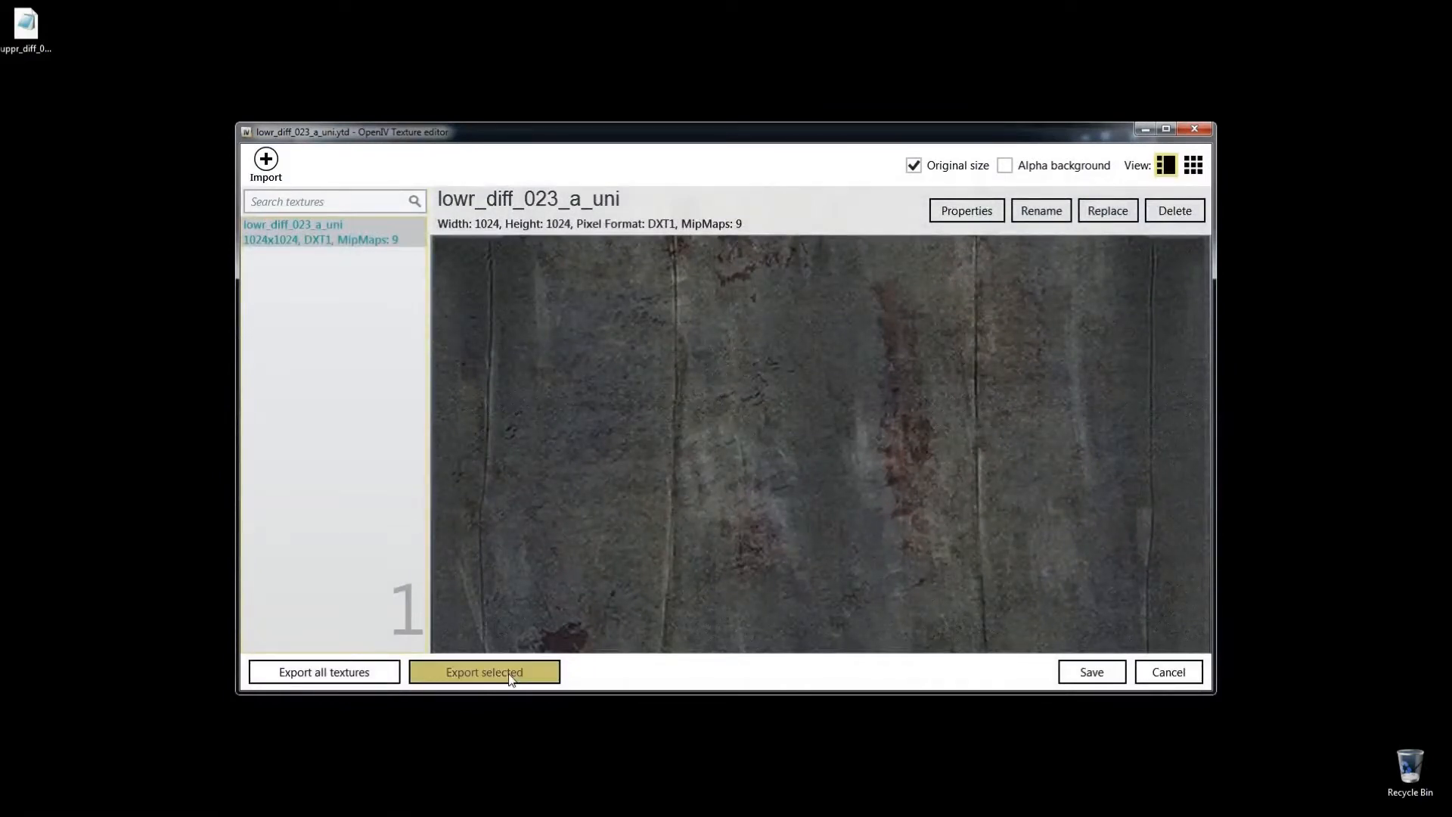
Step: Export the lowr_diff_023_a_uni trousers texture as a DDS file to the Desktop
{"action": "left_click", "coordinate": [482, 672]}
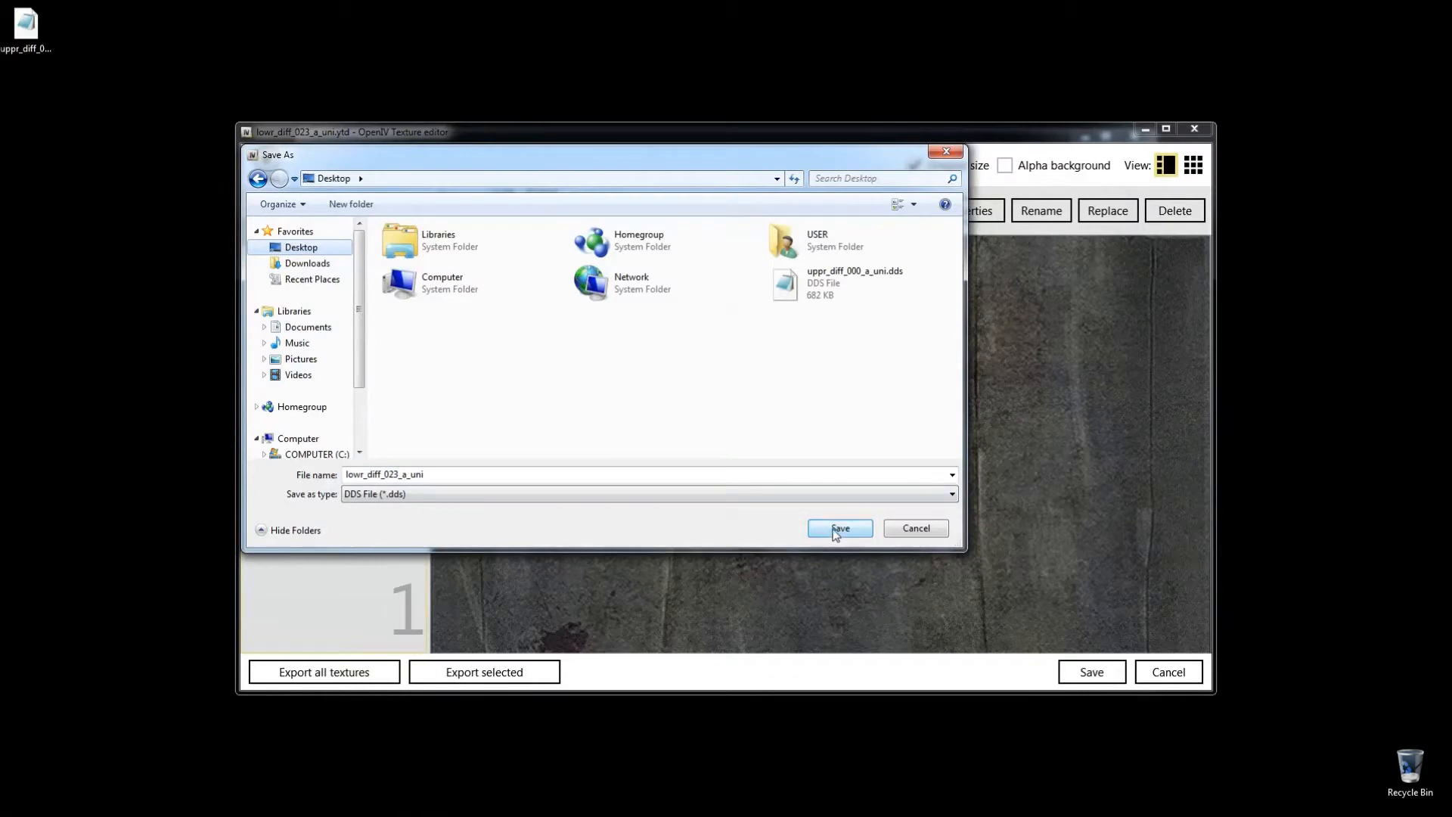
{"action": "left_click", "coordinate": [838, 528]}
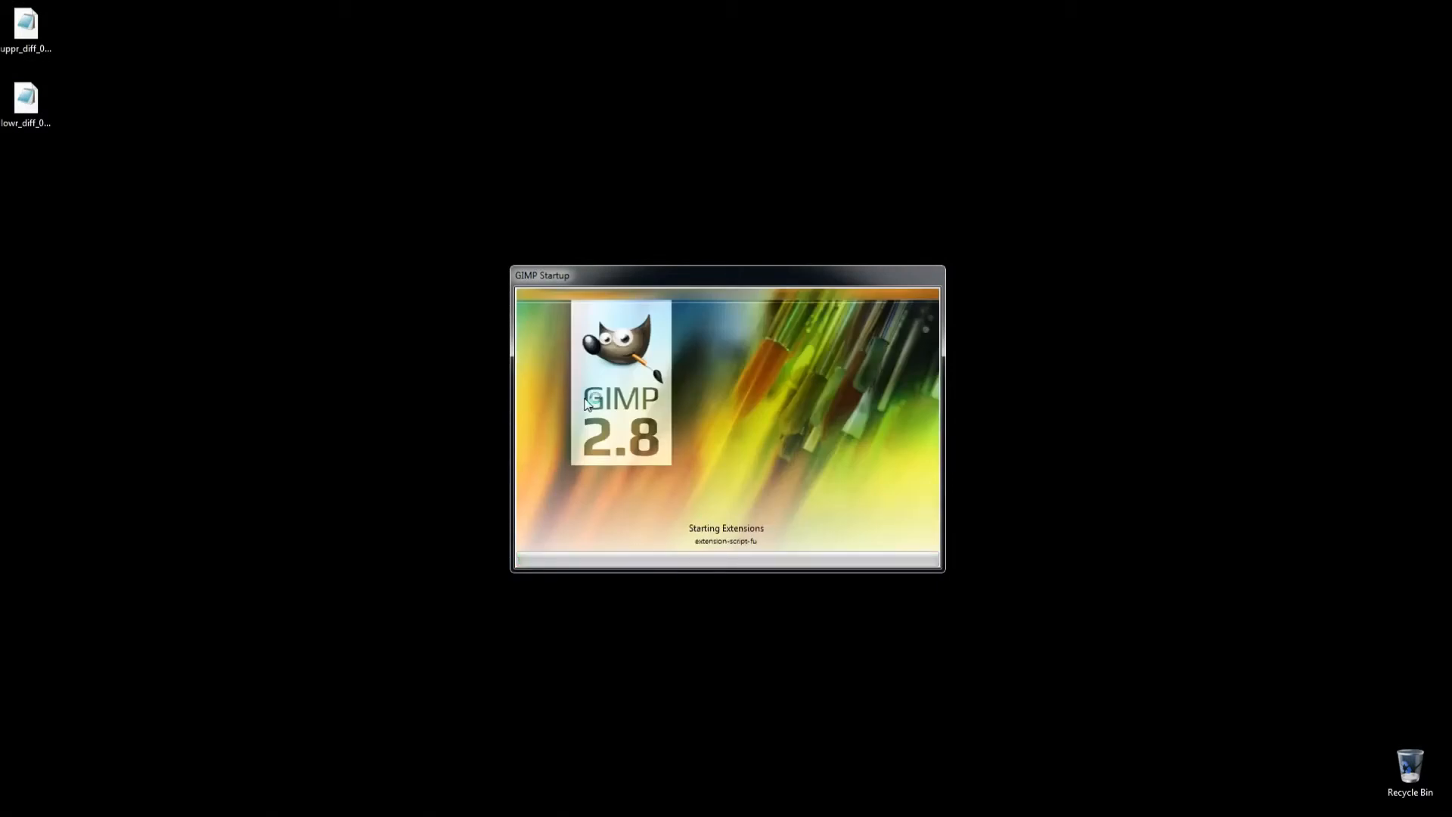
{"action": "mouse_move", "coordinate": [732, 445]}
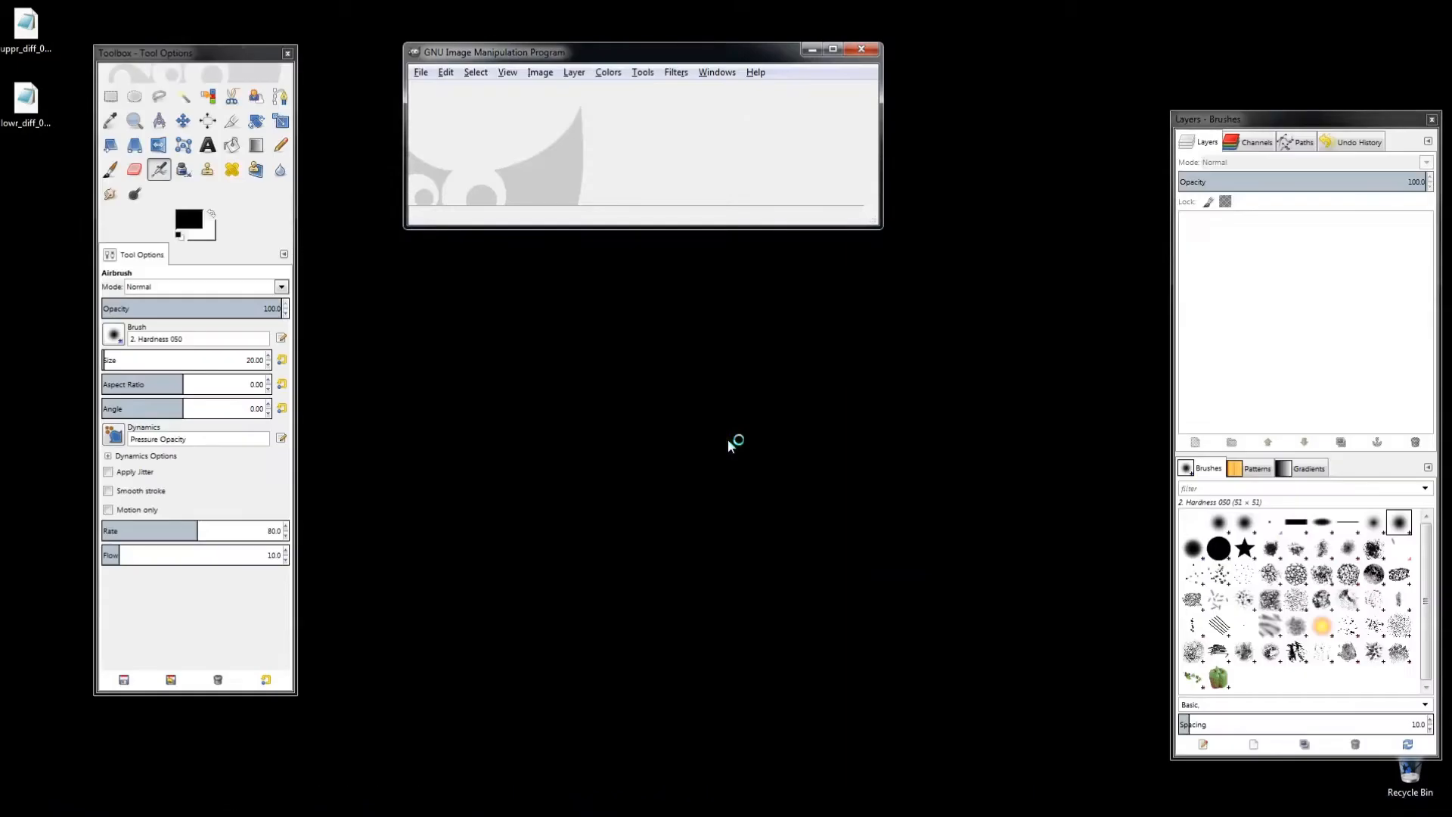
Step: Open lowr_diff_023_a_uni.dds from the Desktop as a 1024x1024 image with mipmap layers
{"action": "left_click", "coordinate": [421, 71]}
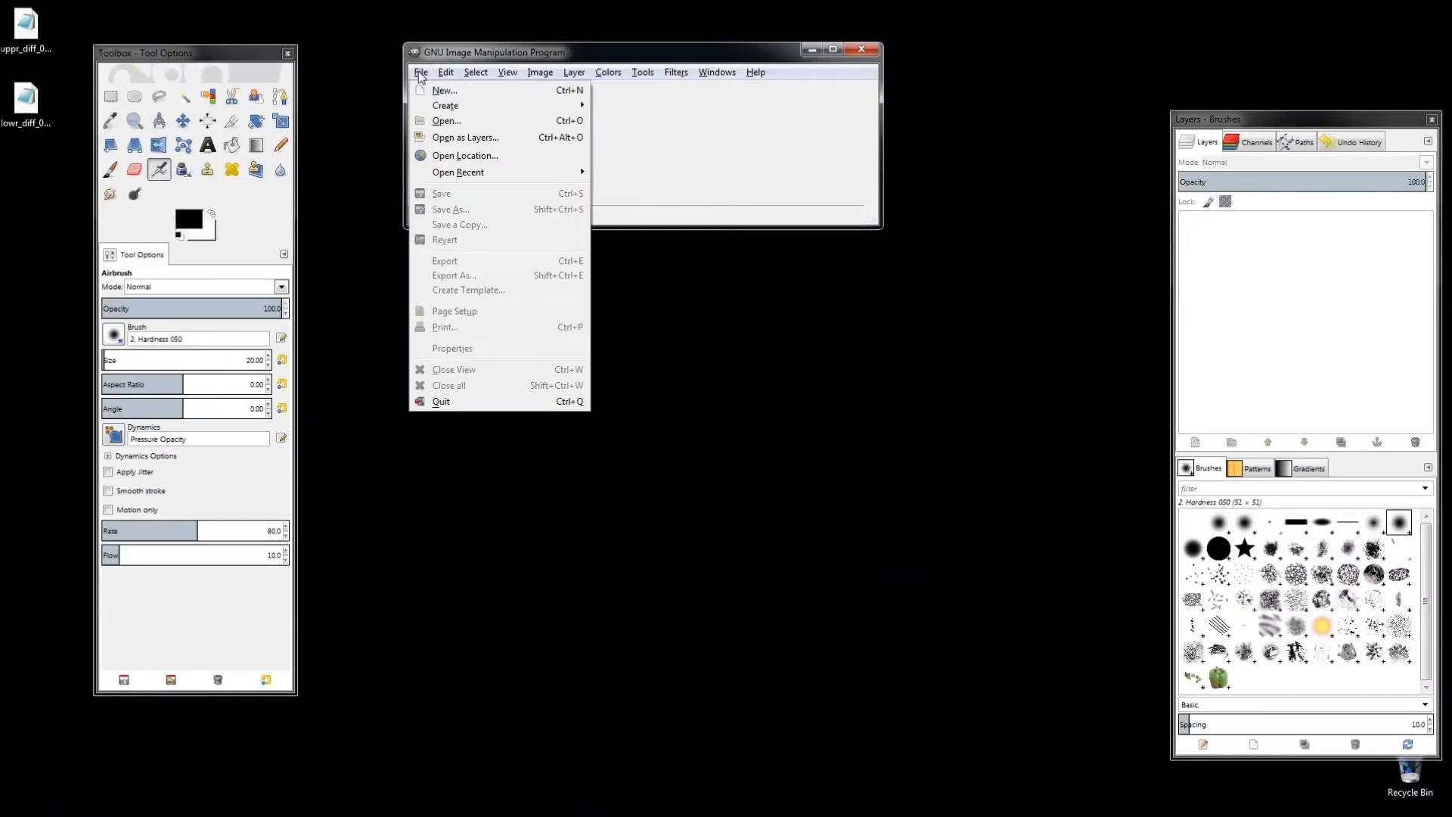
{"action": "left_click", "coordinate": [446, 121]}
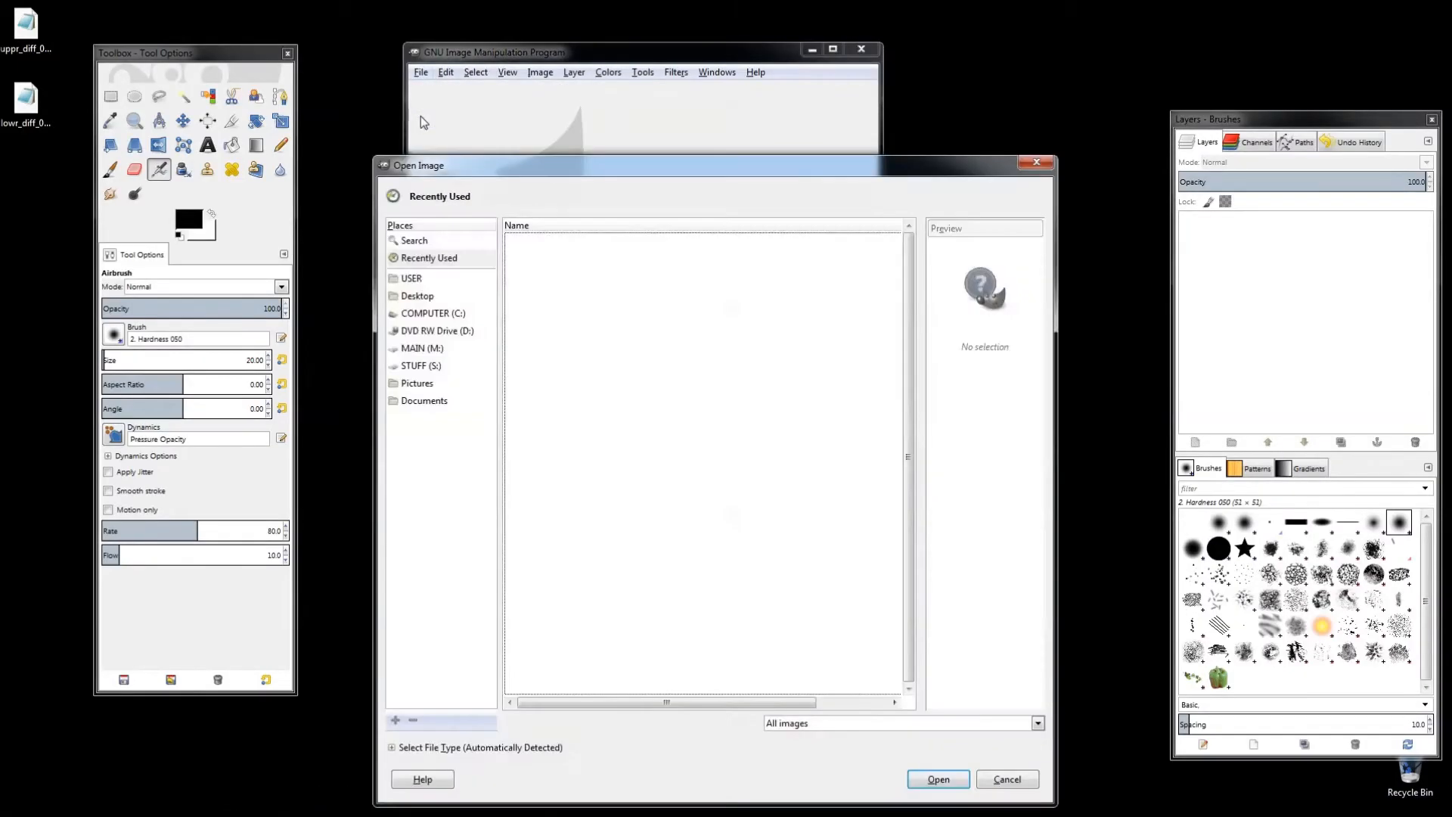
{"action": "left_click", "coordinate": [416, 295]}
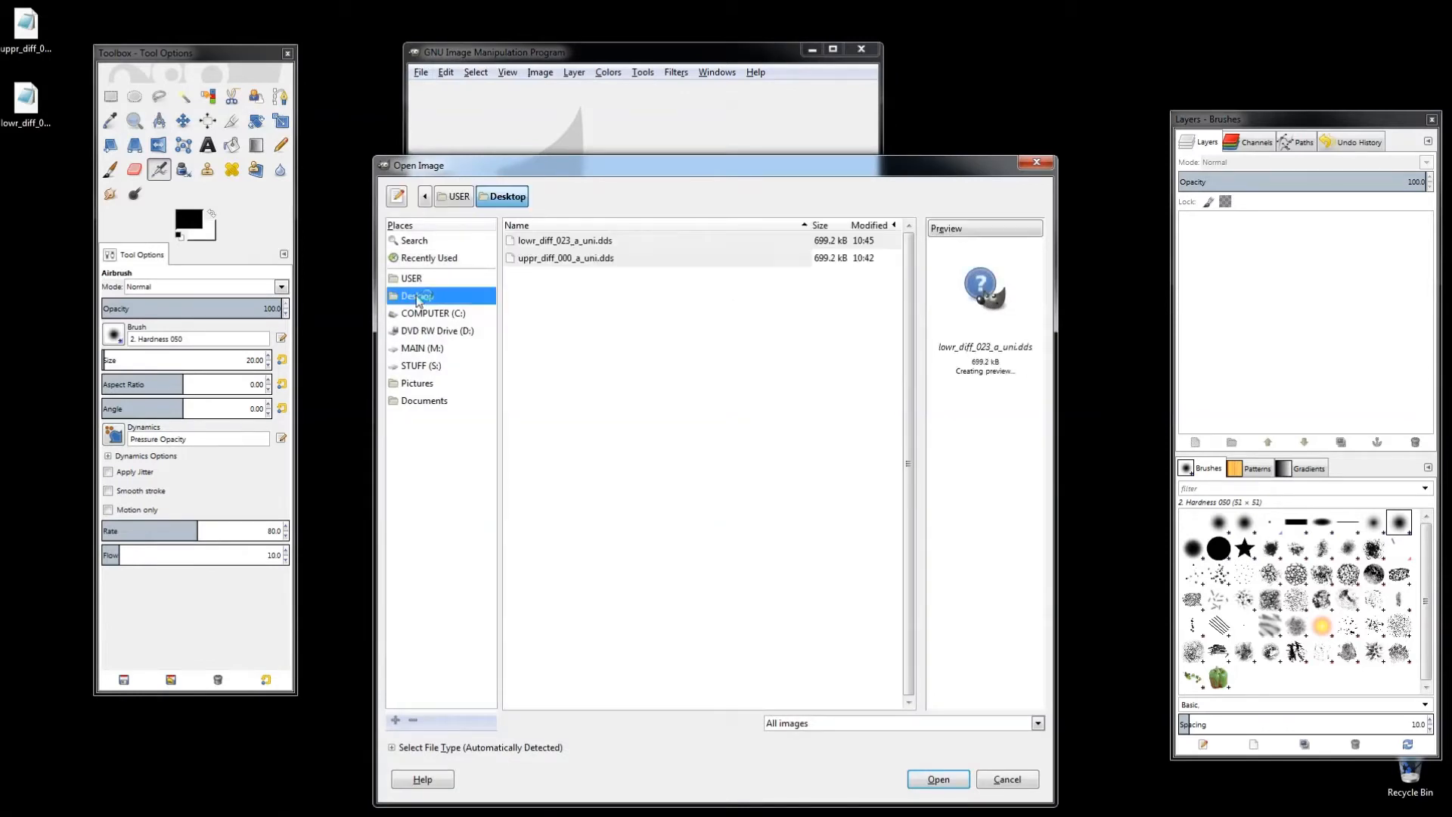
{"action": "left_click", "coordinate": [560, 241]}
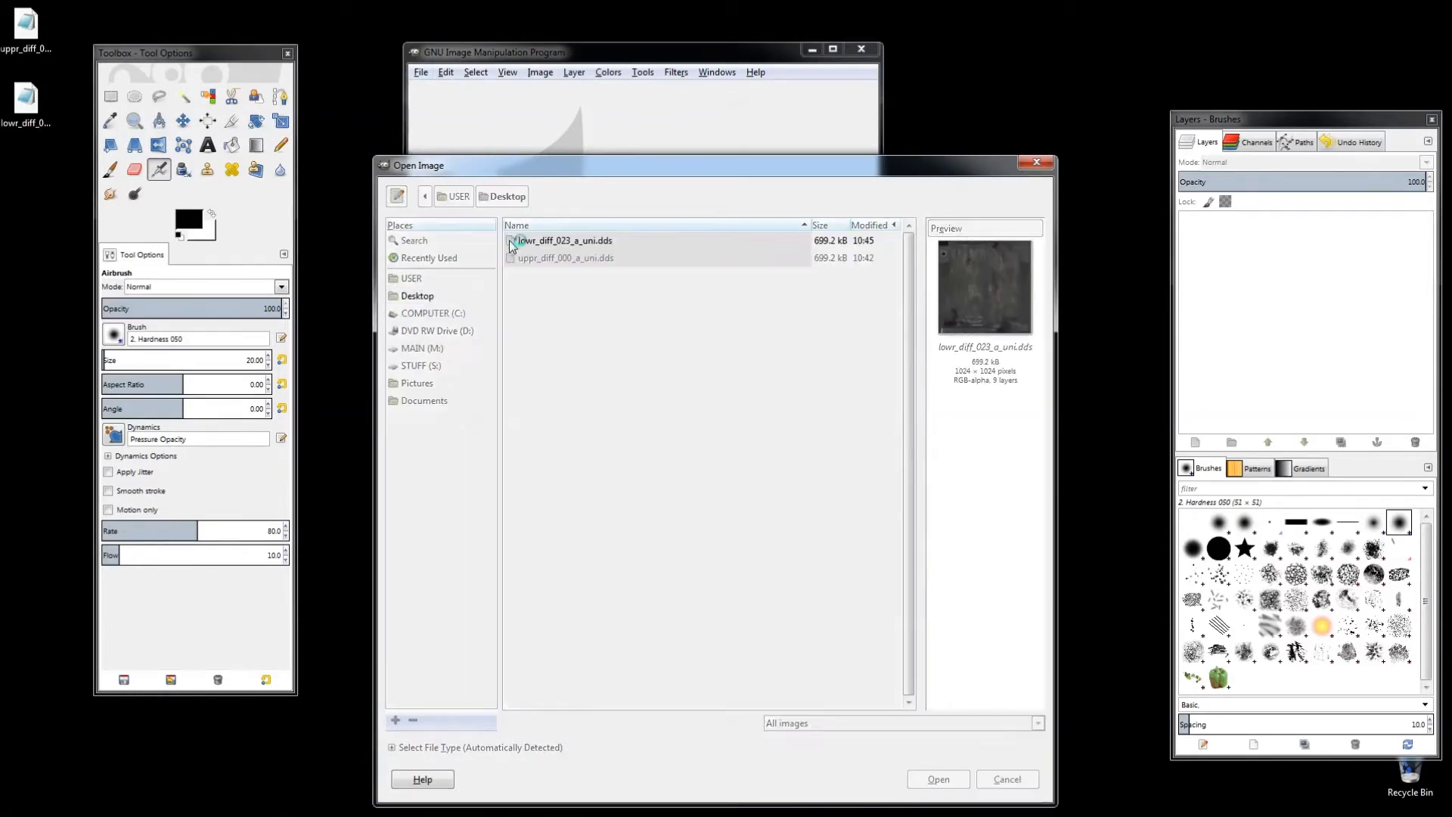
{"action": "left_click", "coordinate": [936, 779]}
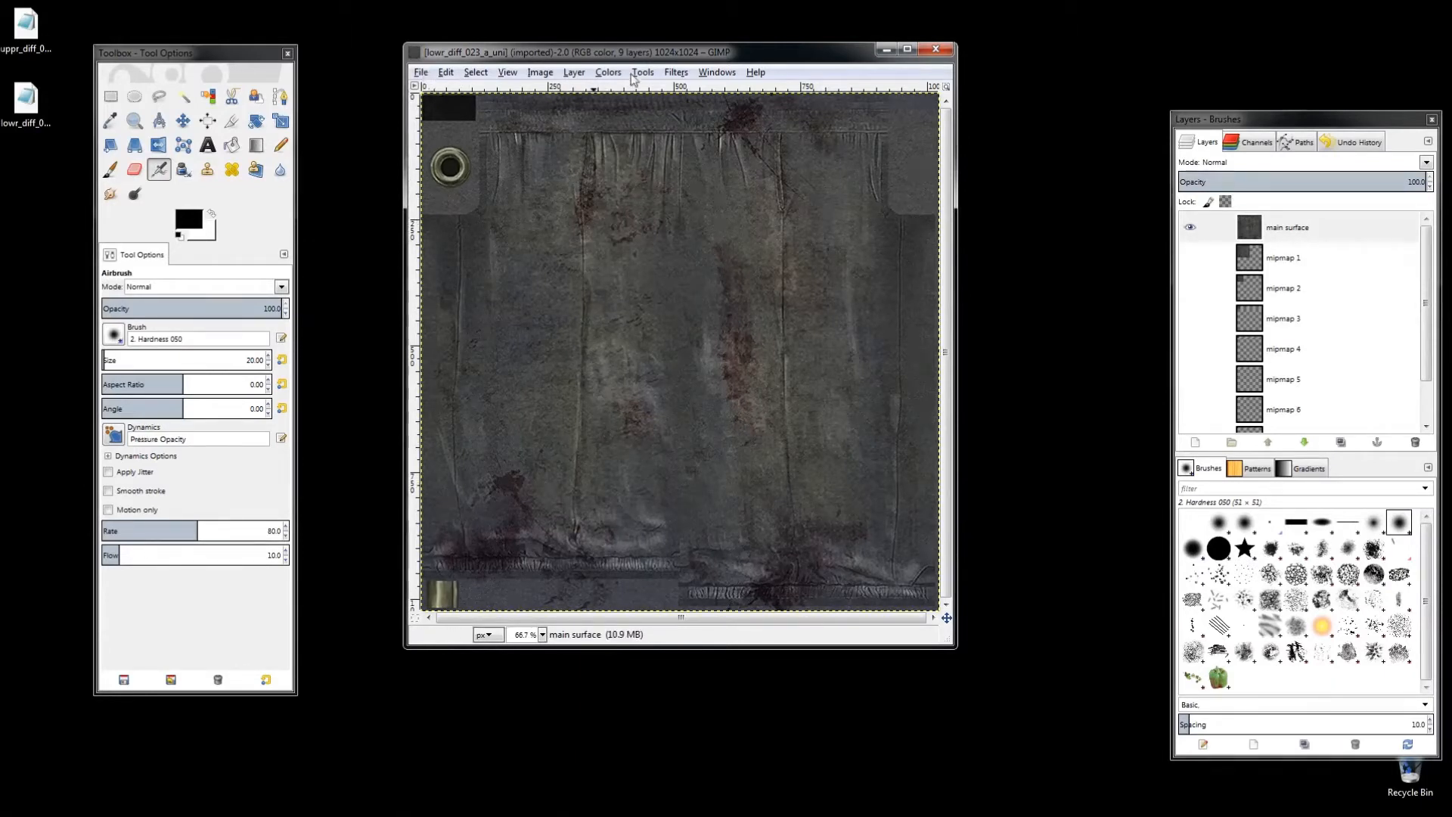
Step: Colorize the trousers texture with hue 0, saturation 0 and lightness -80 to near-black
{"action": "left_click", "coordinate": [608, 71]}
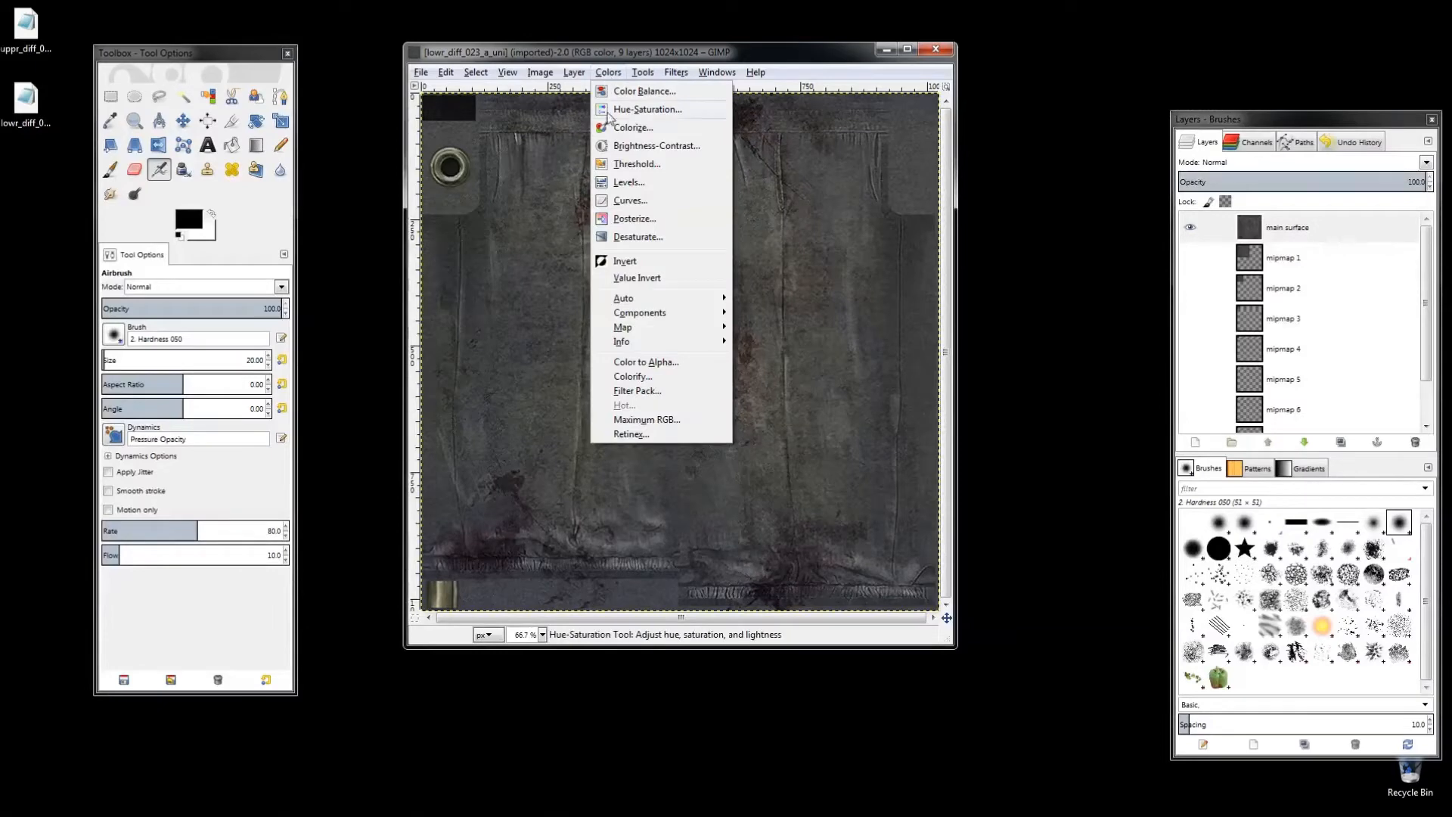
{"action": "mouse_move", "coordinate": [632, 218]}
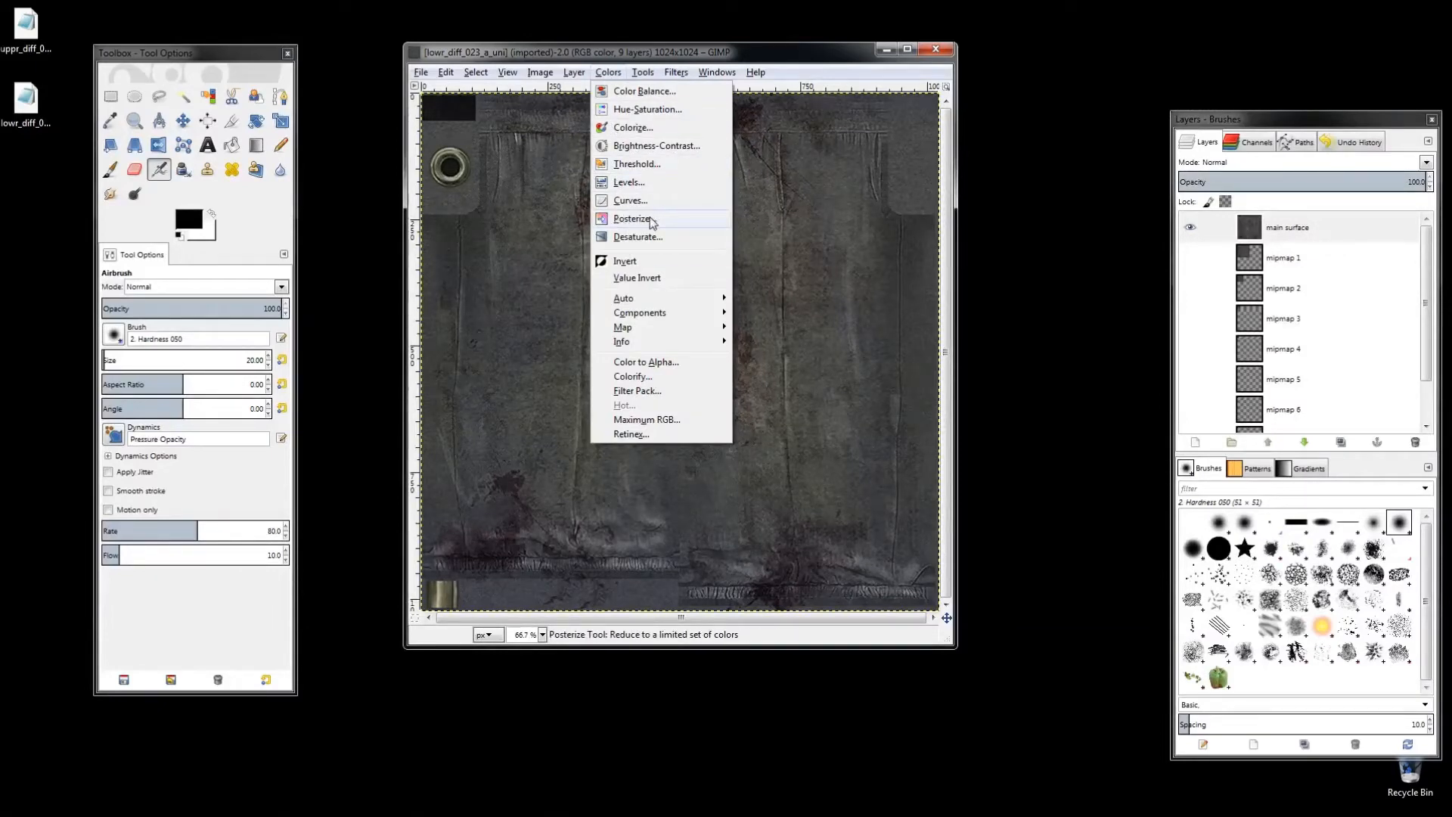
{"action": "mouse_move", "coordinate": [632, 127]}
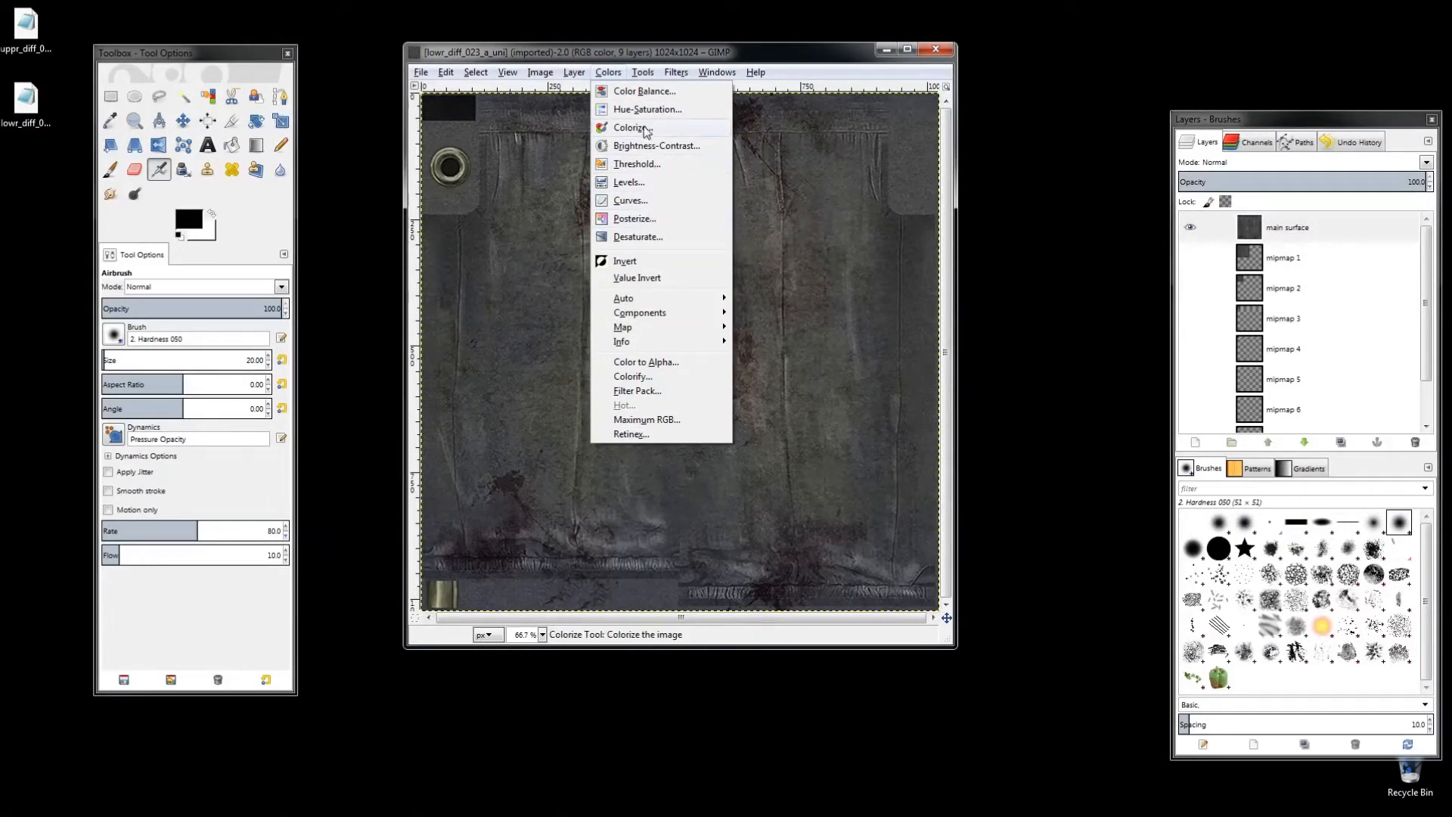
{"action": "left_click", "coordinate": [632, 127]}
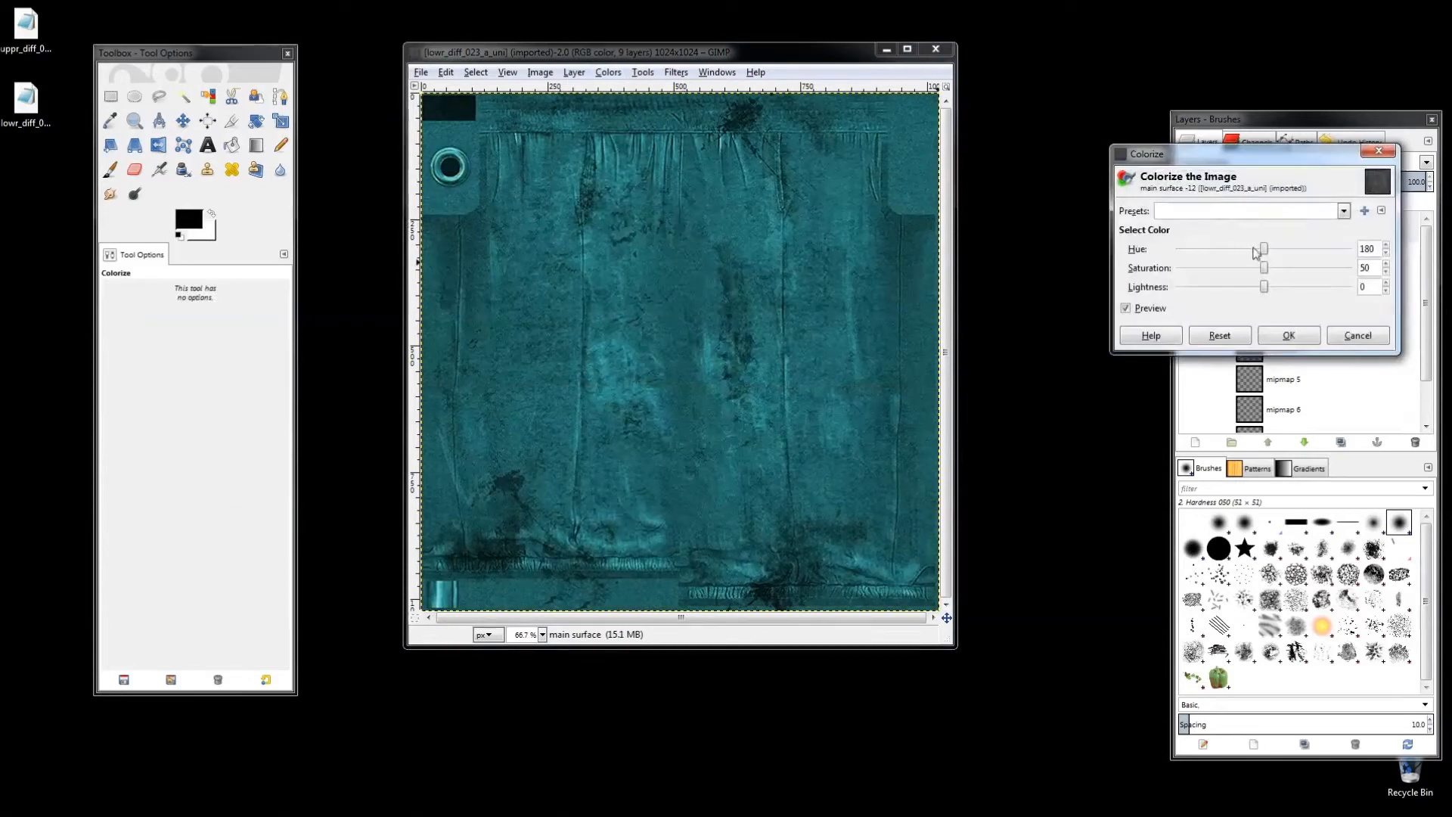
{"action": "left_click_drag", "start_coordinate": [1265, 268], "coordinate": [1178, 268]}
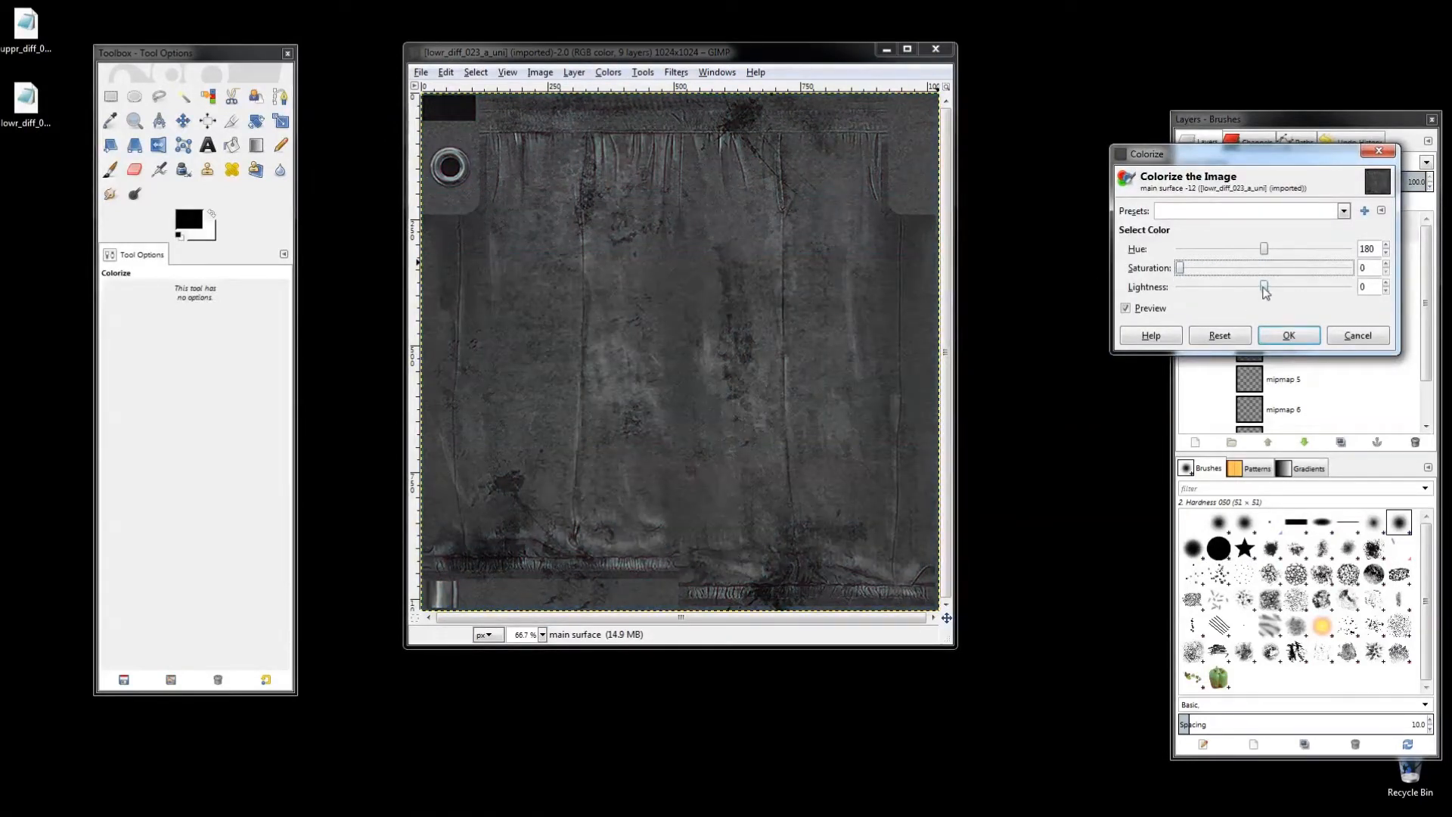
{"action": "left_click_drag", "start_coordinate": [1265, 267], "coordinate": [1182, 267]}
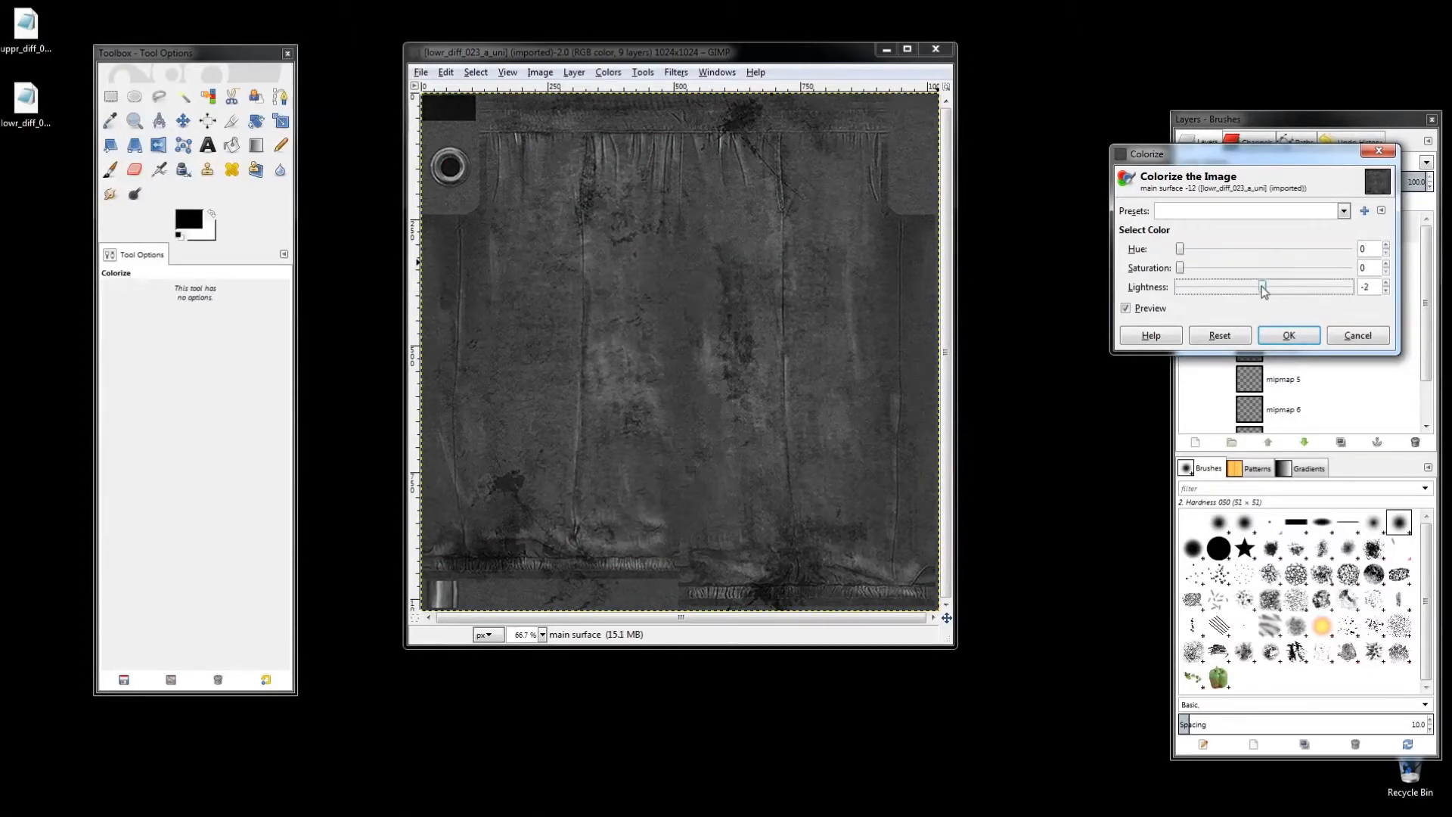
{"action": "left_click_drag", "start_coordinate": [1262, 288], "coordinate": [1219, 288]}
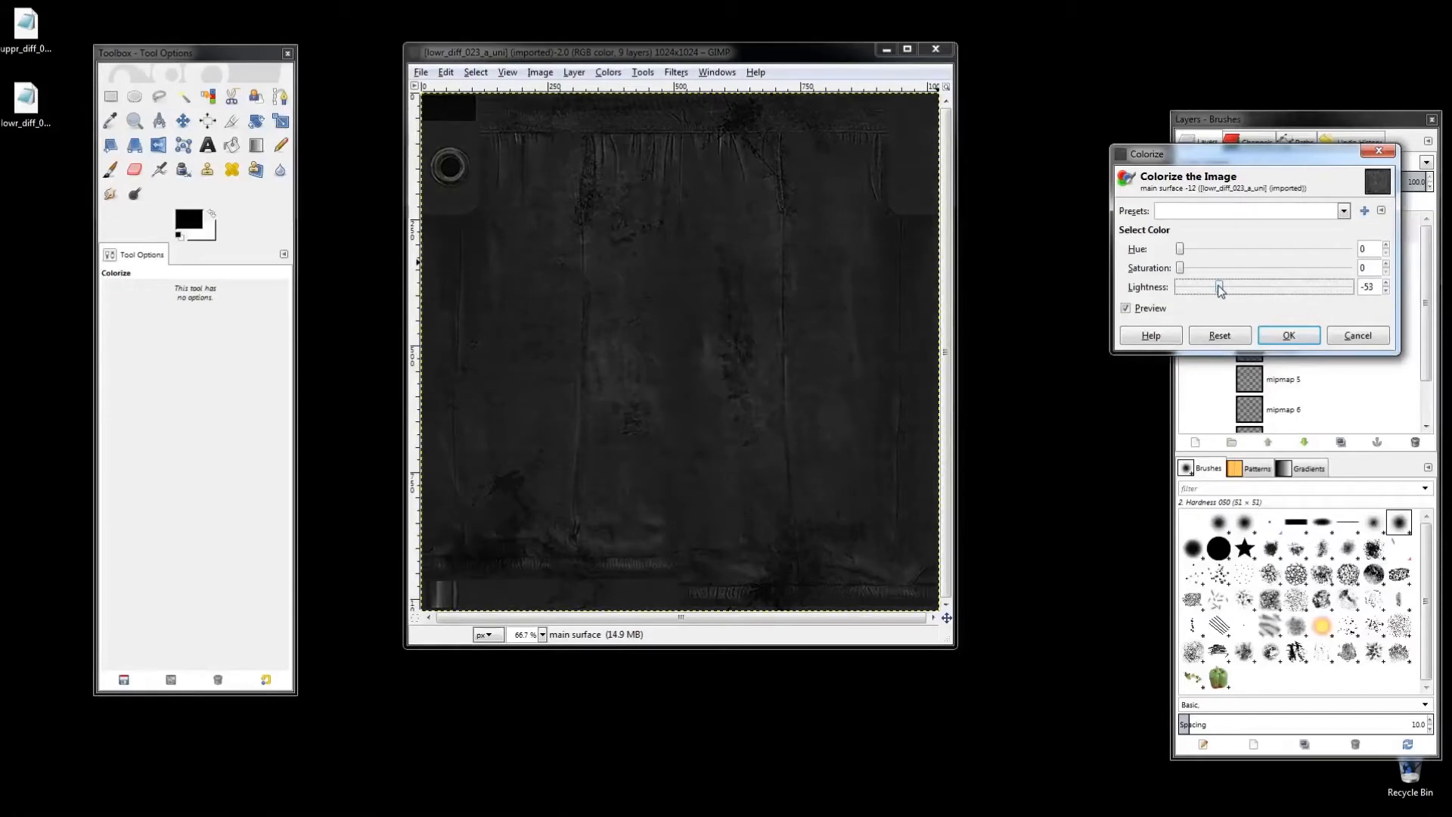
{"action": "left_click_drag", "start_coordinate": [1219, 287], "coordinate": [1204, 288]}
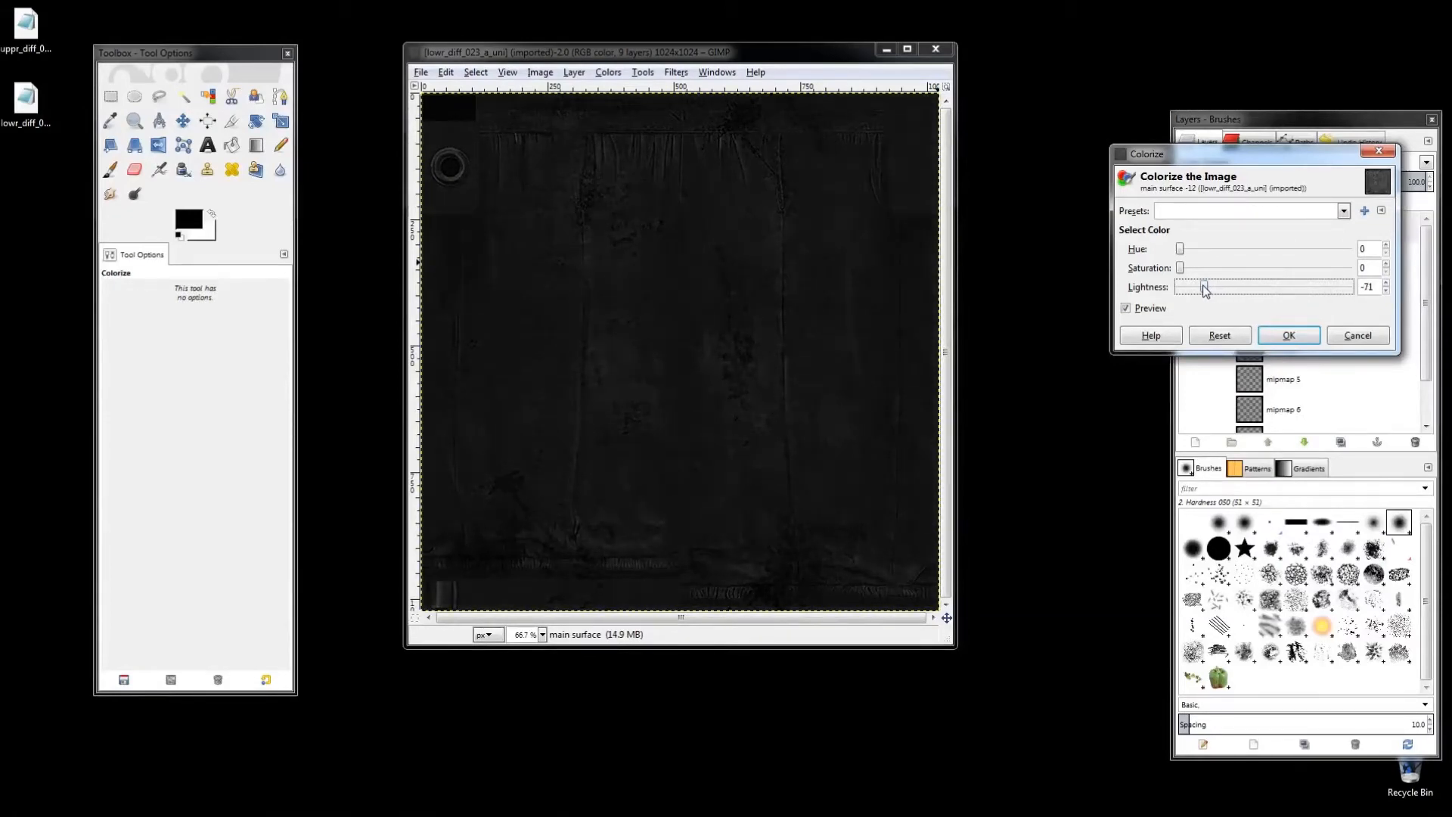
{"action": "left_click_drag", "start_coordinate": [1204, 287], "coordinate": [1198, 287]}
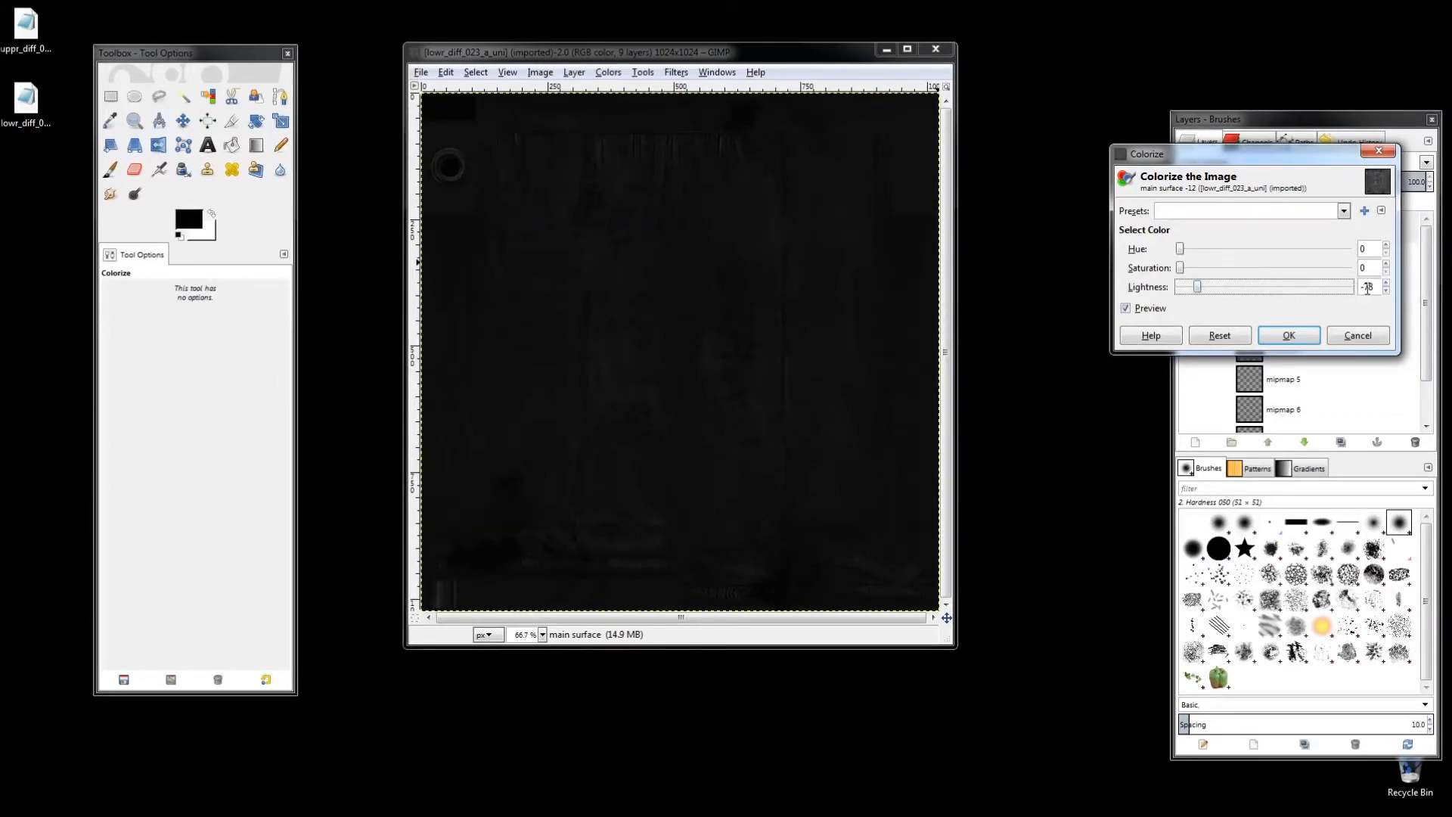
{"action": "left_click_drag", "start_coordinate": [1199, 286], "coordinate": [1191, 286]}
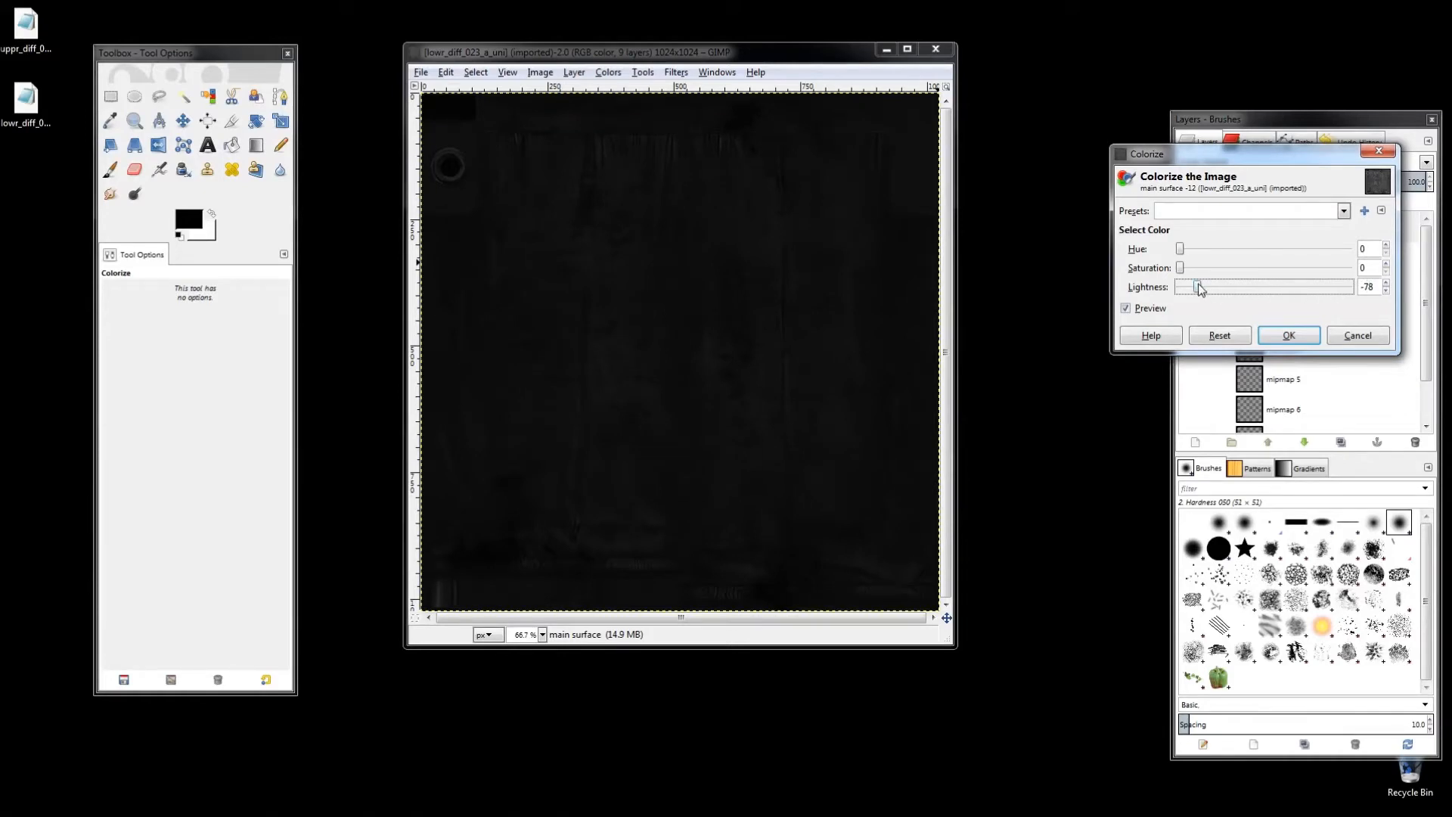
{"action": "left_click_drag", "start_coordinate": [1189, 288], "coordinate": [1207, 288]}
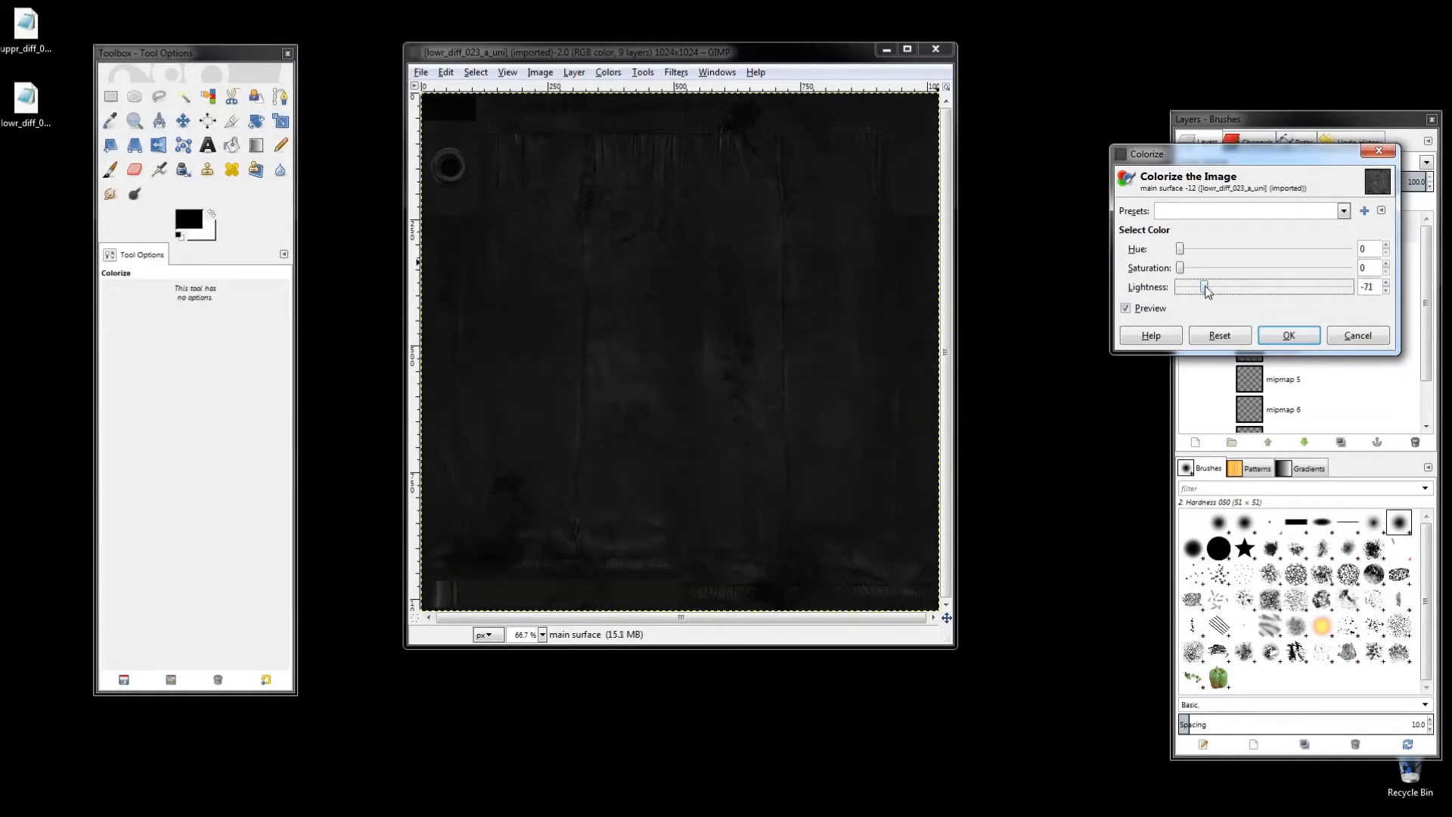
{"action": "left_click_drag", "start_coordinate": [1204, 288], "coordinate": [1195, 288]}
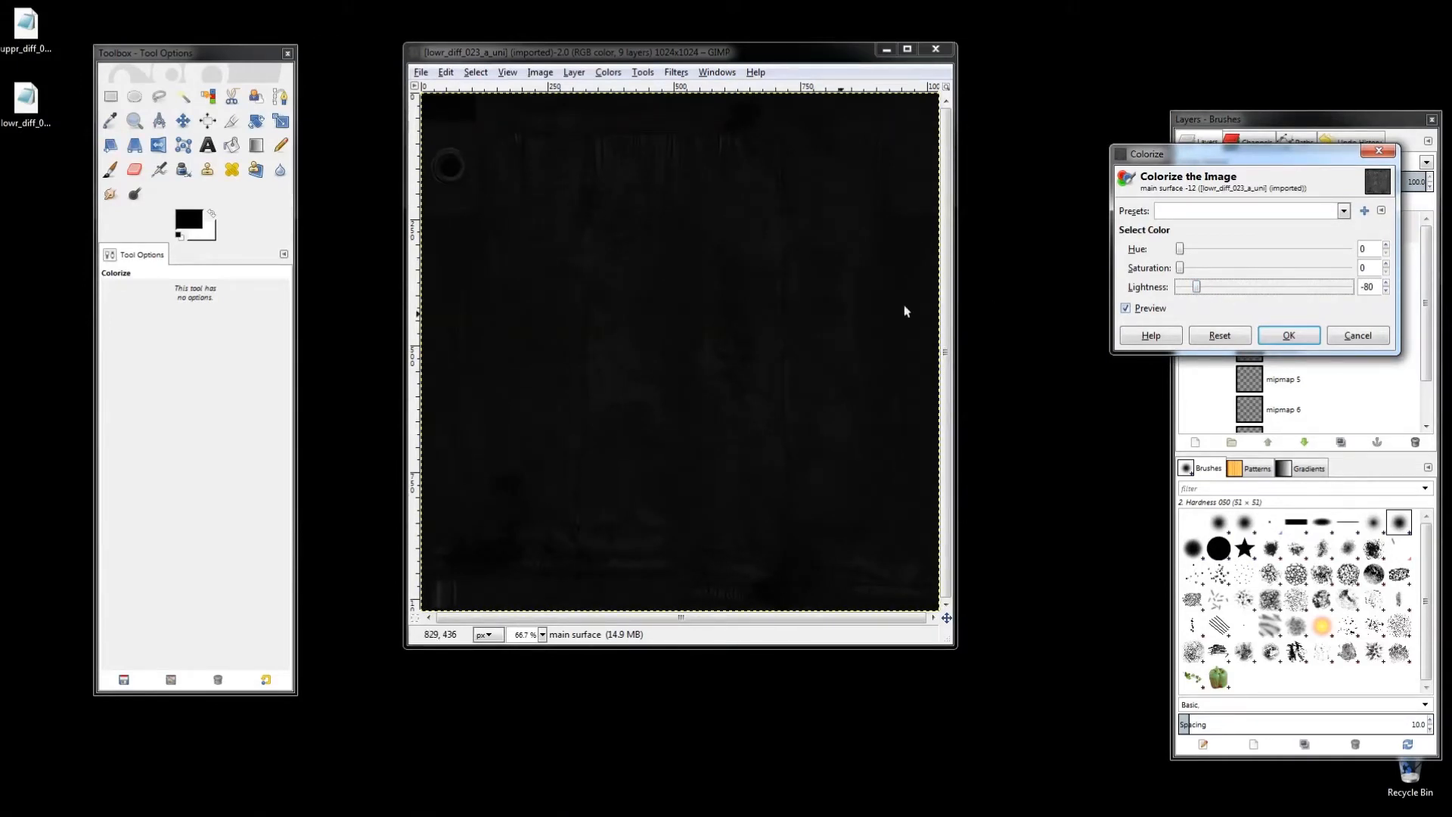
{"action": "mouse_move", "coordinate": [581, 465]}
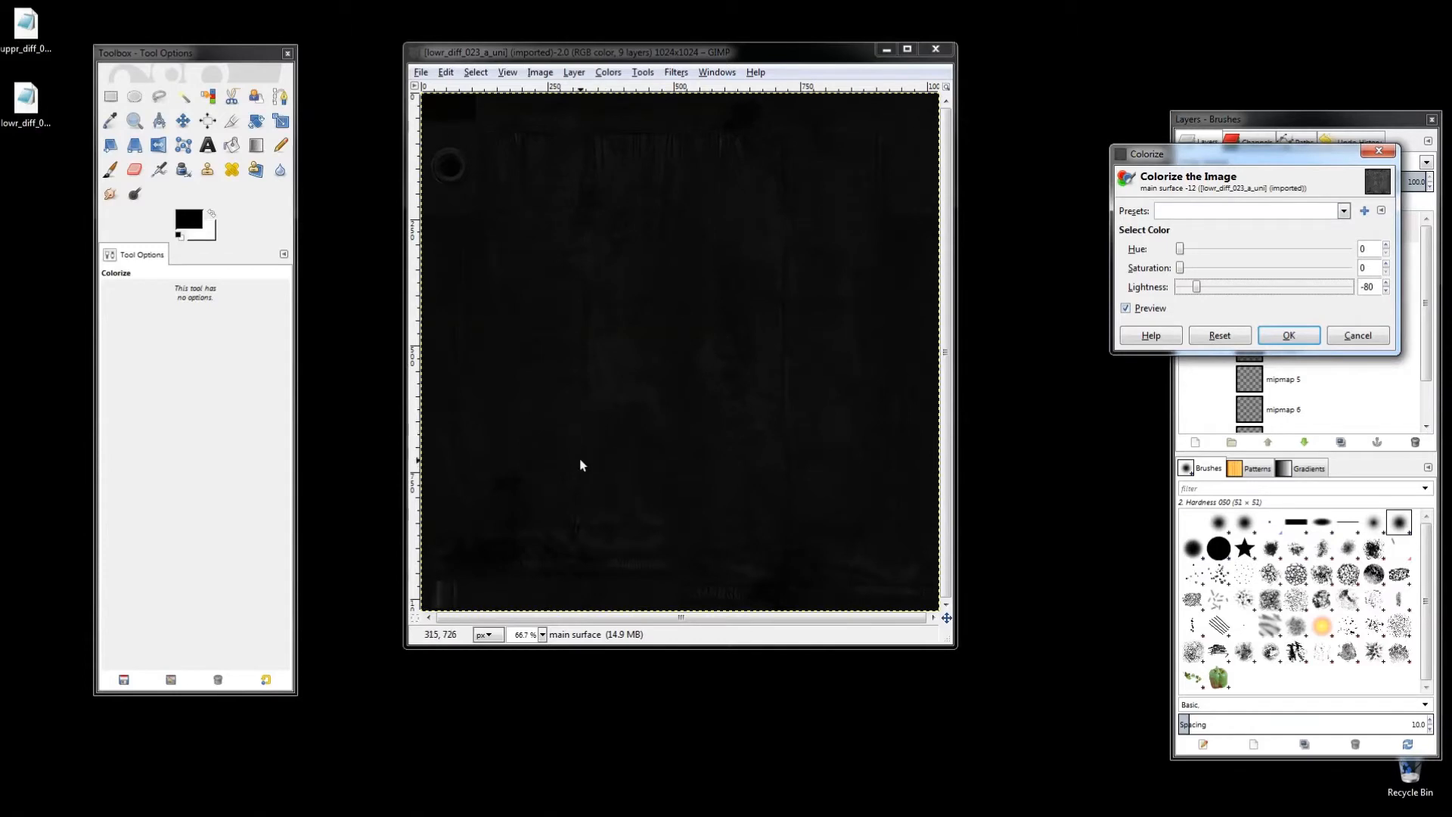
{"action": "mouse_move", "coordinate": [508, 576]}
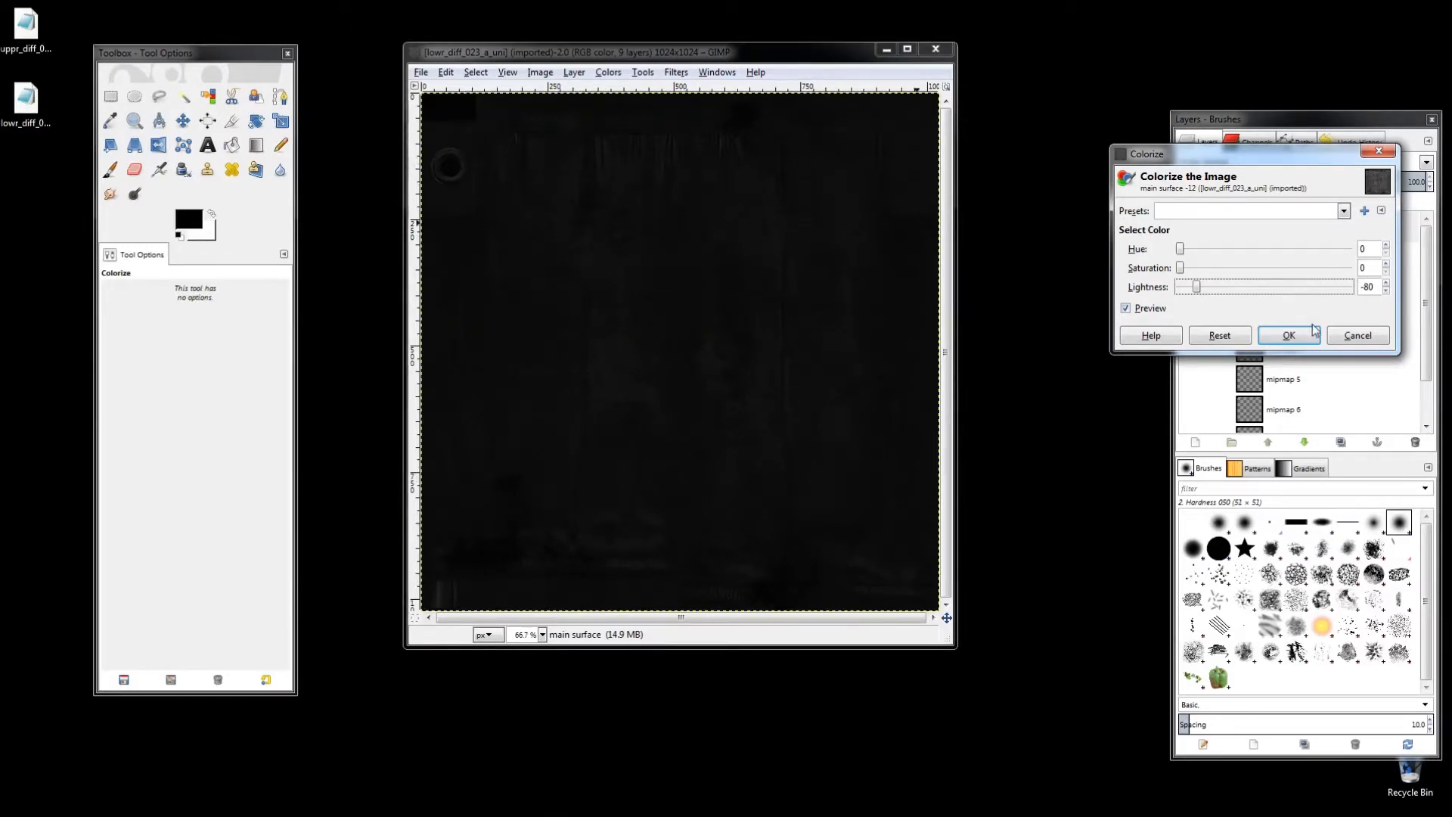
{"action": "left_click", "coordinate": [1288, 336]}
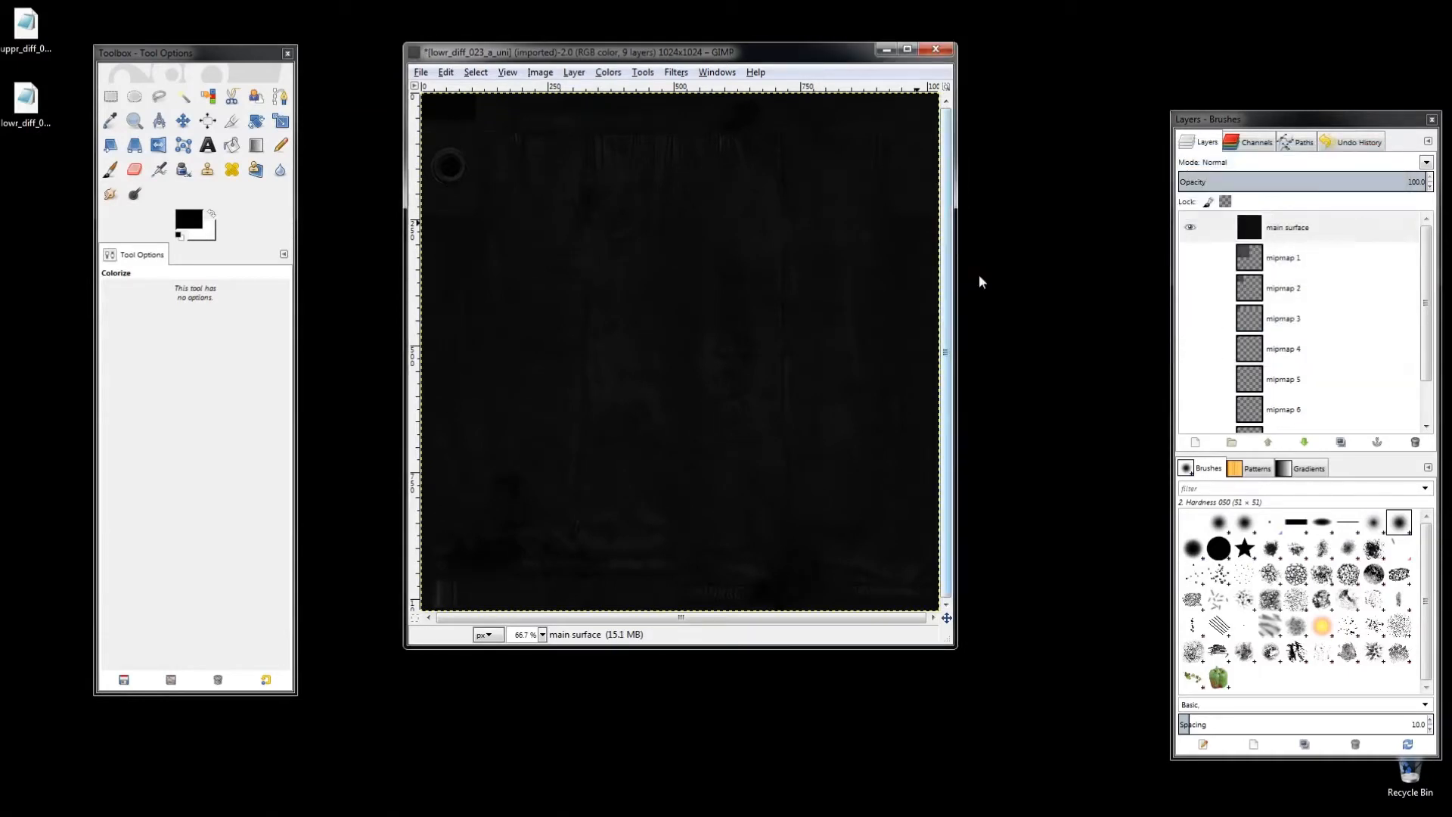
Step: Export over lowr_diff_023_a_uni.dds on the Desktop as a DDS image, replacing the existing file
{"action": "left_click", "coordinate": [421, 73]}
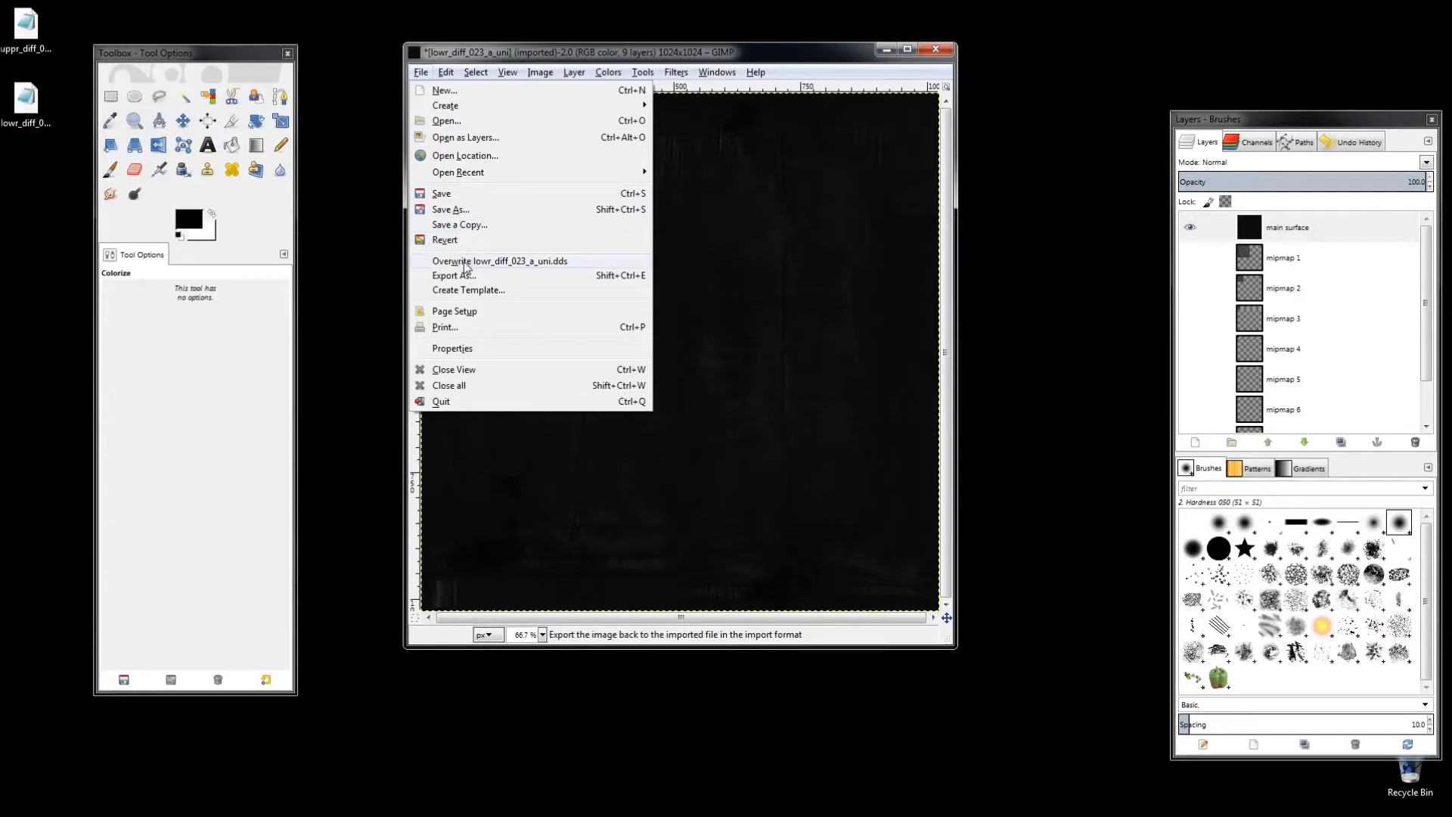
{"action": "left_click", "coordinate": [499, 260]}
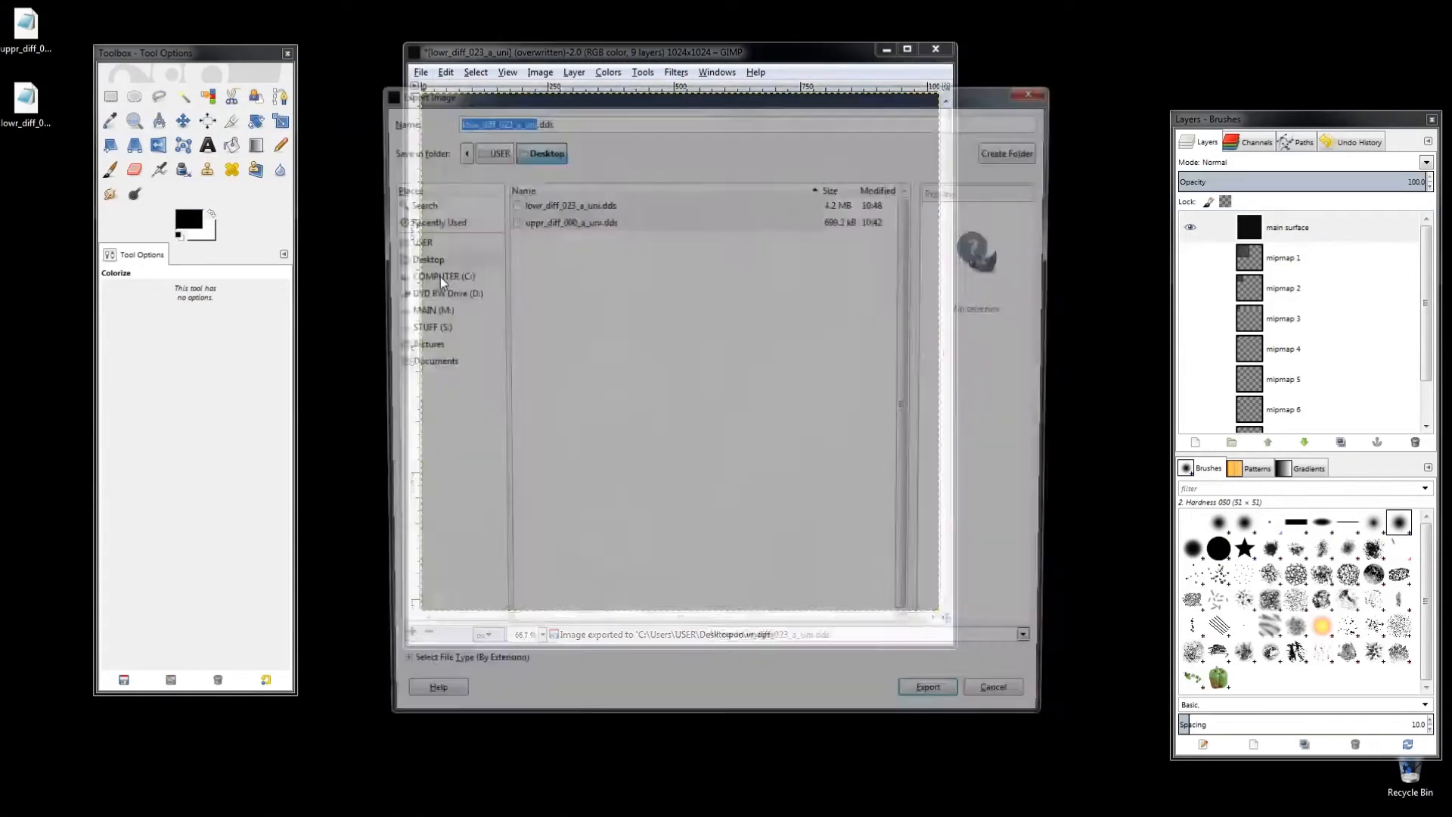
{"action": "left_click", "coordinate": [567, 201]}
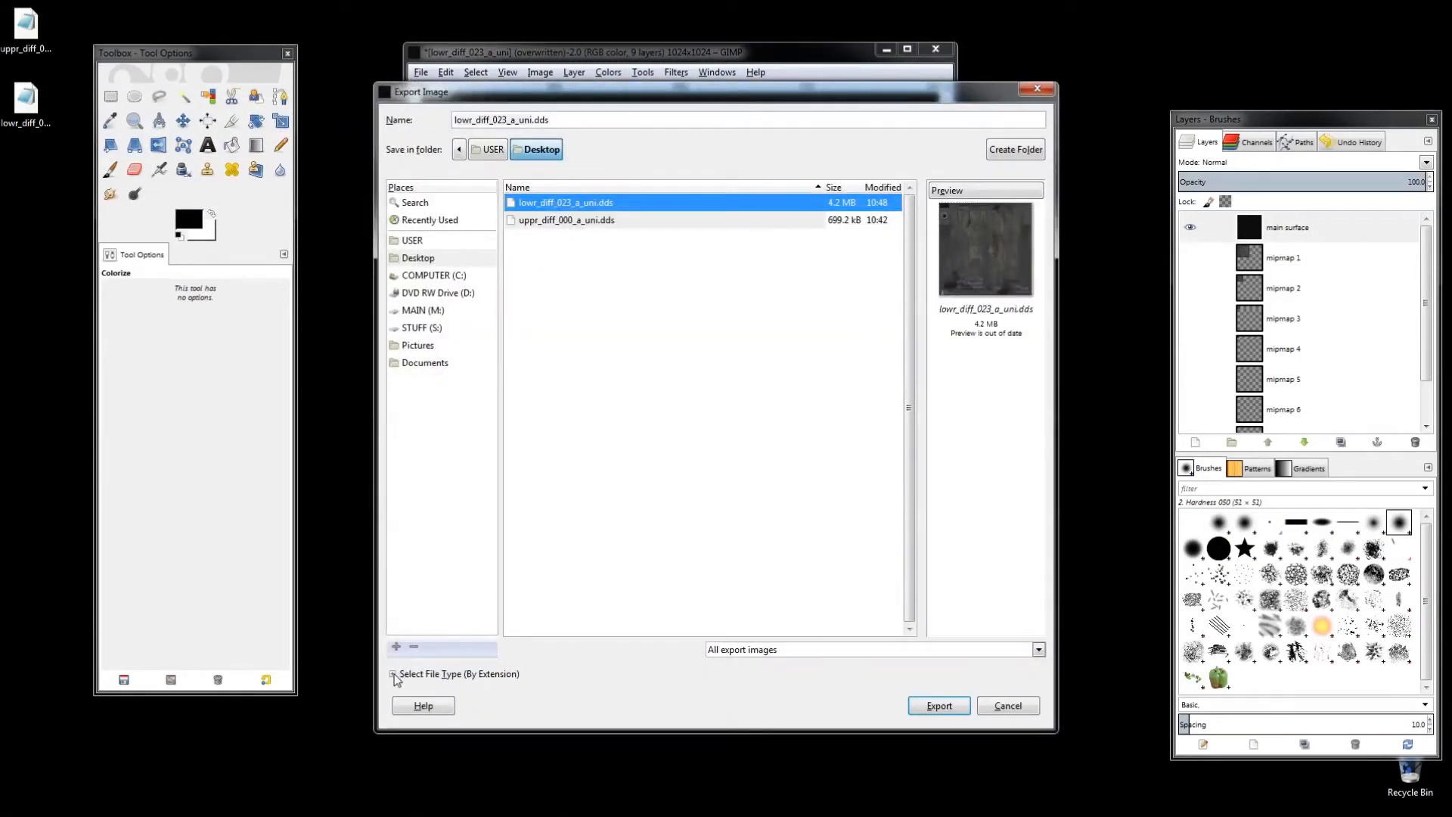
{"action": "left_click", "coordinate": [393, 673]}
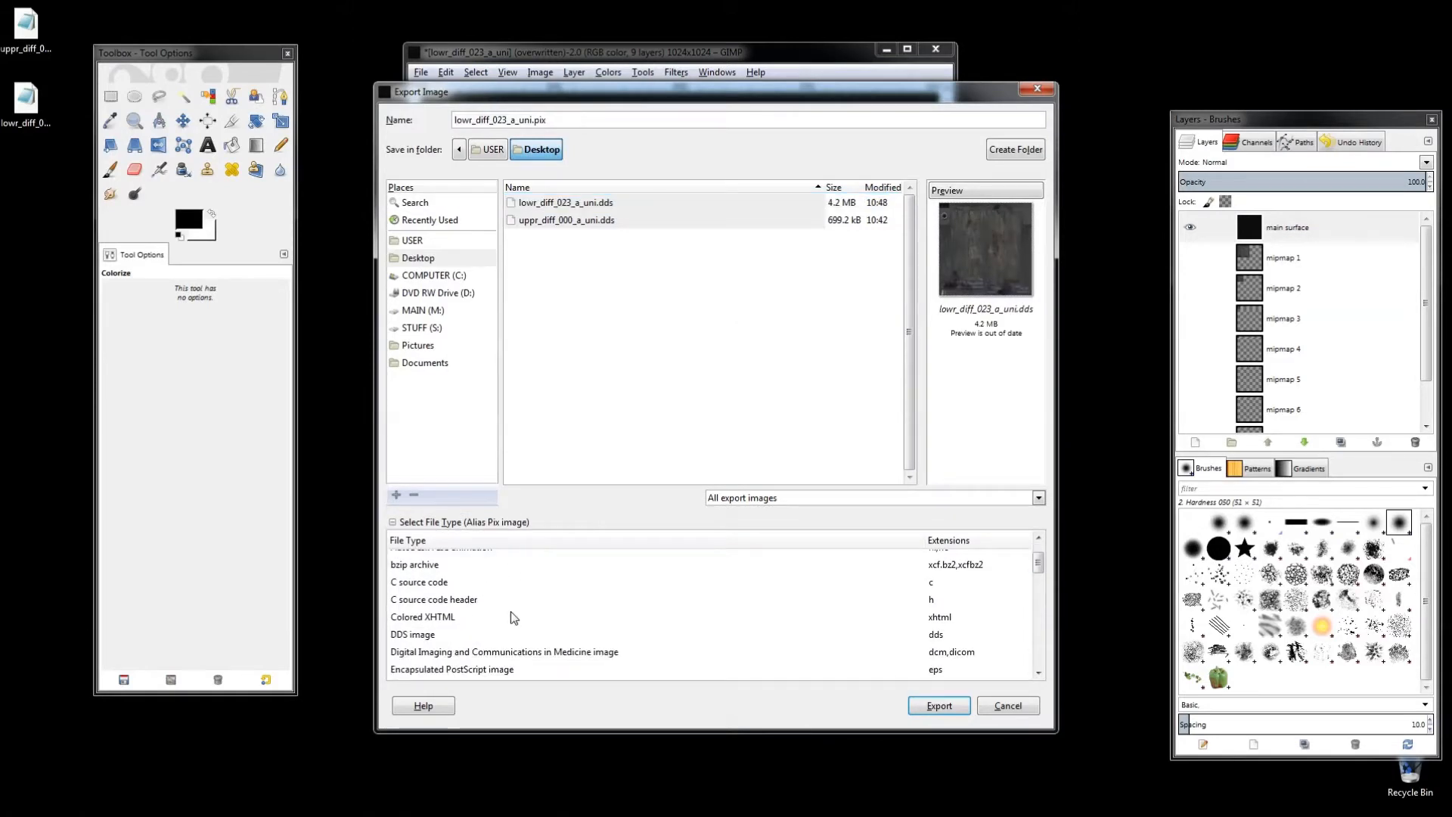
{"action": "left_click", "coordinate": [413, 634]}
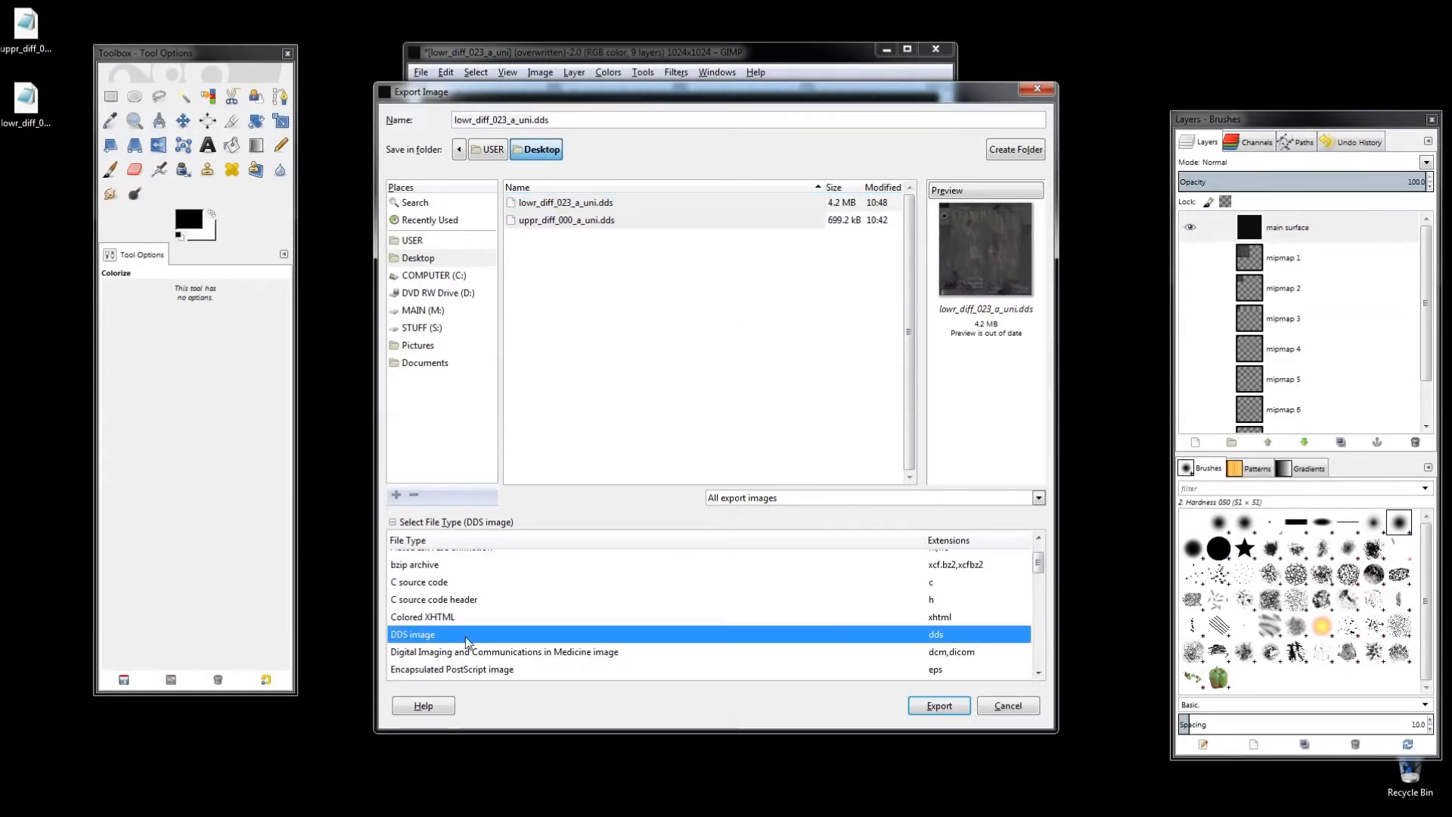
{"action": "left_click", "coordinate": [938, 705]}
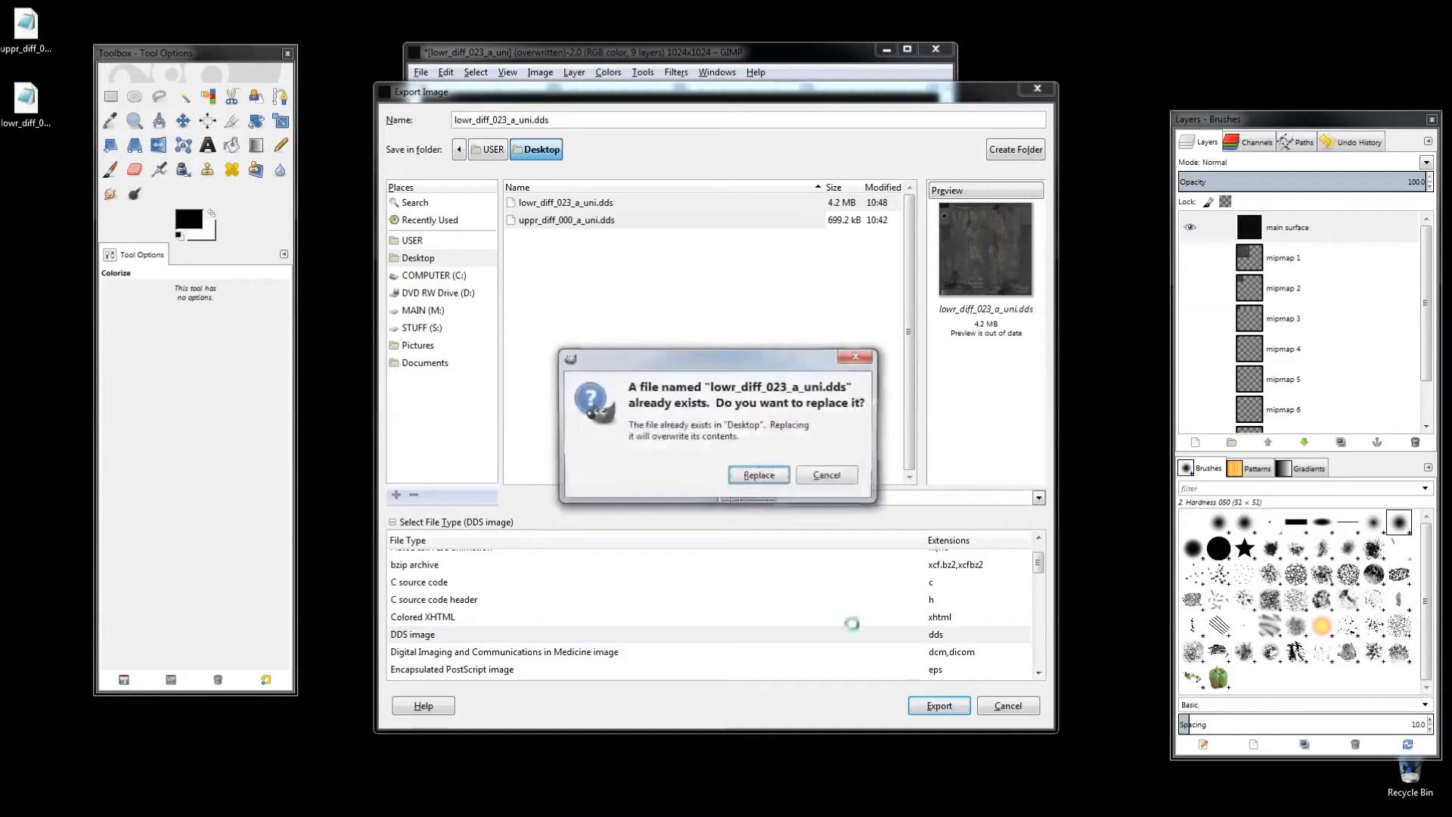
{"action": "left_click", "coordinate": [758, 474]}
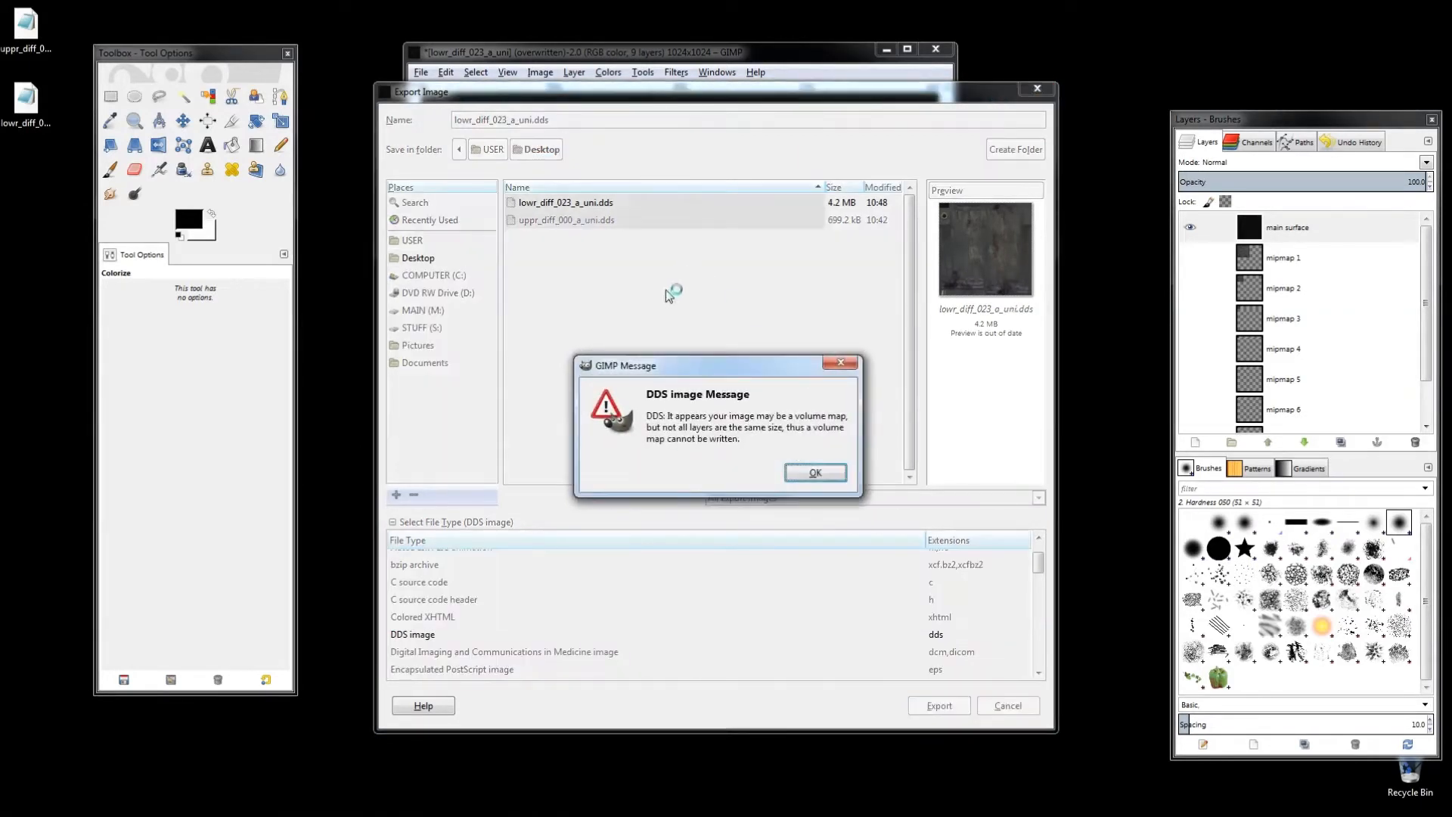
Step: Use BC1 / DXT1 compression with generated mipmaps for the DDS export, then close the image
{"action": "left_click", "coordinate": [814, 472]}
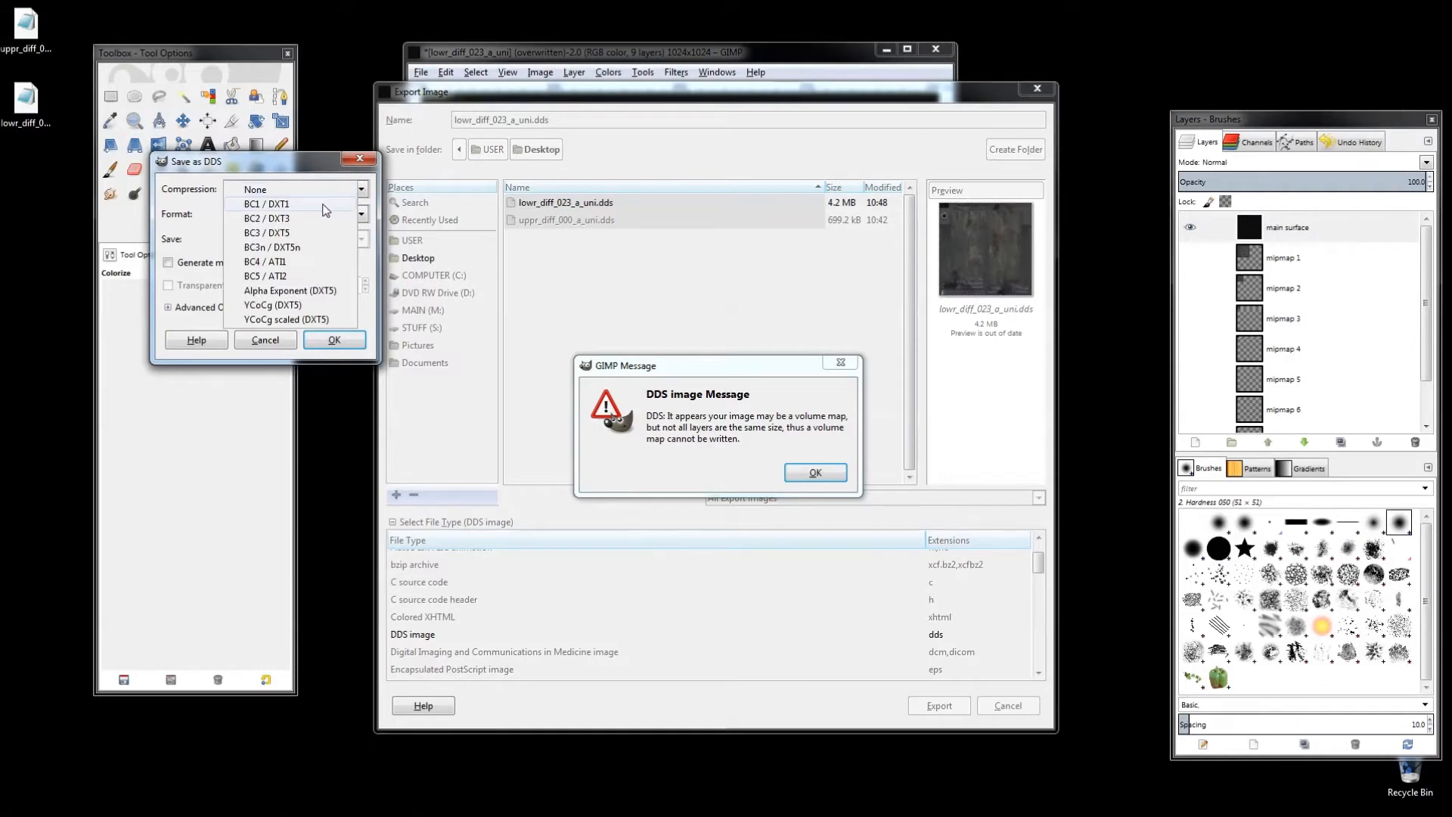
{"action": "left_click", "coordinate": [268, 204]}
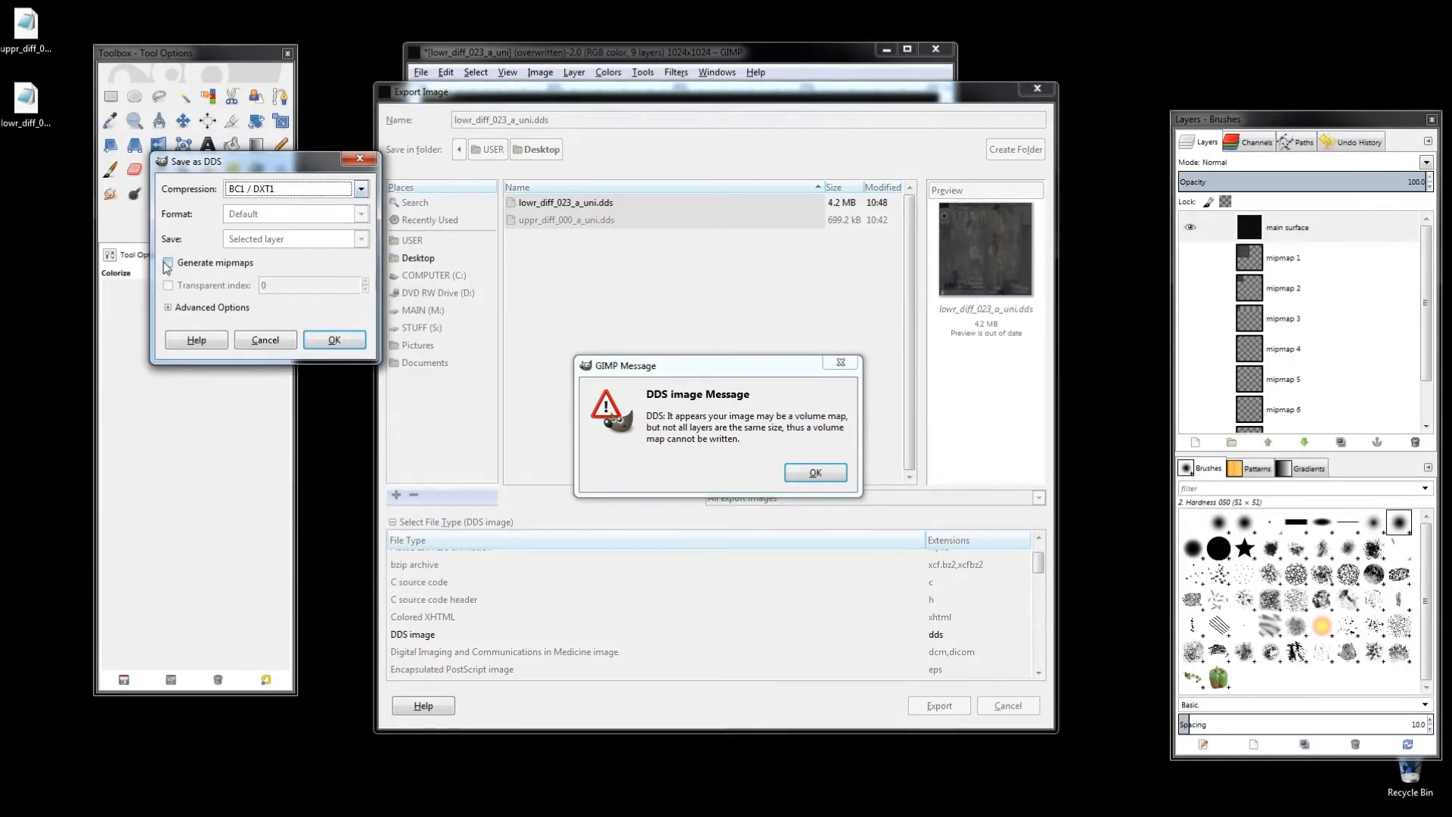
{"action": "left_click", "coordinate": [168, 263]}
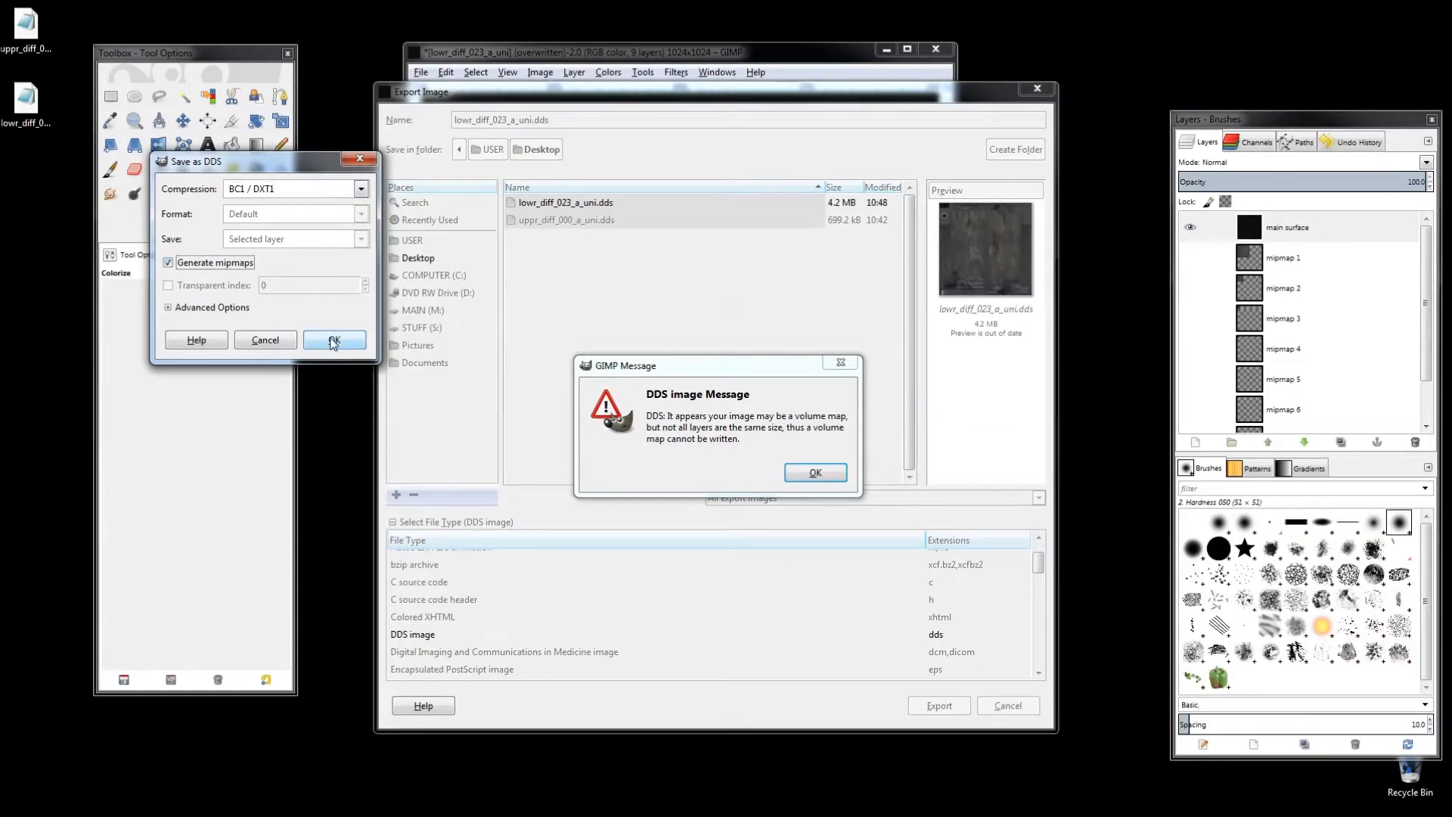
{"action": "left_click", "coordinate": [814, 472]}
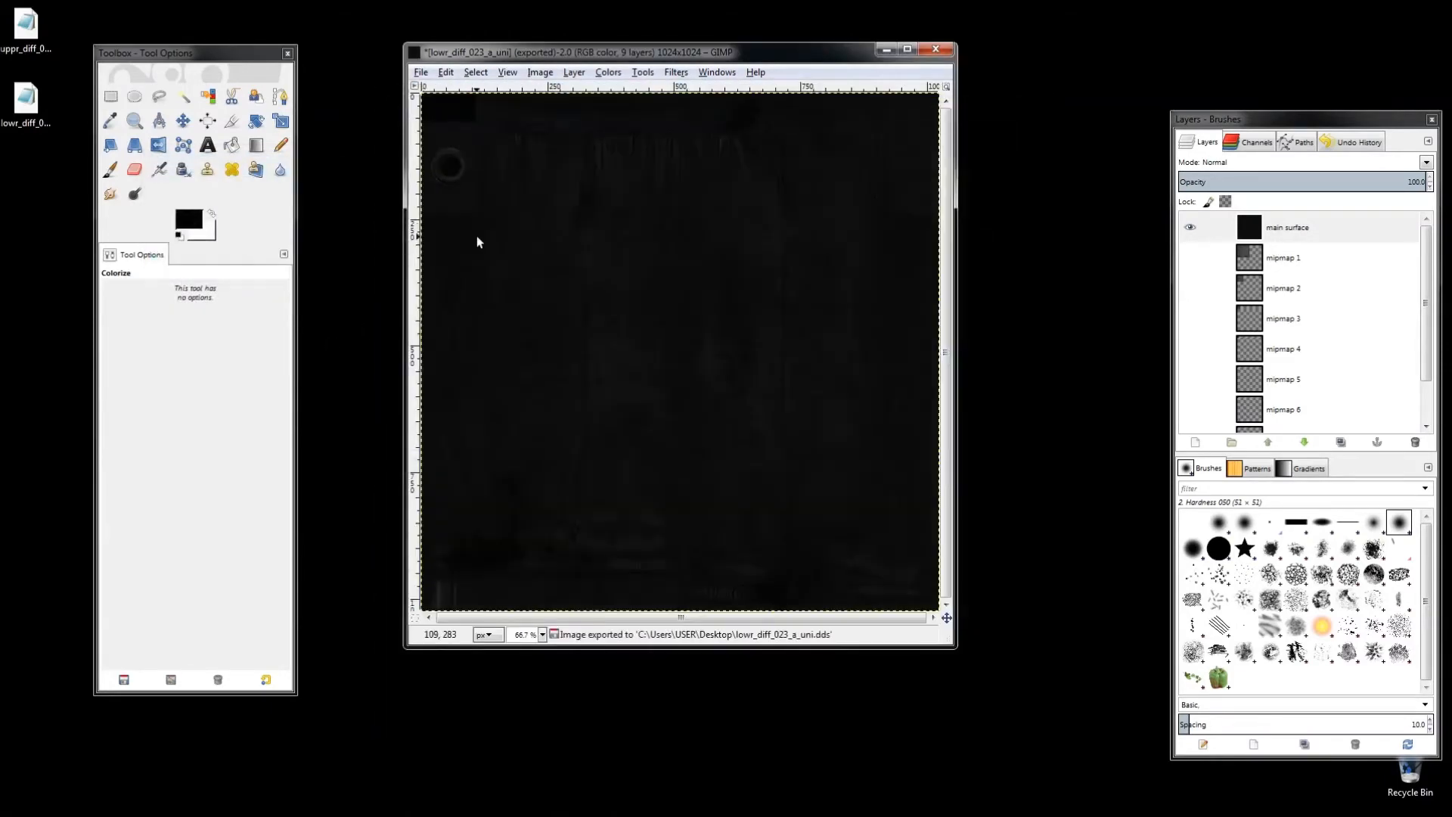
{"action": "left_click", "coordinate": [934, 50]}
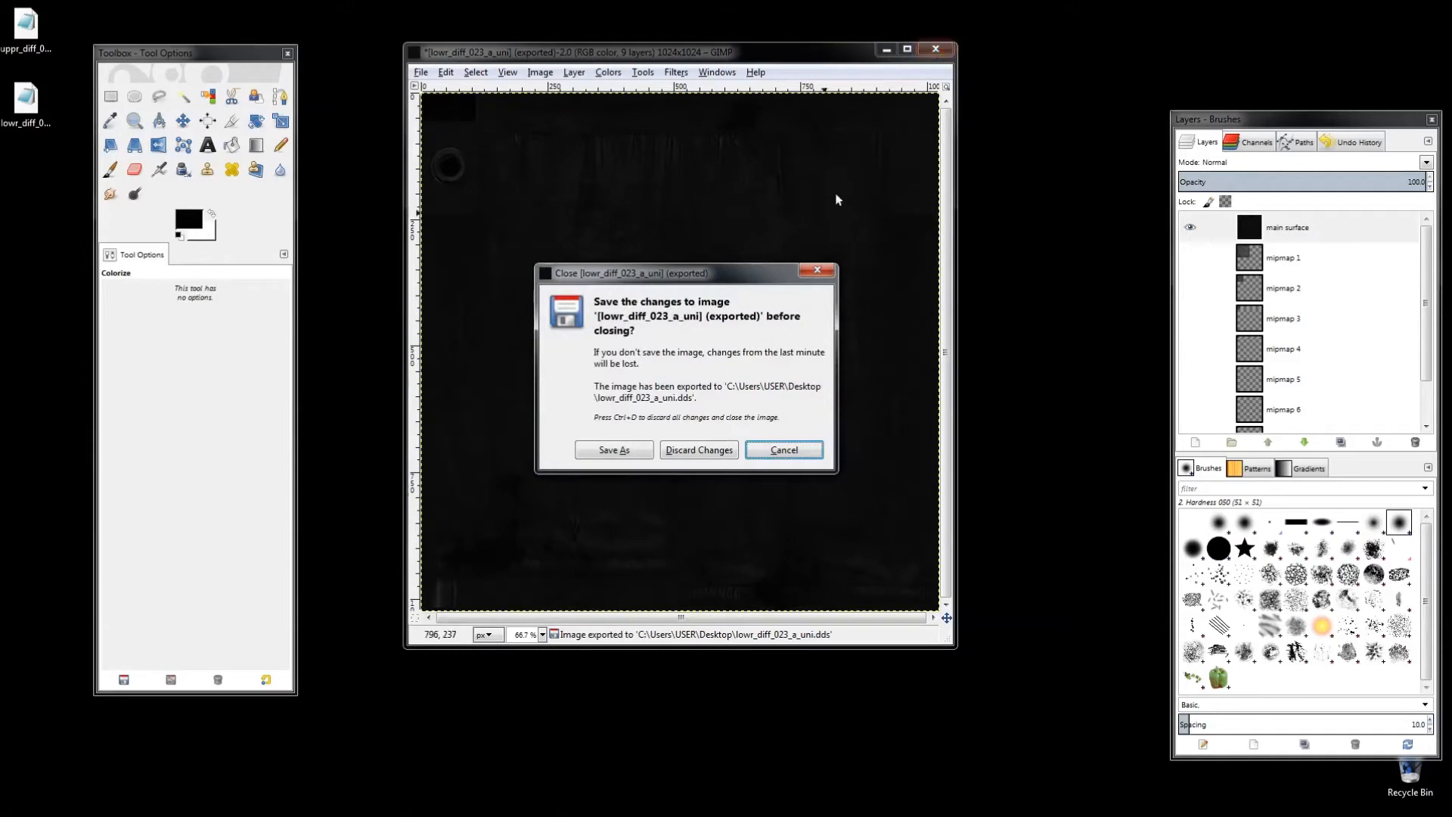
Step: Discard the lower texture's changes and open uppr_diff_000_a_uni.dds from the Desktop
{"action": "left_click", "coordinate": [699, 449]}
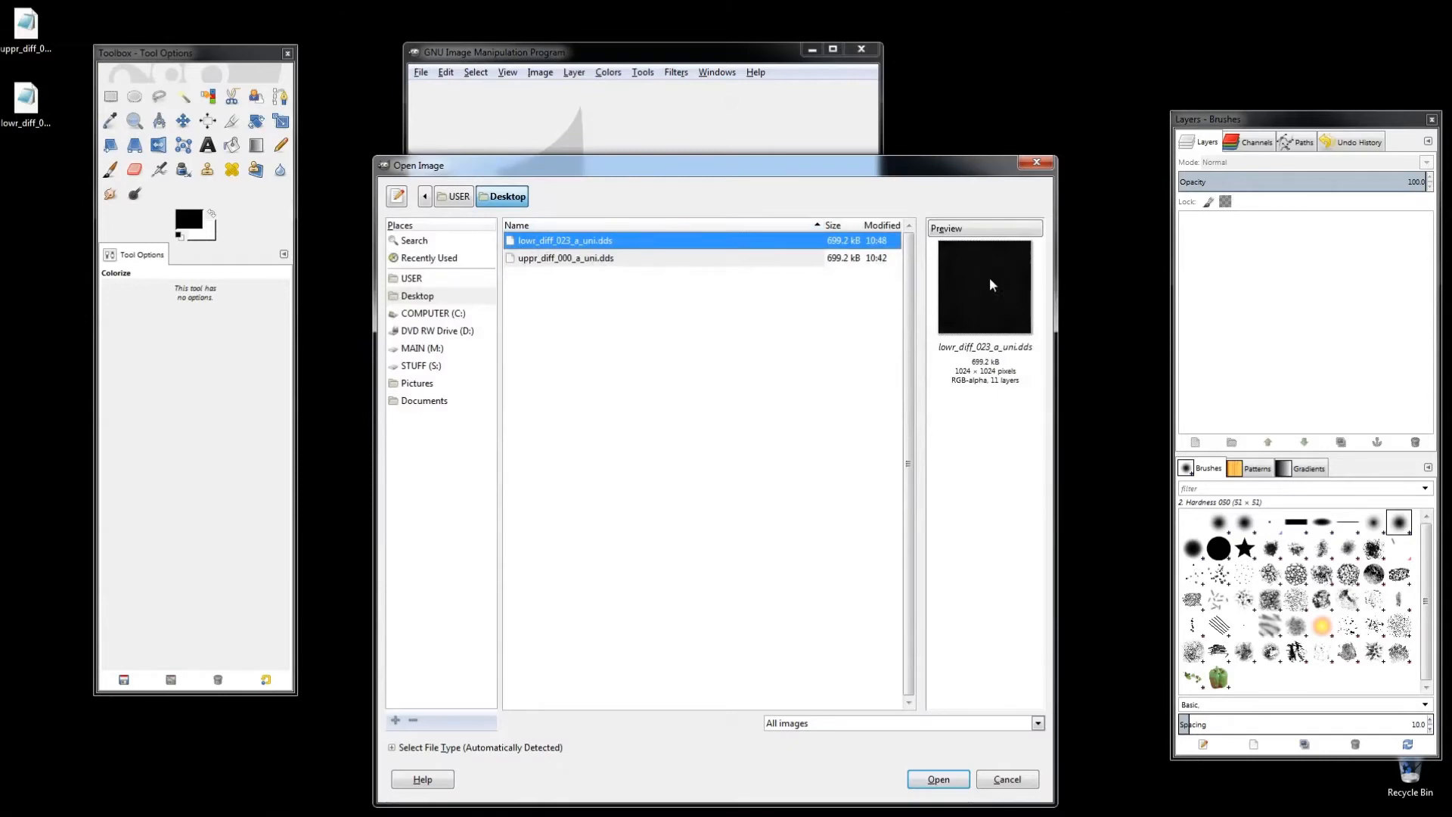
{"action": "left_click", "coordinate": [564, 258]}
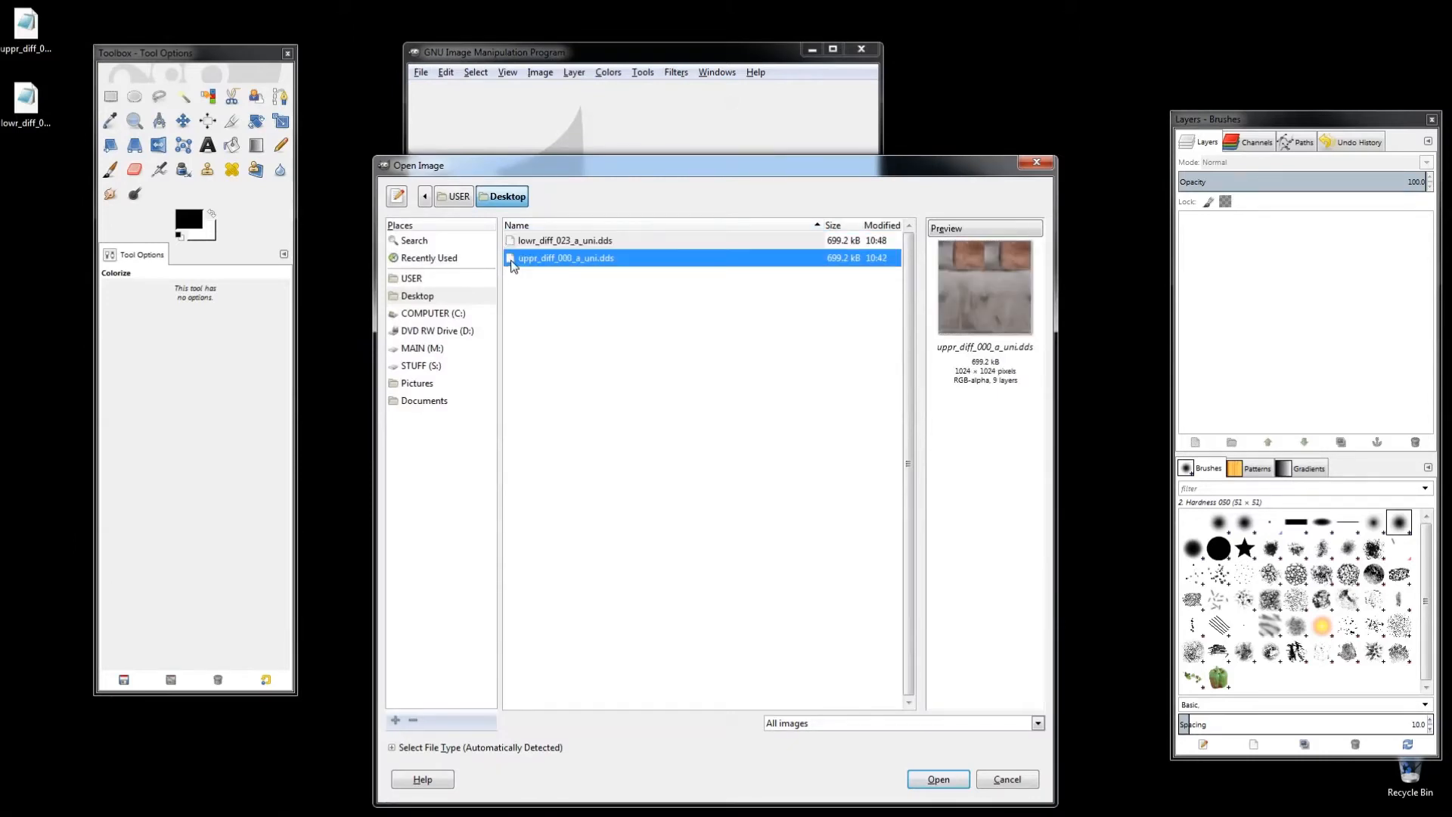
{"action": "left_click", "coordinate": [938, 779]}
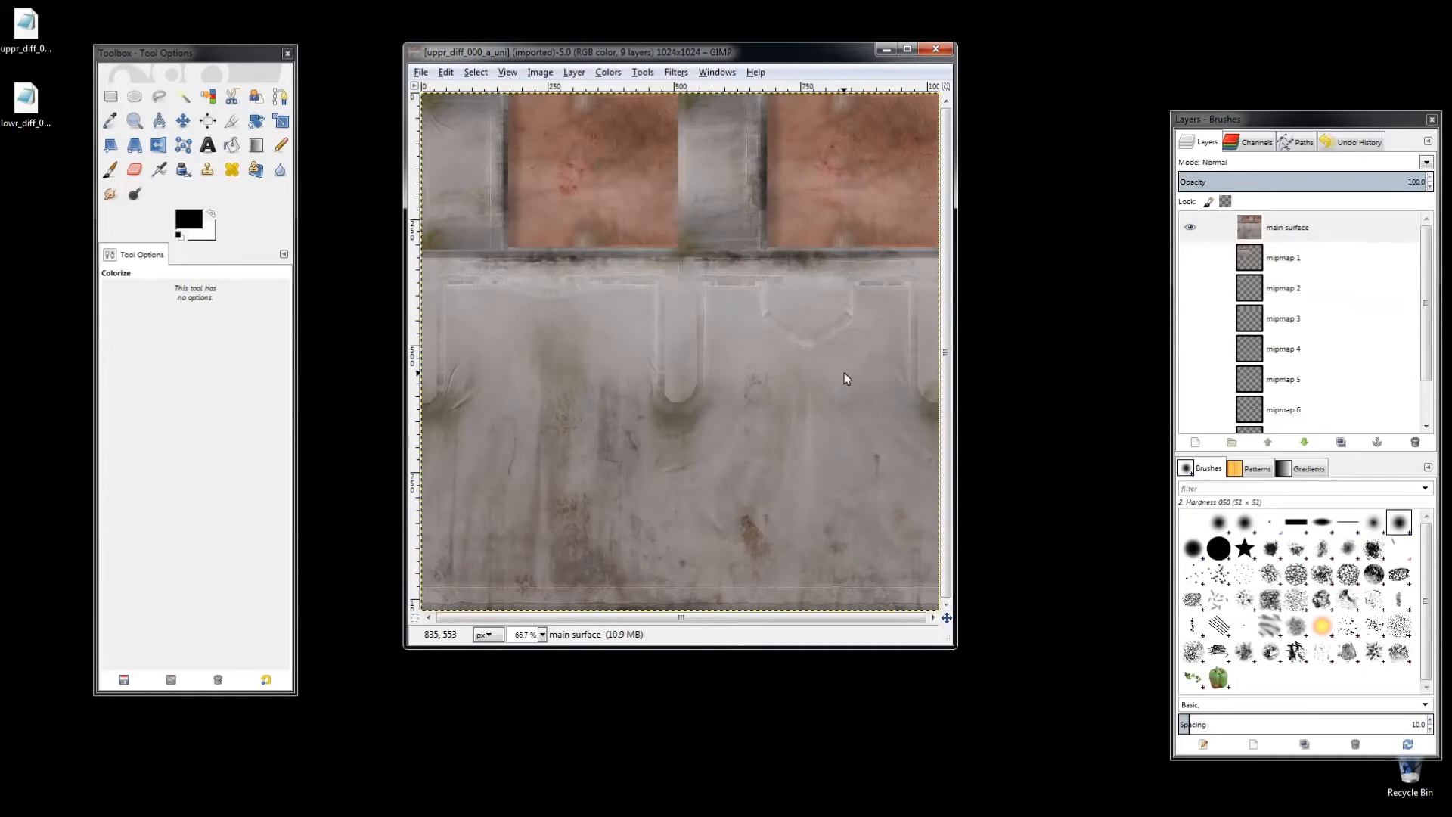
{"action": "mouse_move", "coordinate": [751, 541]}
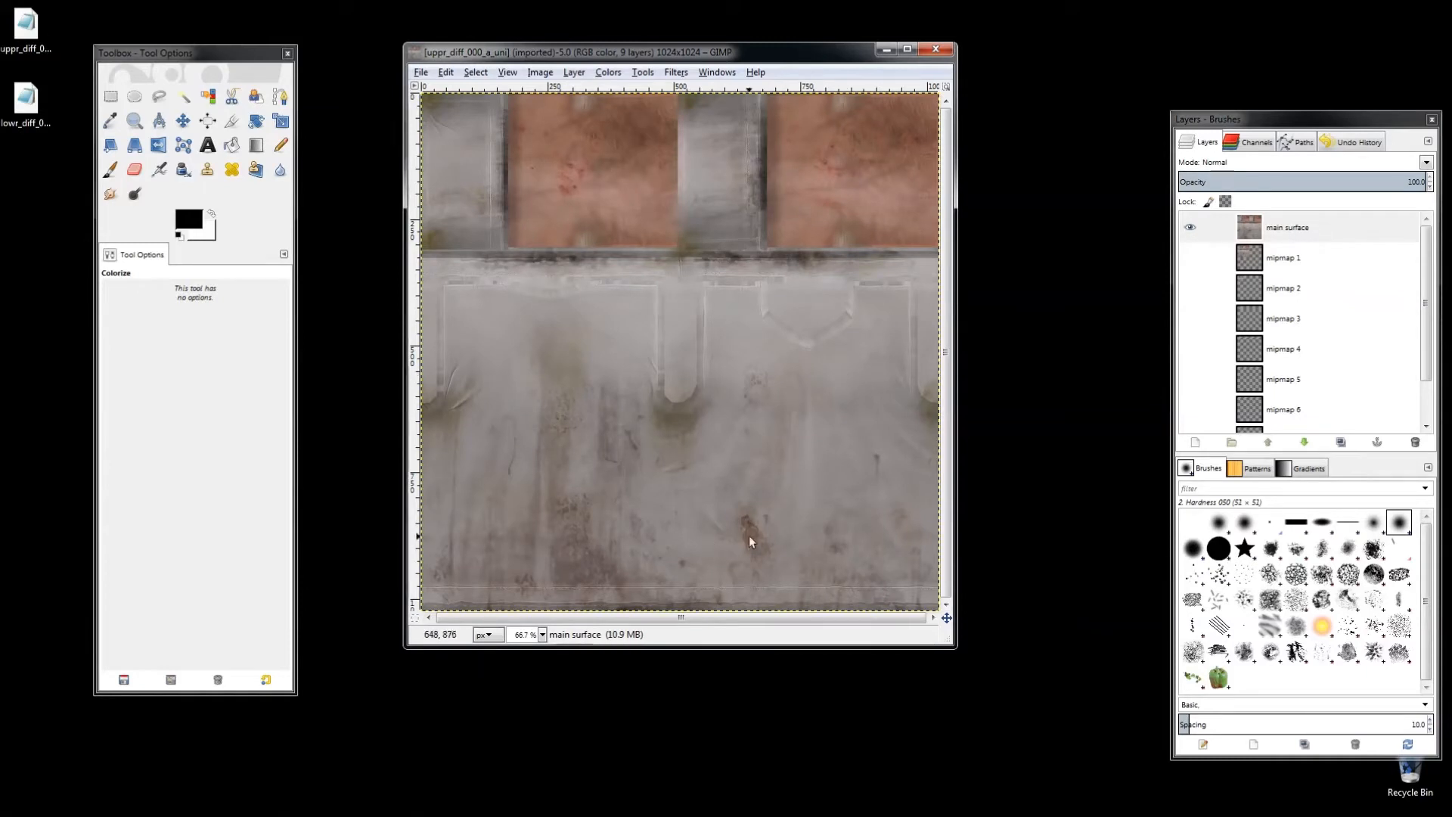
{"action": "mouse_move", "coordinate": [831, 295]}
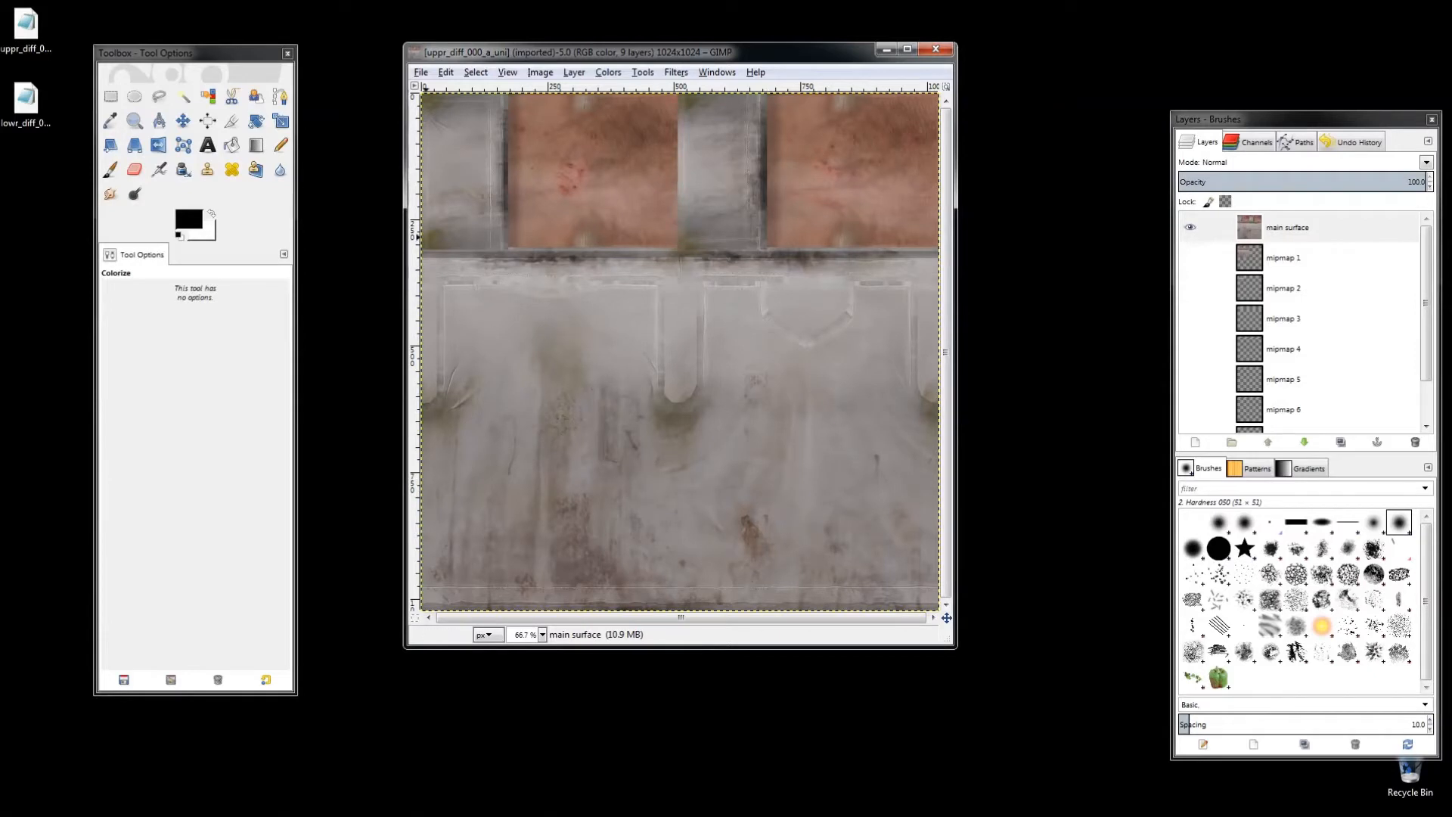
{"action": "mouse_move", "coordinate": [110, 97]}
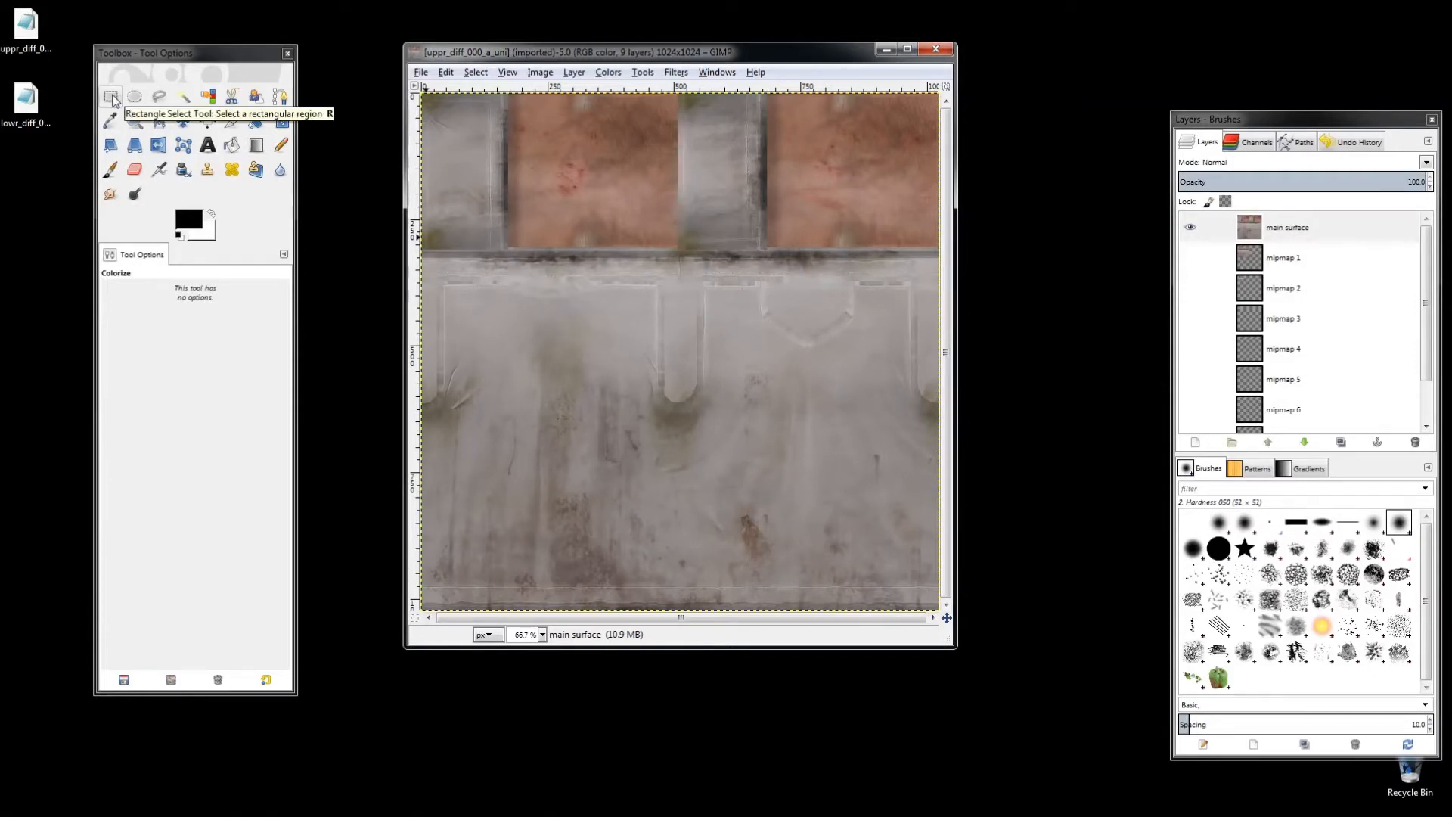
Step: Select and delete the grey lower area of the shirt texture with Rectangle Select
{"action": "left_click", "coordinate": [110, 96]}
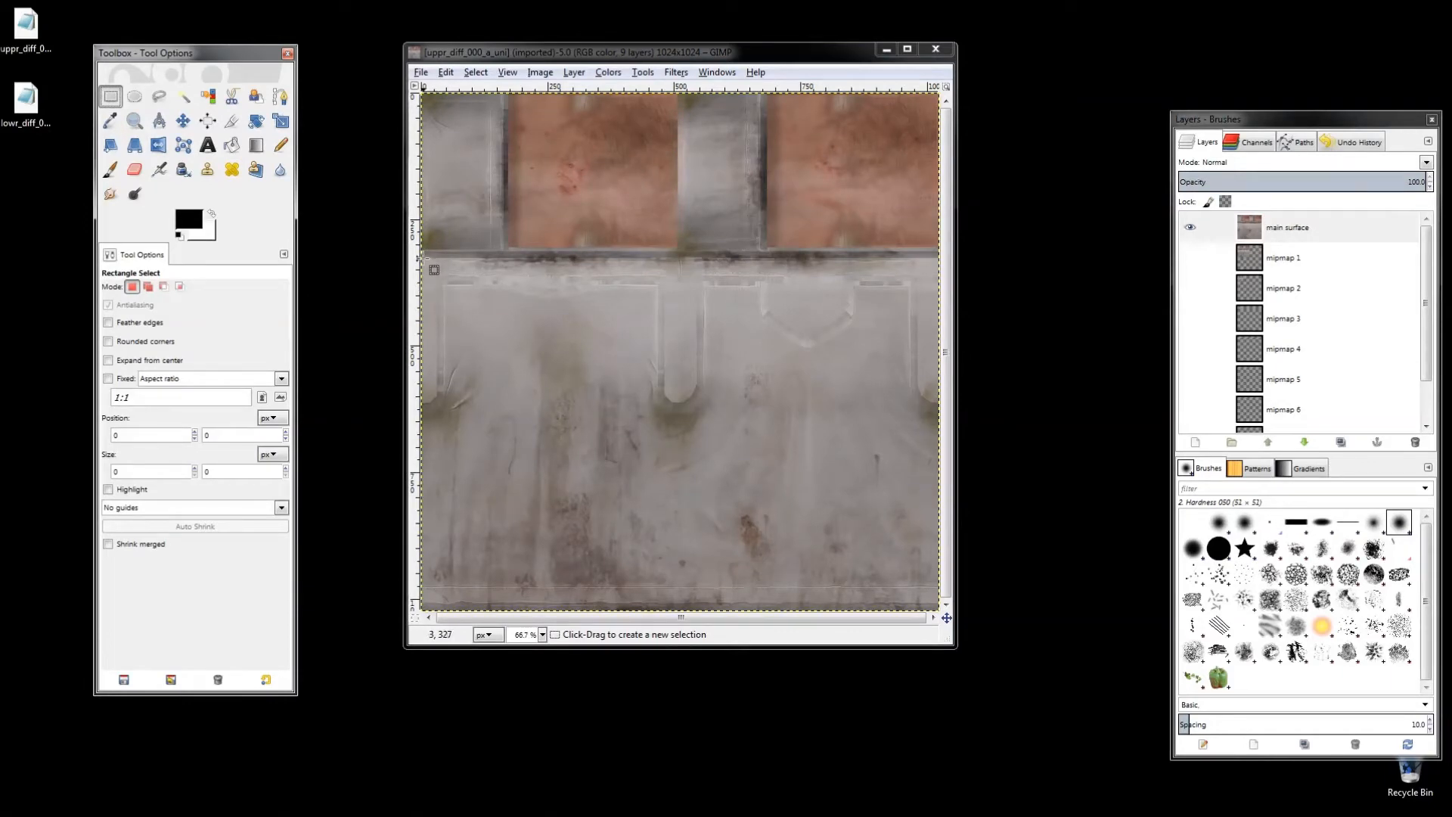
{"action": "left_click", "coordinate": [906, 49]}
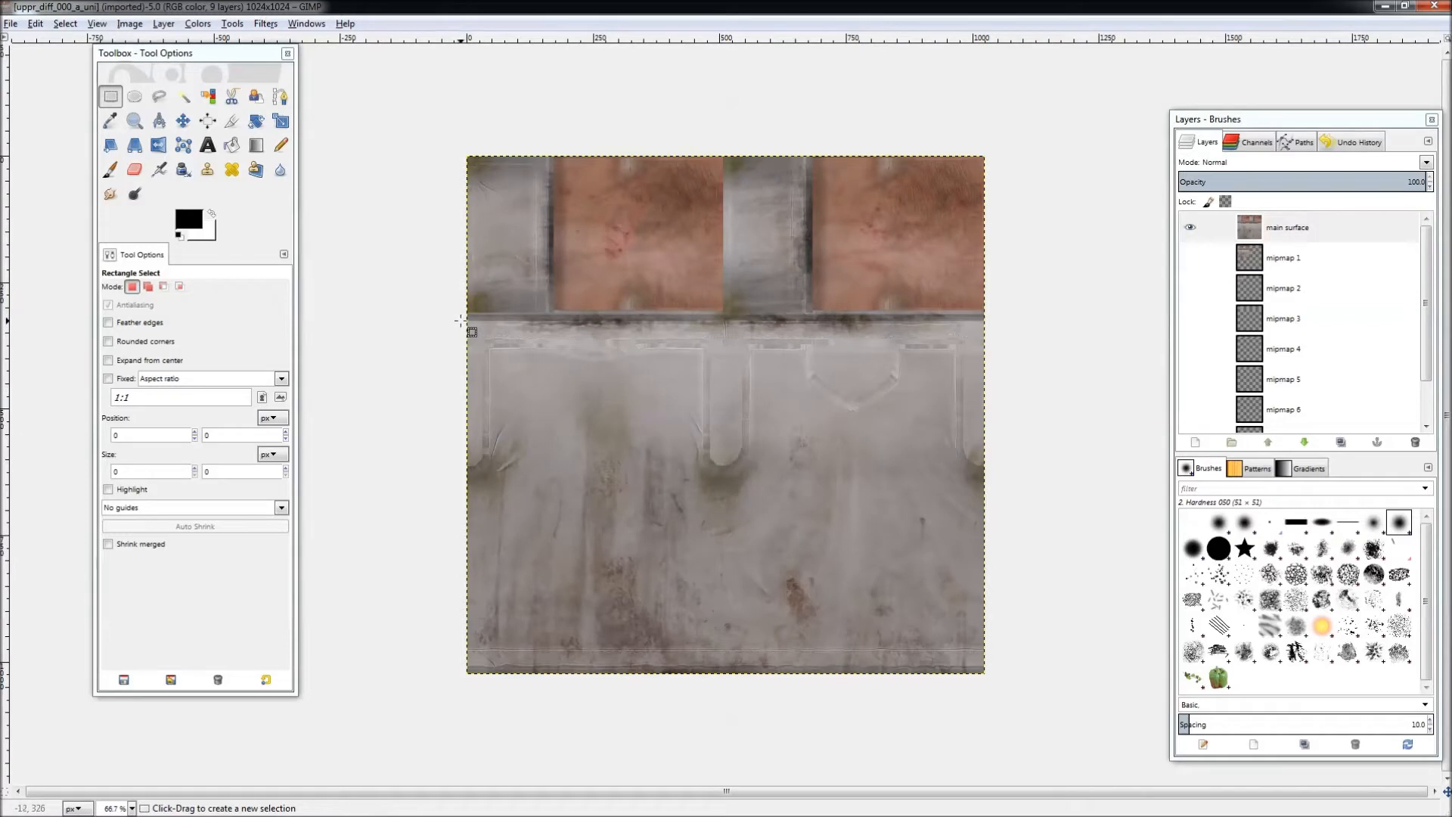
{"action": "left_click_drag", "start_coordinate": [468, 324], "coordinate": [781, 475]}
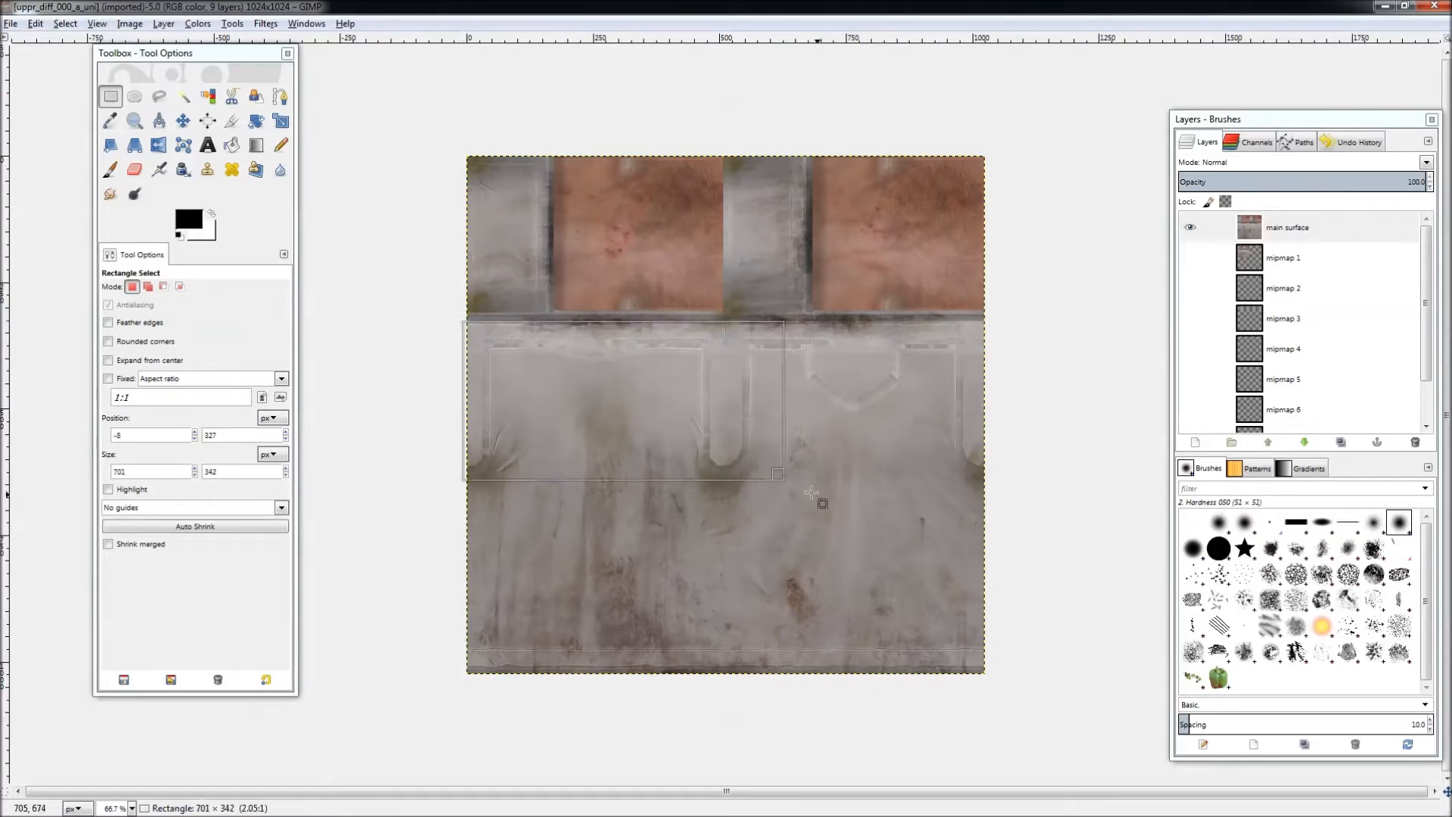
{"action": "left_click_drag", "start_coordinate": [776, 474], "coordinate": [986, 680]}
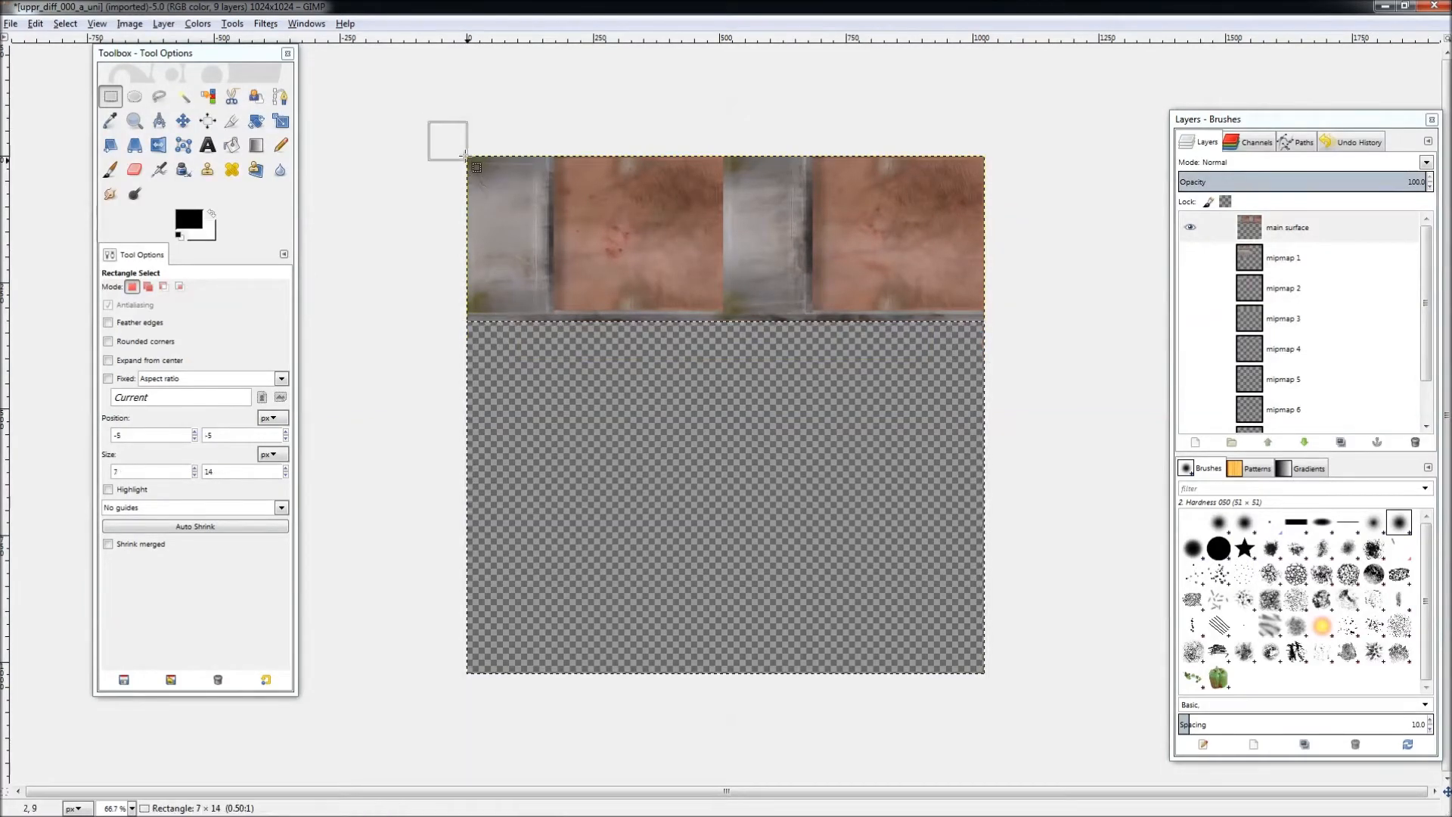
Step: Delete the grey strips left of, between and beneath the skin patches, leaving only the patches
{"action": "left_click_drag", "start_coordinate": [473, 166], "coordinate": [551, 336]}
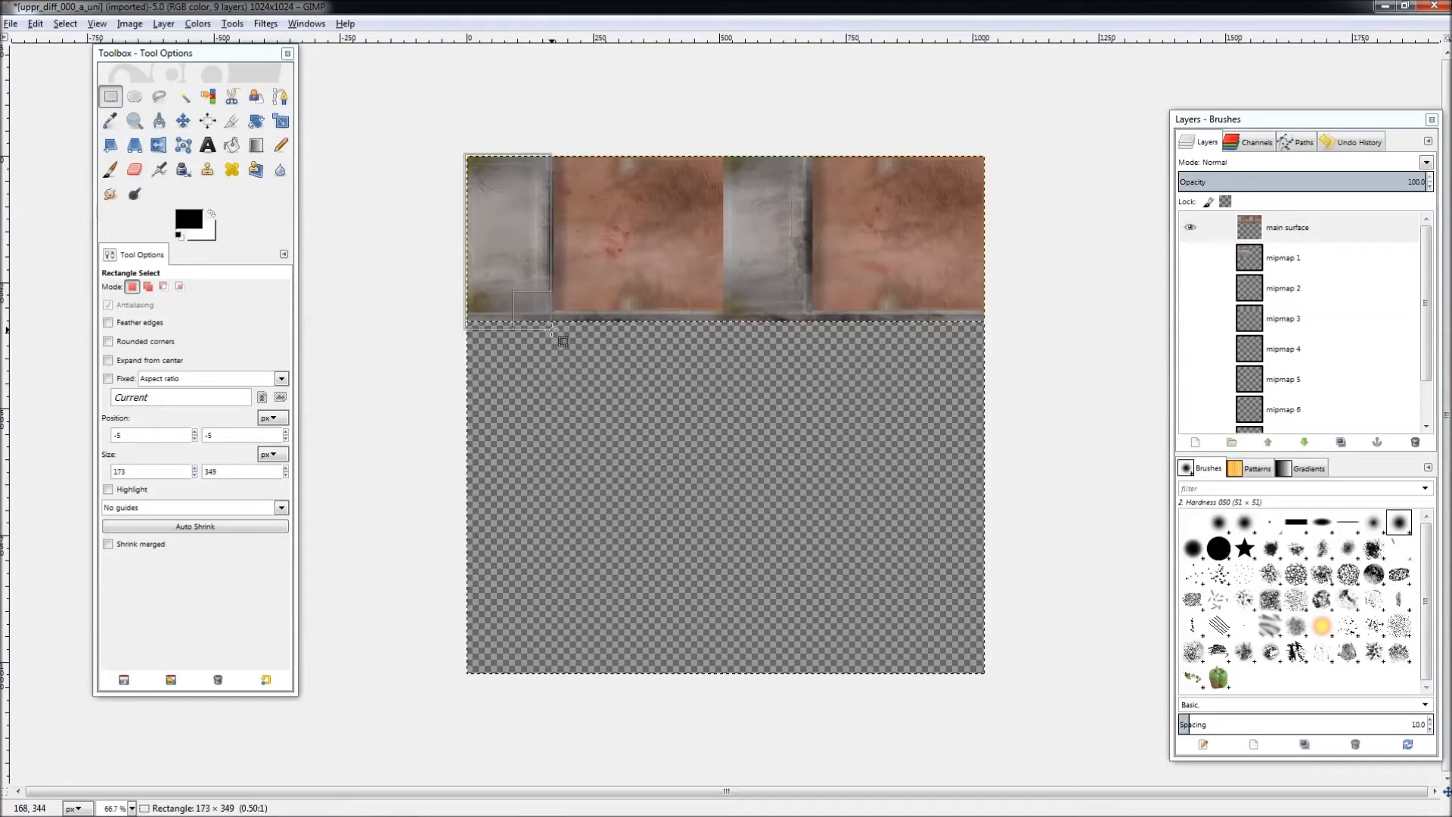
{"action": "left_click_drag", "start_coordinate": [551, 331], "coordinate": [554, 332]}
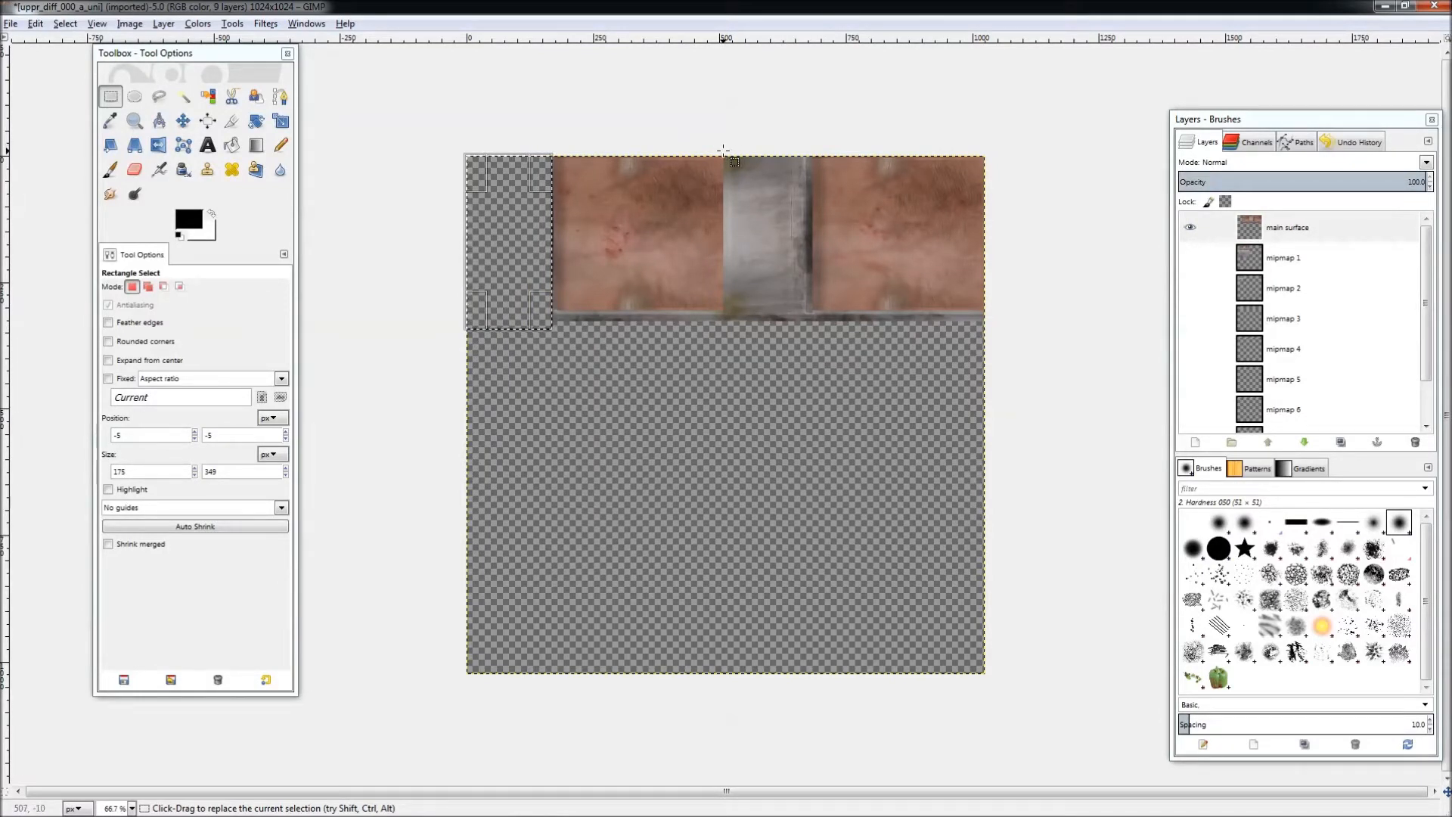
{"action": "left_click_drag", "start_coordinate": [724, 157], "coordinate": [814, 375]}
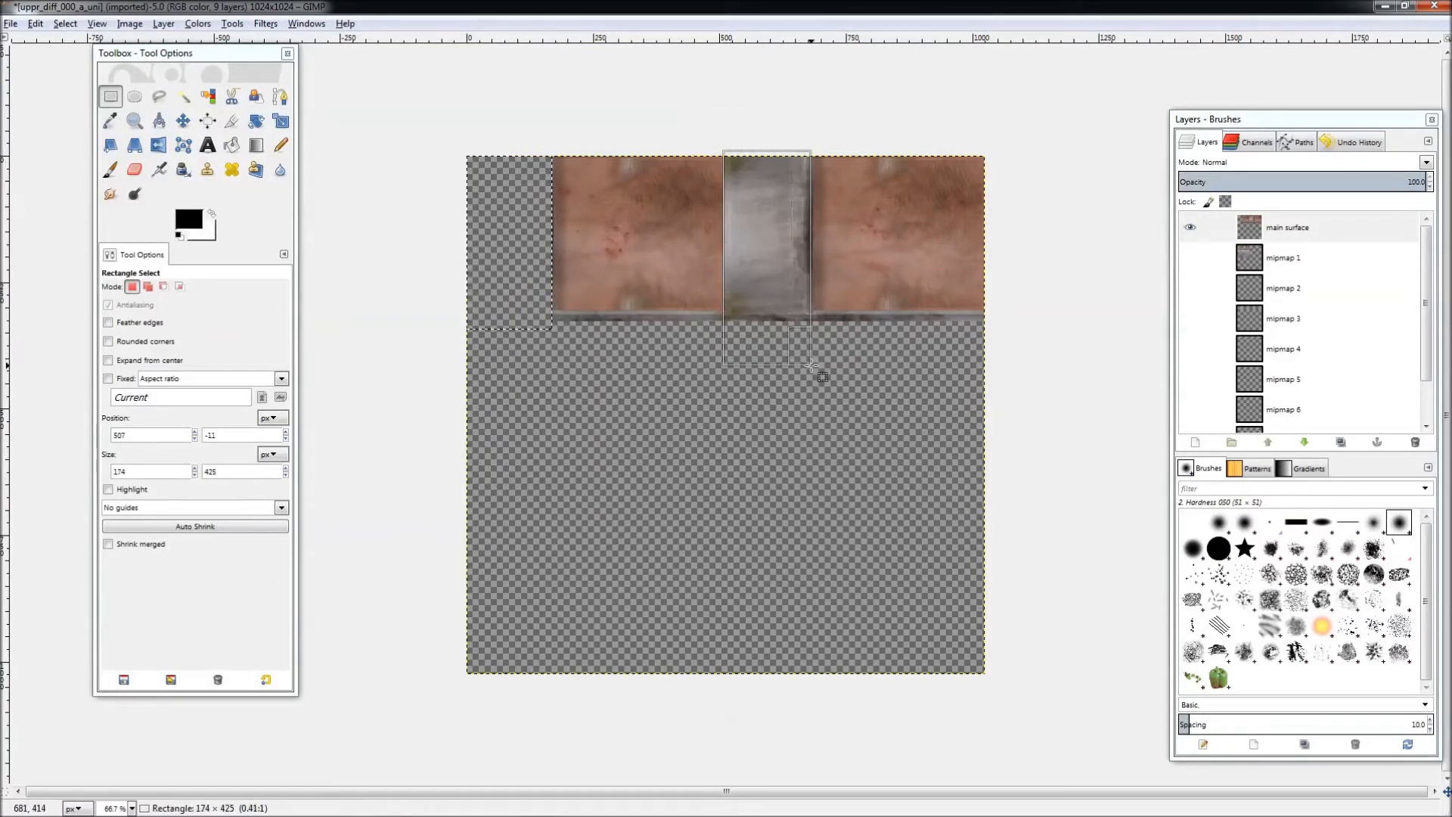
{"action": "left_click_drag", "start_coordinate": [822, 378], "coordinate": [818, 381]}
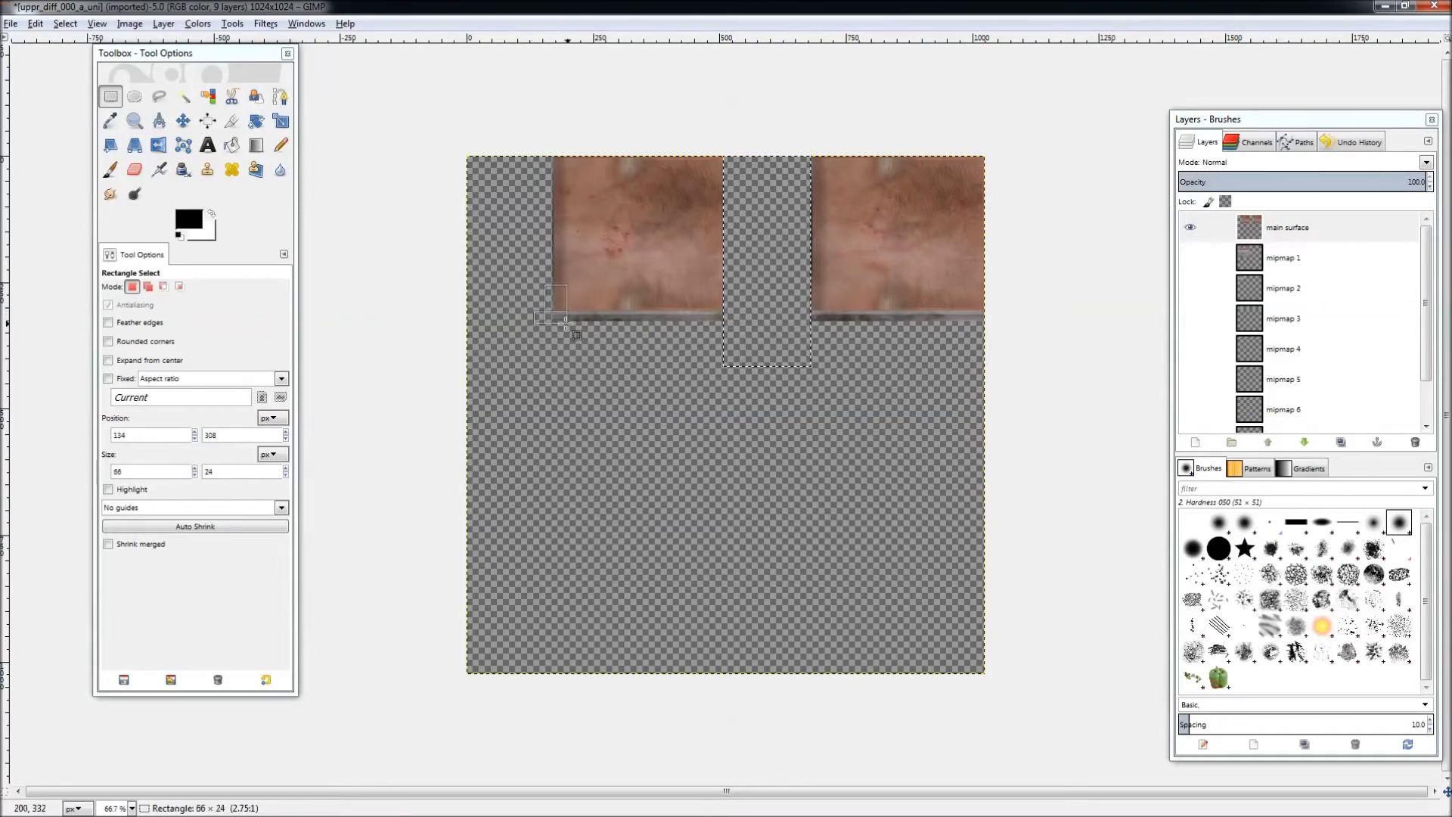
{"action": "left_click_drag", "start_coordinate": [546, 319], "coordinate": [1008, 394]}
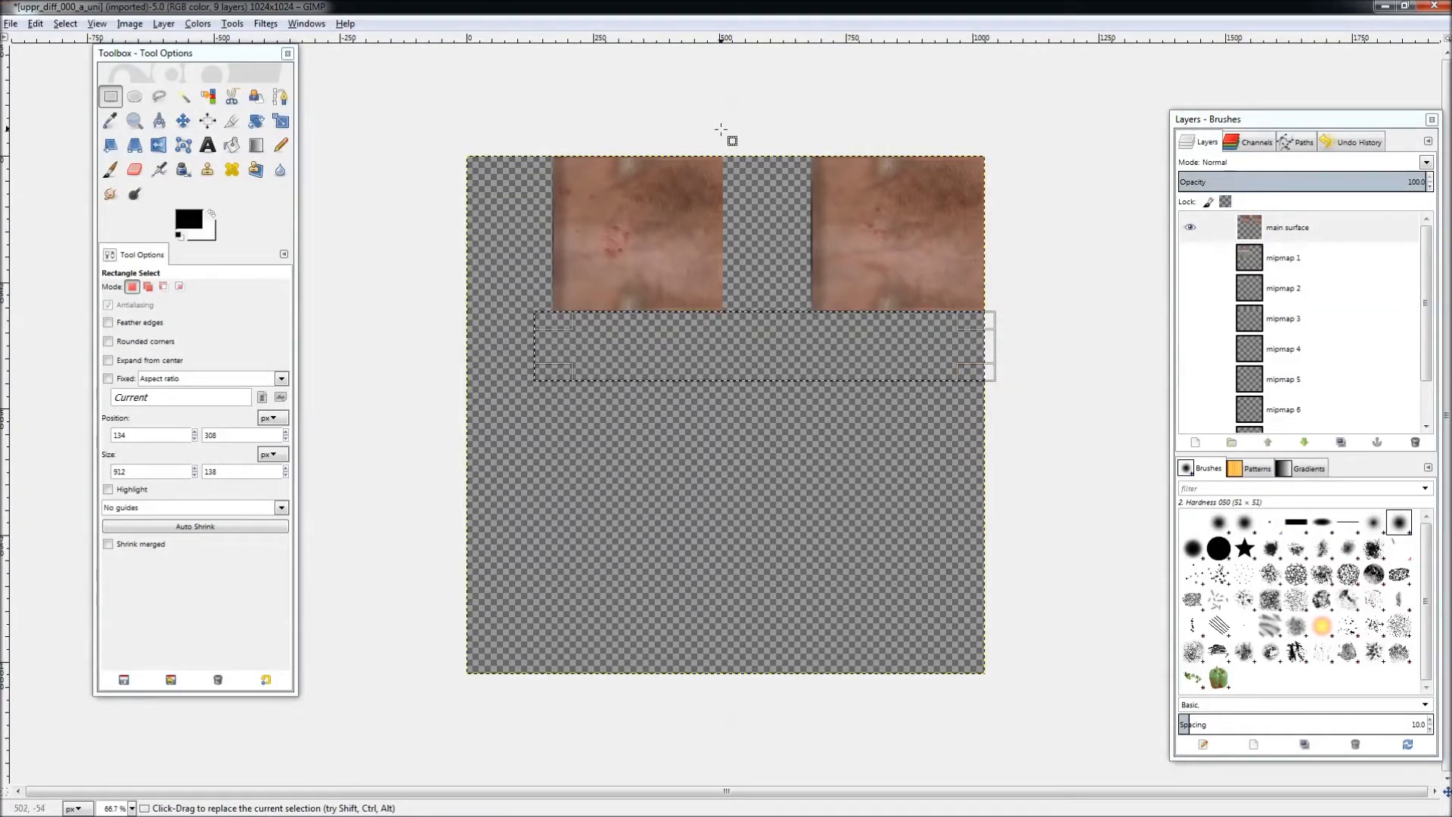
{"action": "mouse_move", "coordinate": [755, 176]}
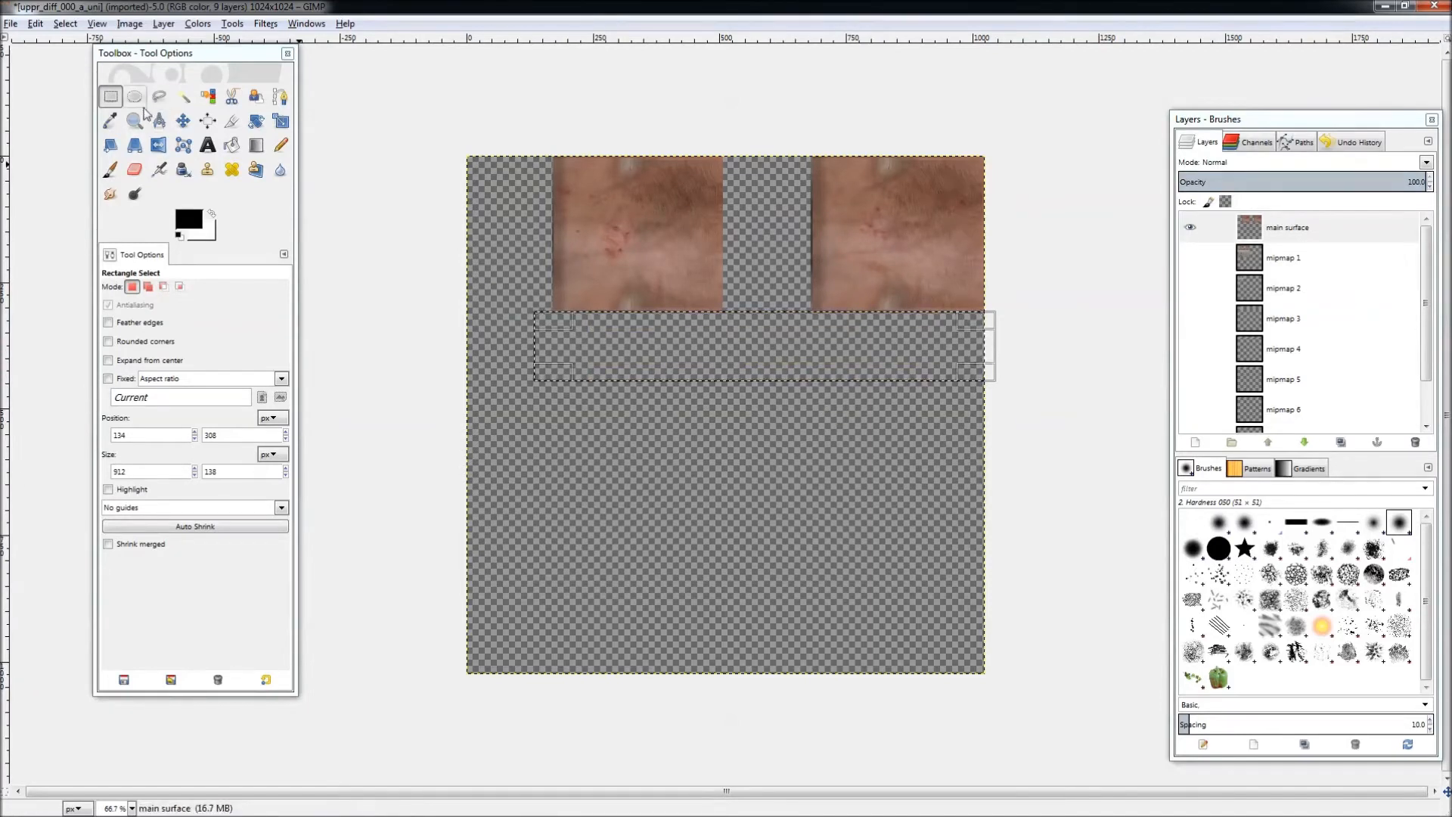
{"action": "left_click", "coordinate": [232, 146]}
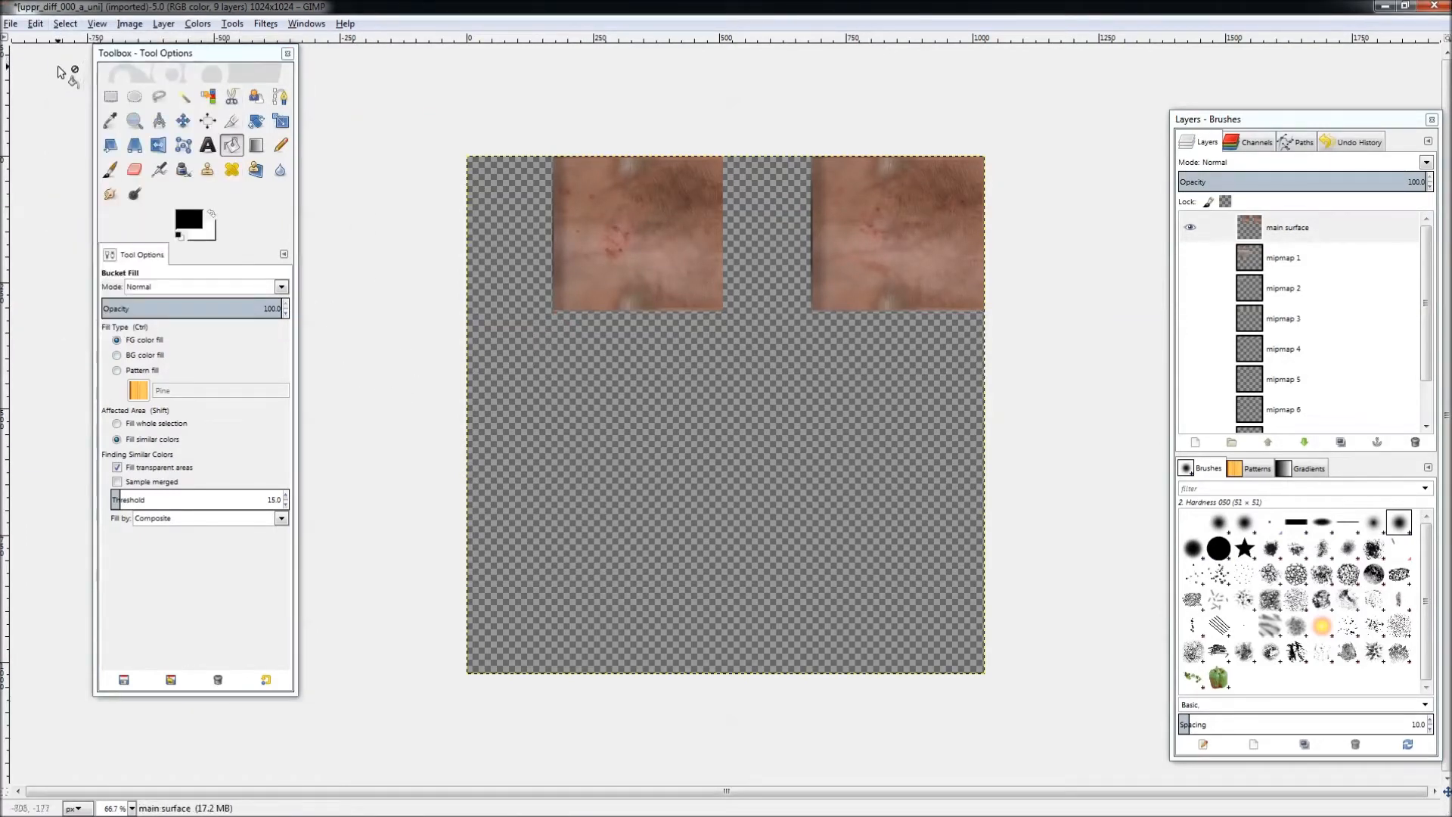
Step: Set the foreground colour to white for filling the empty texture area
{"action": "left_click", "coordinate": [188, 218]}
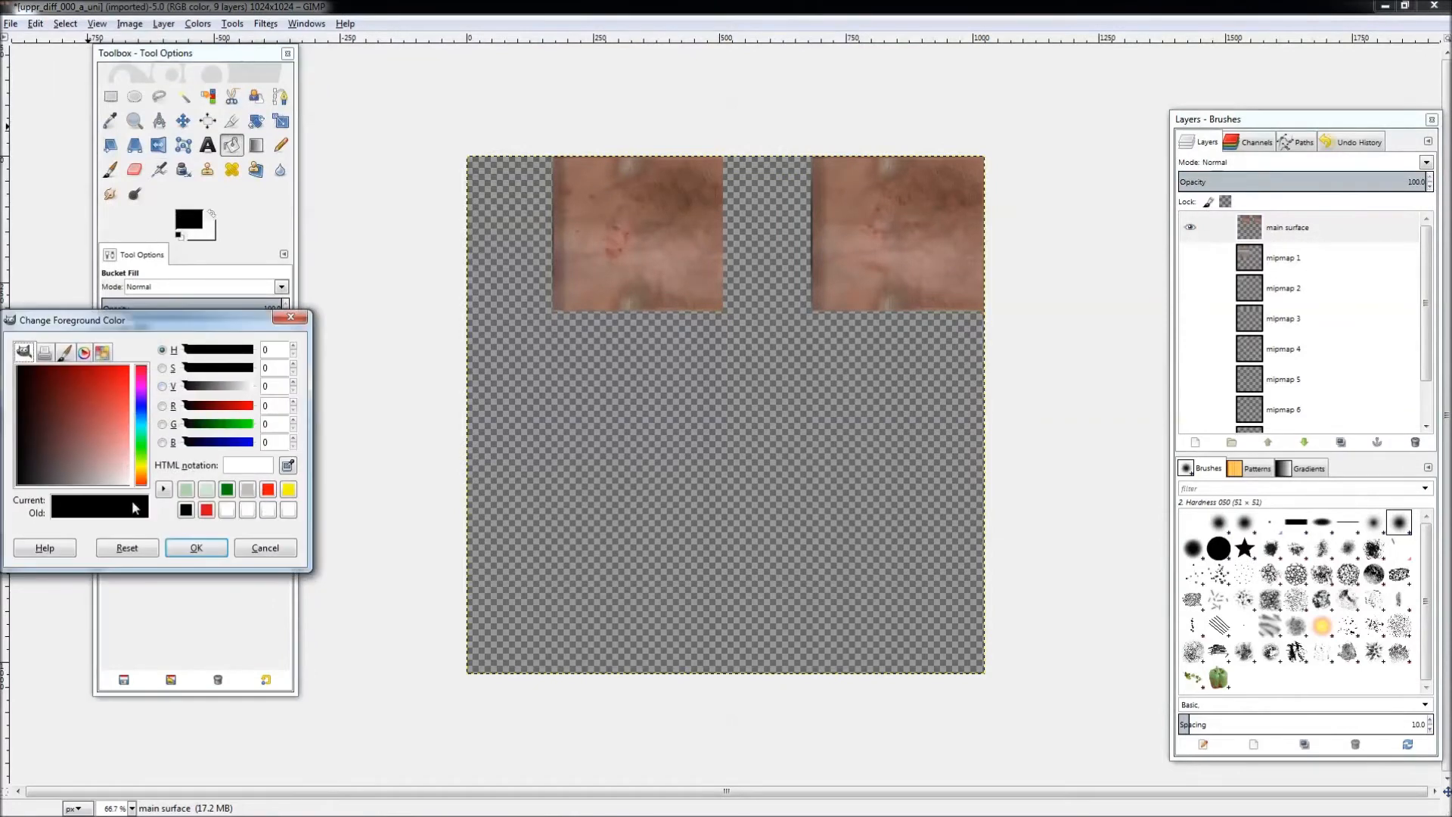
{"action": "left_click", "coordinate": [228, 510]}
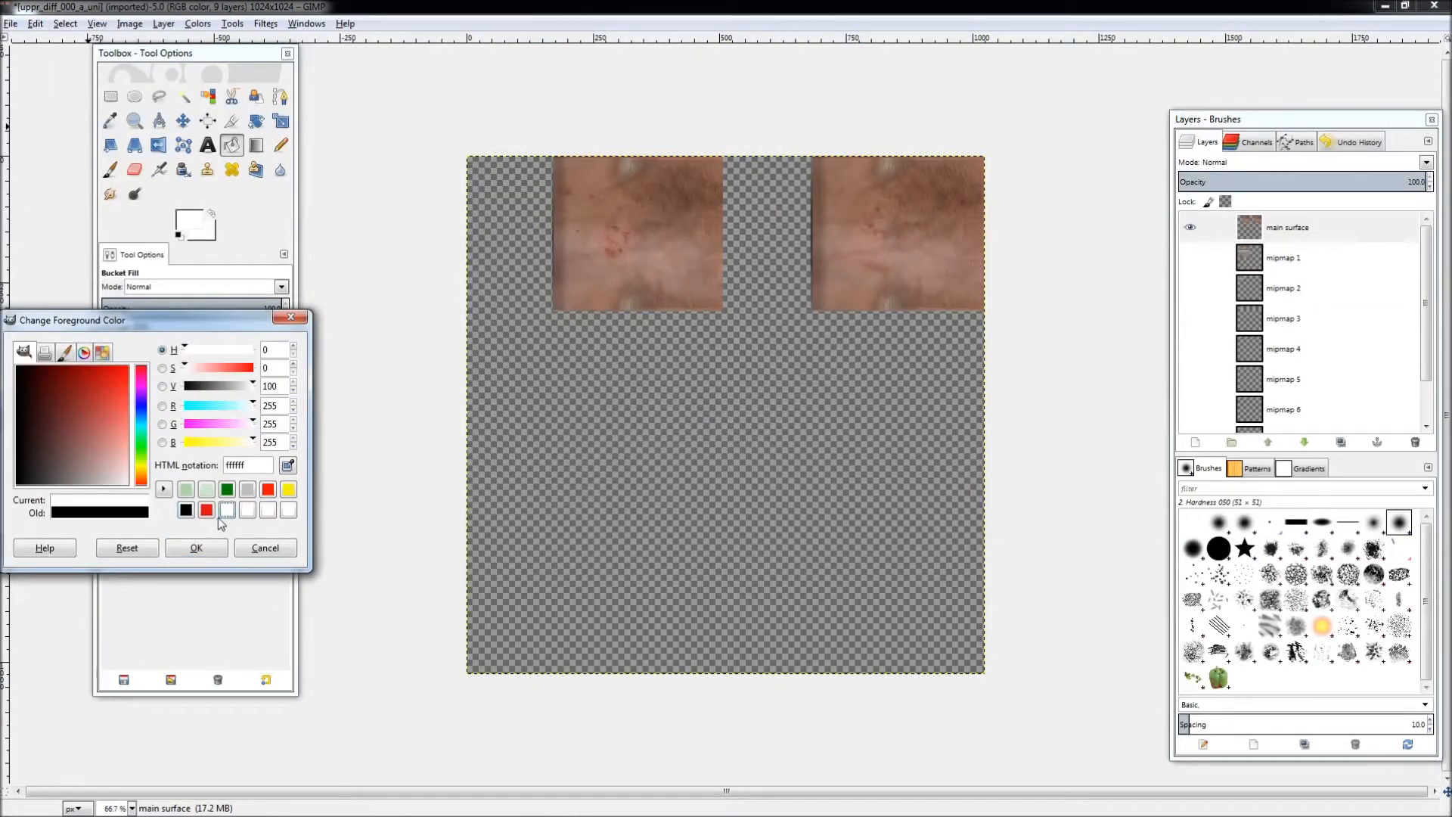
{"action": "left_click", "coordinate": [195, 548]}
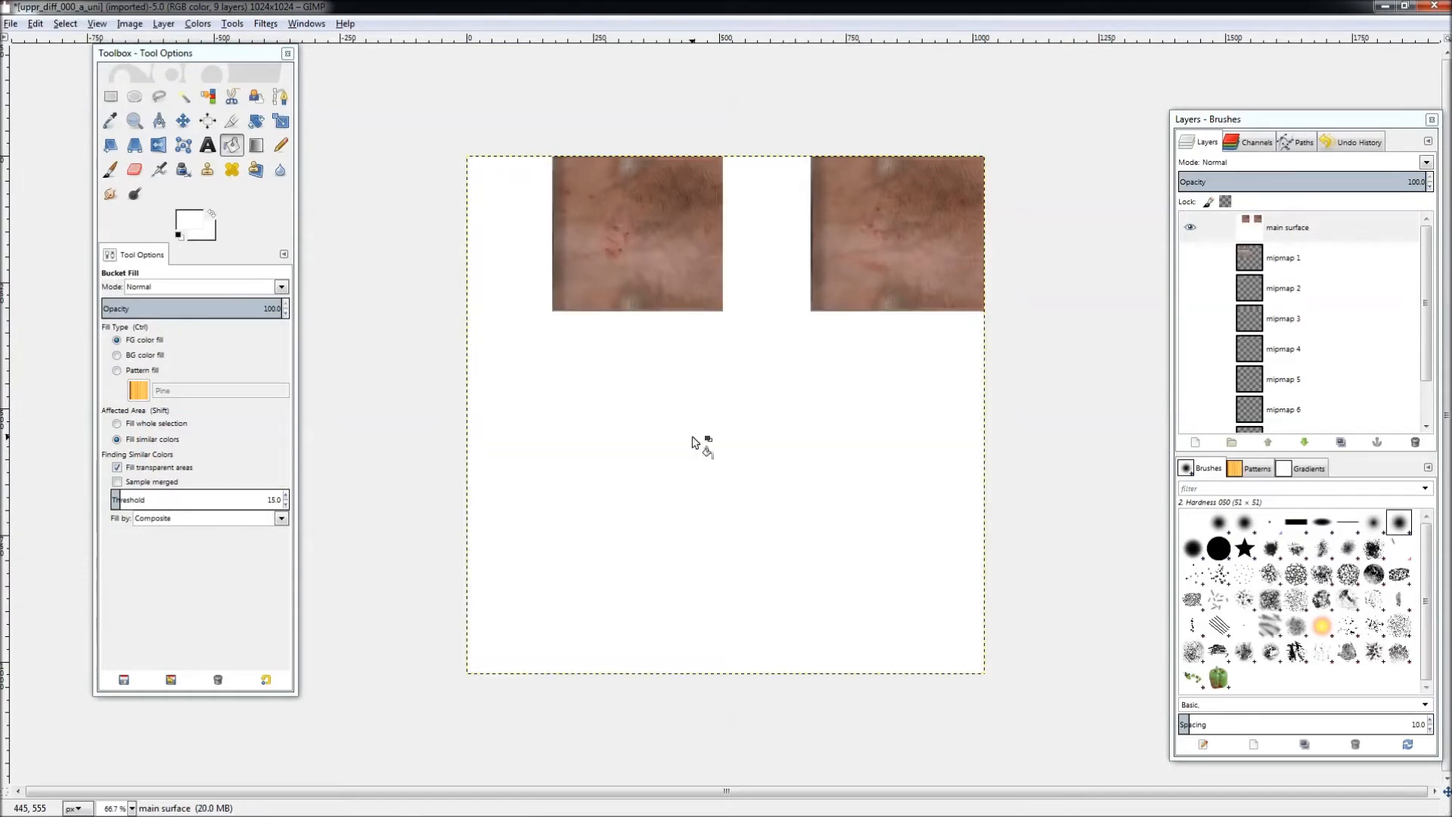
{"action": "mouse_move", "coordinate": [776, 448]}
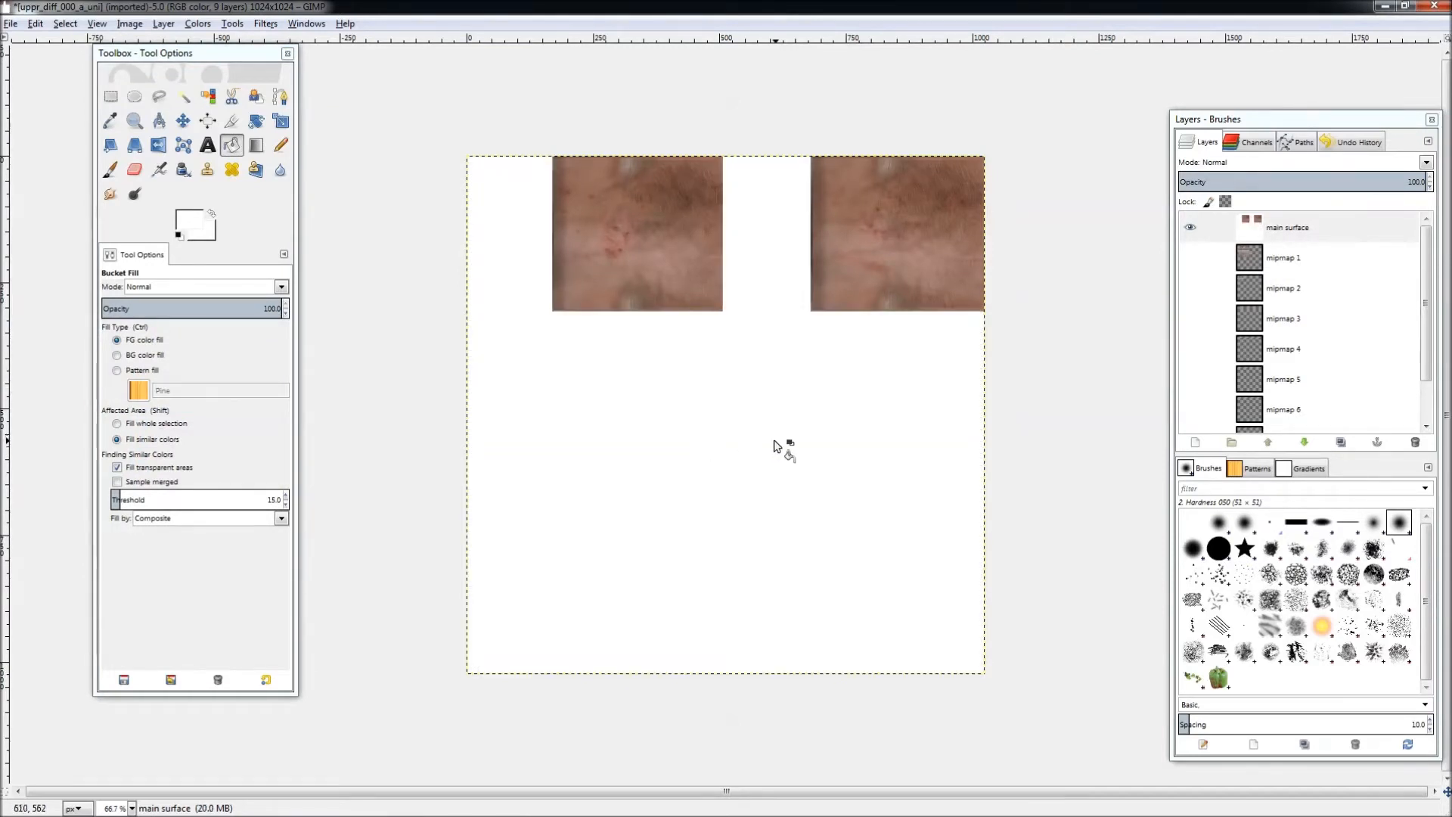
{"action": "mouse_move", "coordinate": [488, 517]}
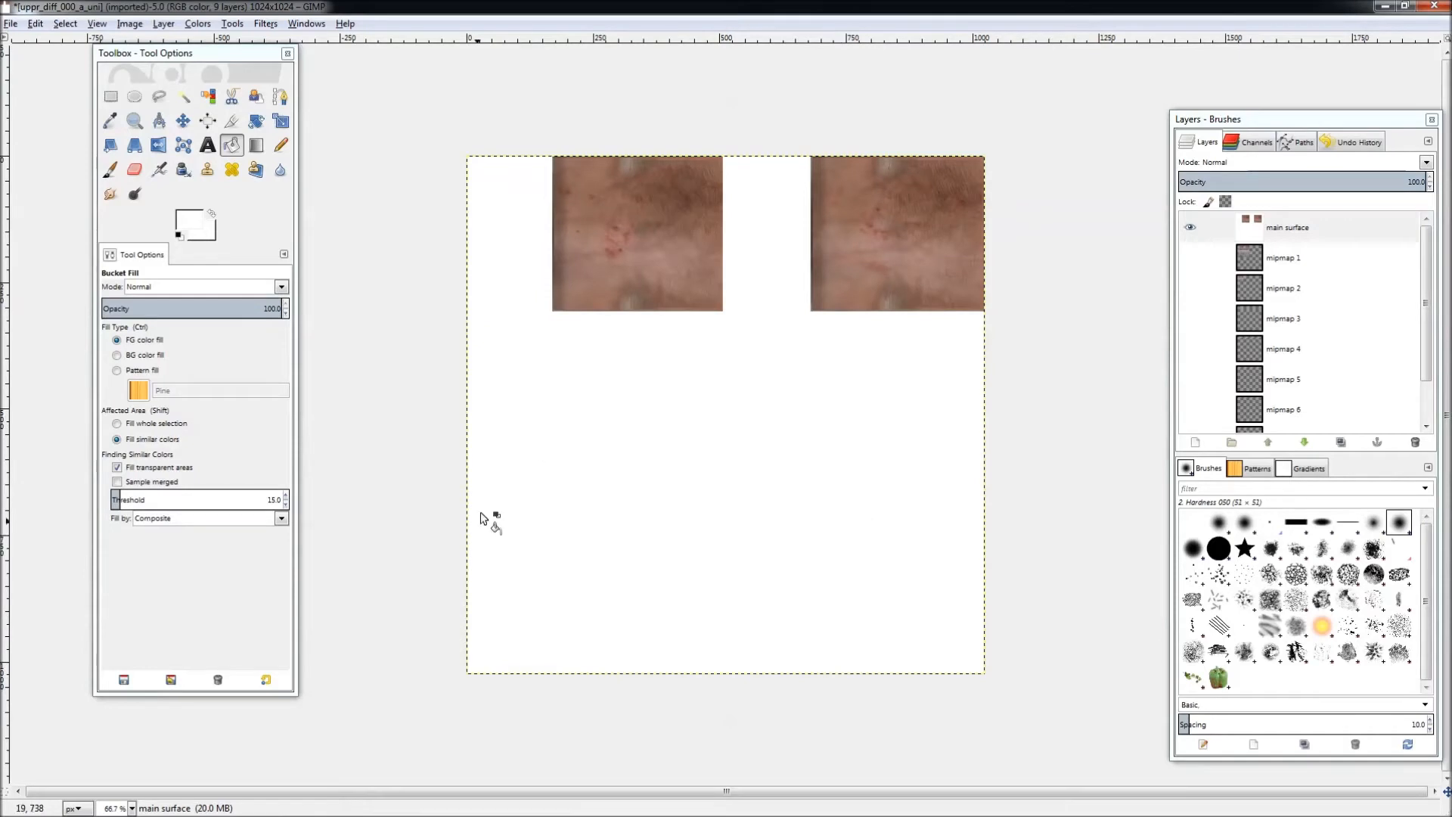
{"action": "mouse_move", "coordinate": [802, 542]}
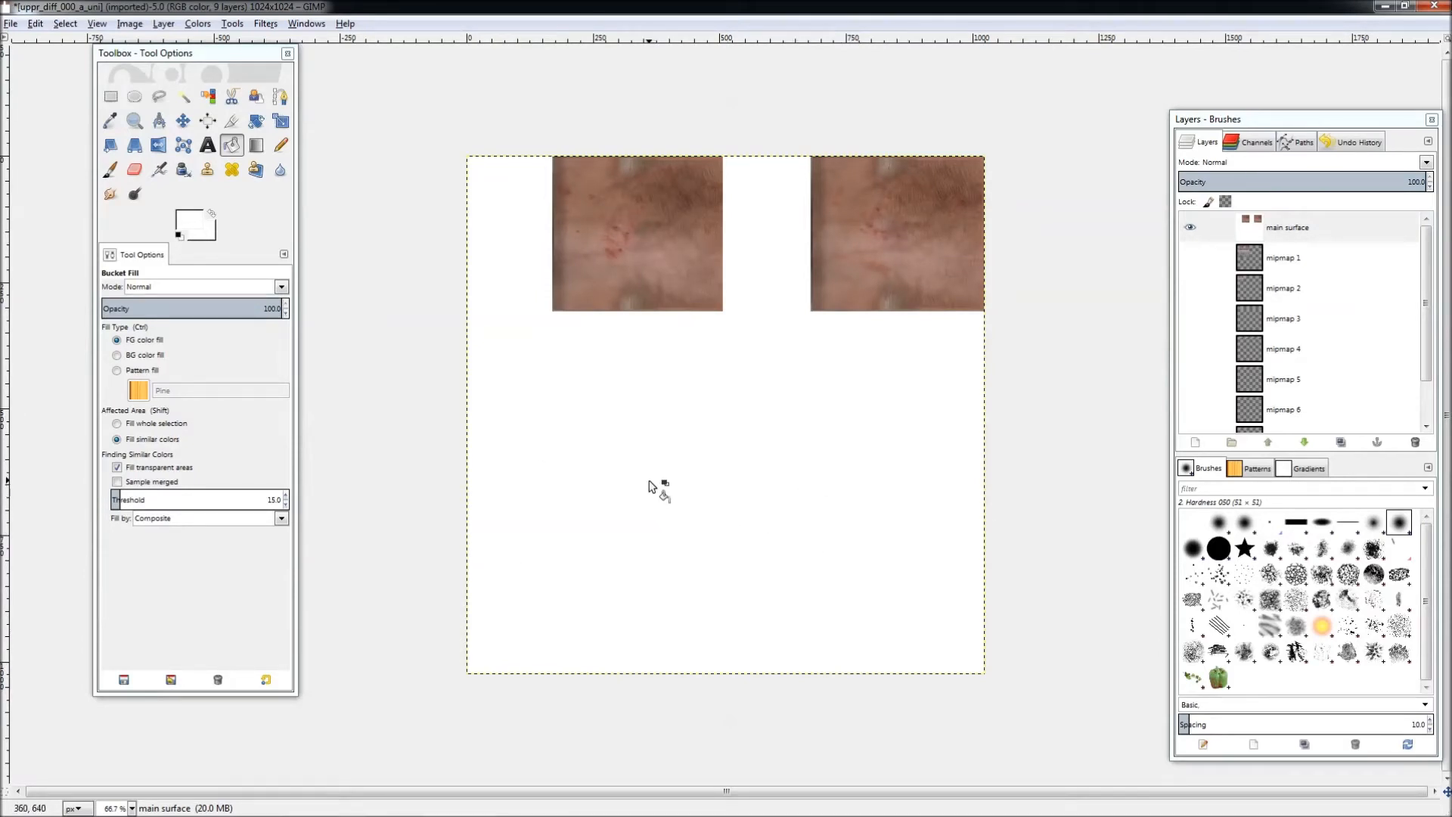
{"action": "mouse_move", "coordinate": [689, 442]}
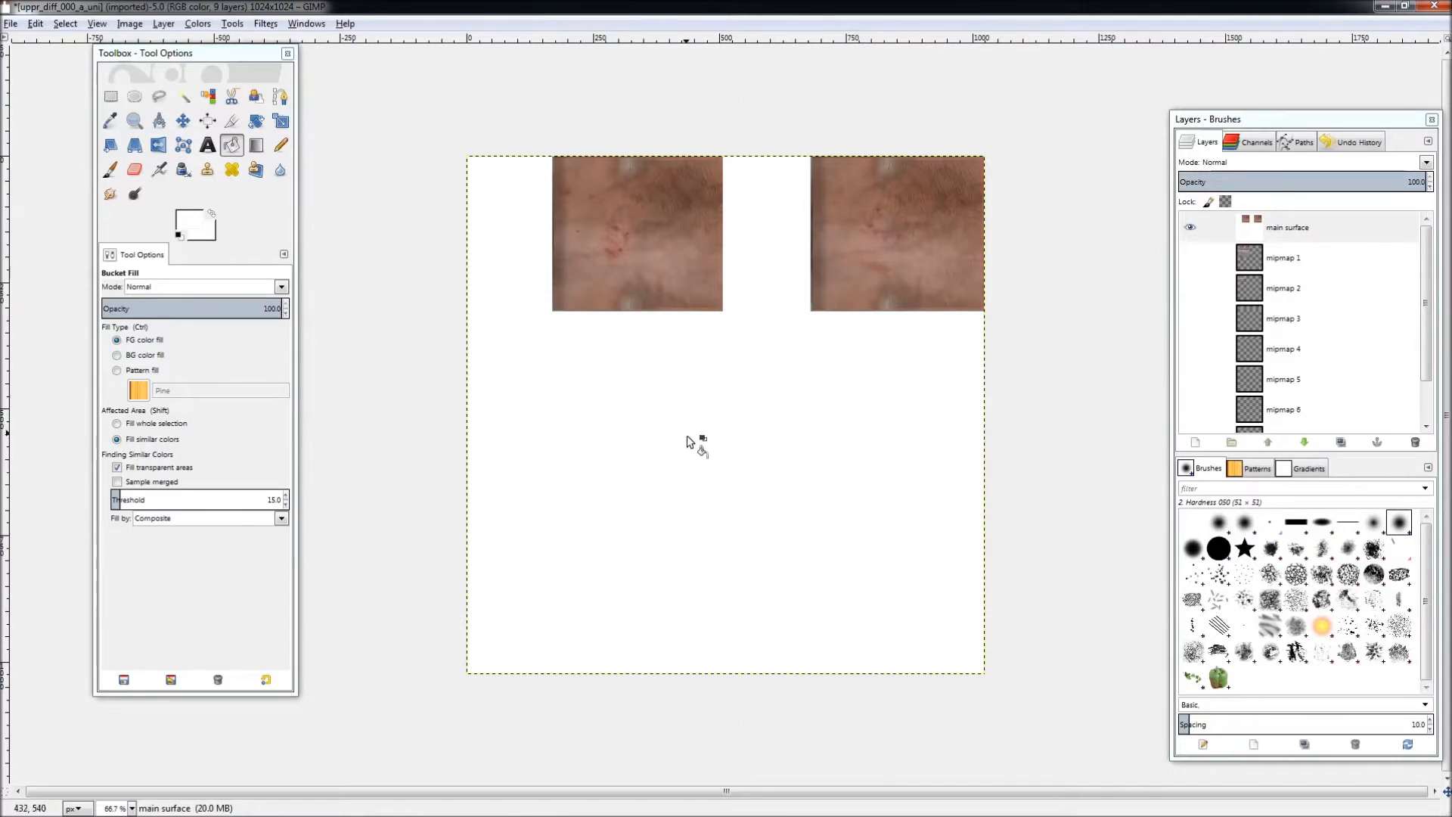
{"action": "mouse_move", "coordinate": [889, 290]}
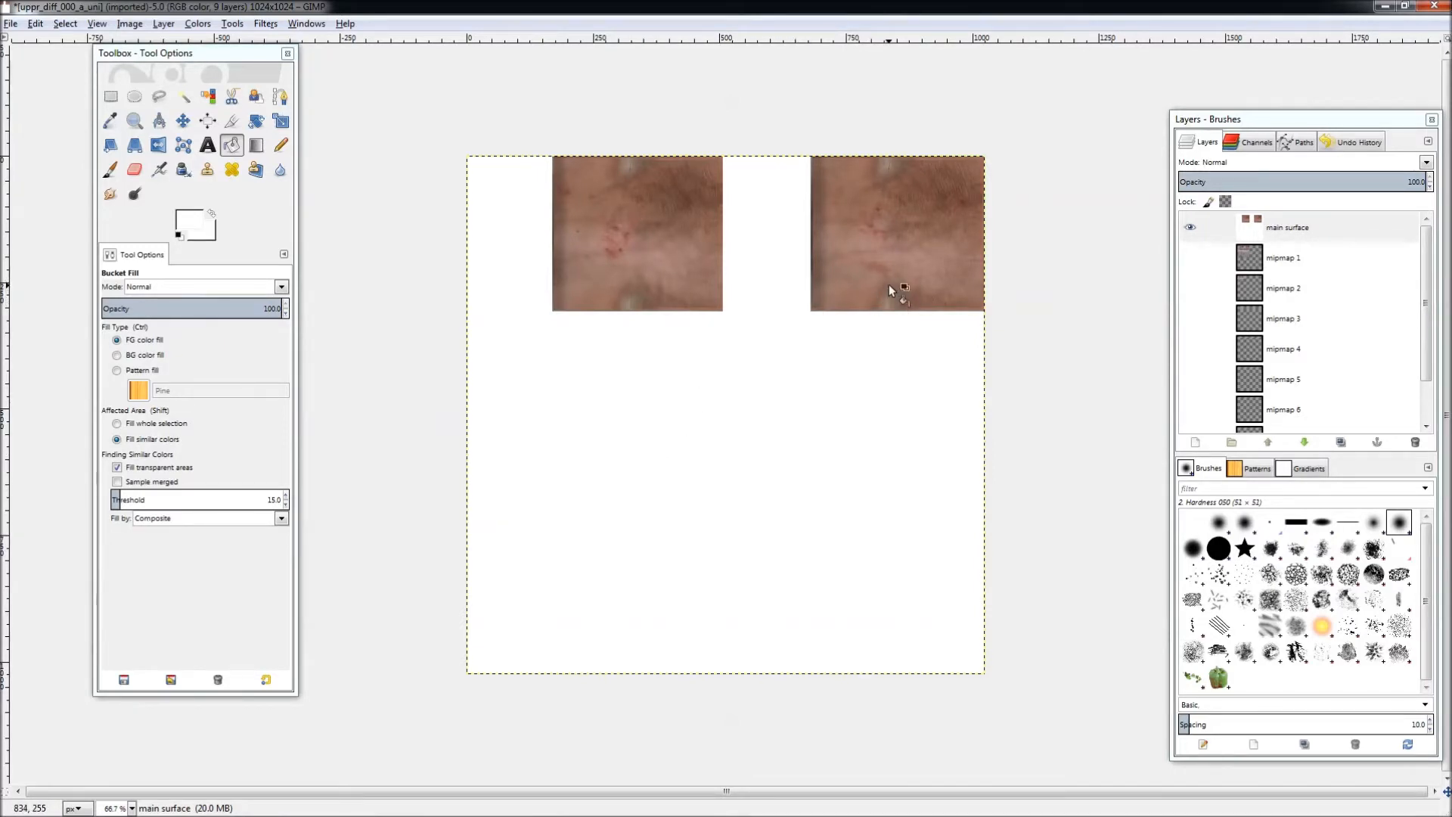
{"action": "mouse_move", "coordinate": [654, 575]}
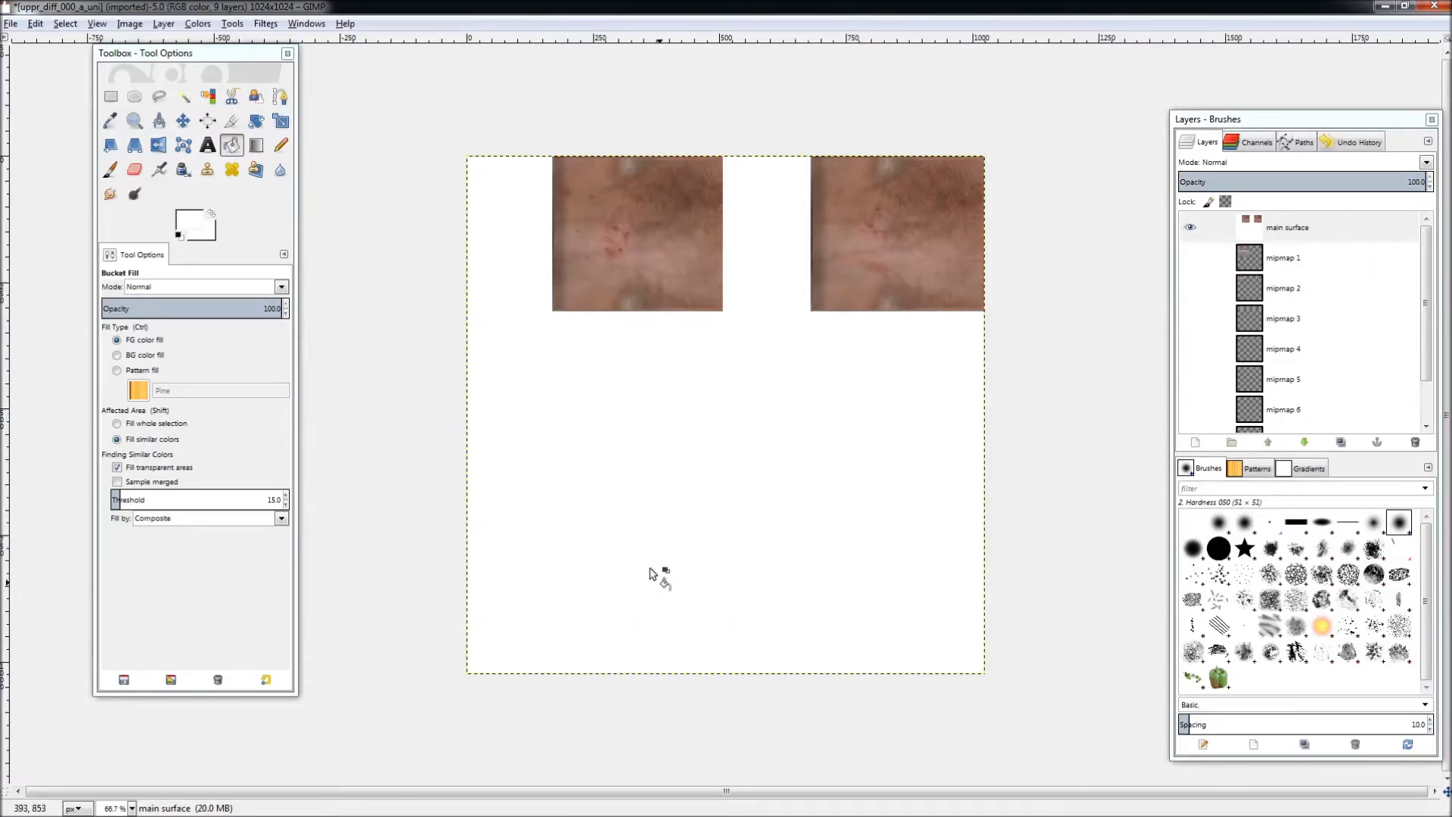
{"action": "mouse_move", "coordinate": [672, 532]}
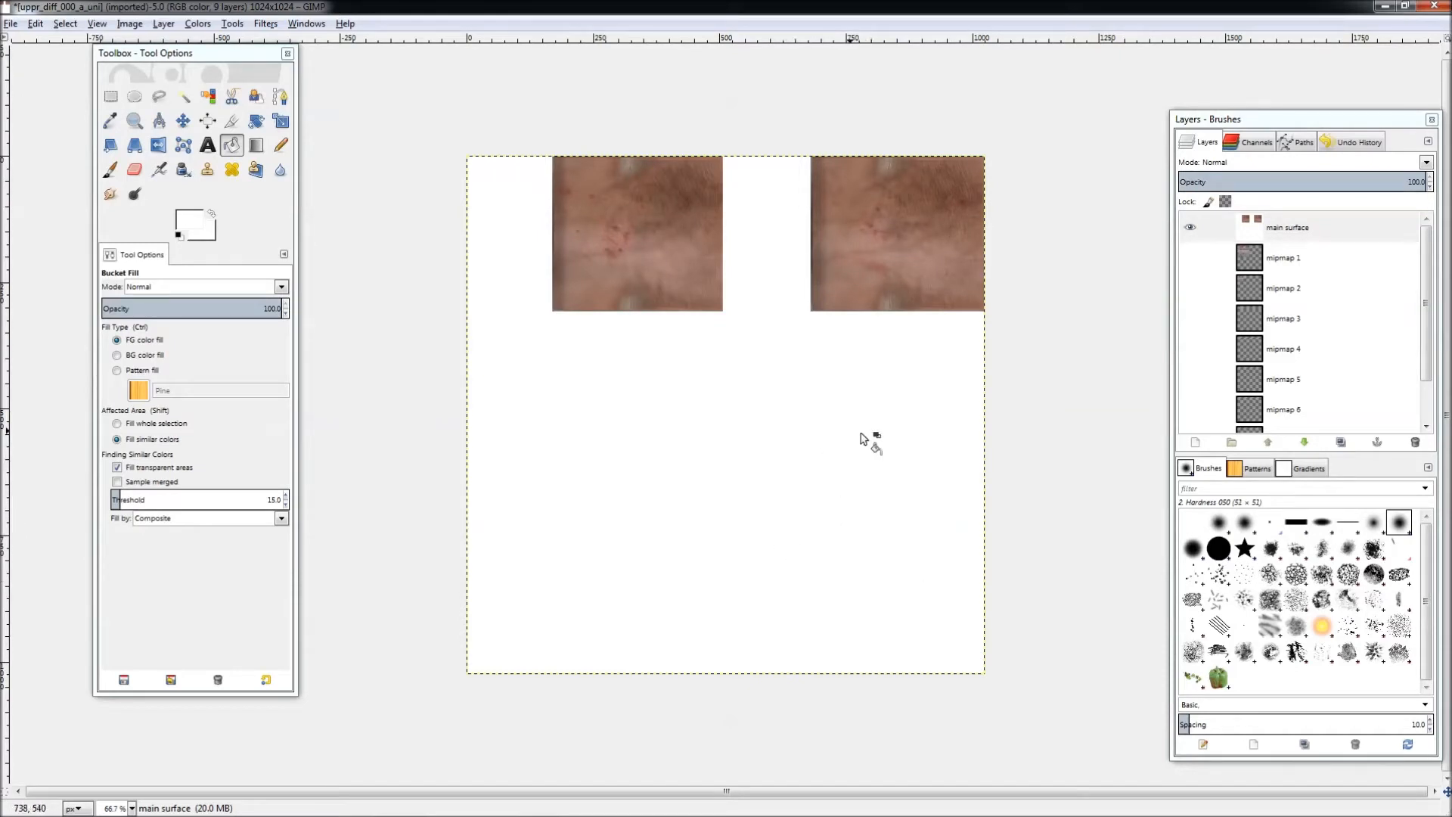
{"action": "mouse_move", "coordinate": [266, 384]}
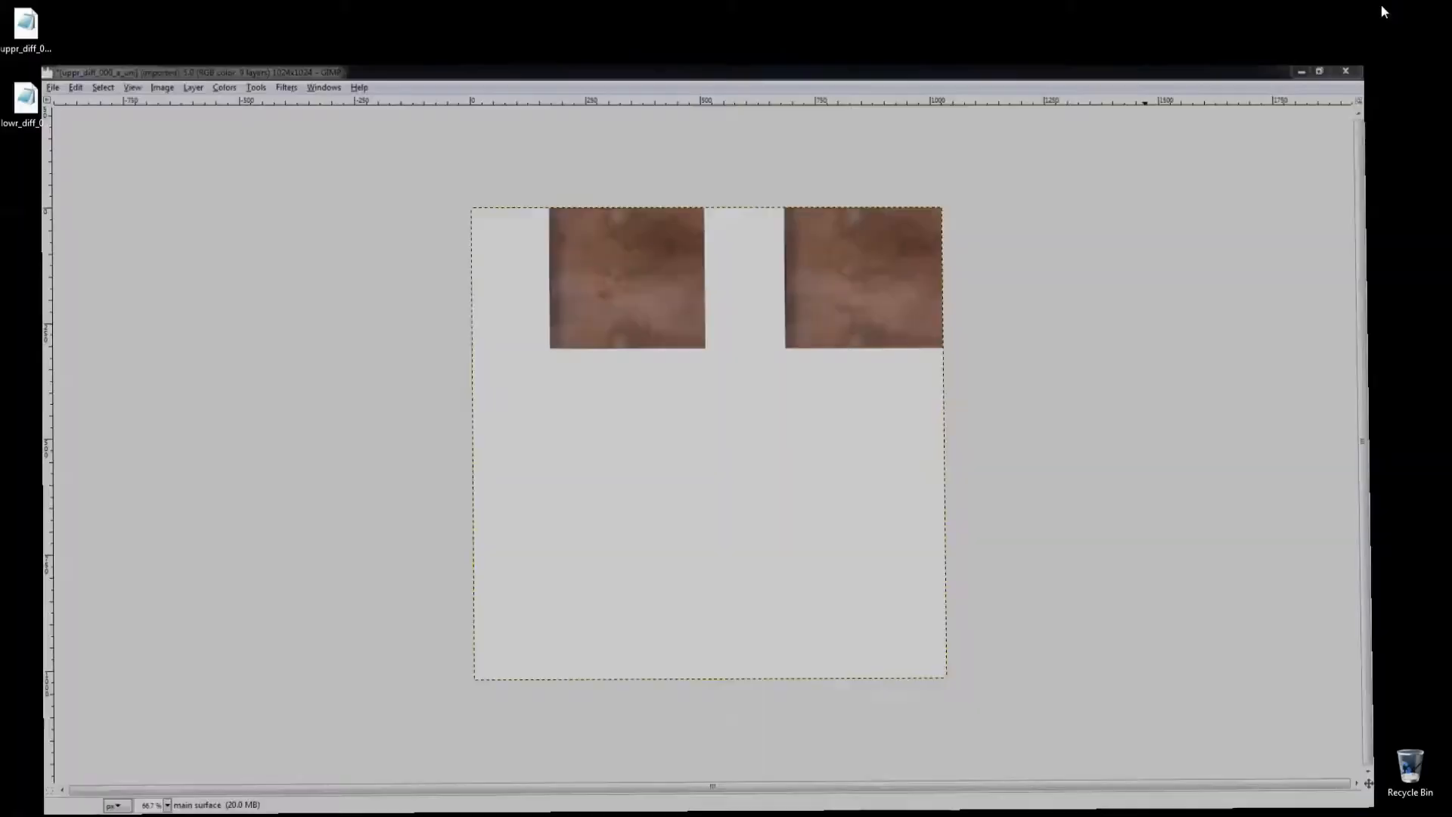
Step: Save the bleeding smiley face result from Google Images to the desktop
{"action": "left_click", "coordinate": [1303, 71]}
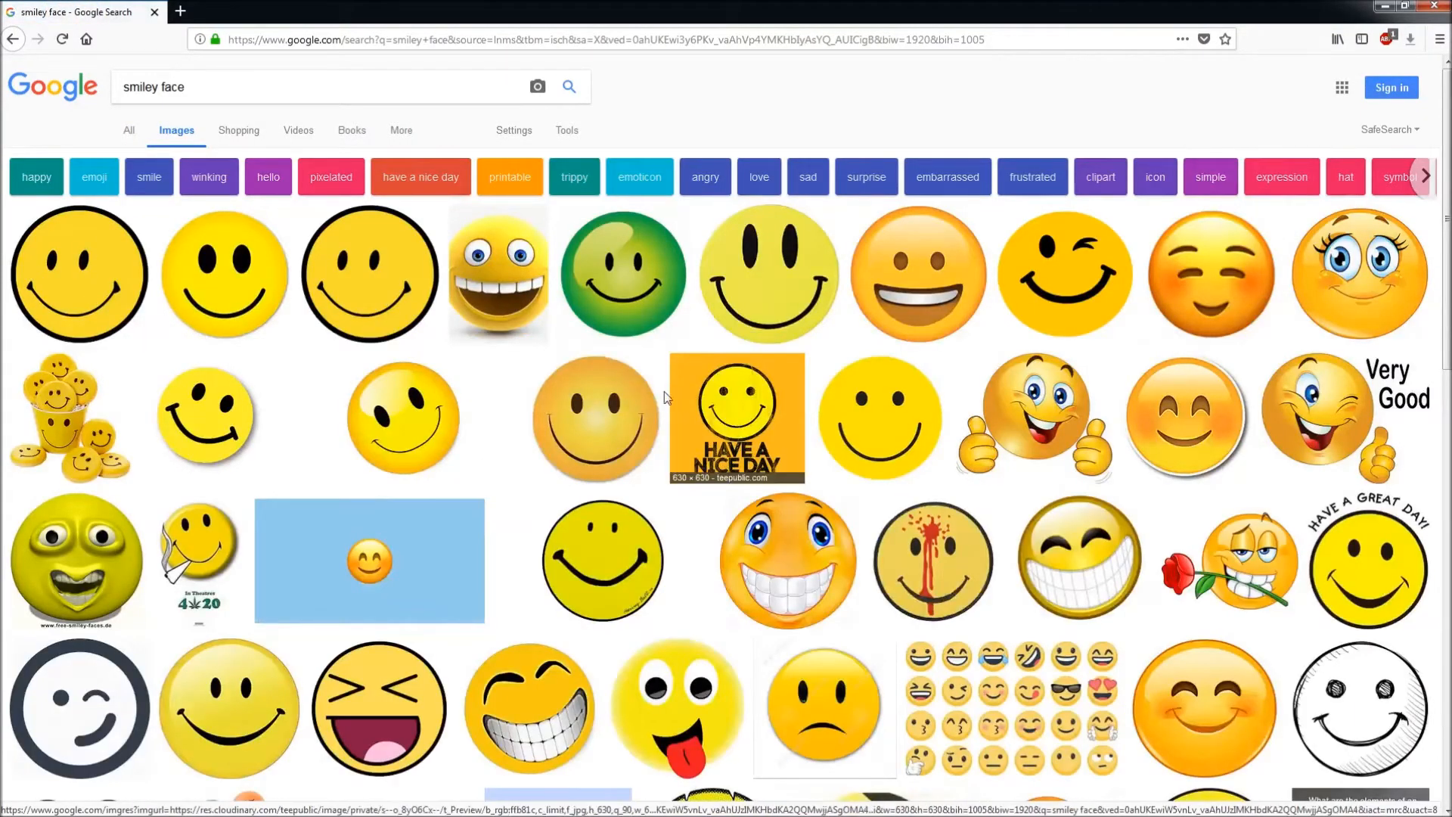
{"action": "left_click", "coordinate": [934, 560]}
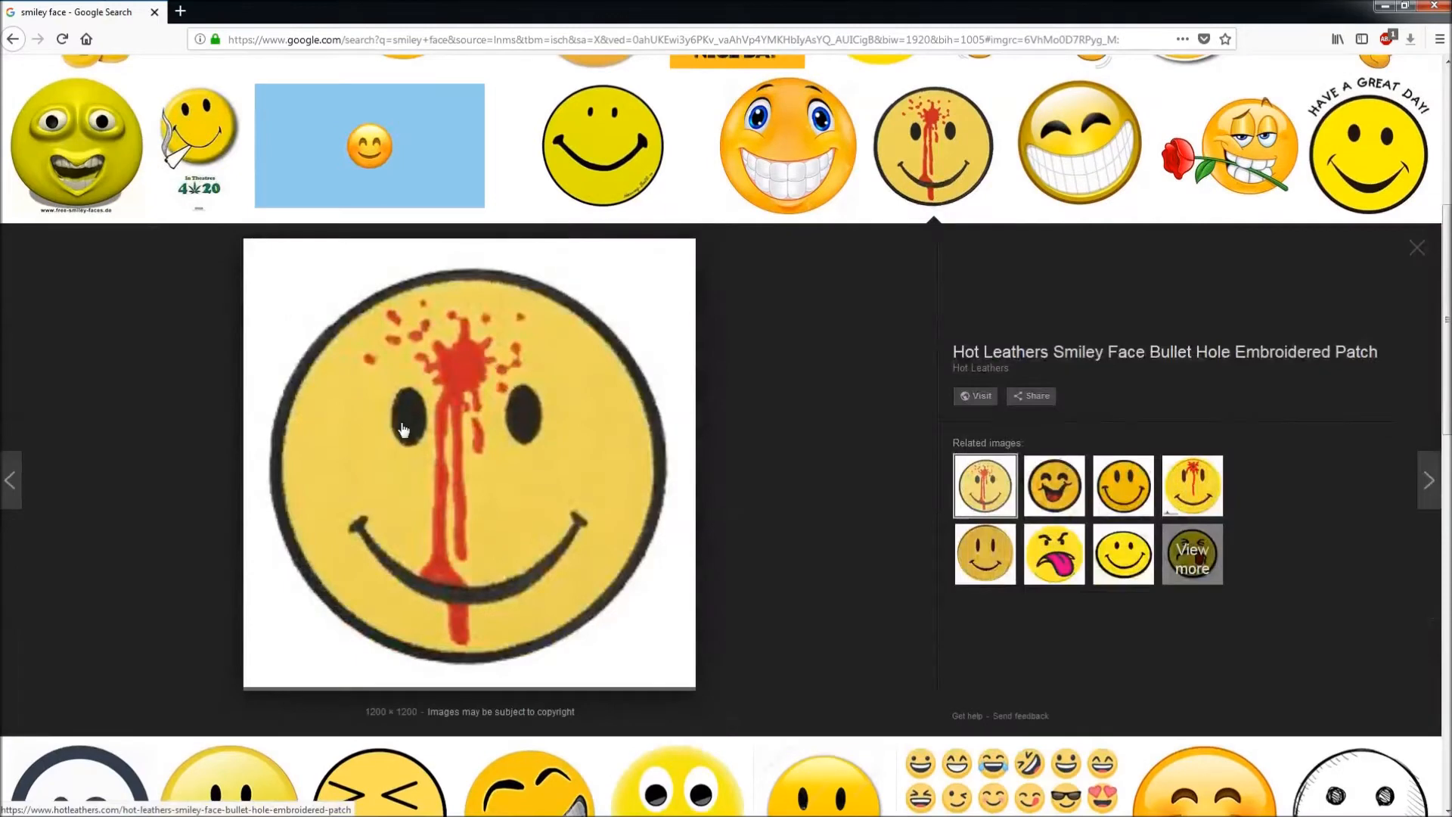
{"action": "right_click", "coordinate": [402, 428]}
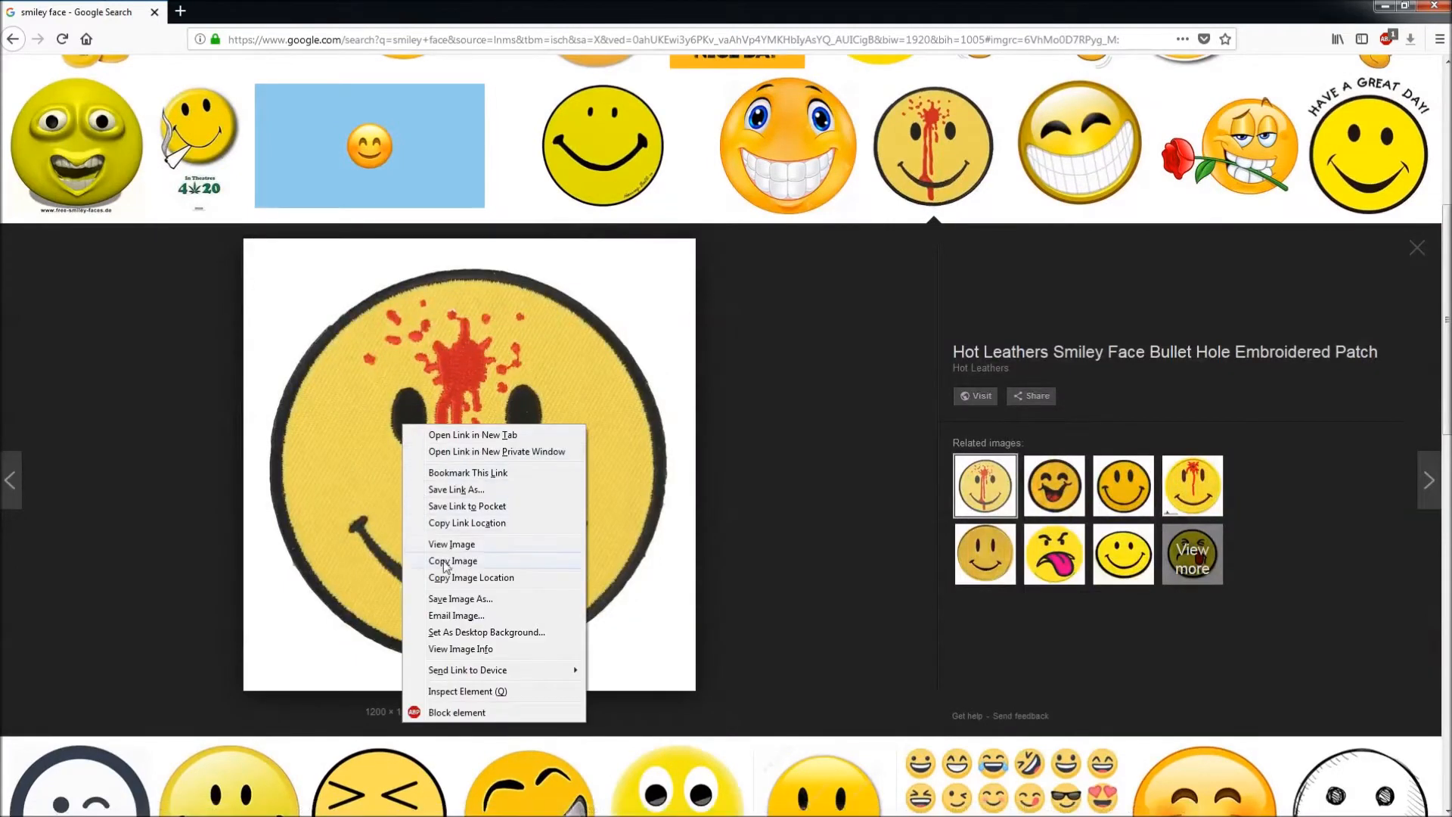
{"action": "left_click", "coordinate": [460, 599]}
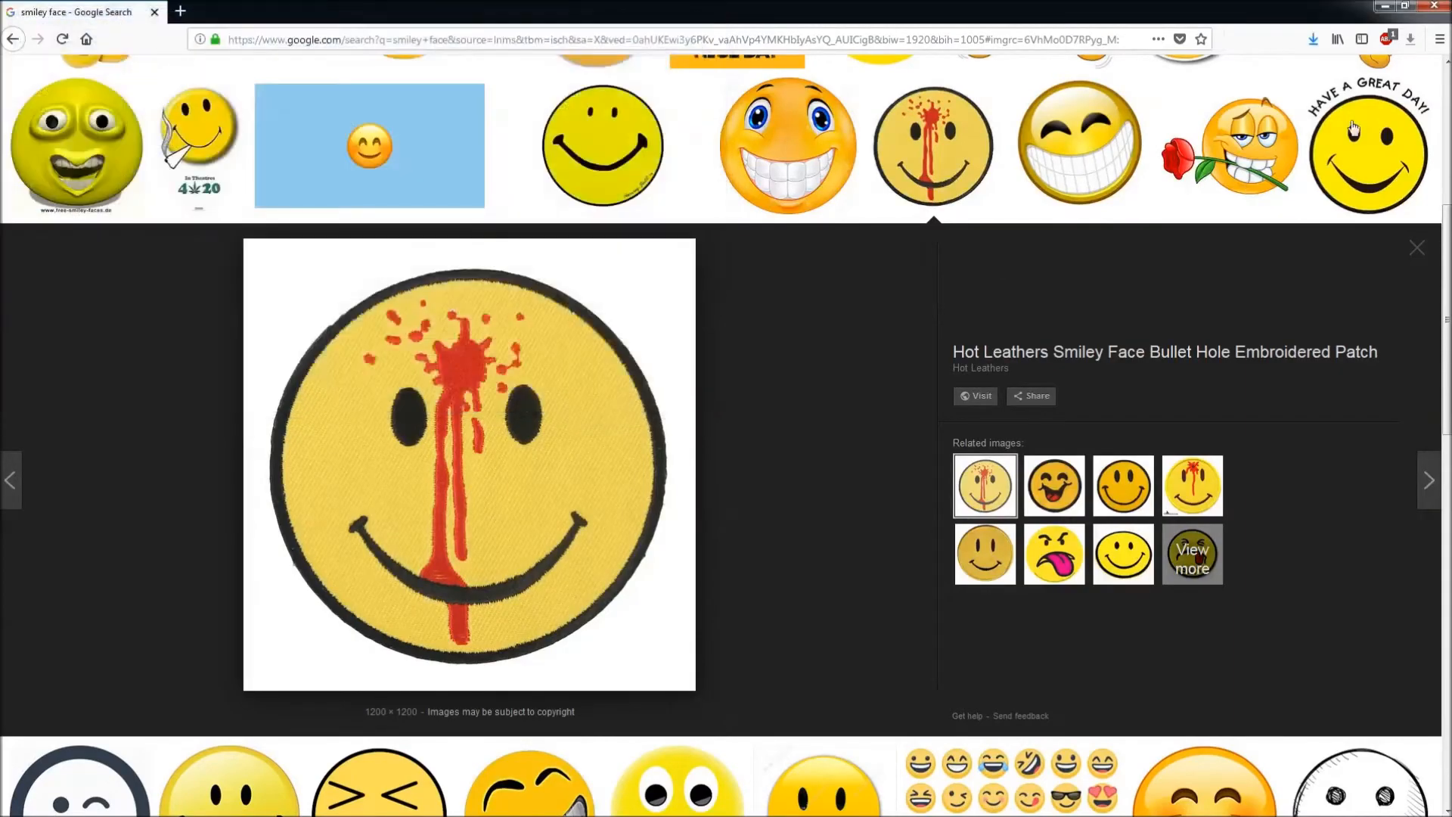
{"action": "right_click", "coordinate": [25, 174]}
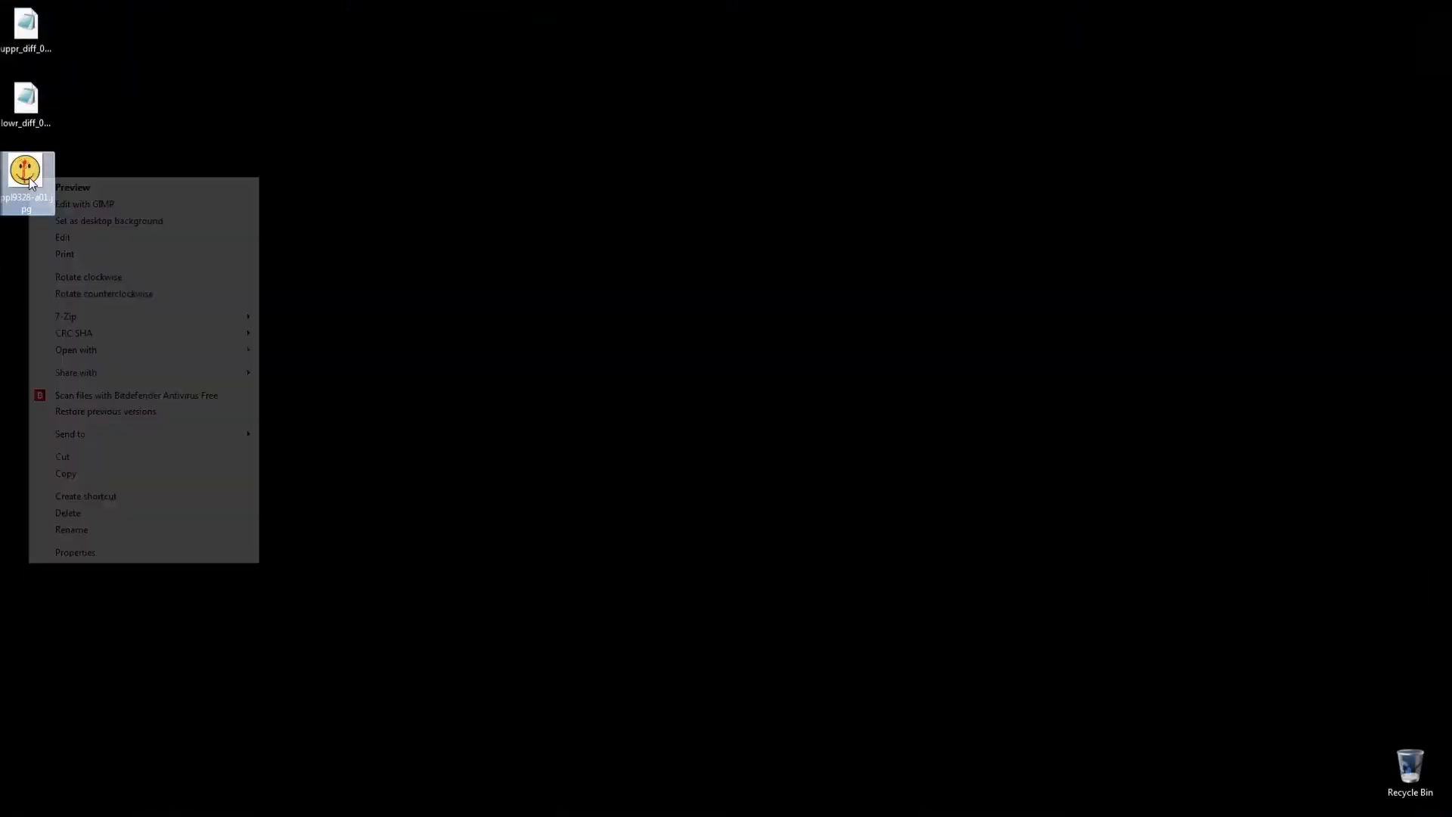
Step: Open the downloaded smiley in GIMP and fit an Ellipse Select around its face
{"action": "left_click", "coordinate": [85, 204]}
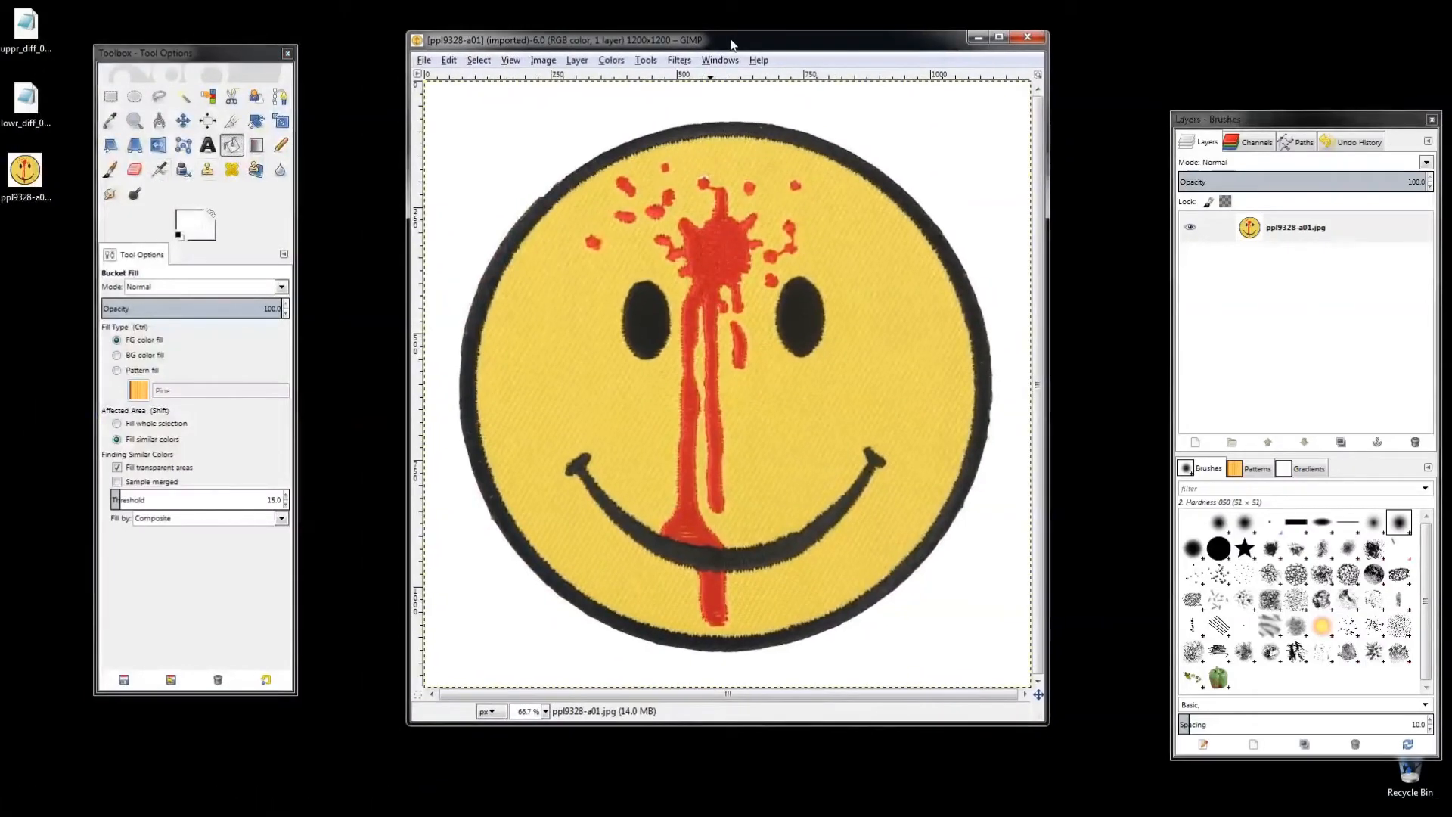
{"action": "left_click", "coordinate": [135, 97]}
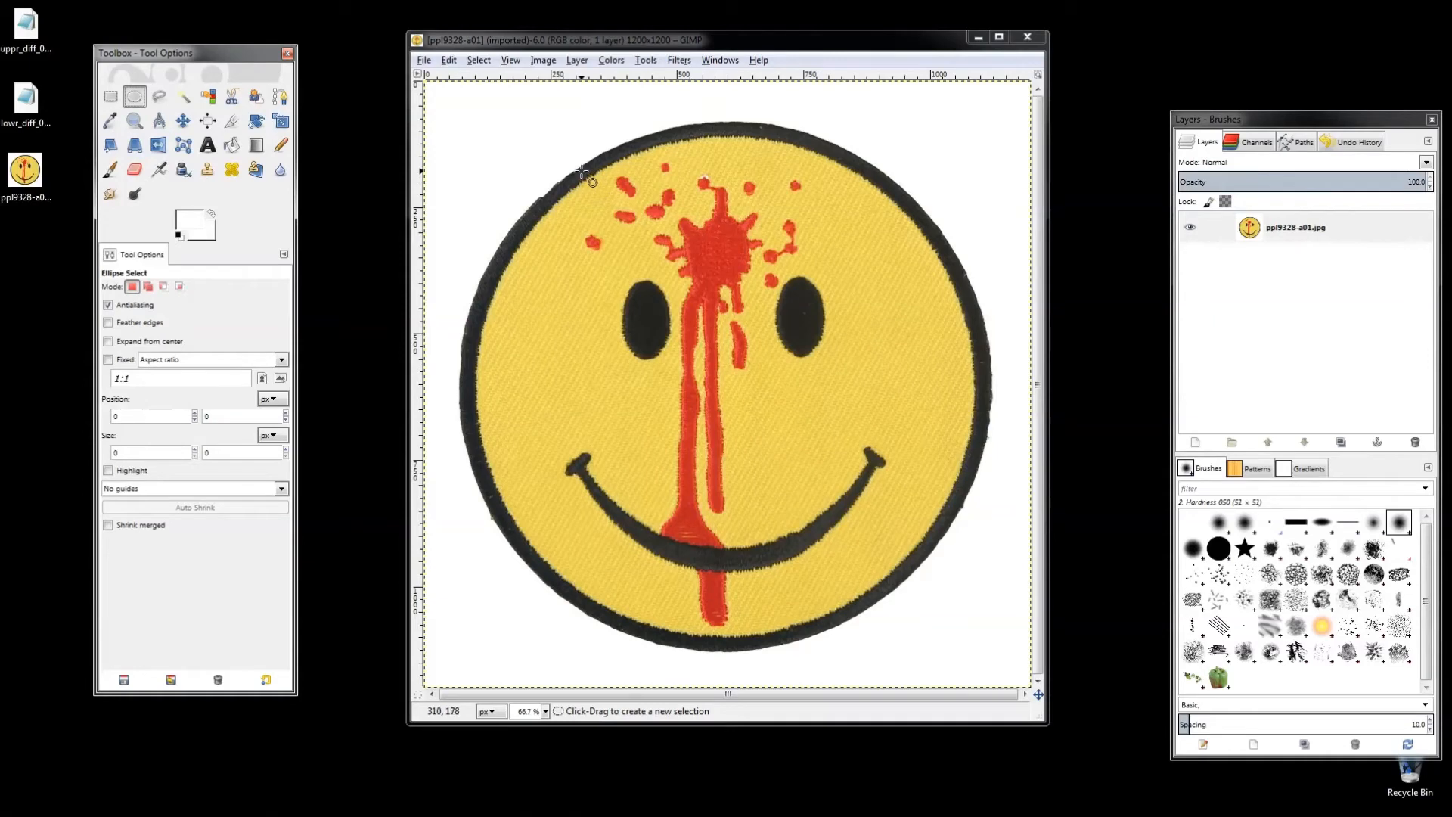
{"action": "left_click_drag", "start_coordinate": [579, 172], "coordinate": [1062, 661]}
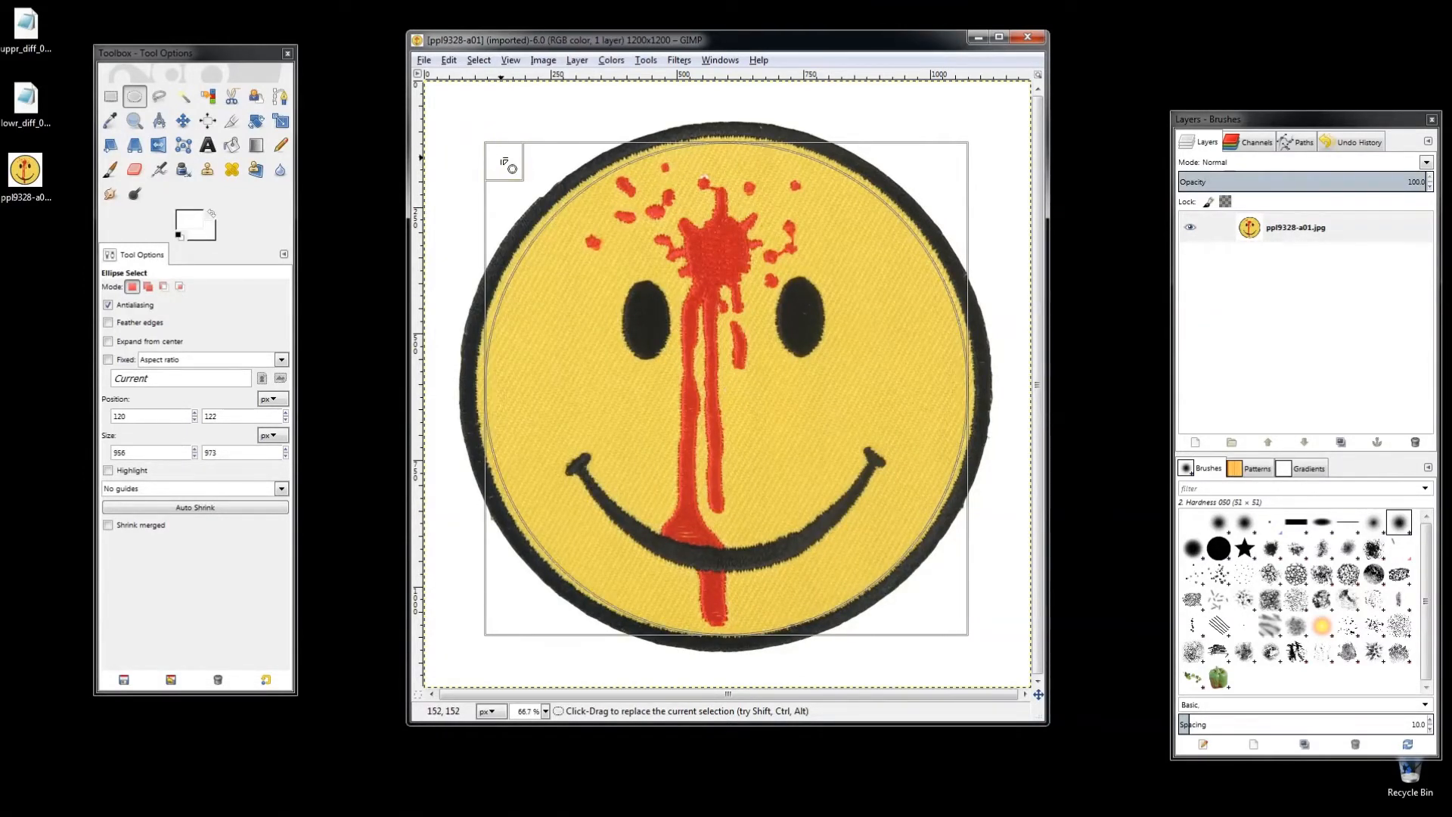
{"action": "left_click_drag", "start_coordinate": [505, 162], "coordinate": [486, 149]}
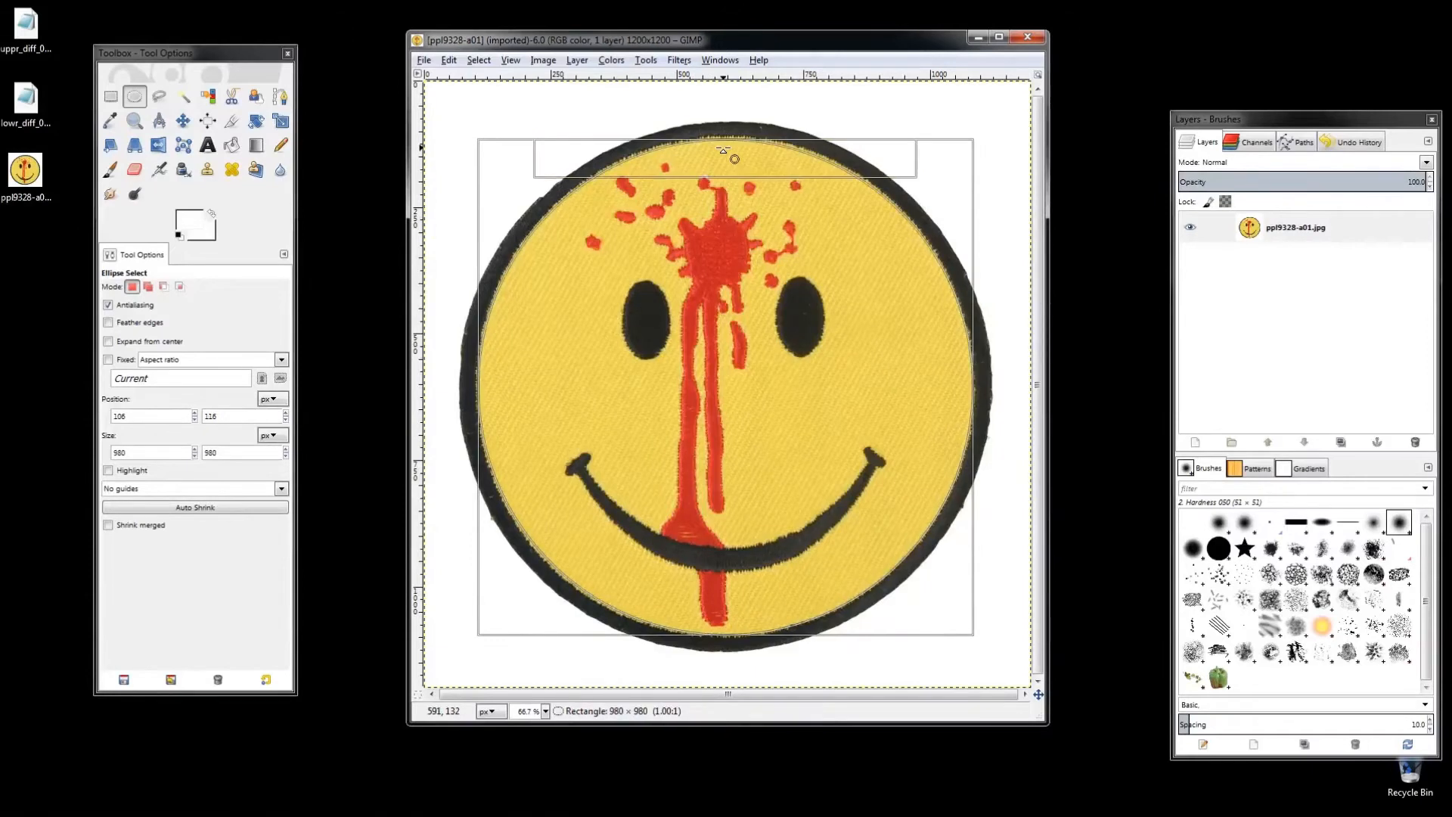
{"action": "left_click_drag", "start_coordinate": [732, 157], "coordinate": [732, 620]}
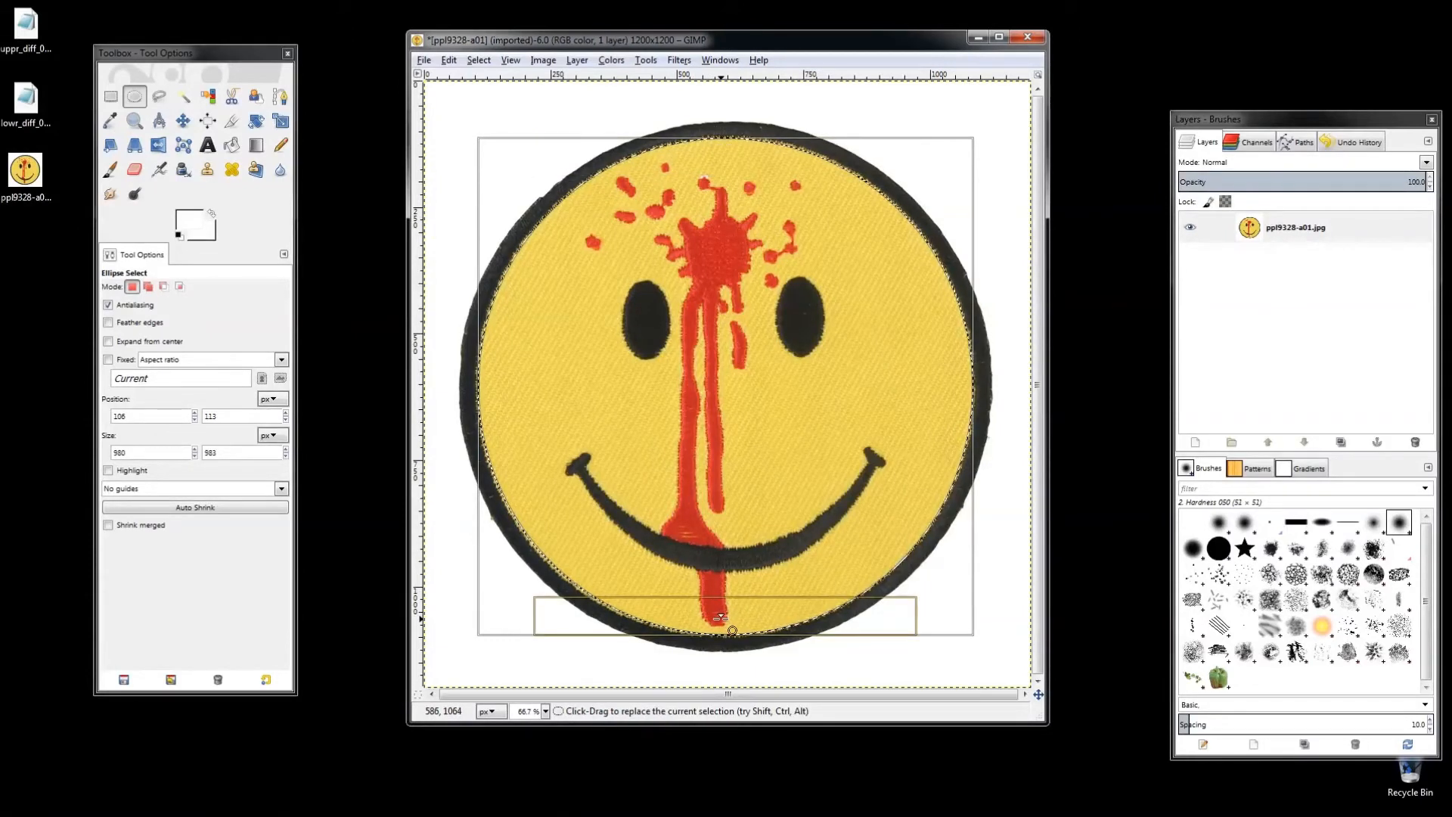
{"action": "left_click_drag", "start_coordinate": [723, 619], "coordinate": [440, 278]}
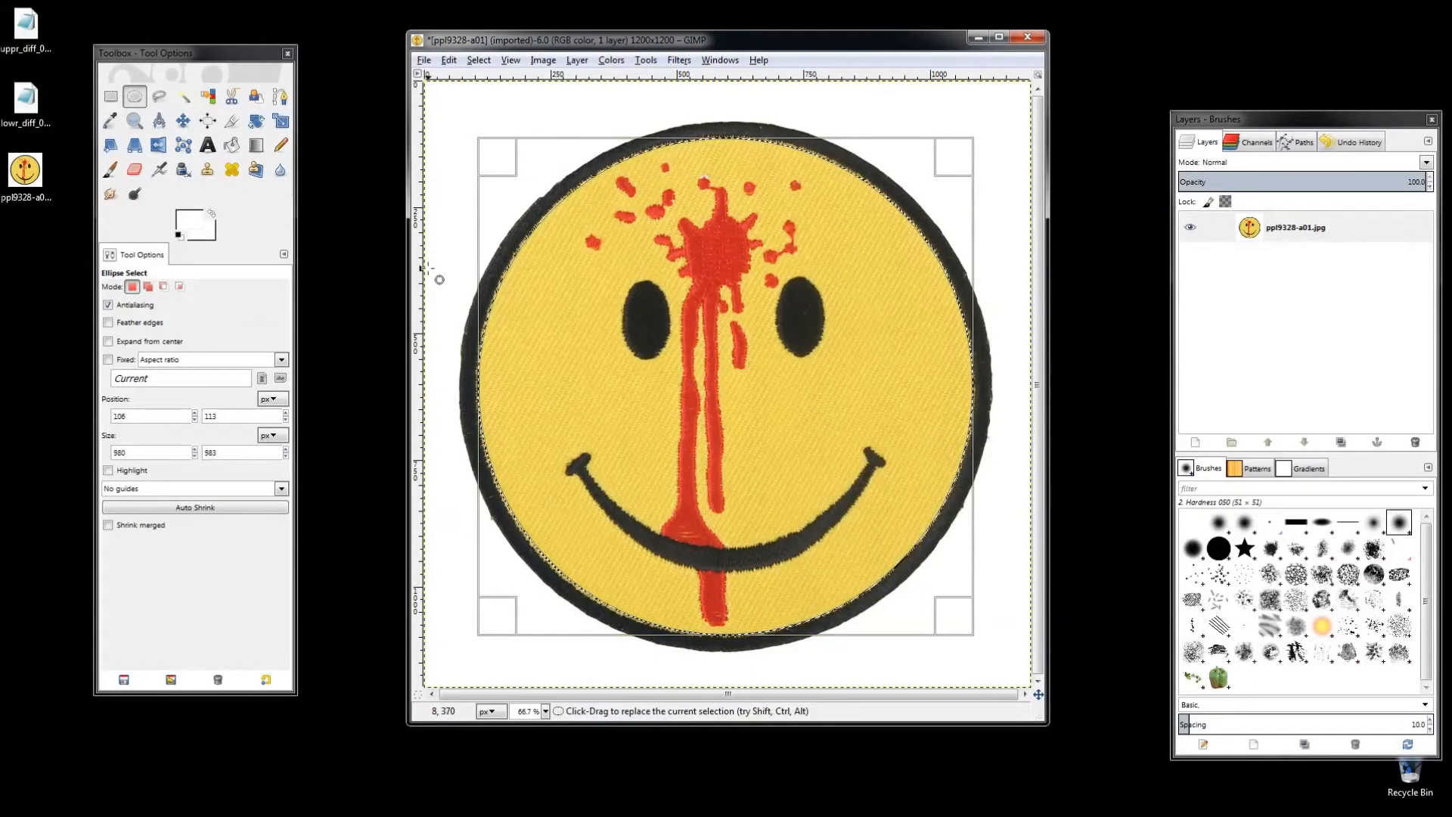
Step: Copy the circular smiley face to the clipboard
{"action": "left_click", "coordinate": [447, 59]}
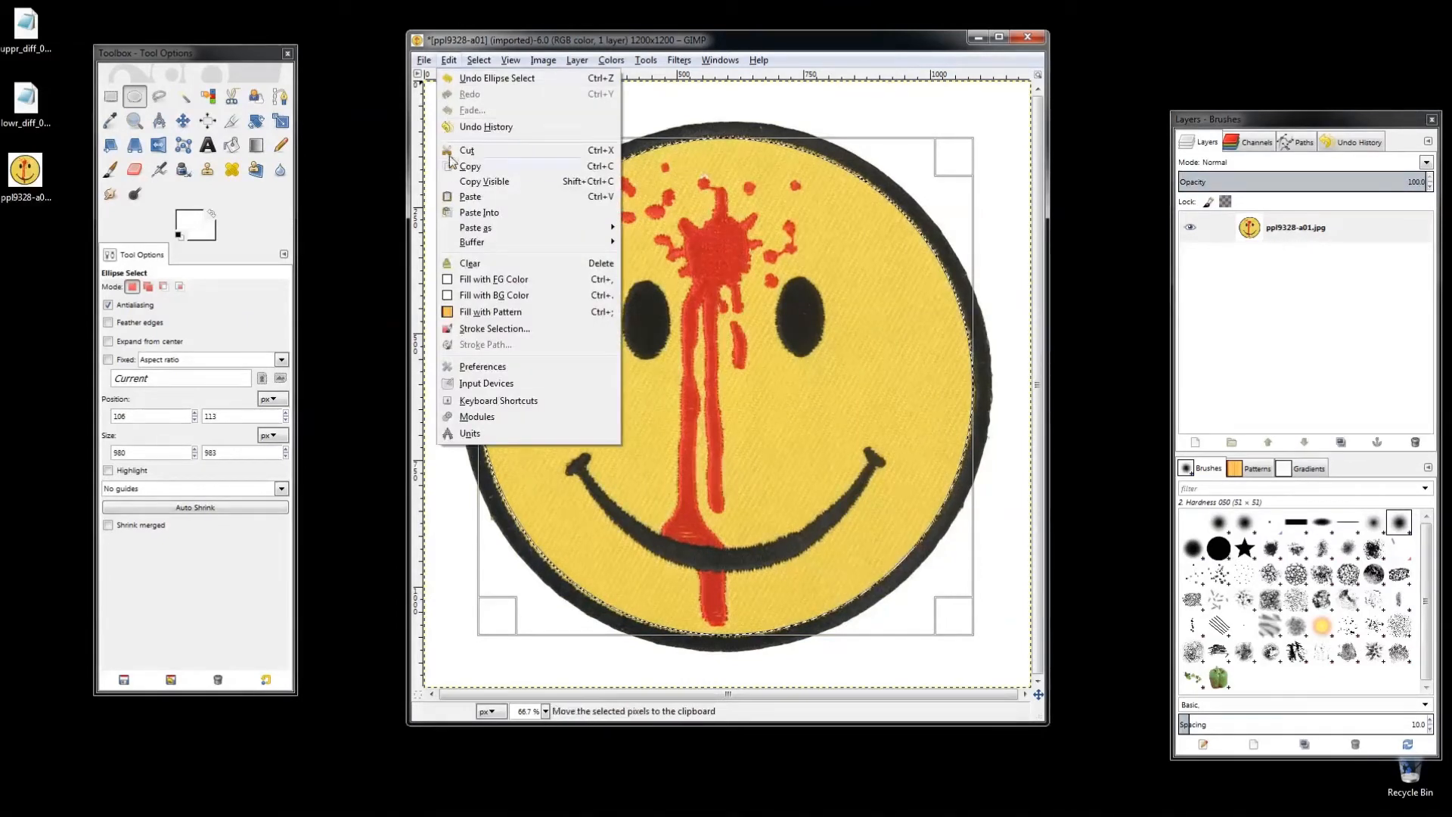
{"action": "left_click", "coordinate": [469, 166]}
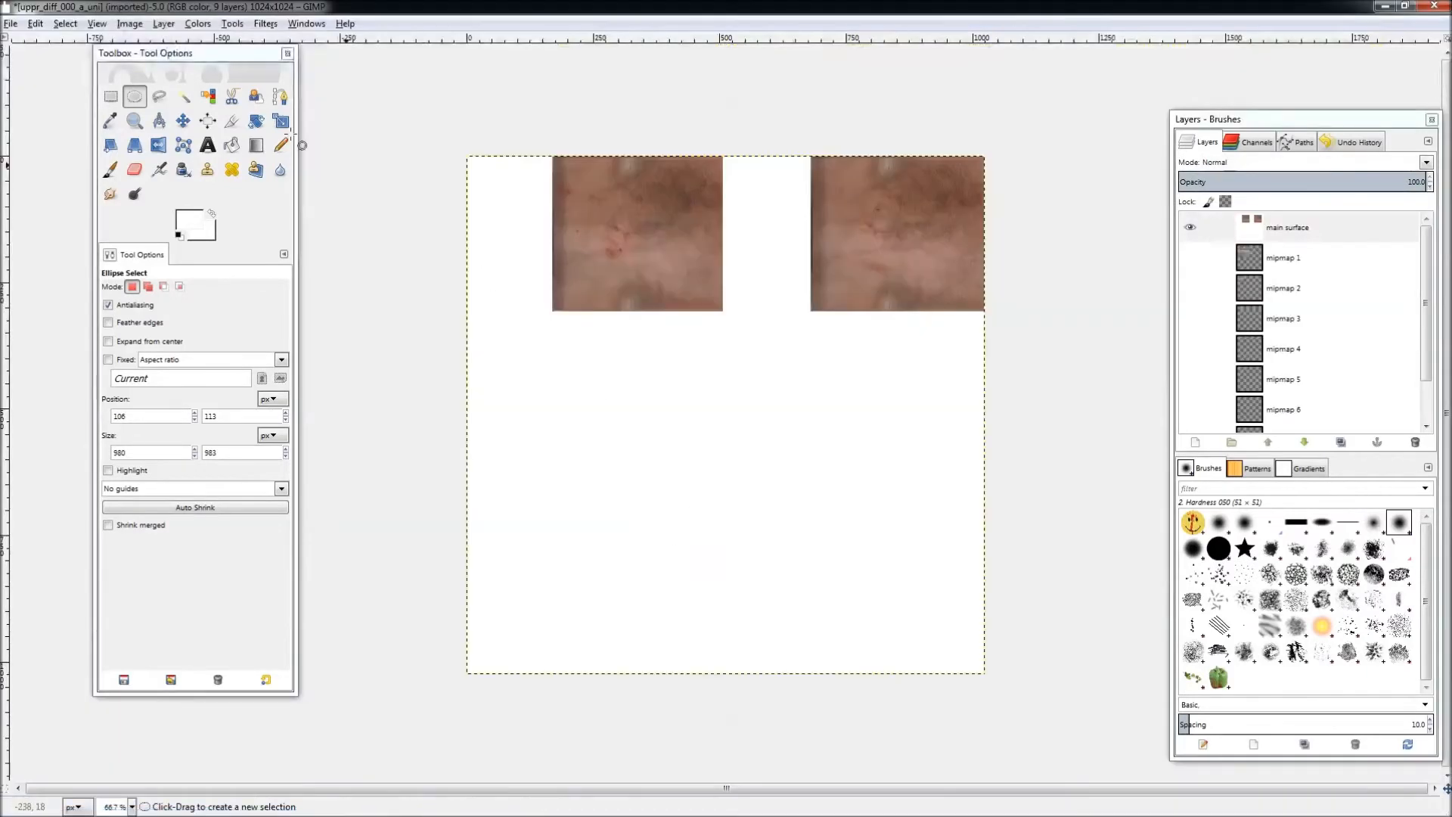
Step: Paste the smiley face onto the shirt texture as a floating selection
{"action": "left_click", "coordinate": [34, 22]}
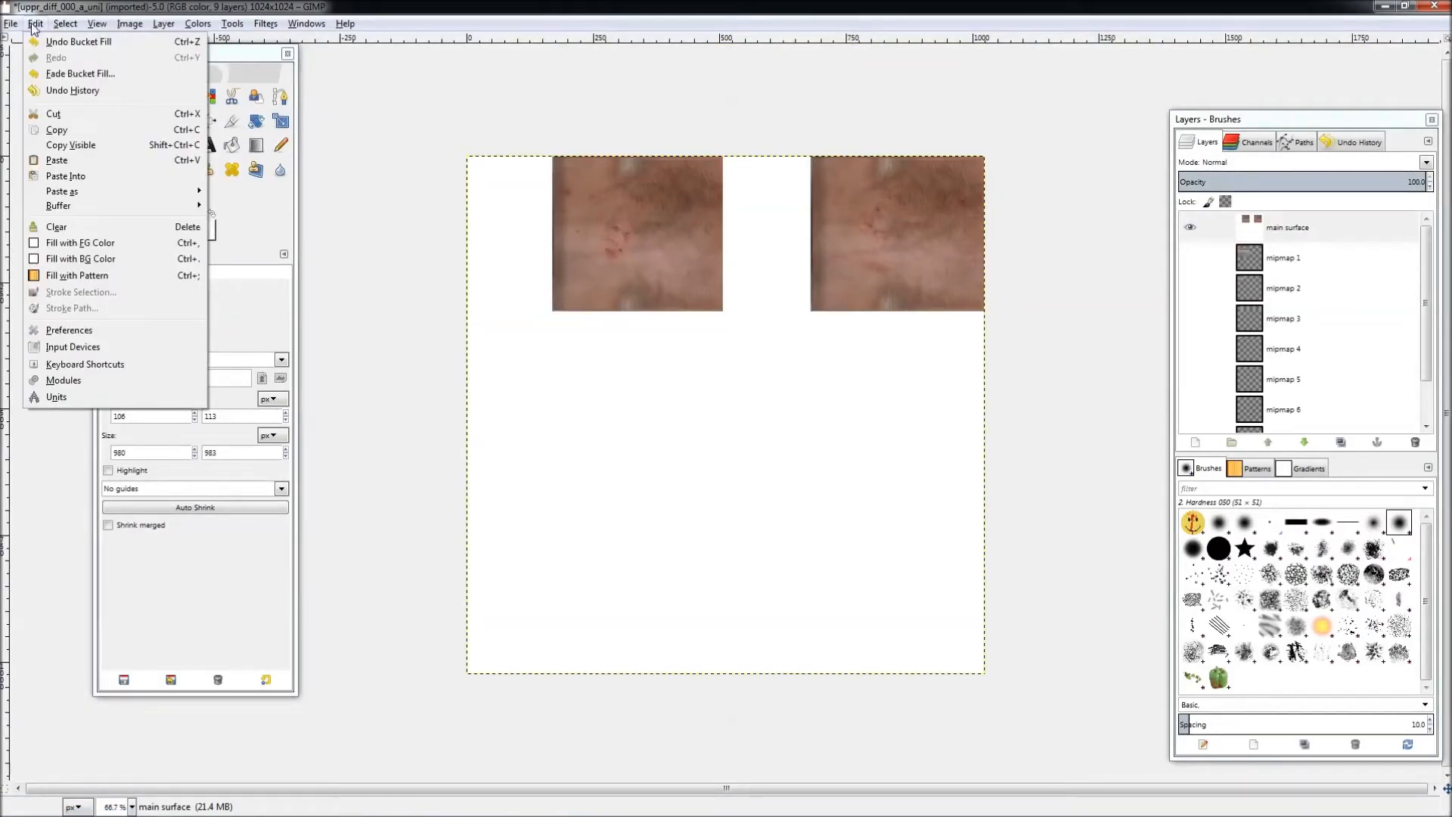
{"action": "left_click", "coordinate": [56, 158]}
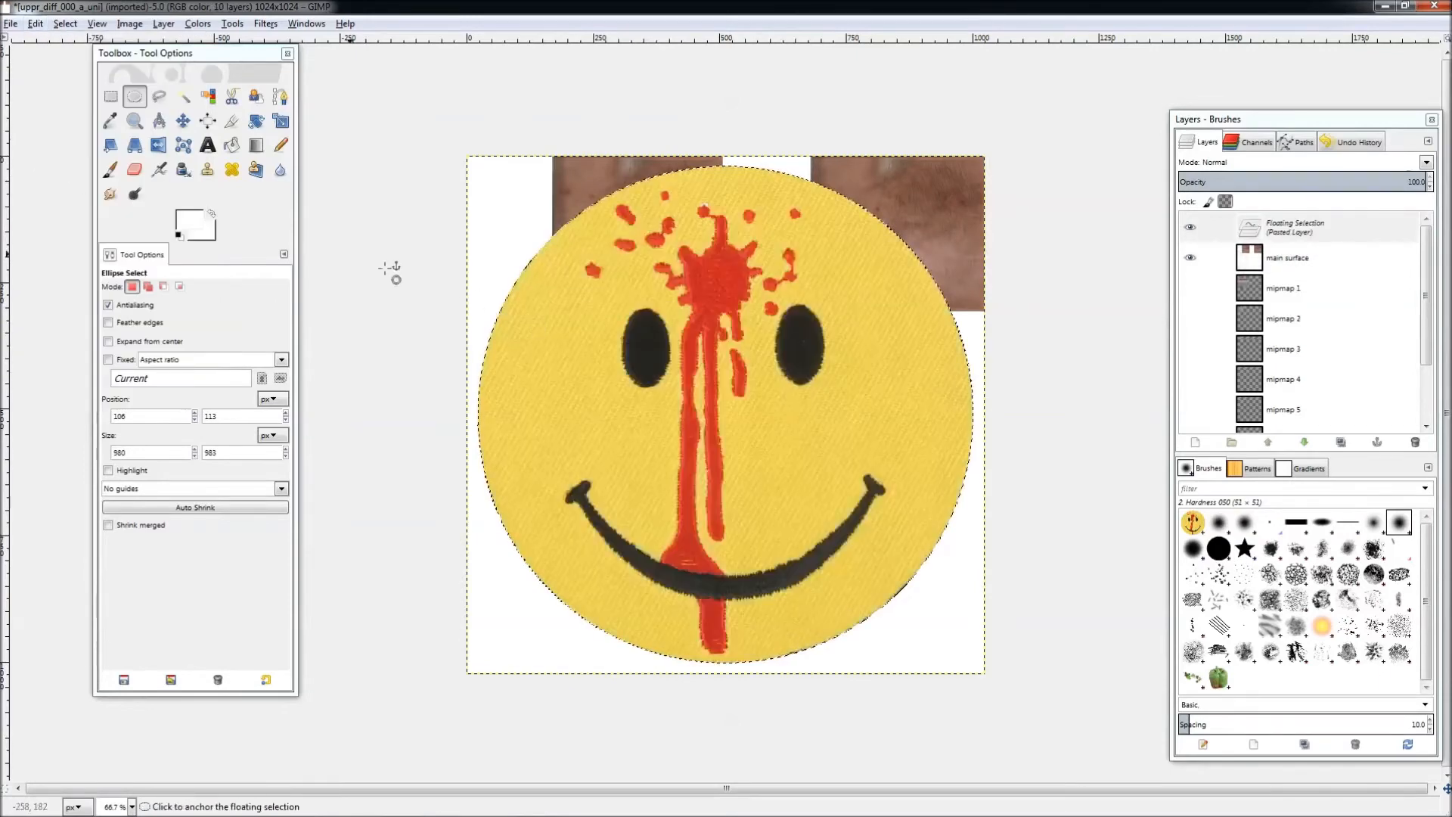
{"action": "left_click", "coordinate": [281, 121]}
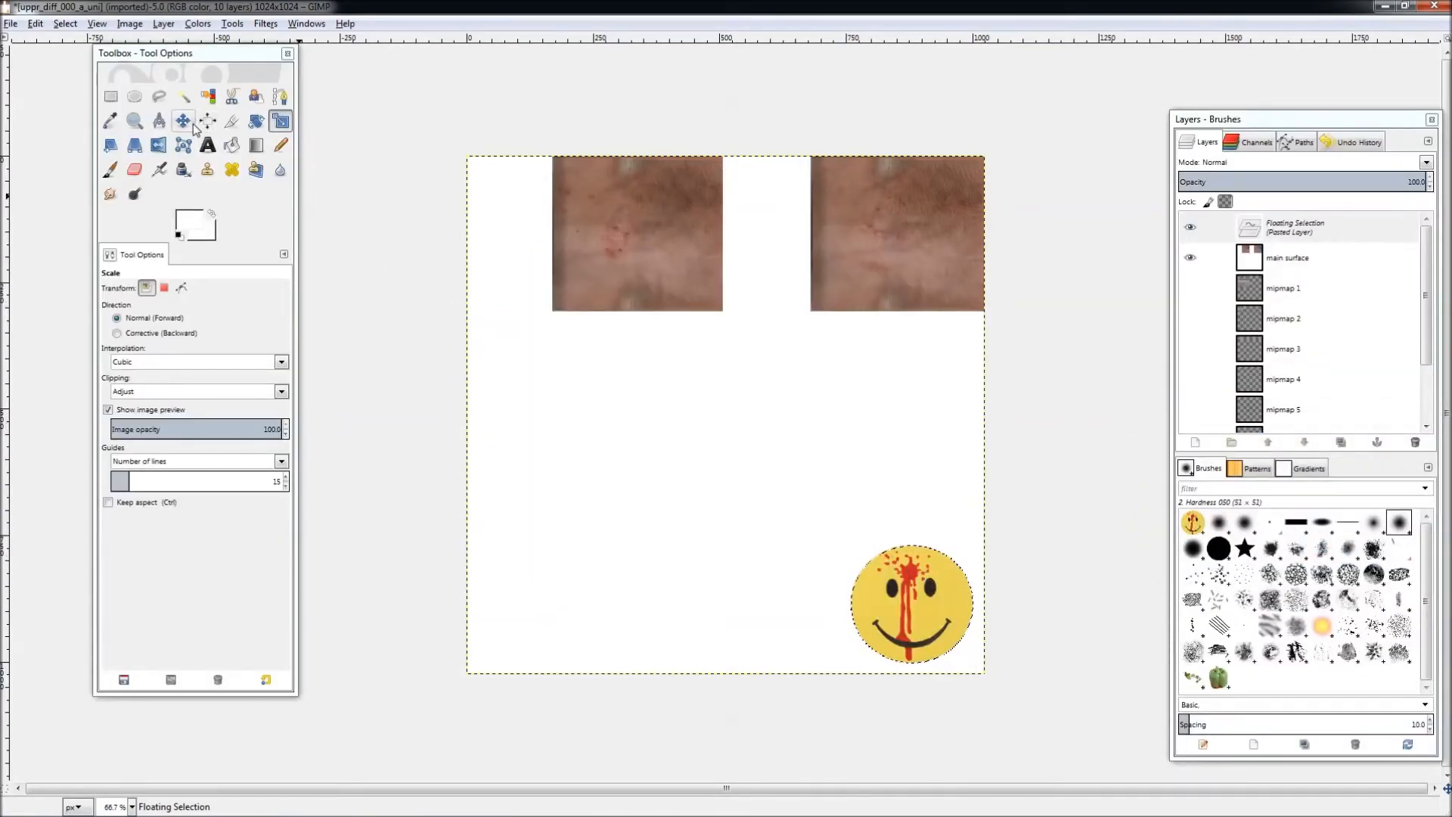
{"action": "left_click", "coordinate": [183, 121]}
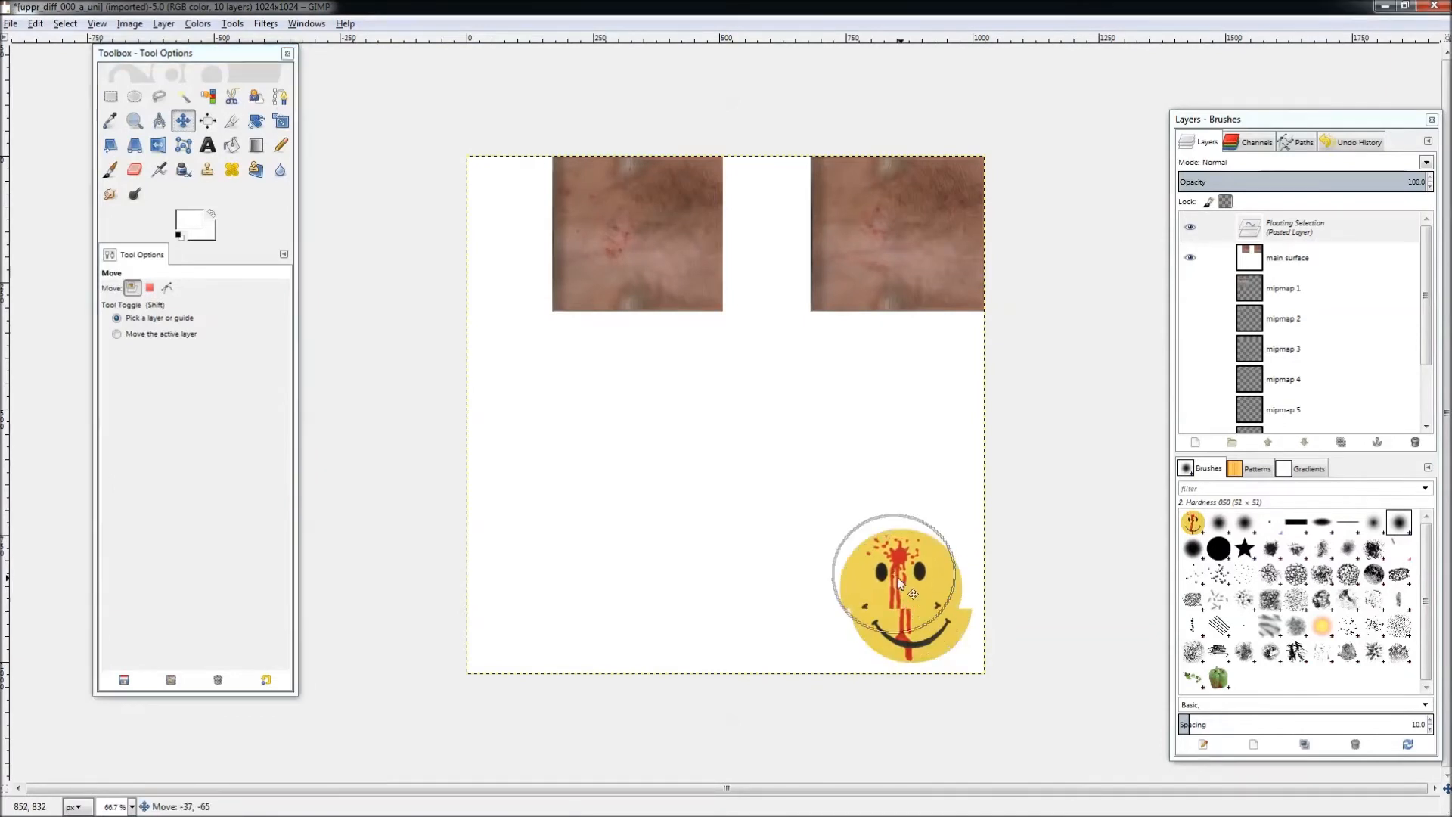
Step: Move the floating smiley up and over to the left side of the texture
{"action": "left_click_drag", "start_coordinate": [908, 593], "coordinate": [843, 510]}
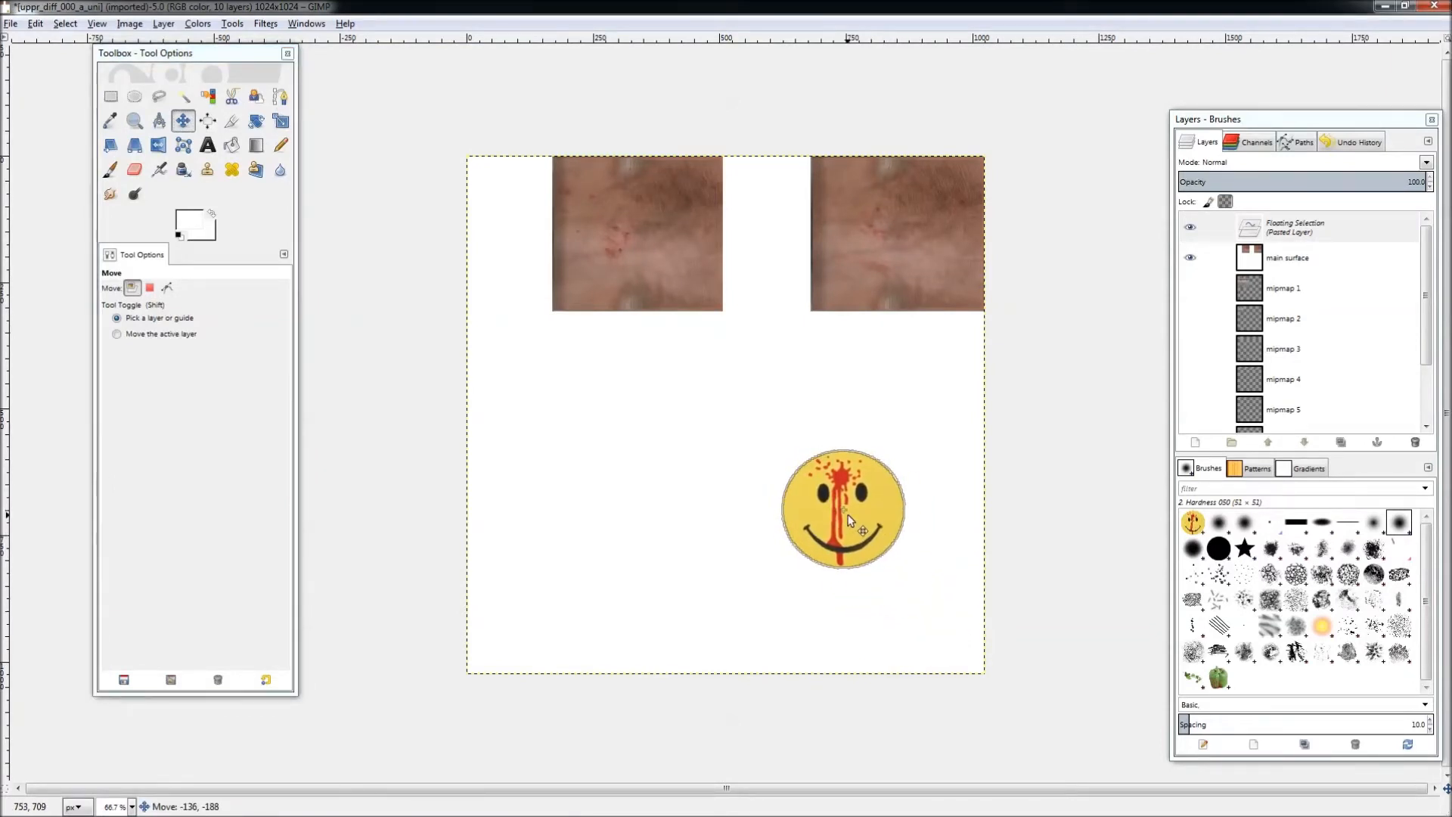
{"action": "left_click_drag", "start_coordinate": [843, 507], "coordinate": [596, 502]}
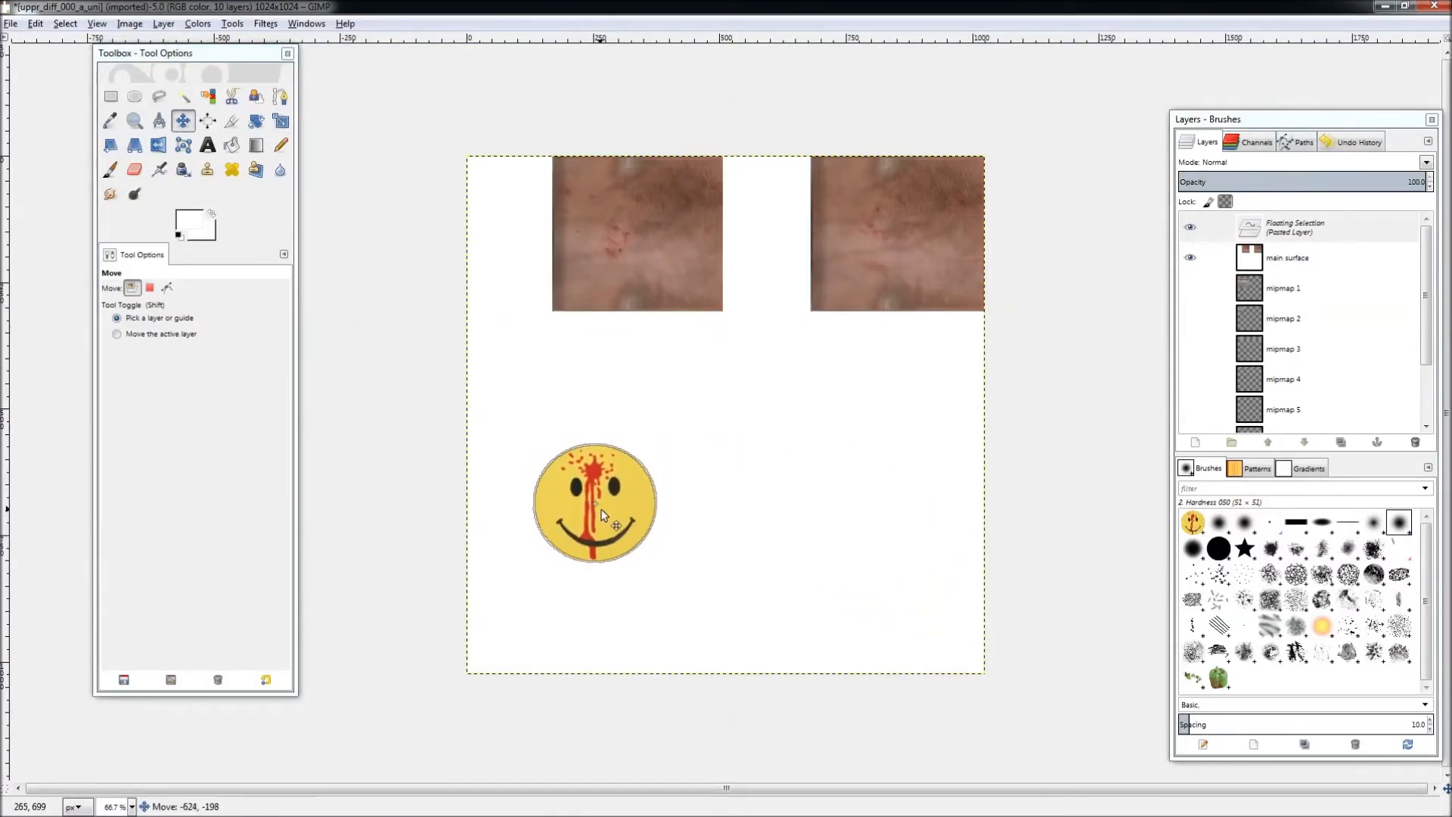
{"action": "left_click_drag", "start_coordinate": [598, 505], "coordinate": [612, 514]}
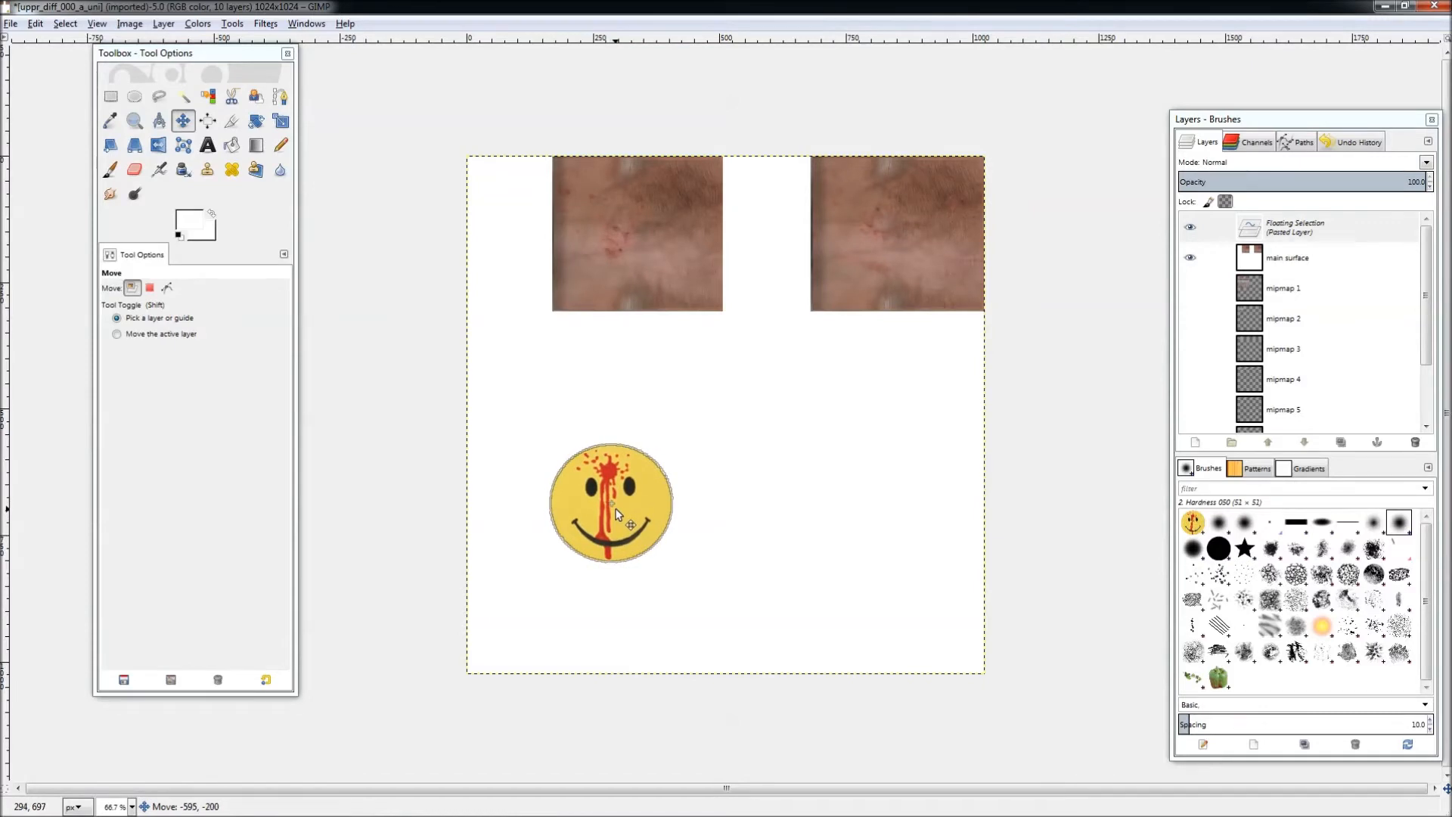
{"action": "left_click_drag", "start_coordinate": [615, 502], "coordinate": [626, 510]}
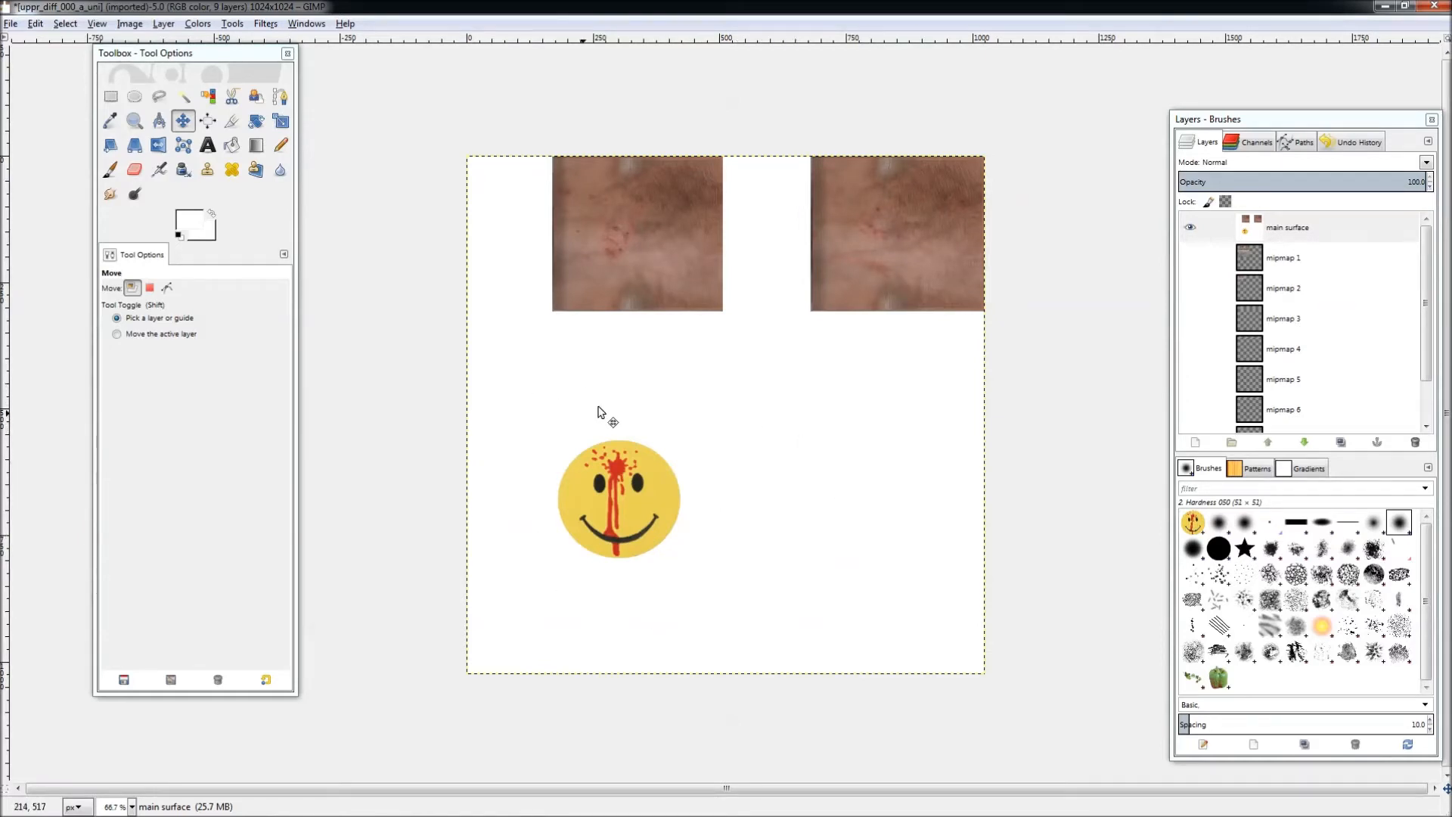
{"action": "mouse_move", "coordinate": [741, 620]}
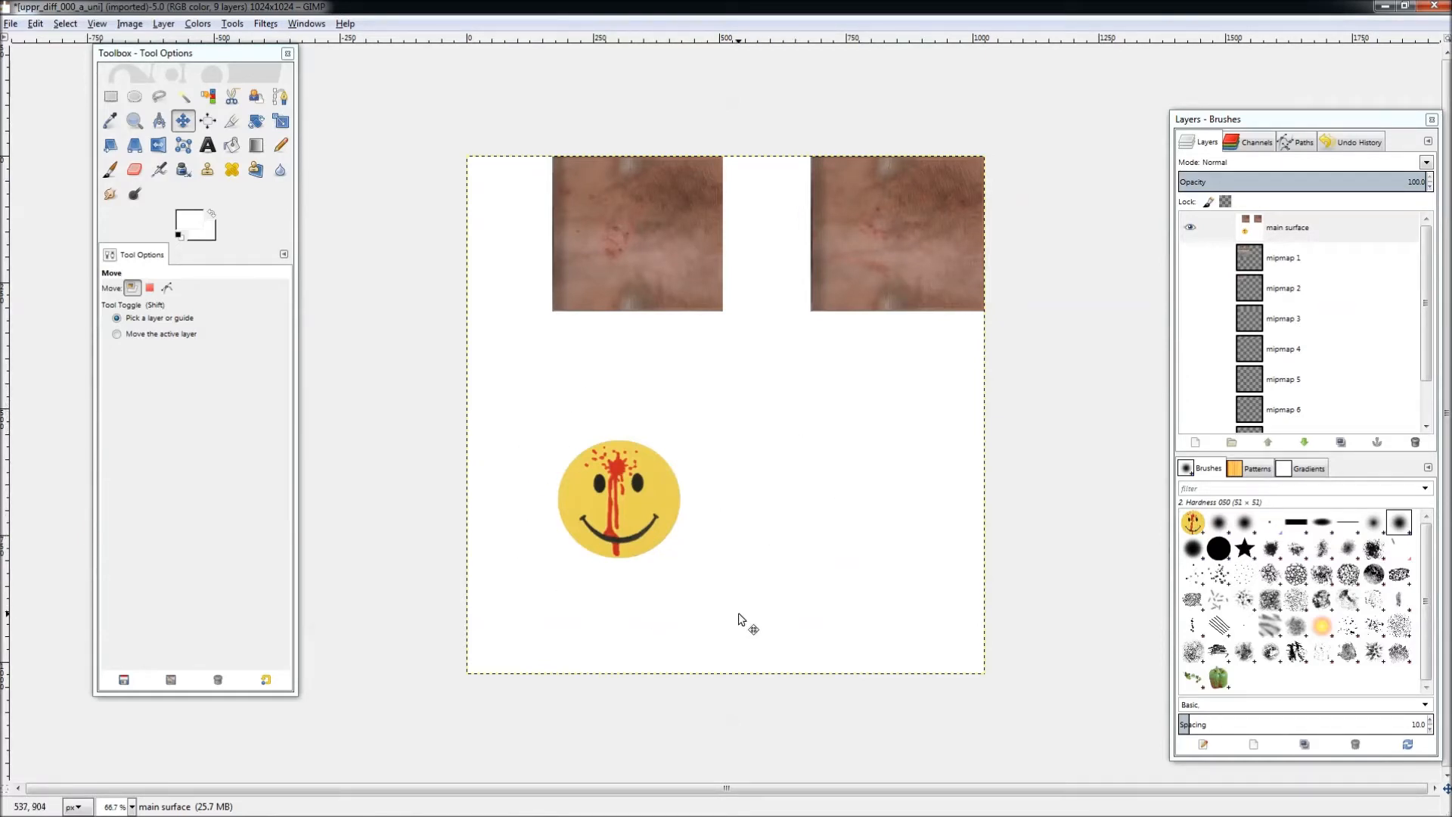
{"action": "mouse_move", "coordinate": [865, 450]}
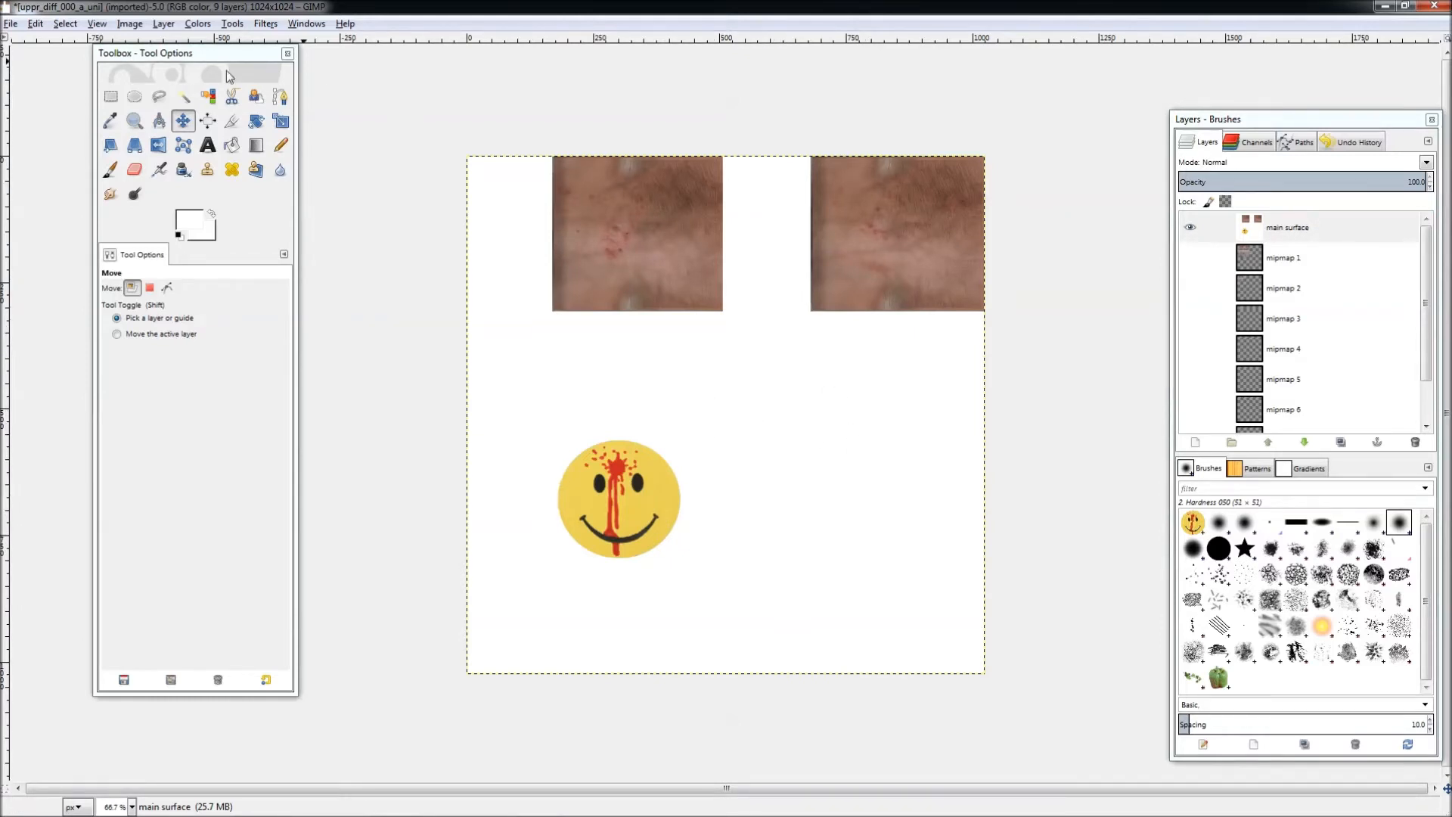
{"action": "left_click", "coordinate": [11, 23]}
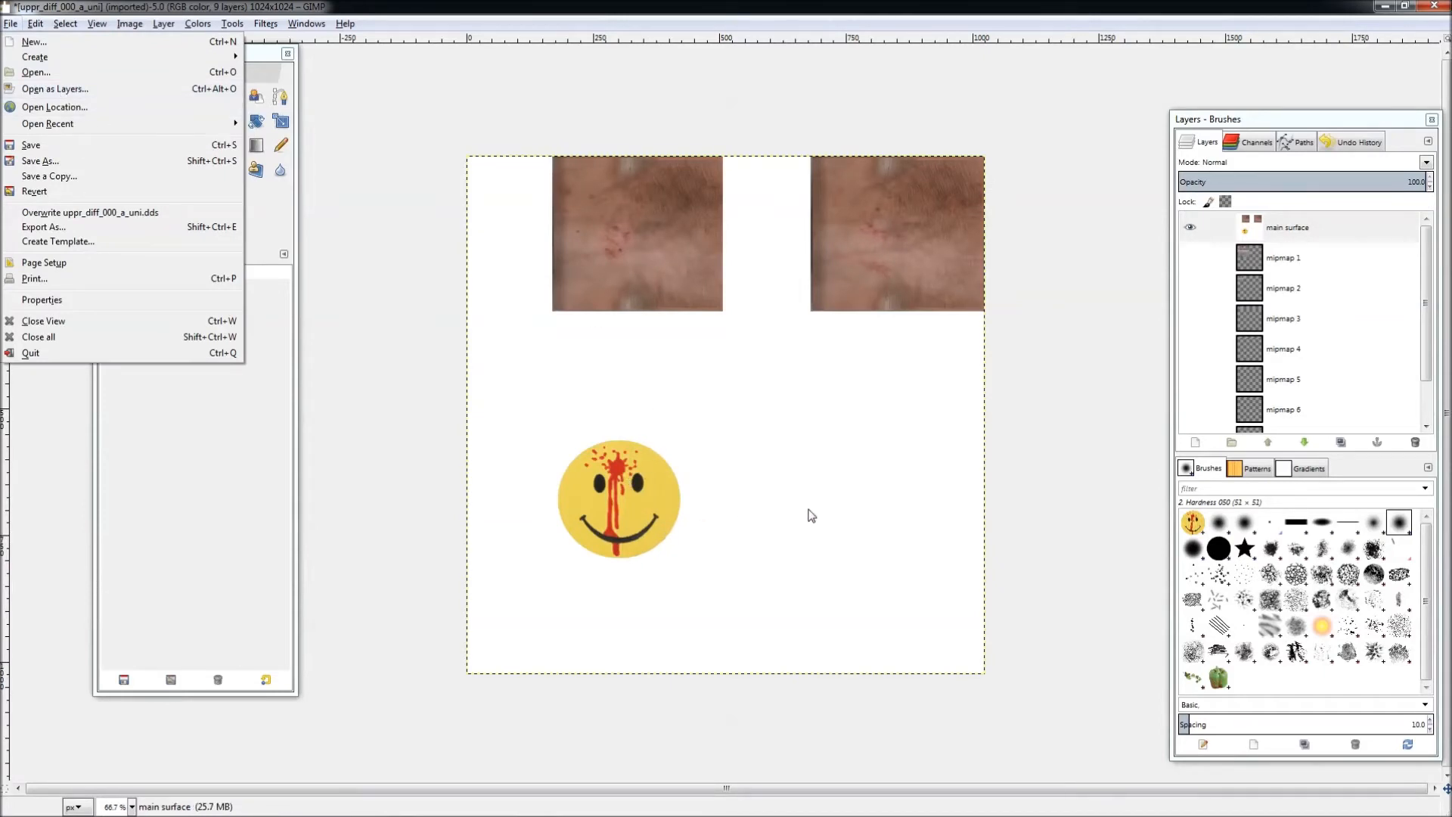
{"action": "mouse_move", "coordinate": [39, 160]}
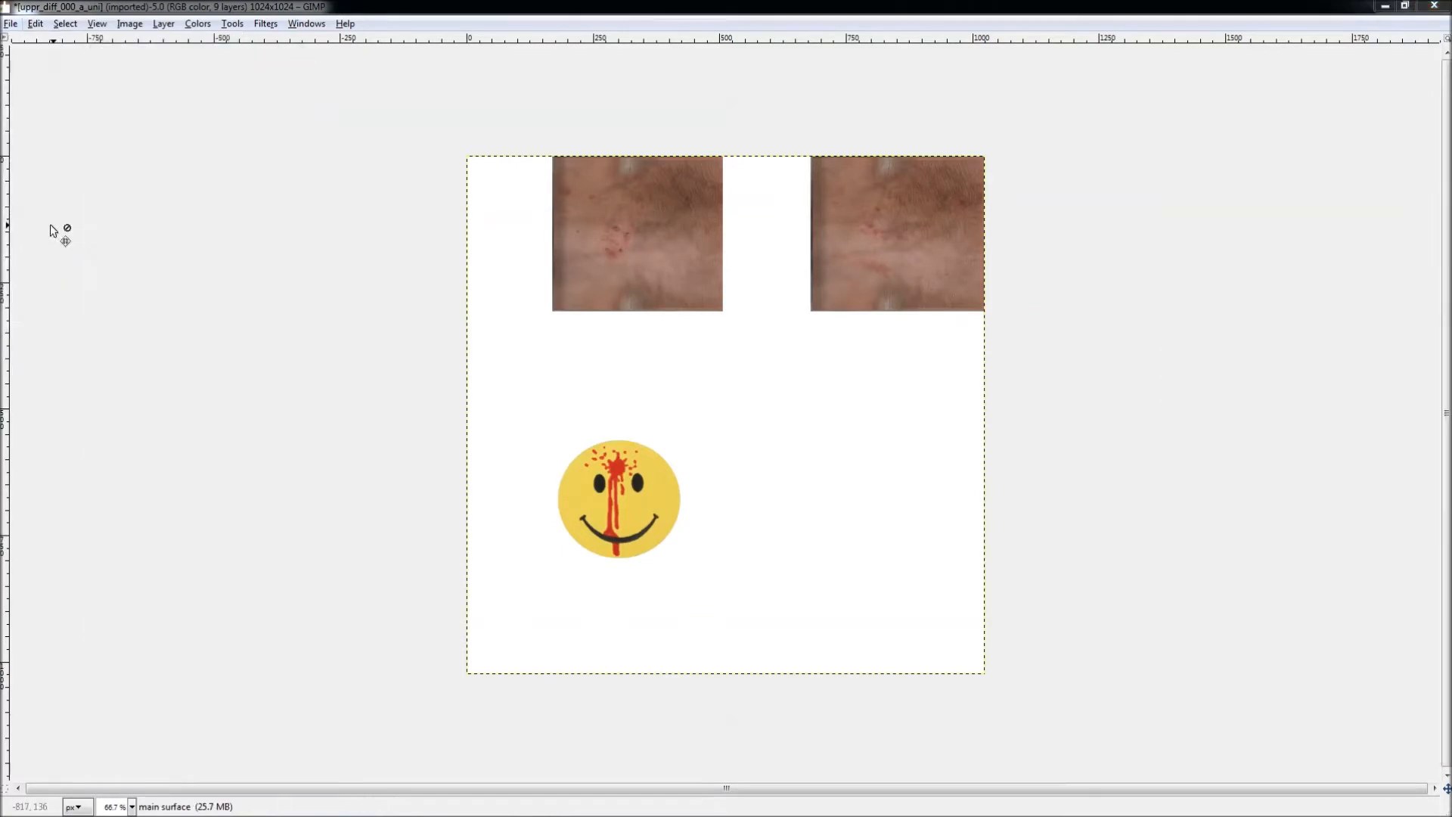
{"action": "left_click", "coordinate": [10, 22]}
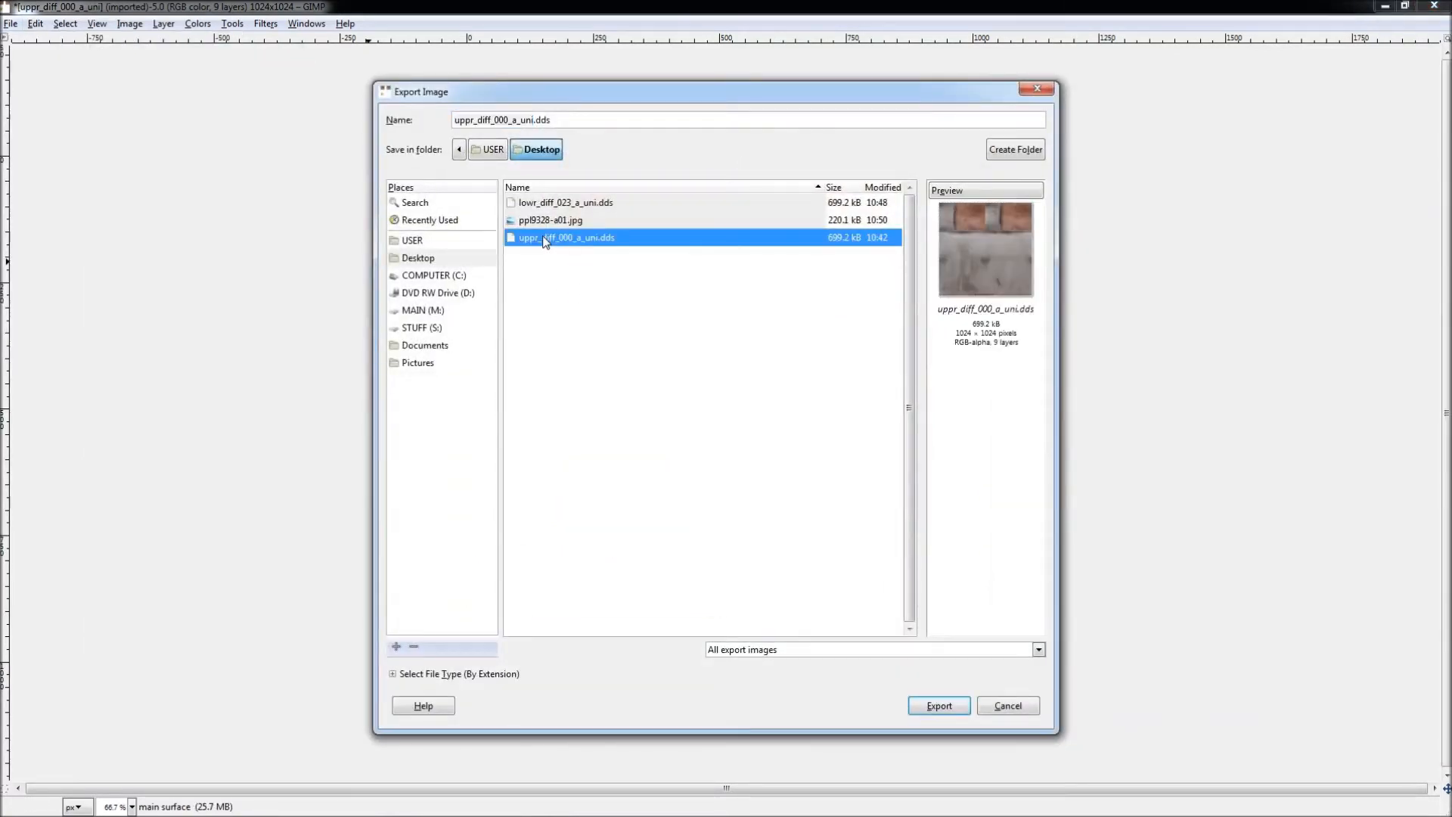
{"action": "mouse_move", "coordinate": [979, 283]}
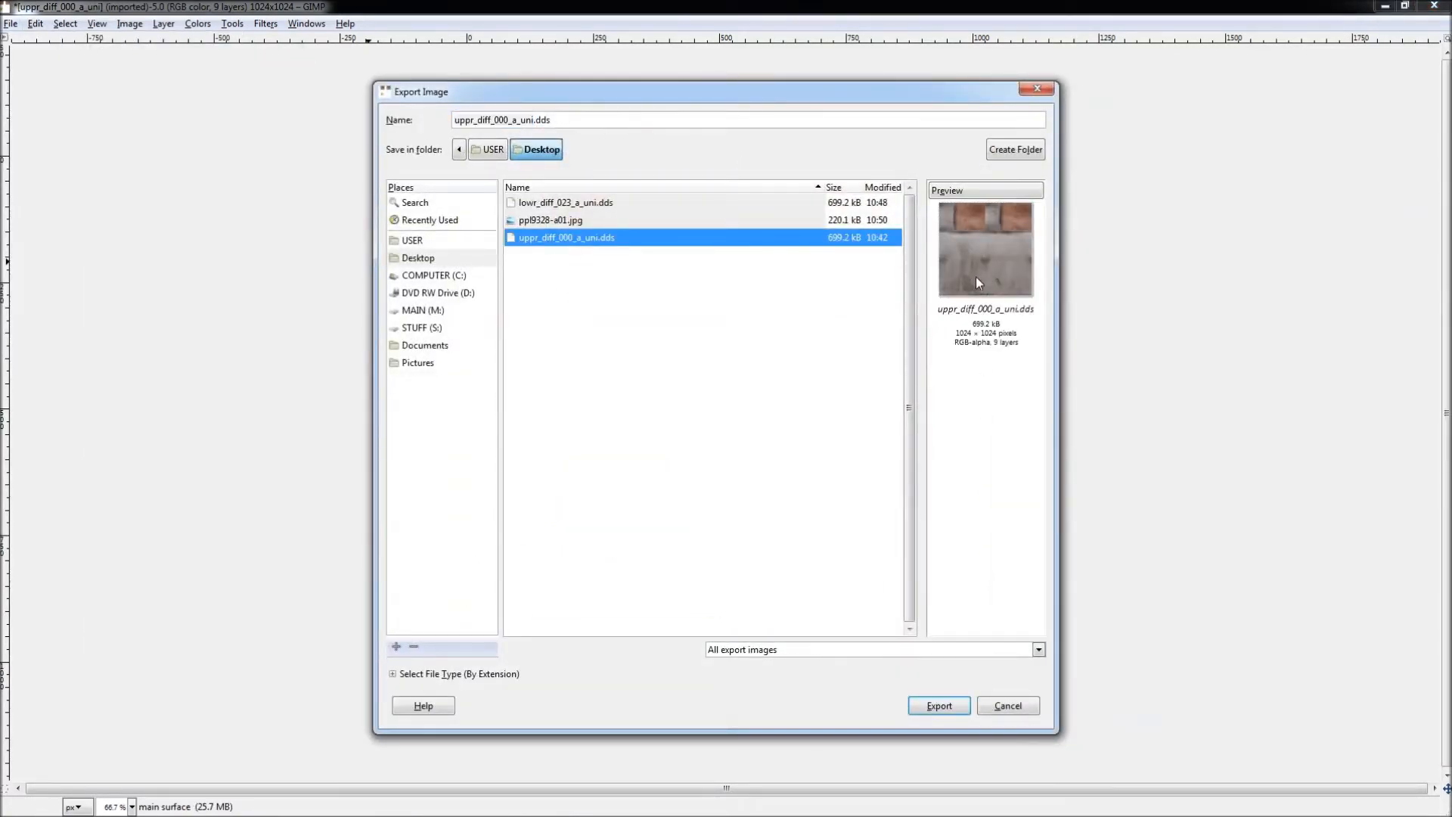
{"action": "mouse_move", "coordinate": [944, 281]}
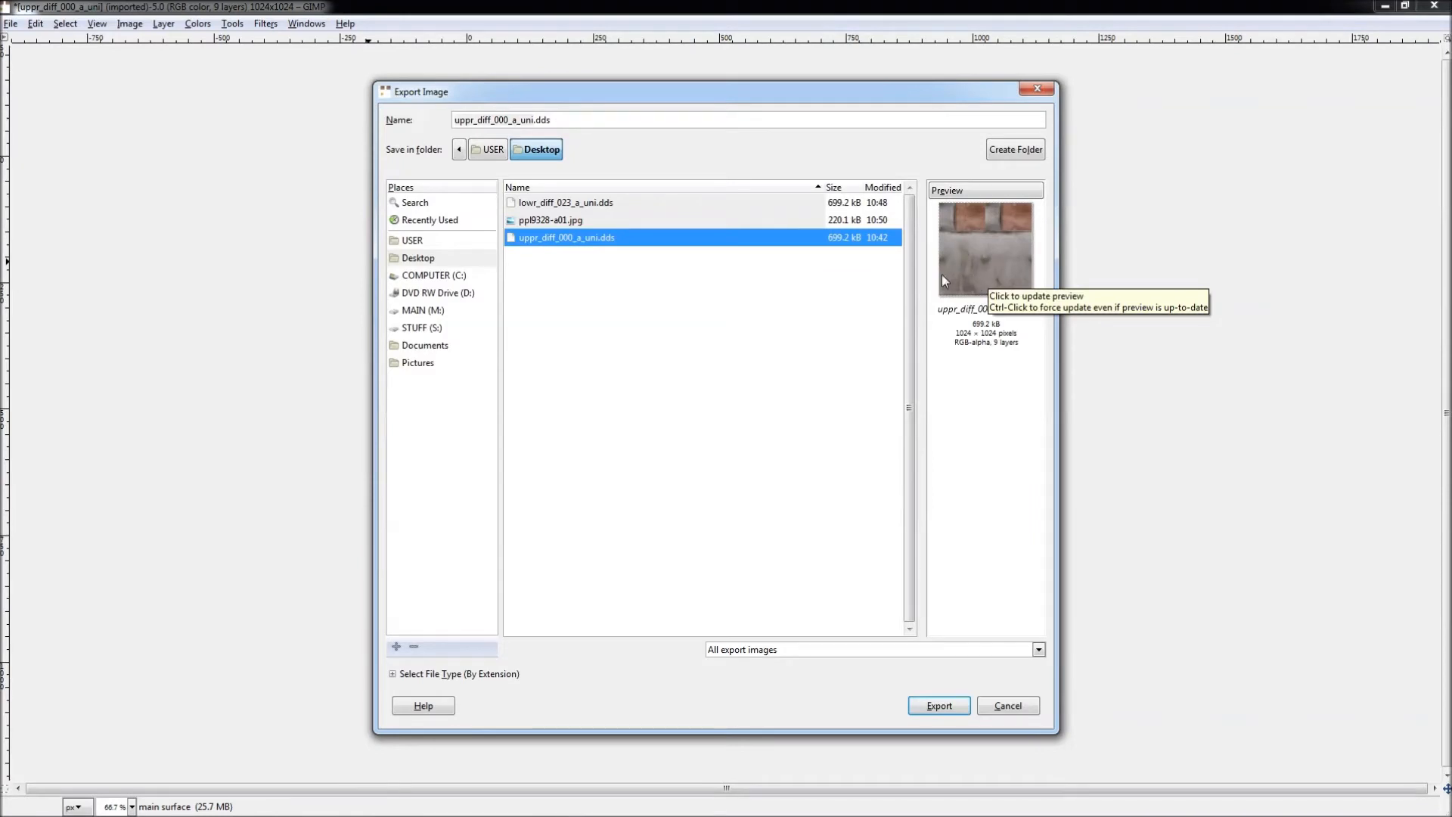
{"action": "mouse_move", "coordinate": [997, 296]}
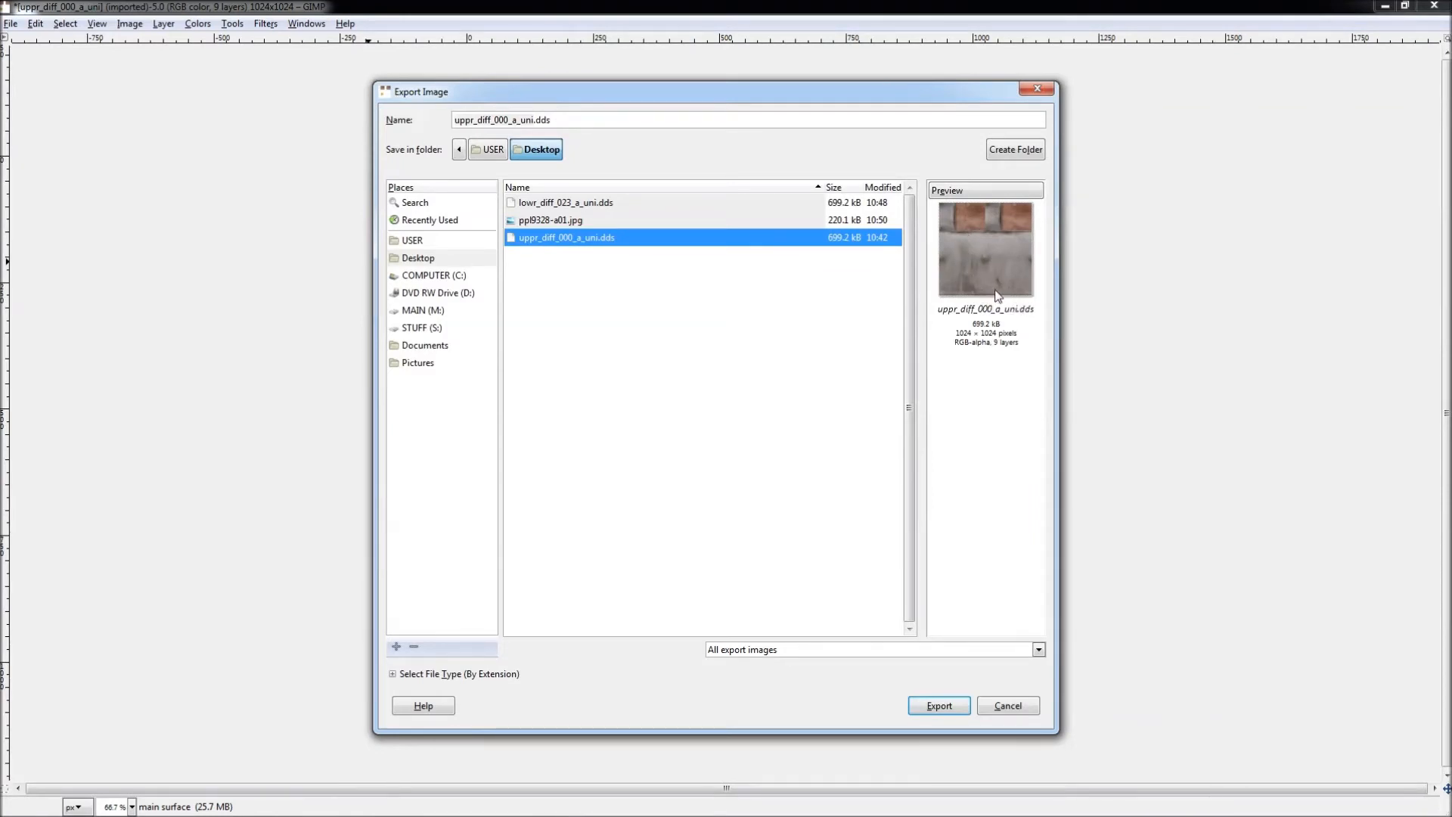
{"action": "mouse_move", "coordinate": [991, 283]}
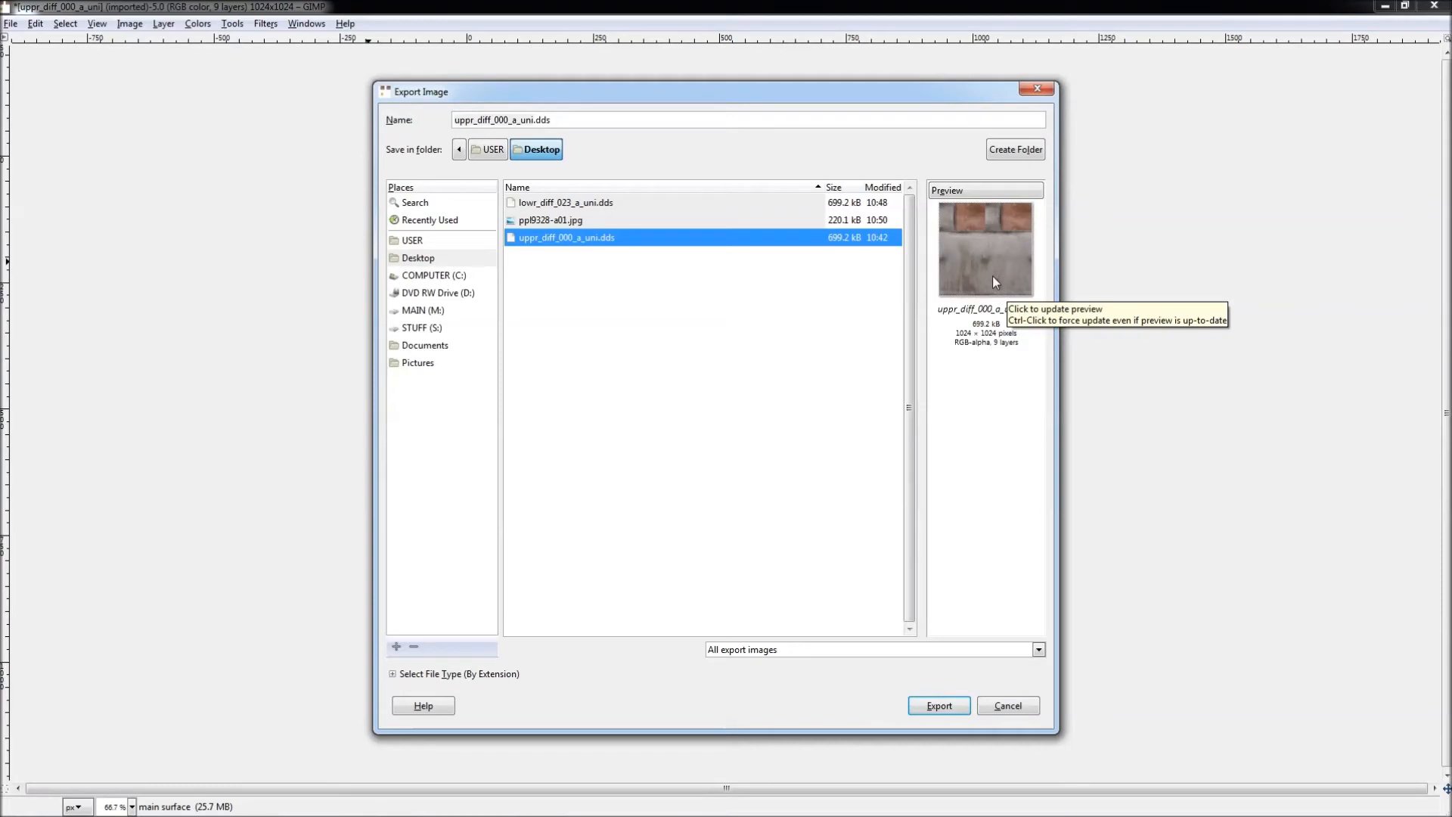
{"action": "left_click", "coordinate": [1007, 706]}
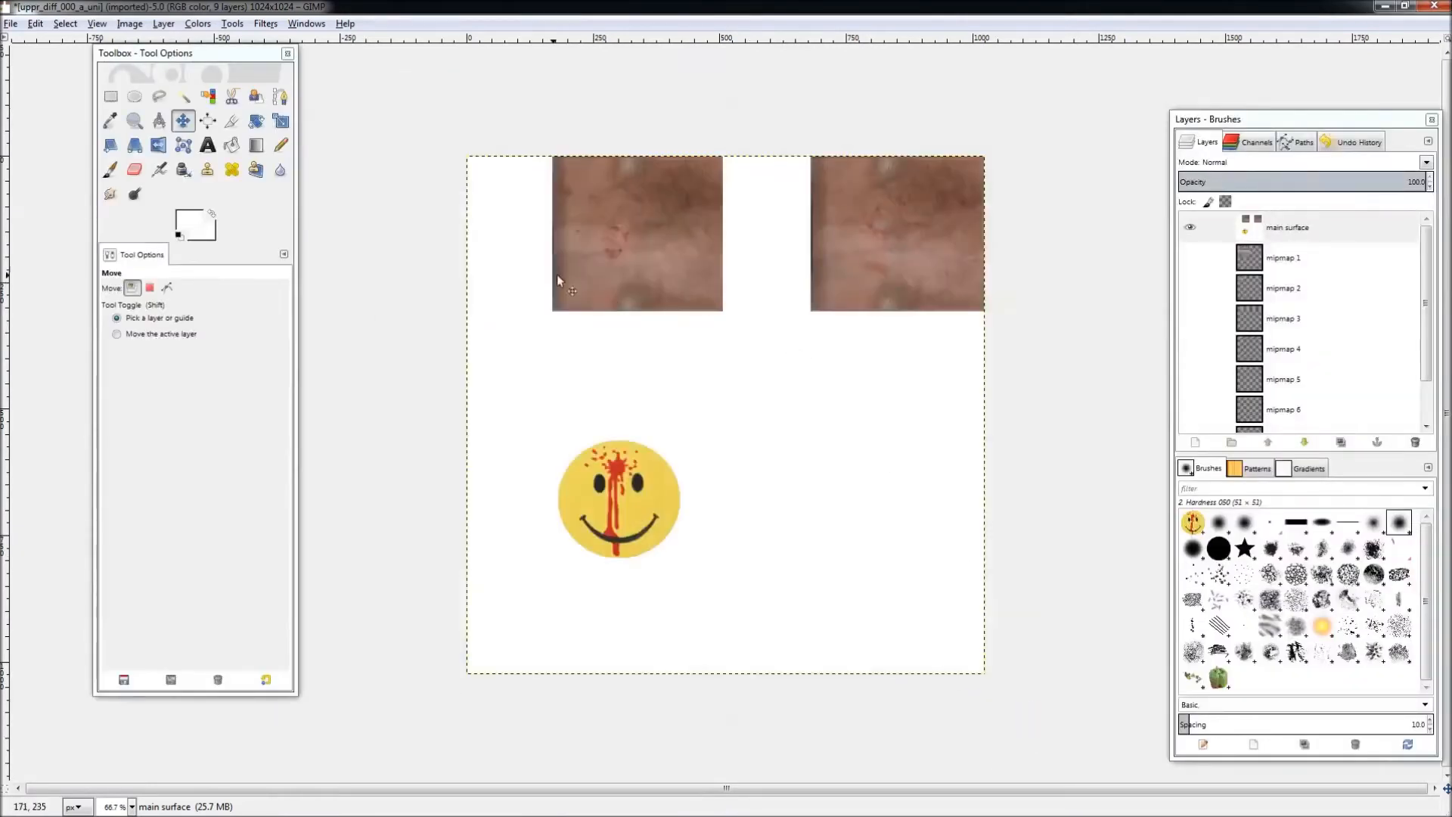
{"action": "left_click", "coordinate": [11, 23]}
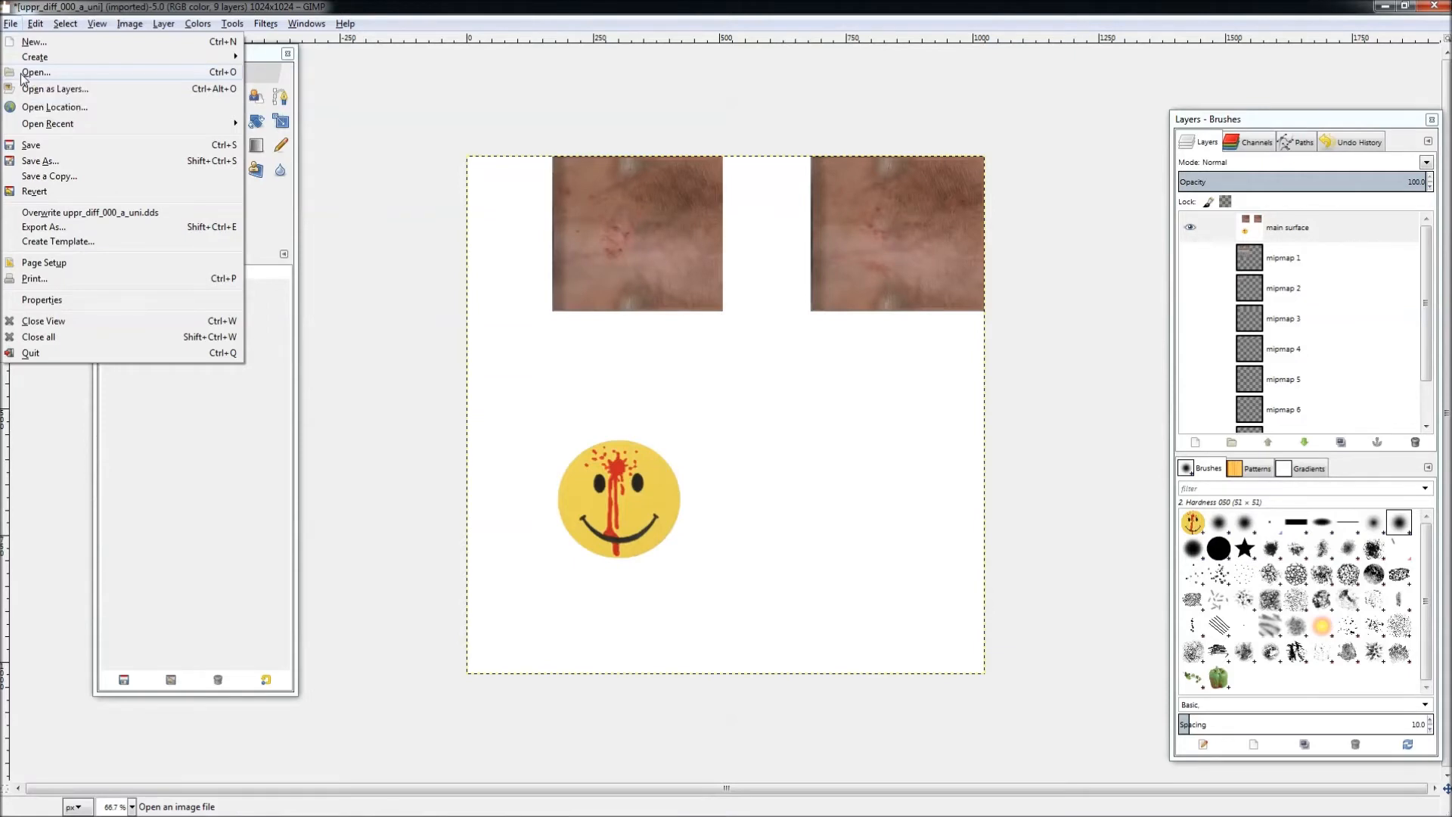
Step: Open the original uppr_diff_000_a_uni.dds from the Desktop in a second image window
{"action": "left_click", "coordinate": [34, 72]}
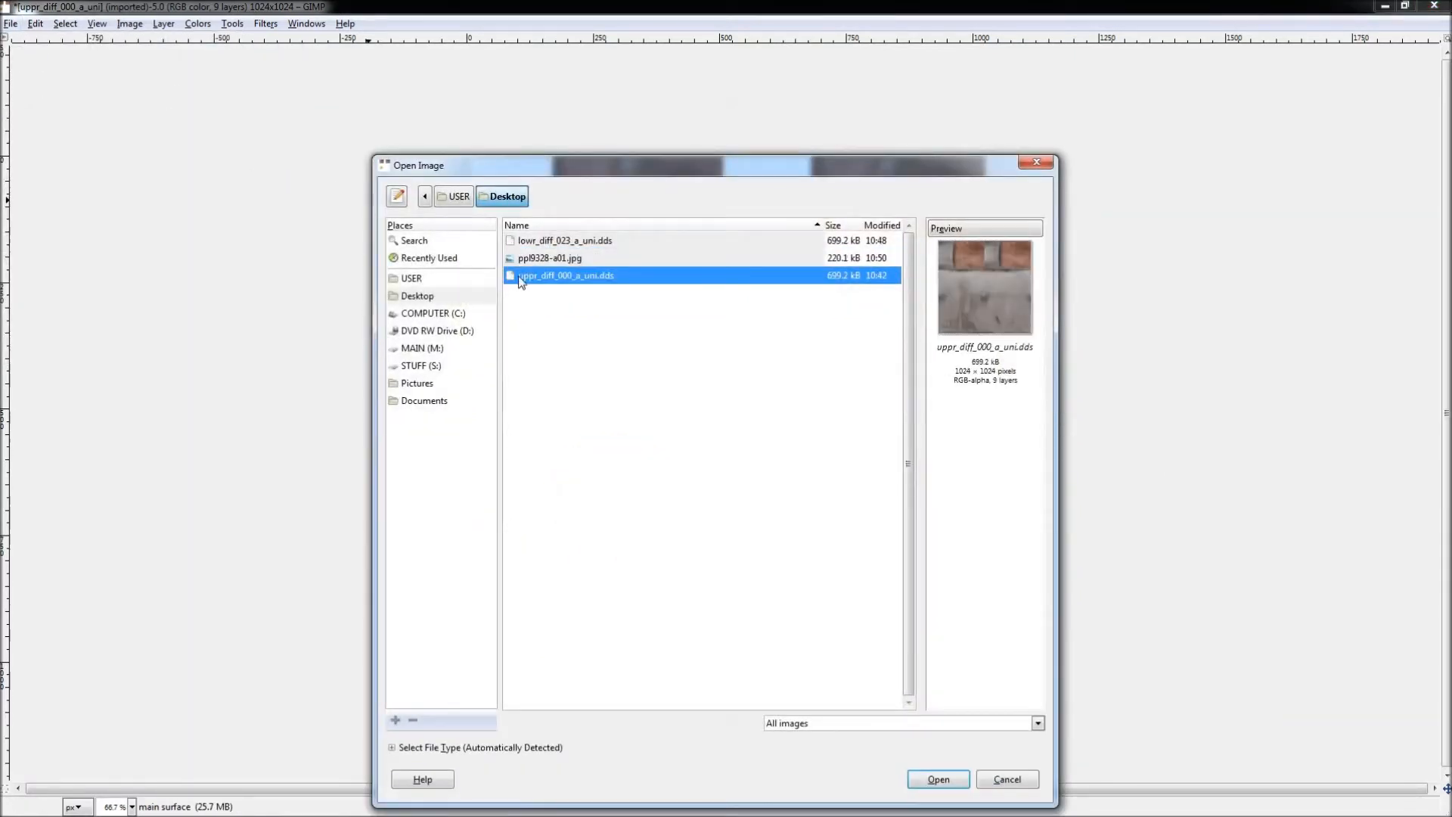
{"action": "left_click", "coordinate": [936, 779]}
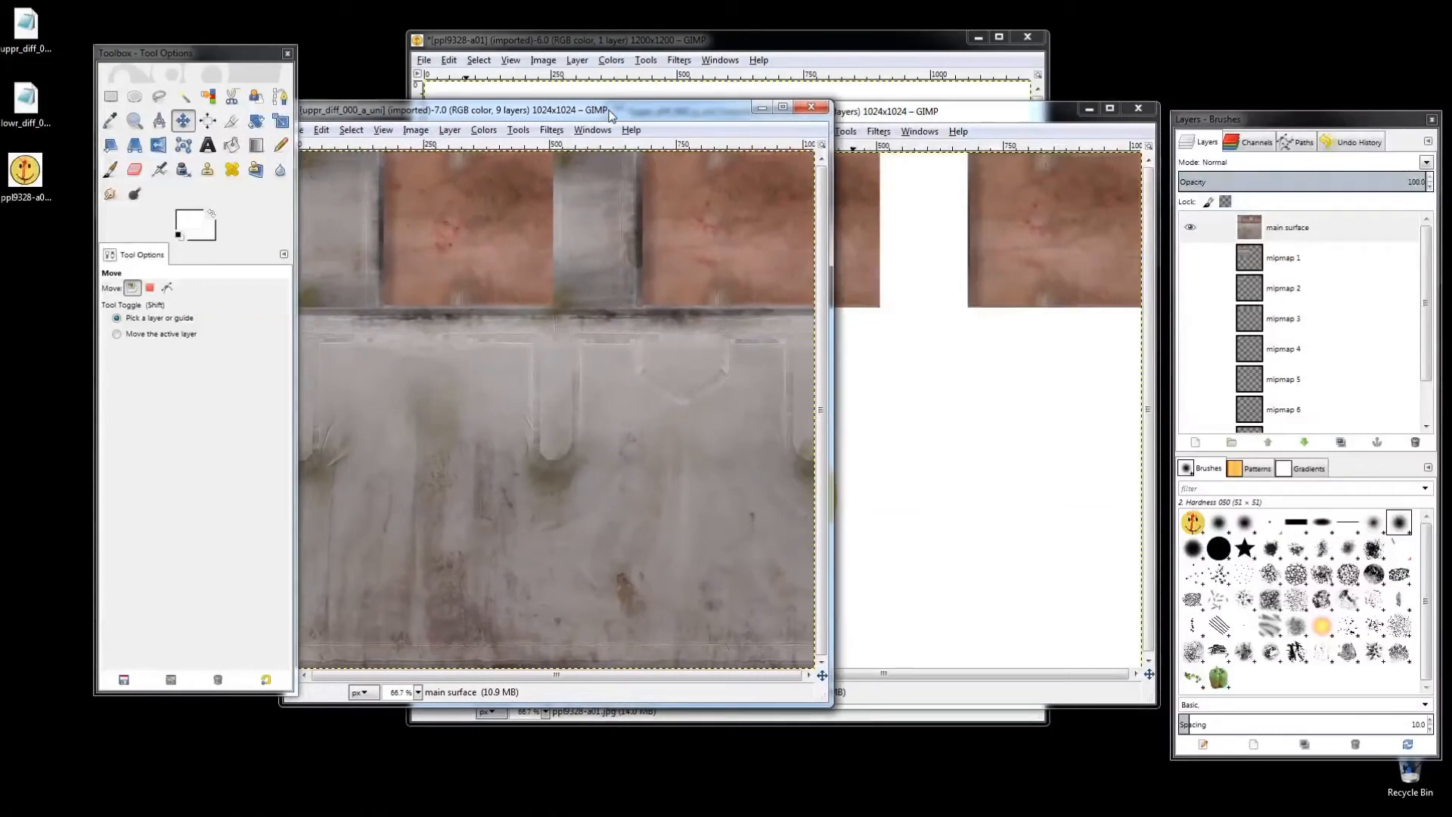
Step: Move the original texture window aside and activate the edited smiley texture
{"action": "left_click_drag", "start_coordinate": [606, 109], "coordinate": [575, 103]}
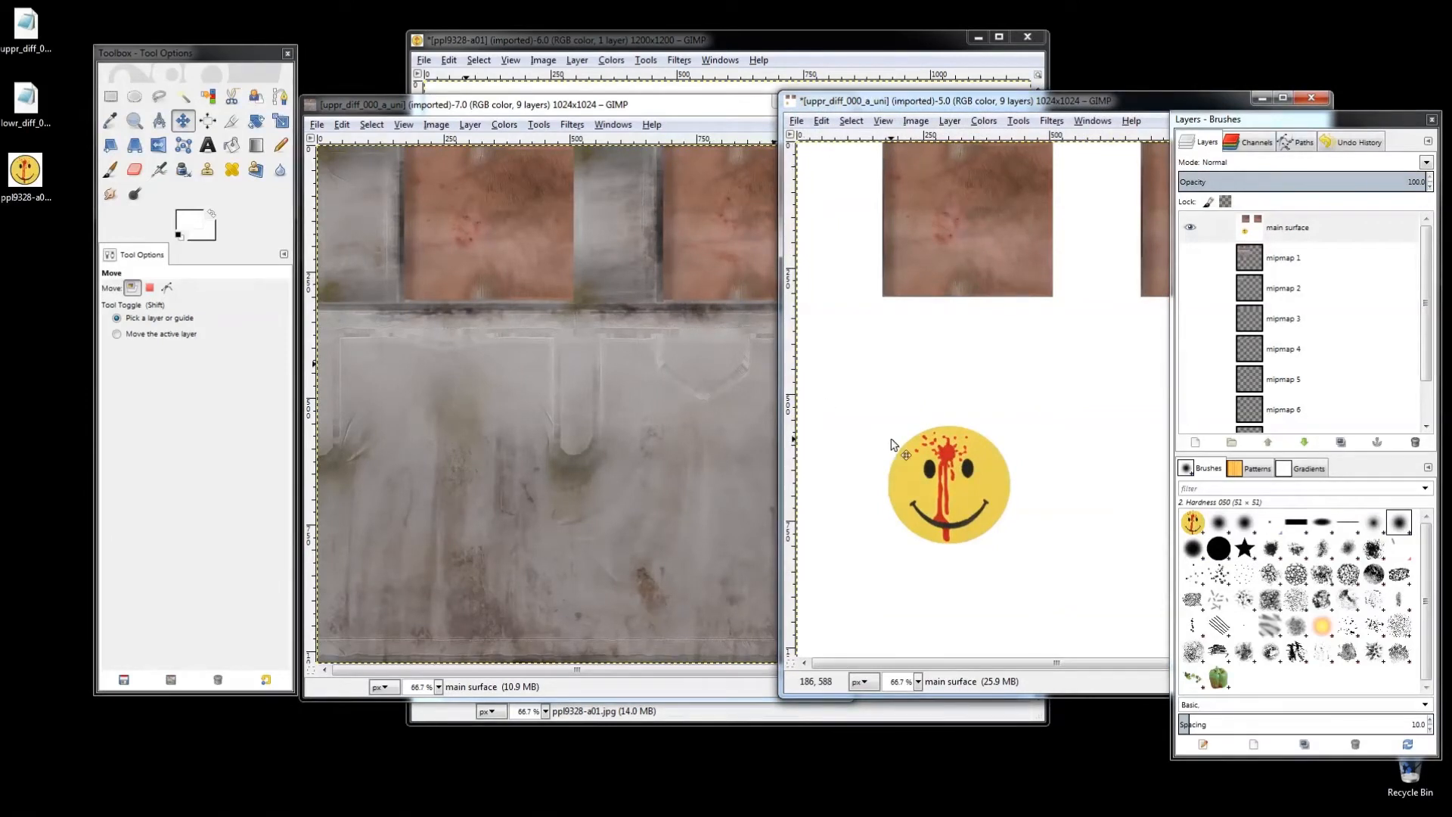
{"action": "mouse_move", "coordinate": [398, 424]}
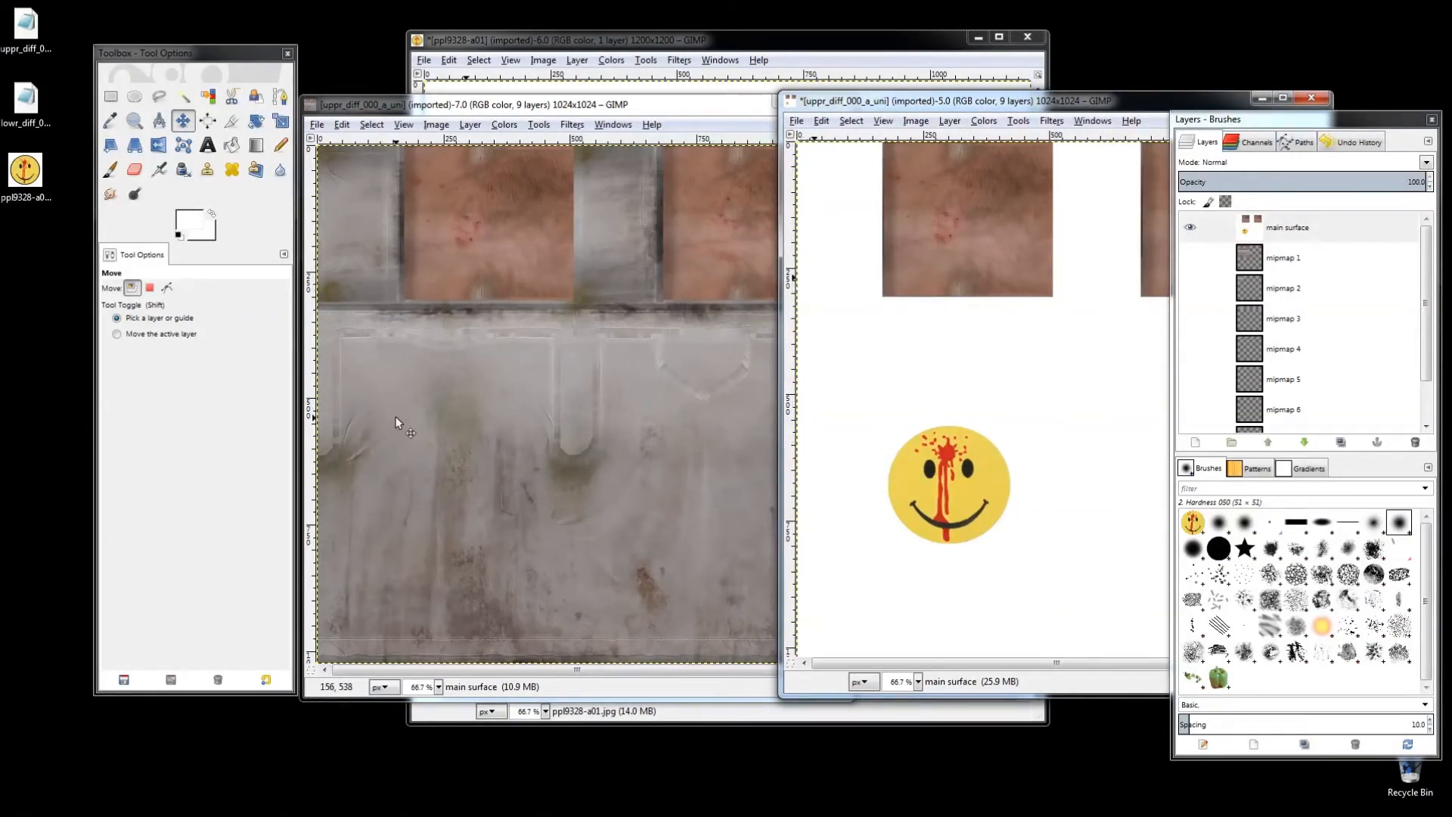
{"action": "mouse_move", "coordinate": [428, 476]}
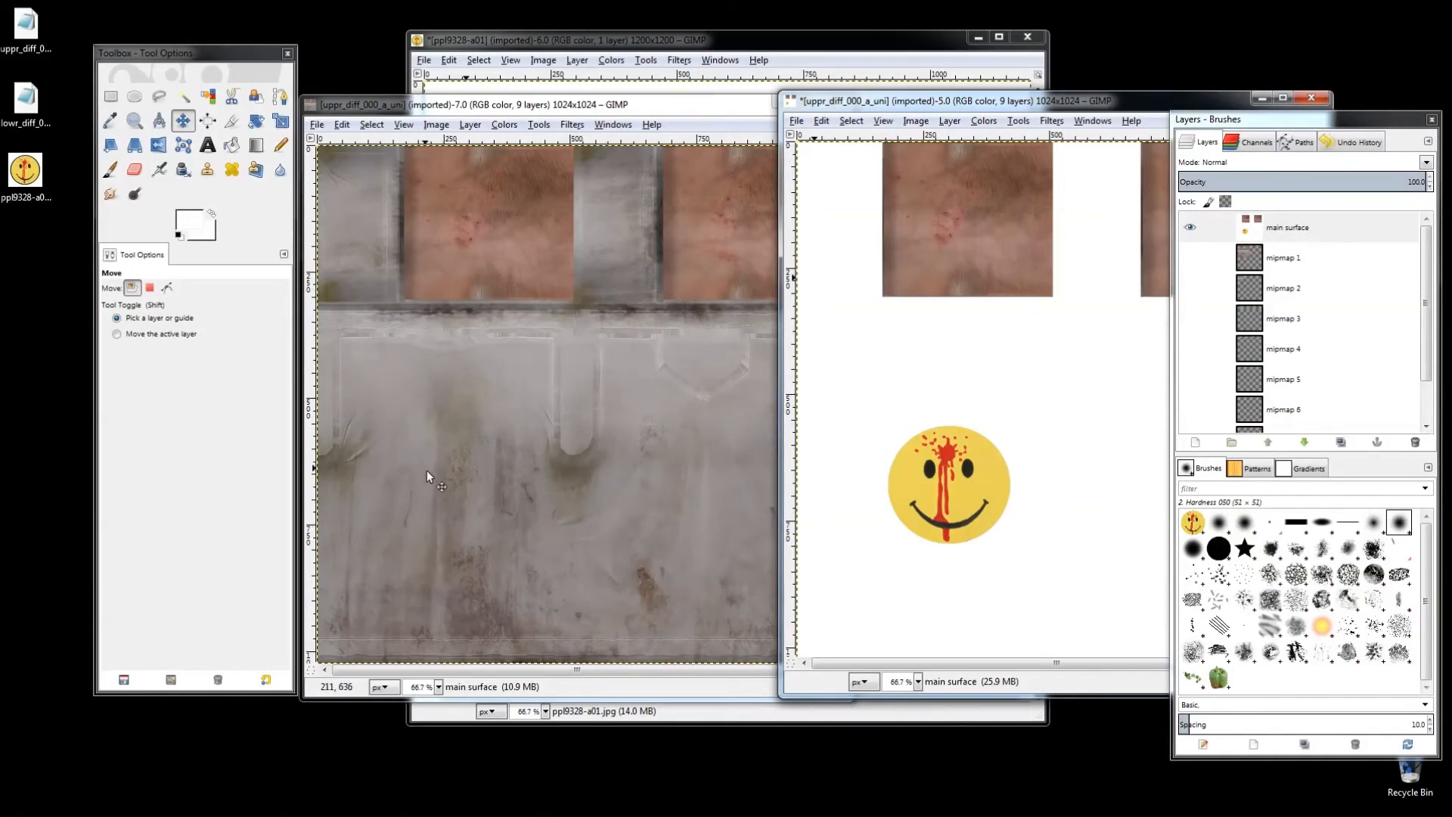
{"action": "mouse_move", "coordinate": [442, 402]}
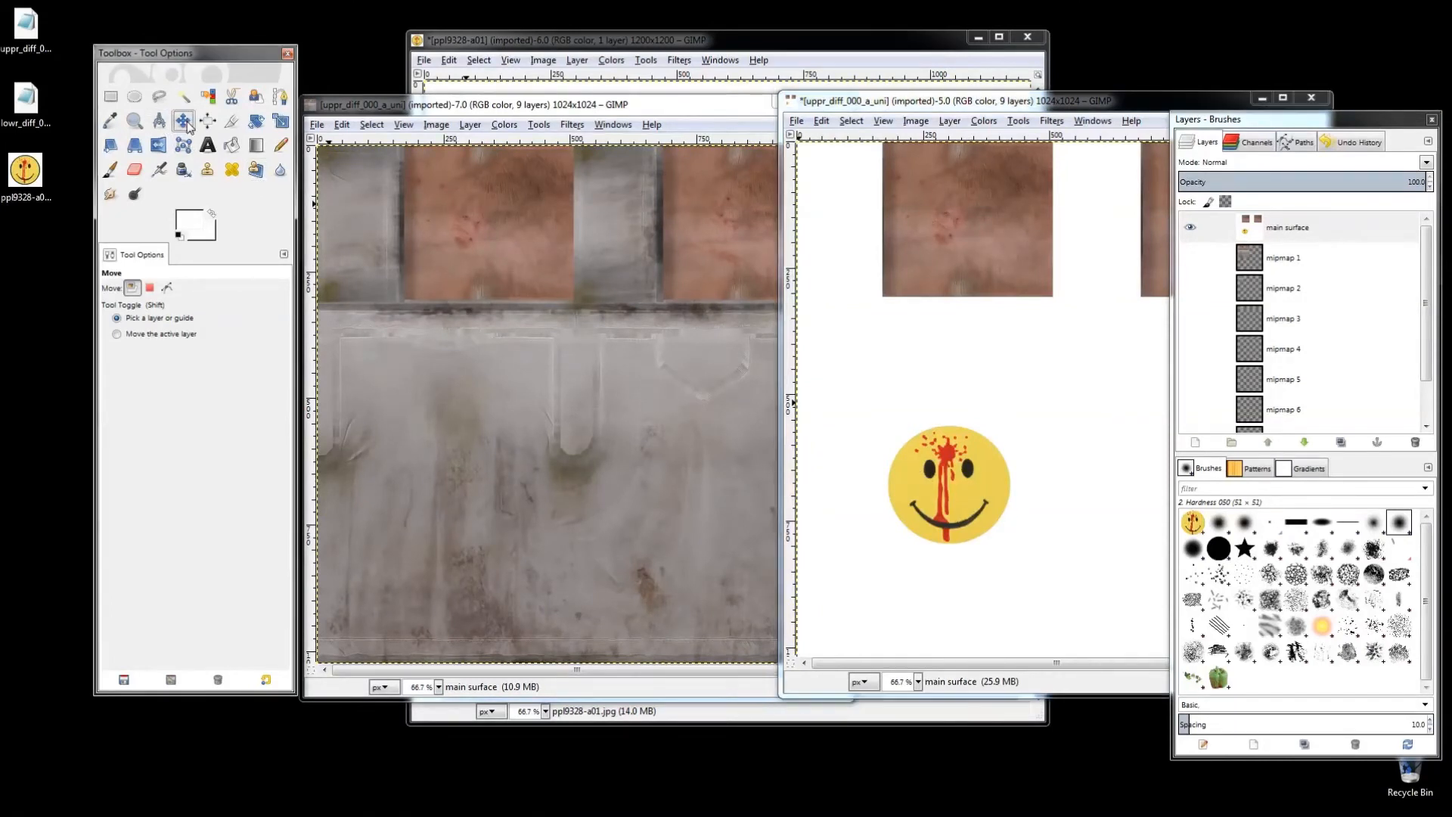
{"action": "left_click", "coordinate": [1288, 227]}
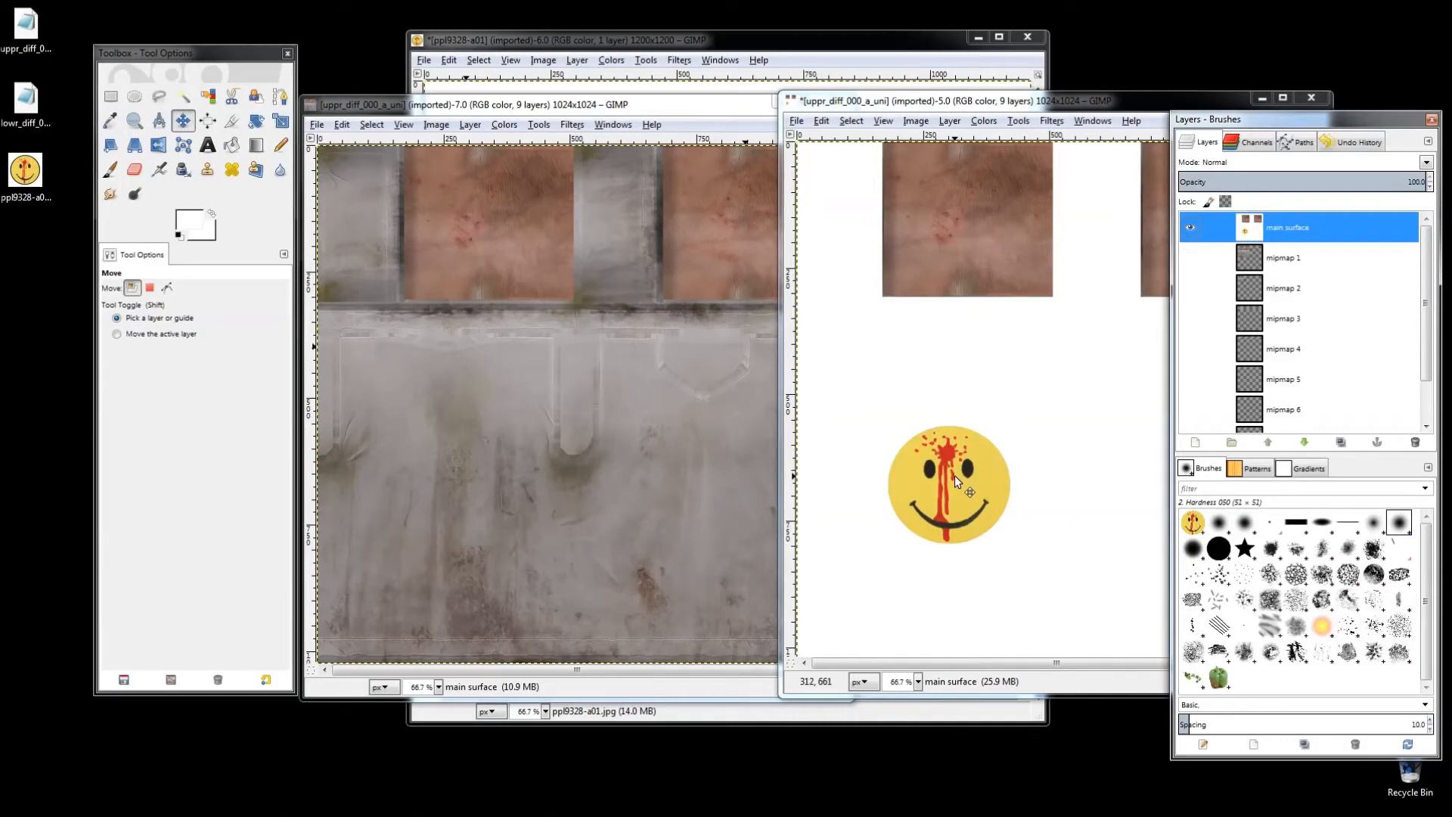
{"action": "left_click", "coordinate": [819, 121]}
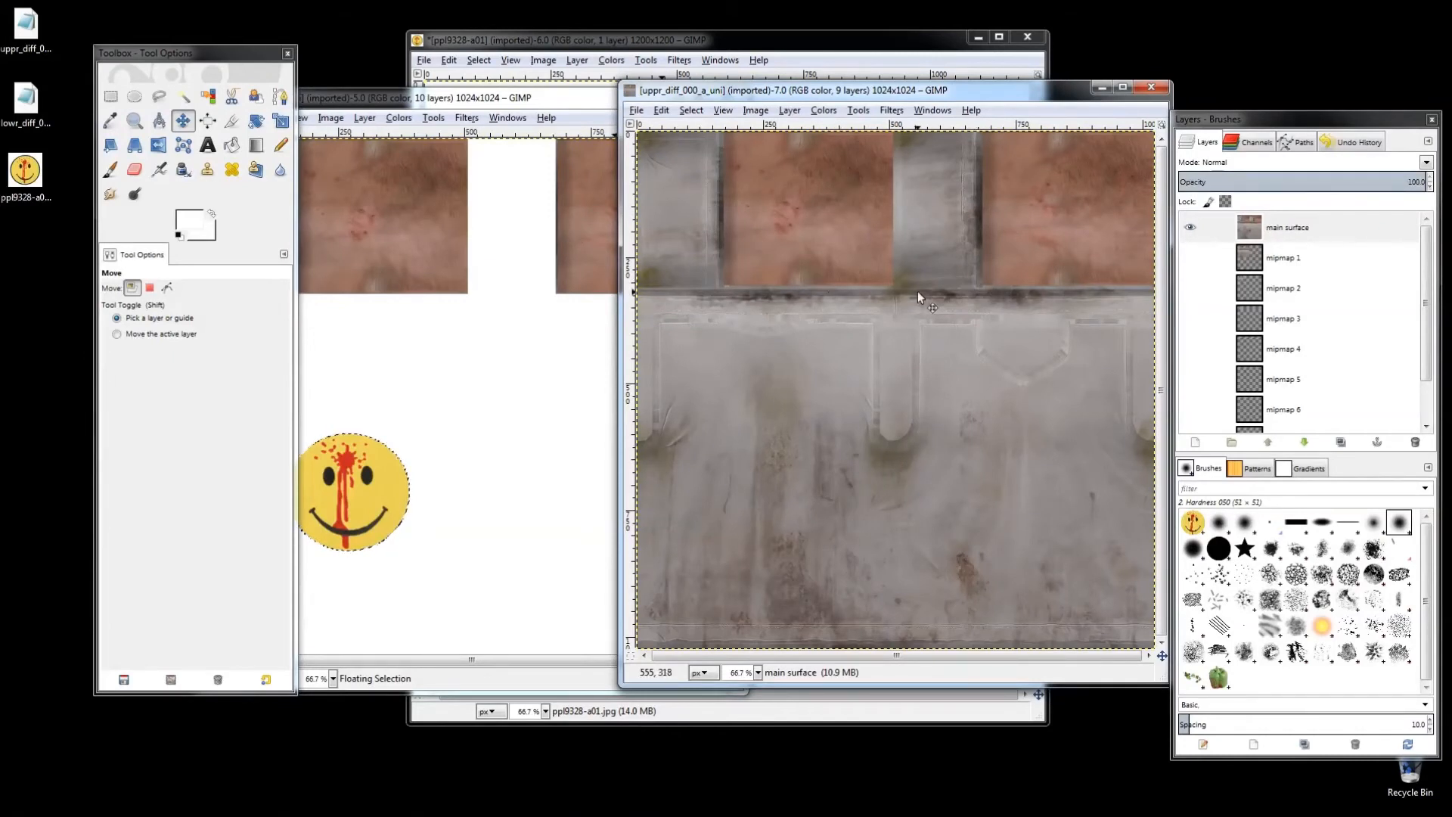
{"action": "mouse_move", "coordinate": [988, 354]}
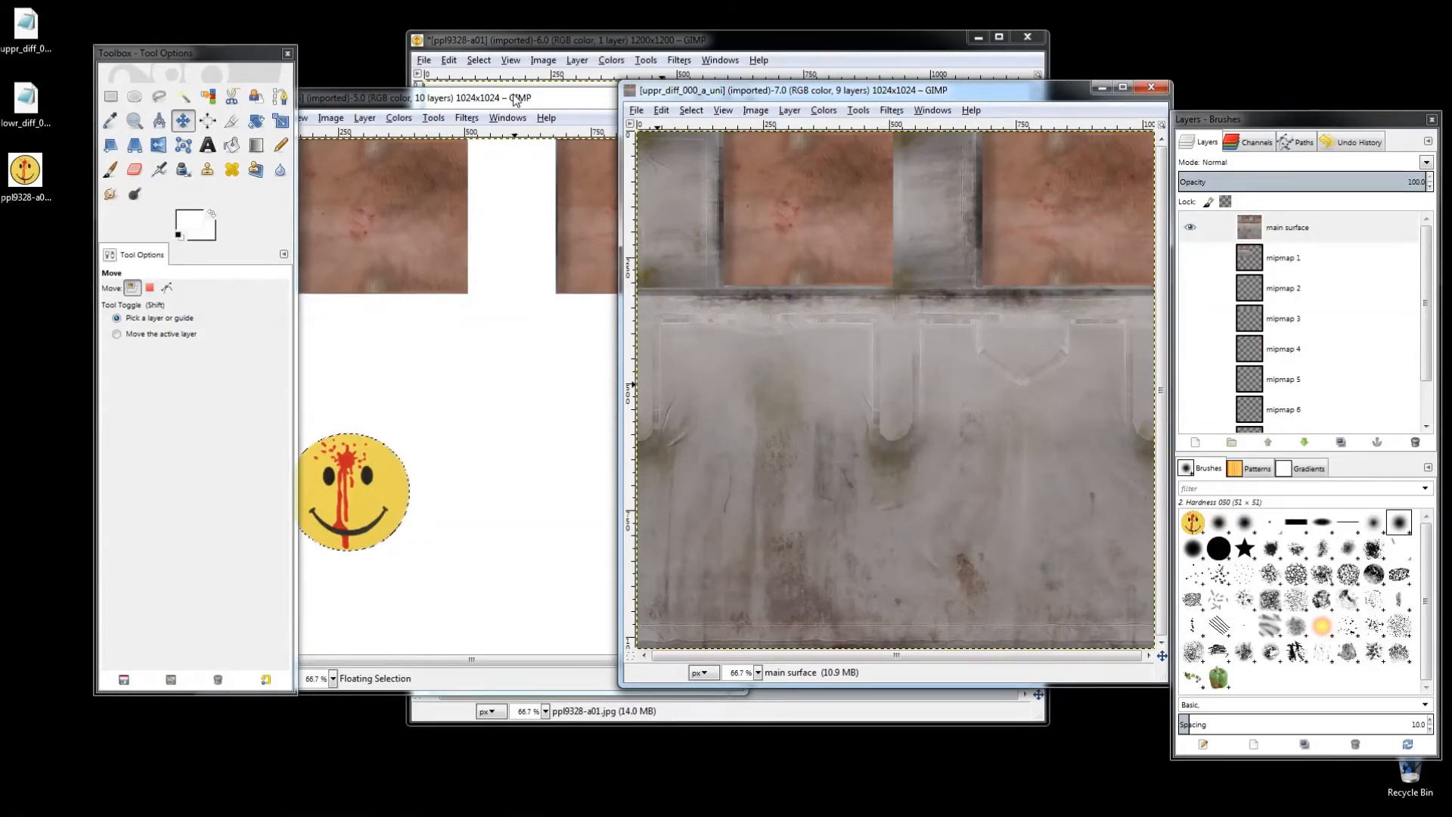
{"action": "mouse_move", "coordinate": [1059, 352]}
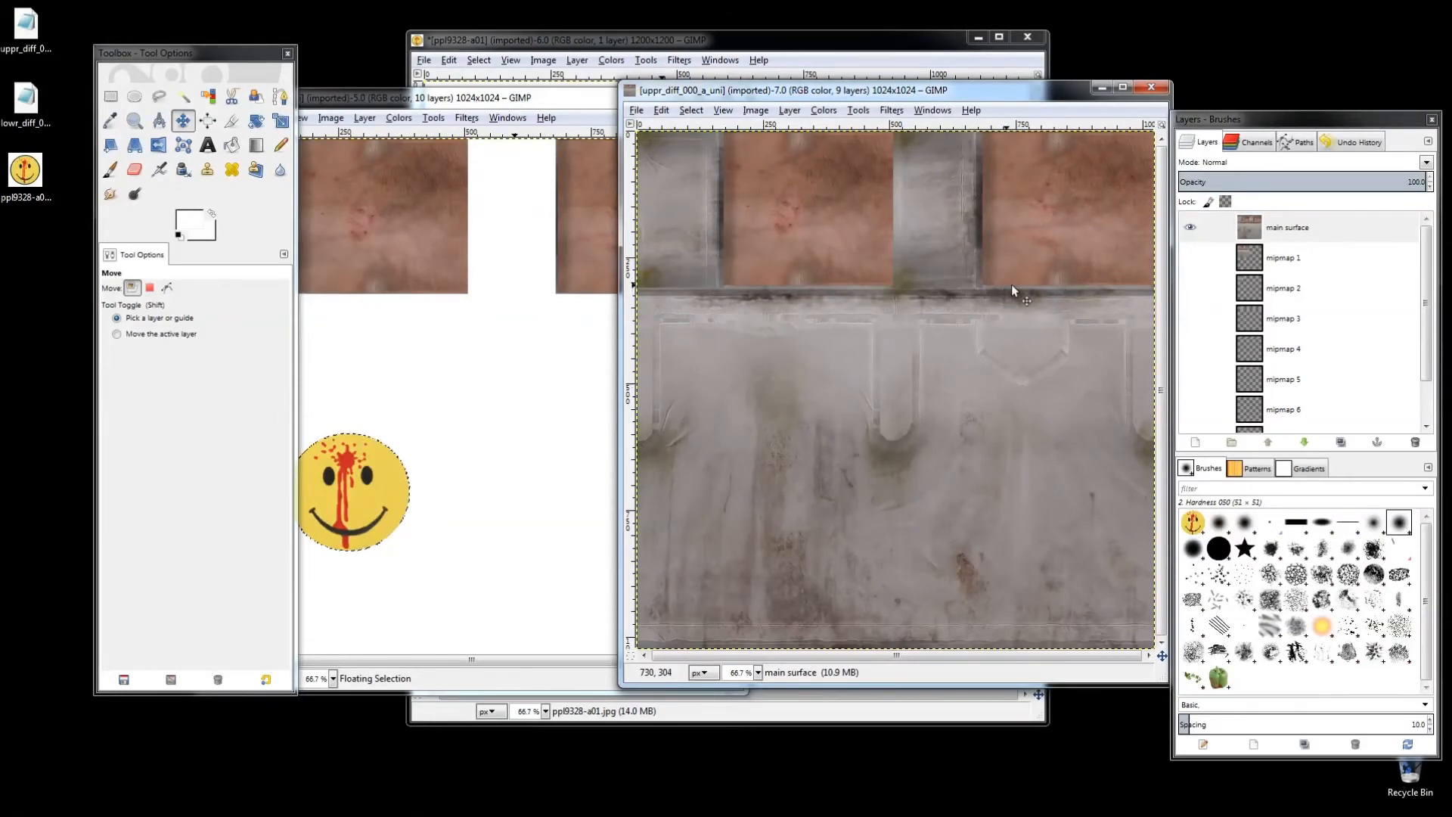
{"action": "mouse_move", "coordinate": [1060, 286]}
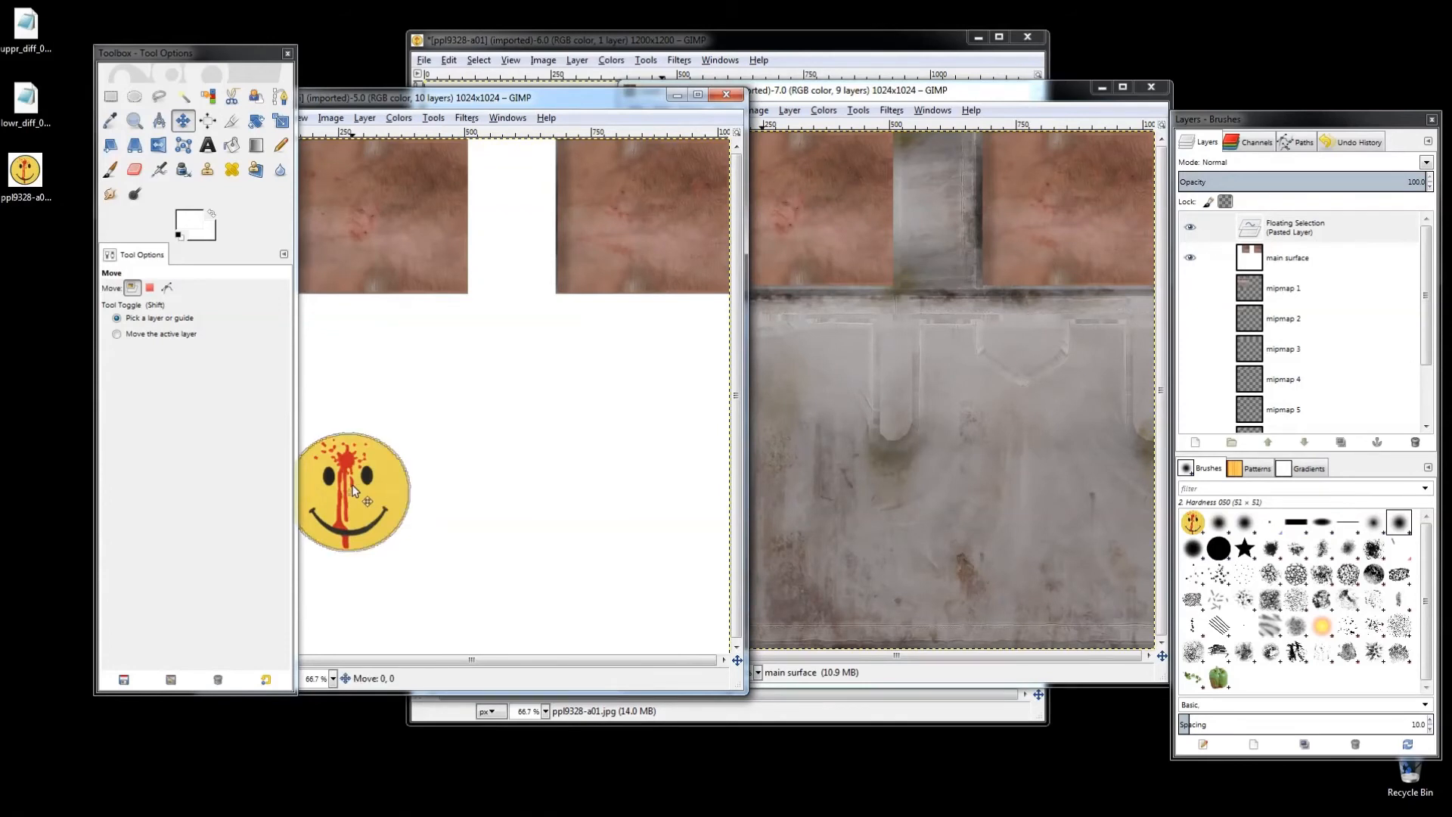
Step: Move the floating smiley right and up onto the shirt front and anchor it
{"action": "left_click_drag", "start_coordinate": [352, 490], "coordinate": [593, 485]}
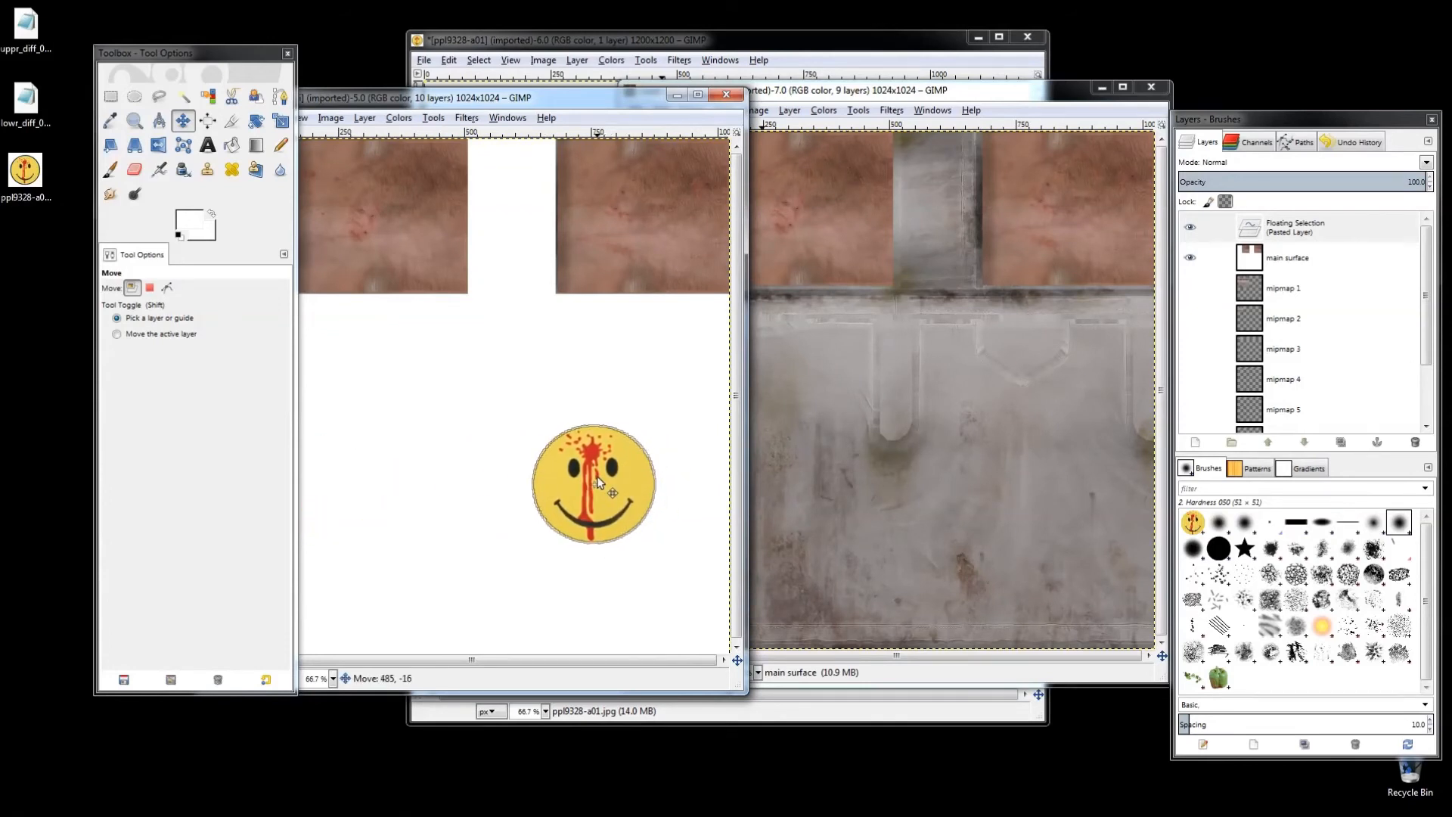
{"action": "left_click_drag", "start_coordinate": [596, 486], "coordinate": [596, 477]}
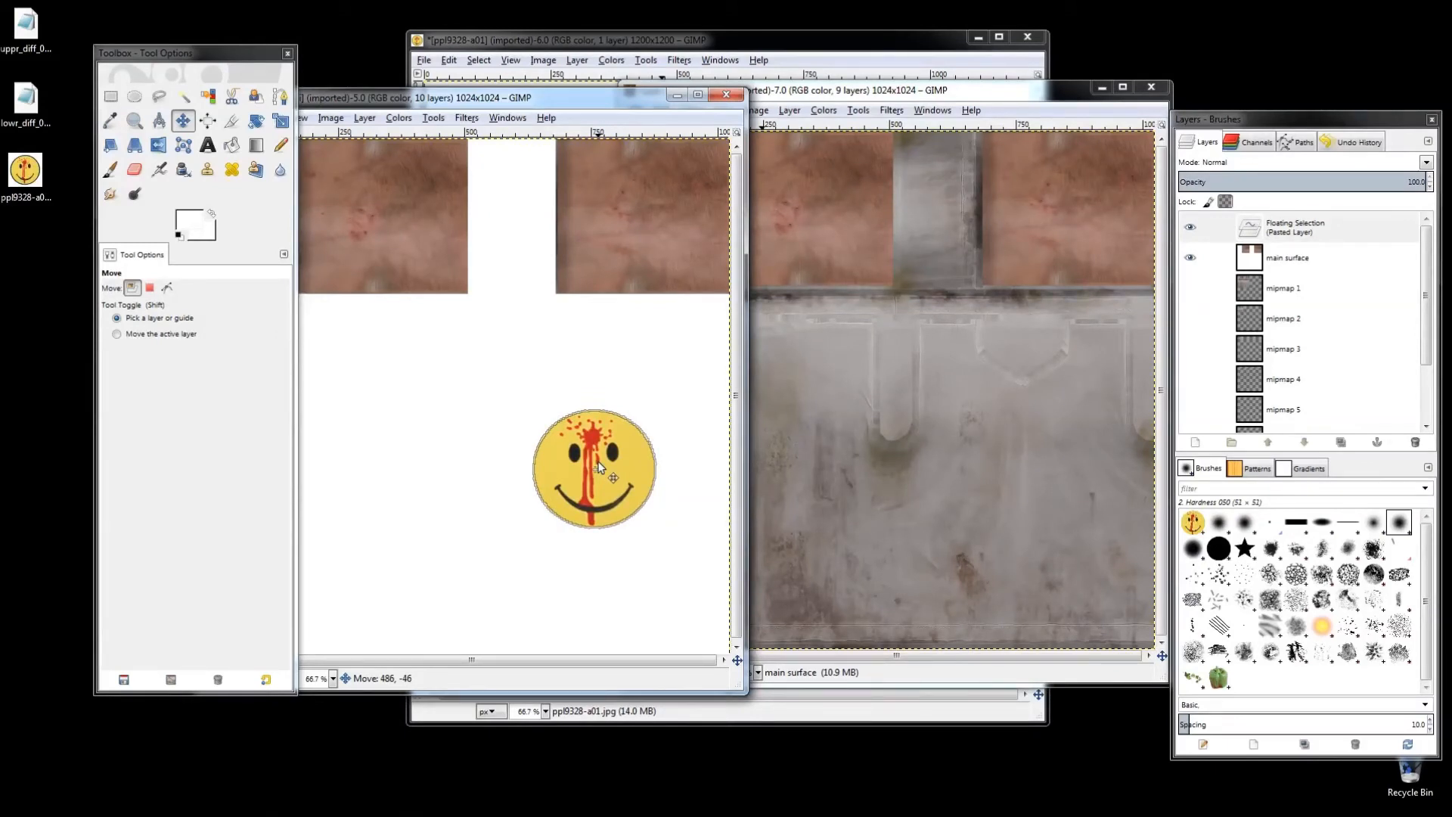
{"action": "left_click_drag", "start_coordinate": [596, 467], "coordinate": [596, 463]}
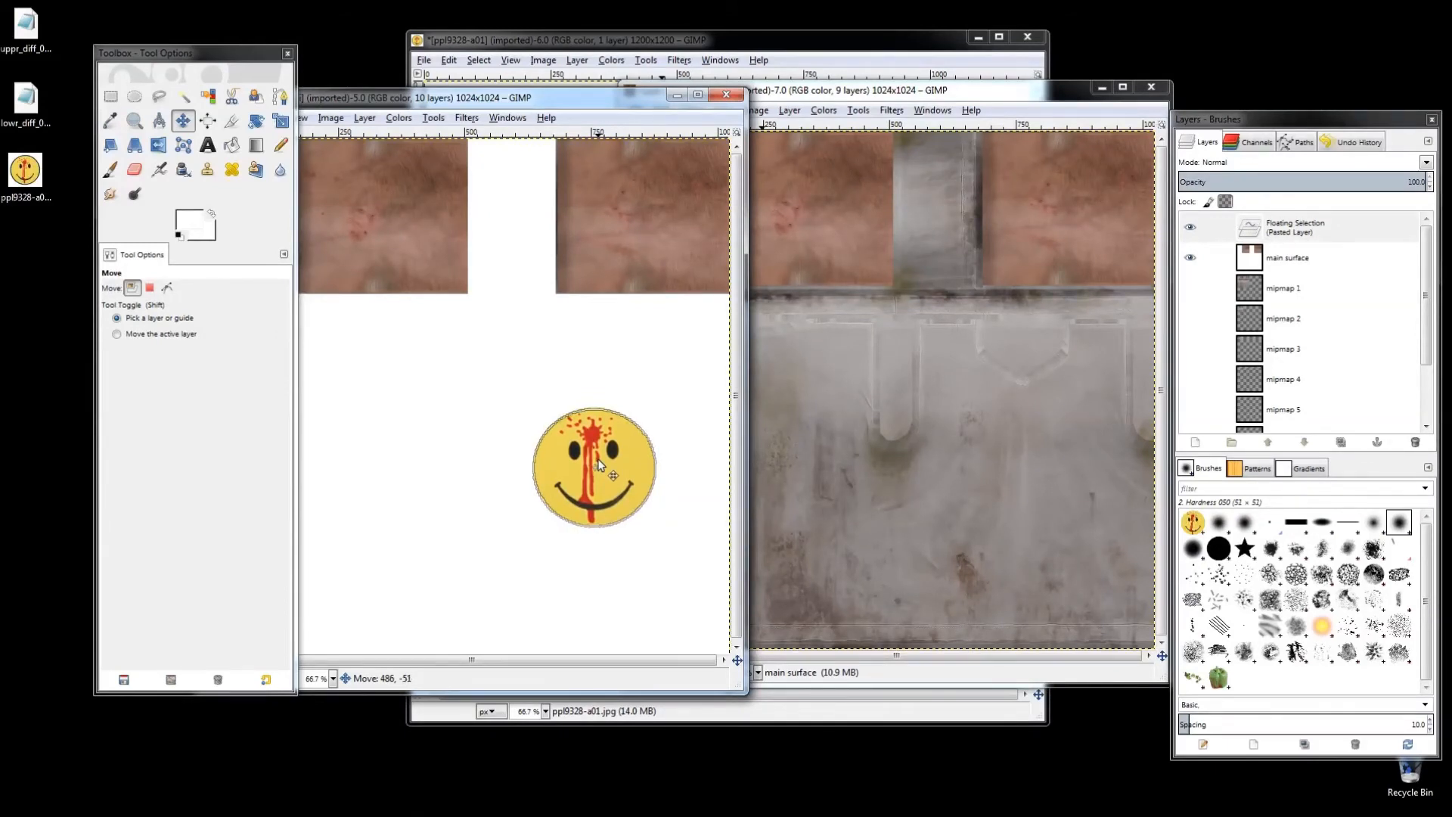
{"action": "left_click_drag", "start_coordinate": [597, 467], "coordinate": [598, 458]}
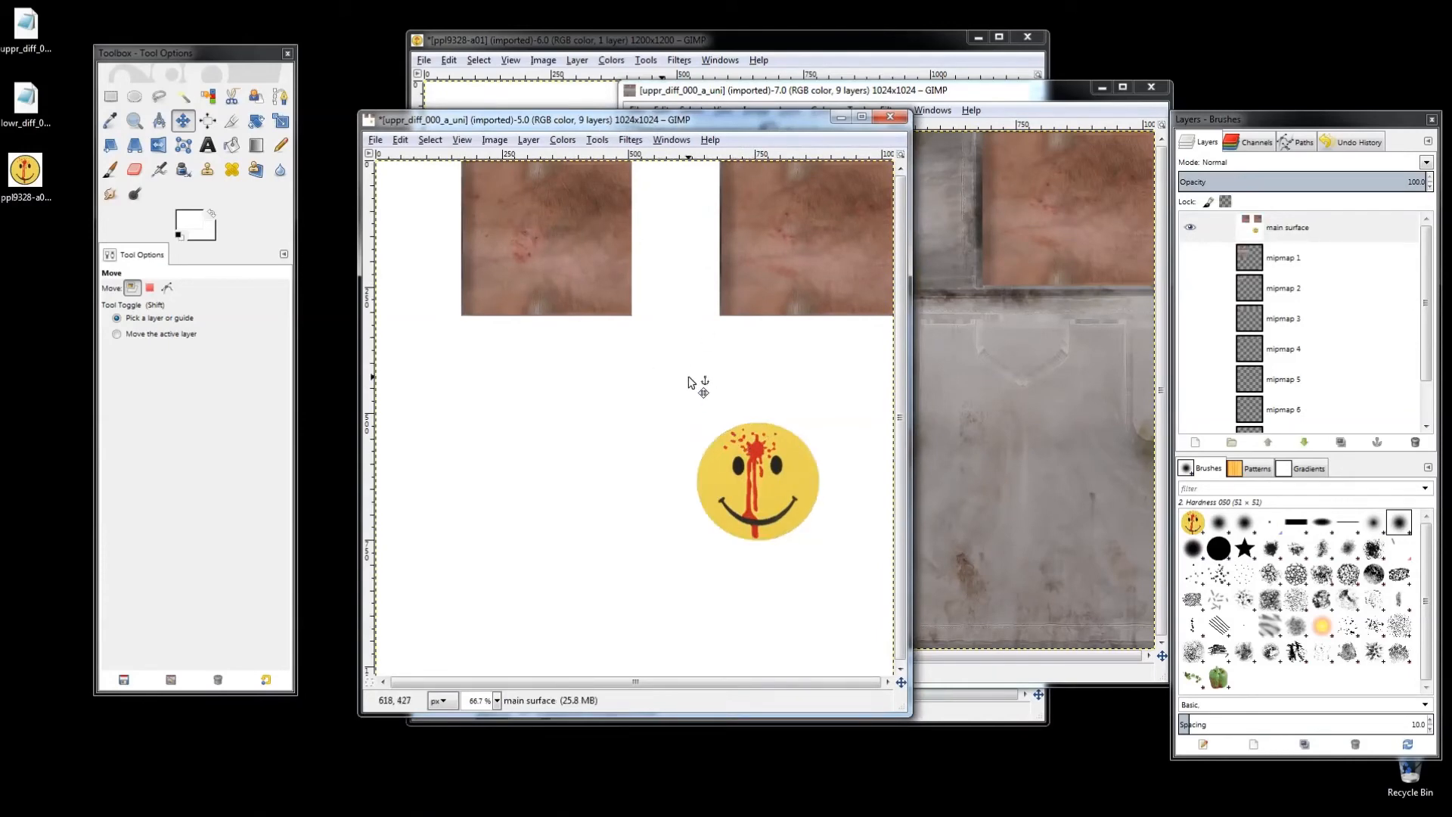
{"action": "left_click", "coordinate": [787, 89]}
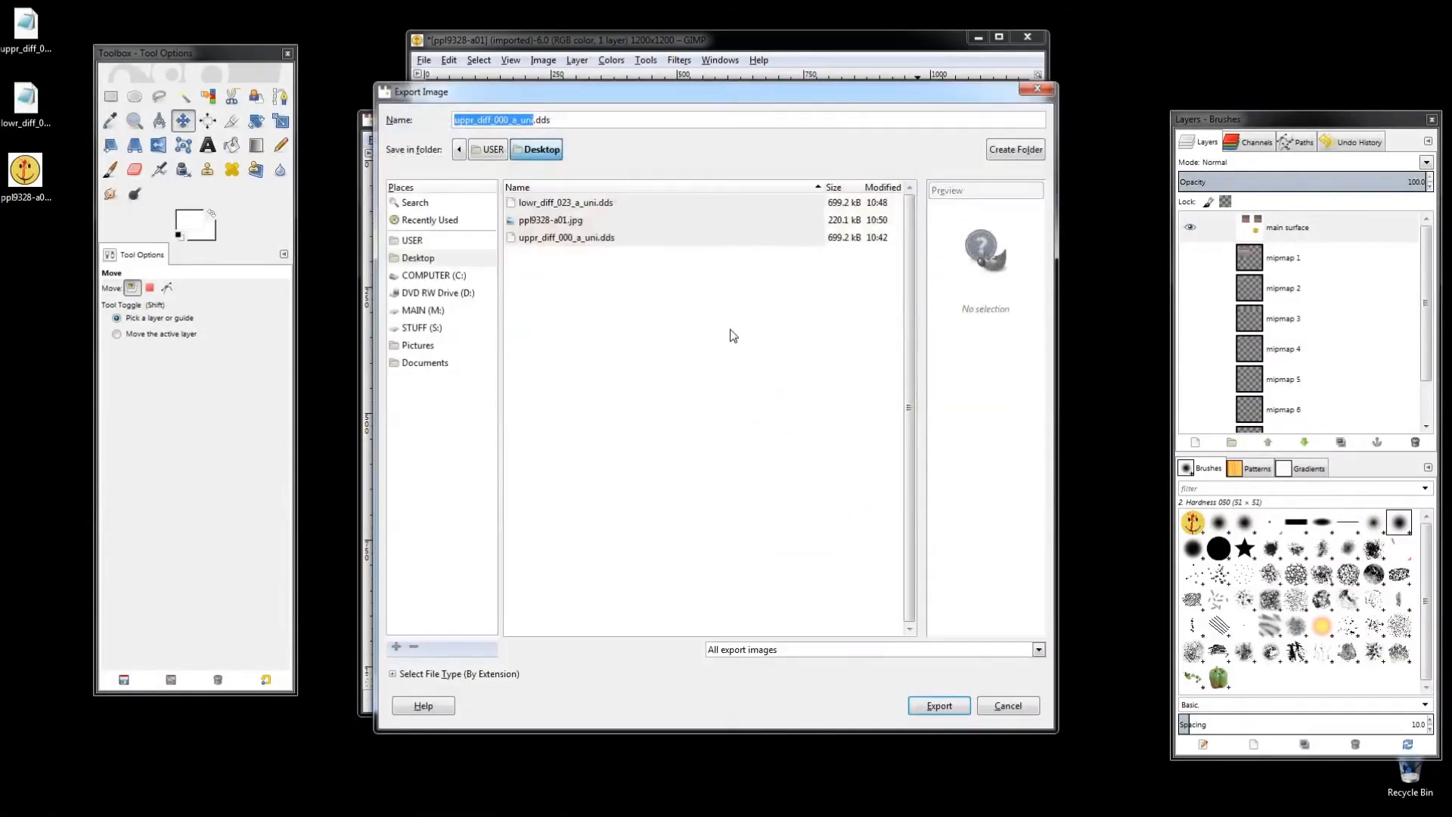
Step: Export as DDS image uppr_diff_000_a_uni.dds to the Desktop with DXT1 compression
{"action": "left_click", "coordinate": [565, 237]}
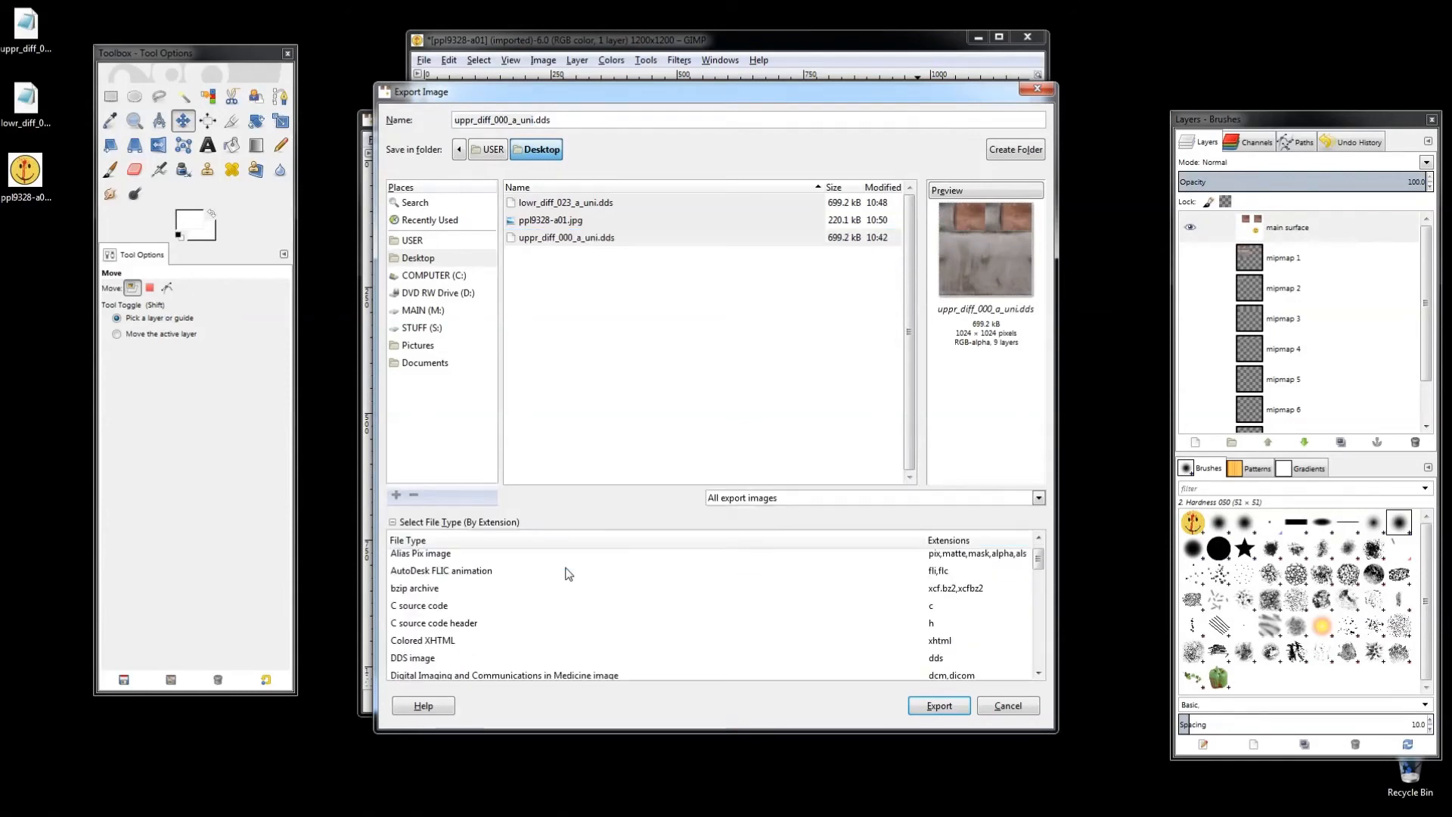
{"action": "left_click", "coordinate": [411, 658]}
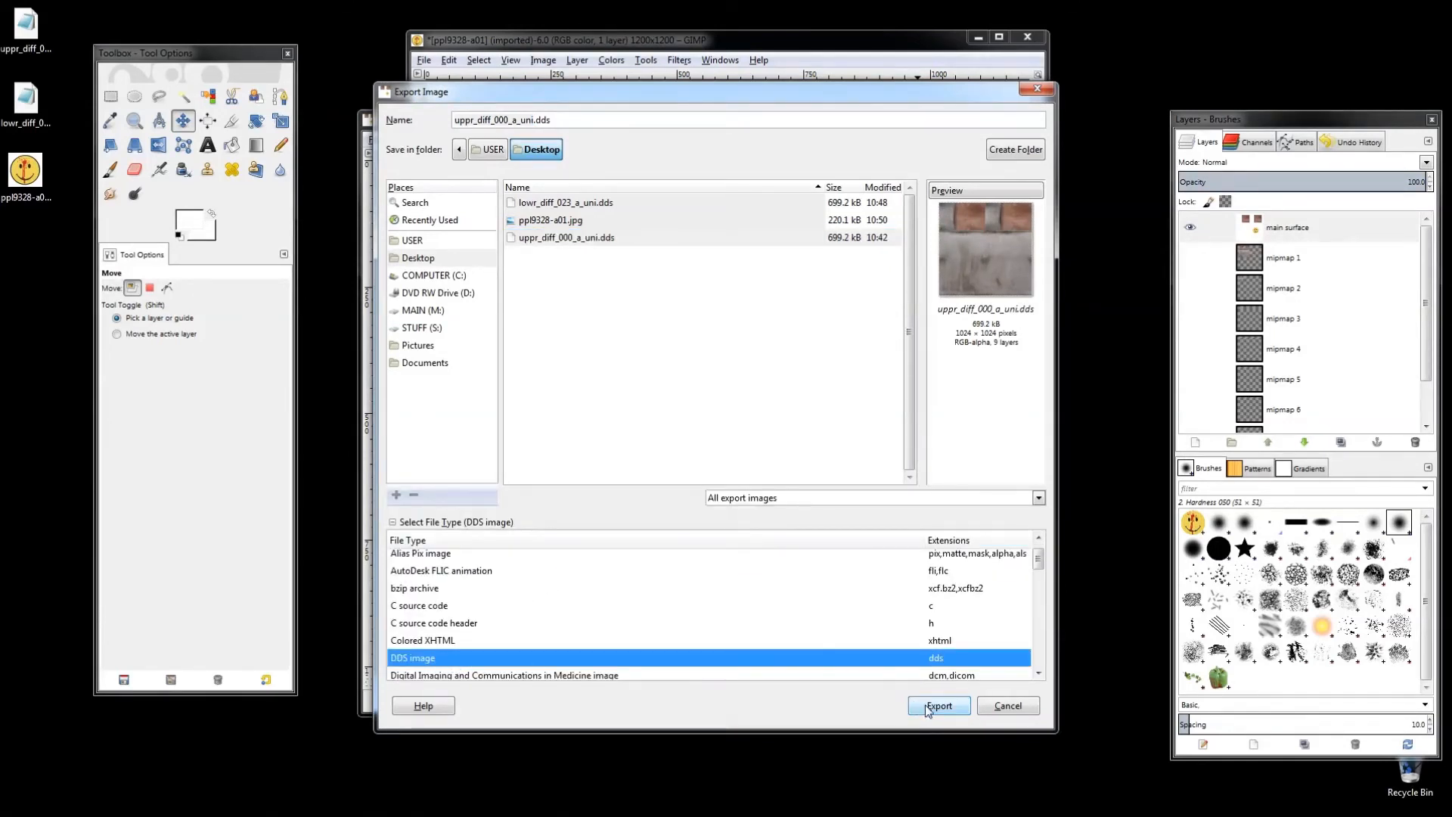
{"action": "left_click", "coordinate": [938, 705]}
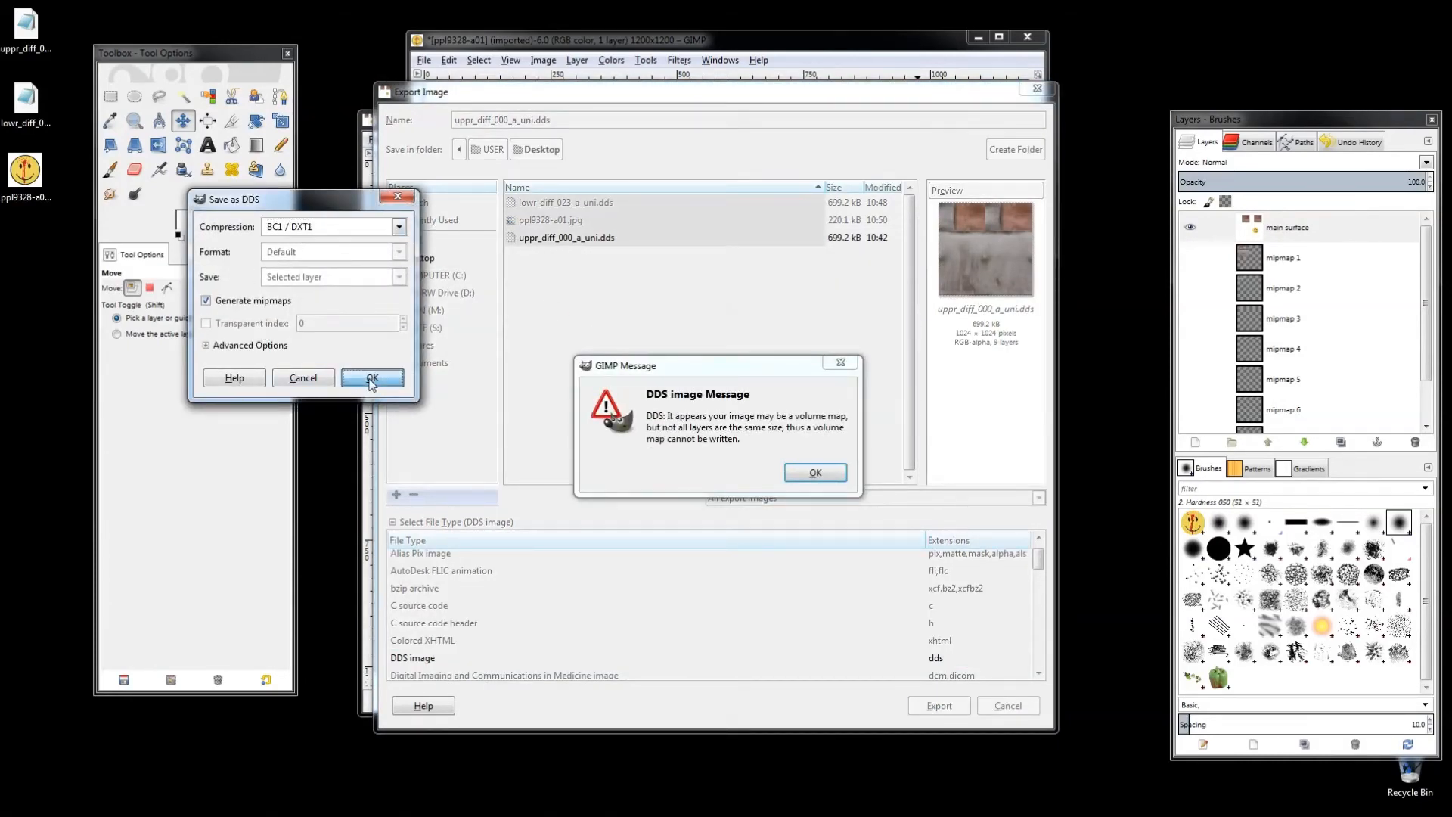
{"action": "left_click", "coordinate": [813, 472]}
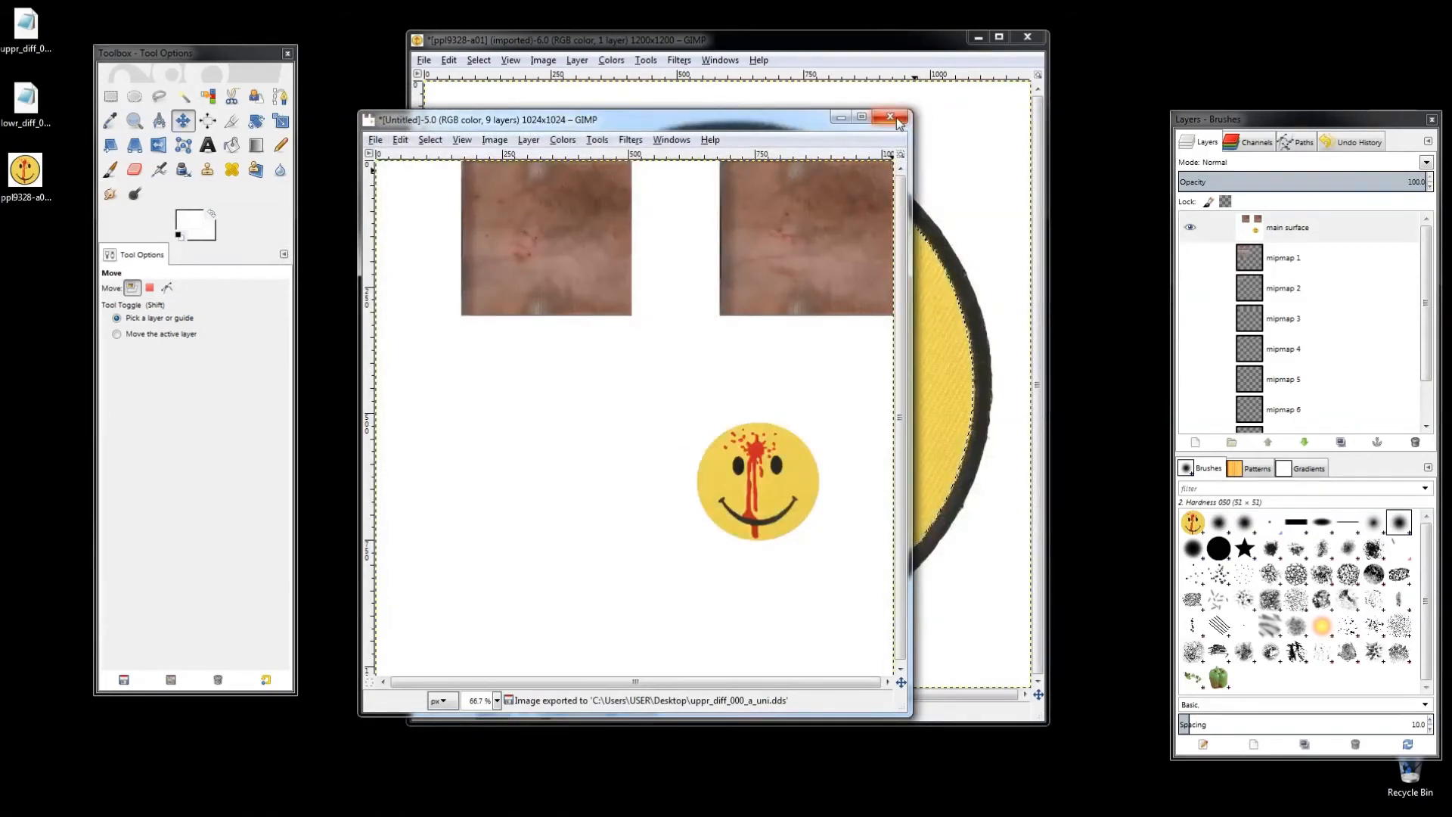
Step: Close the texture and smiley images, discarding changes
{"action": "left_click", "coordinate": [890, 118]}
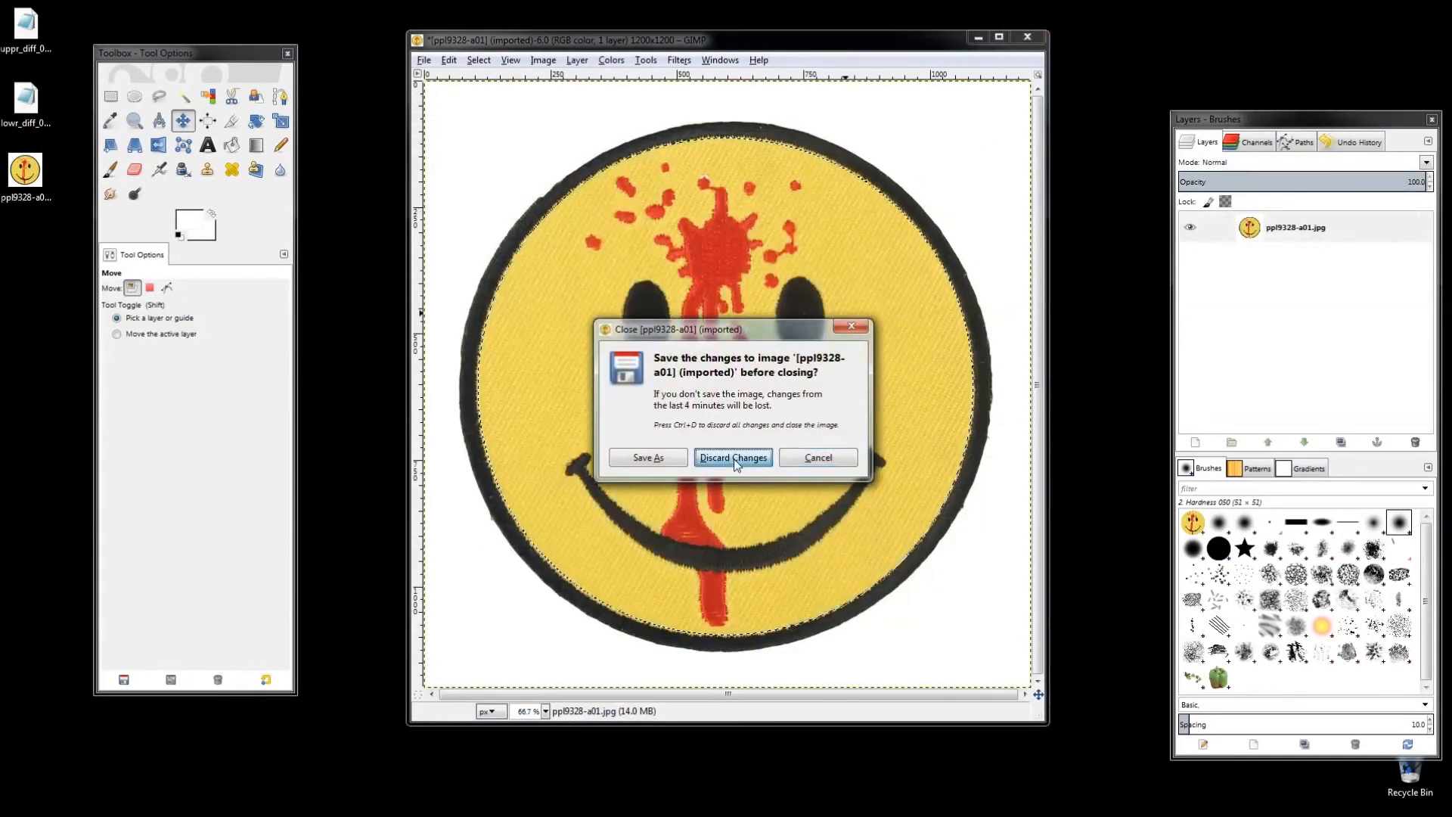
{"action": "left_click", "coordinate": [732, 457]}
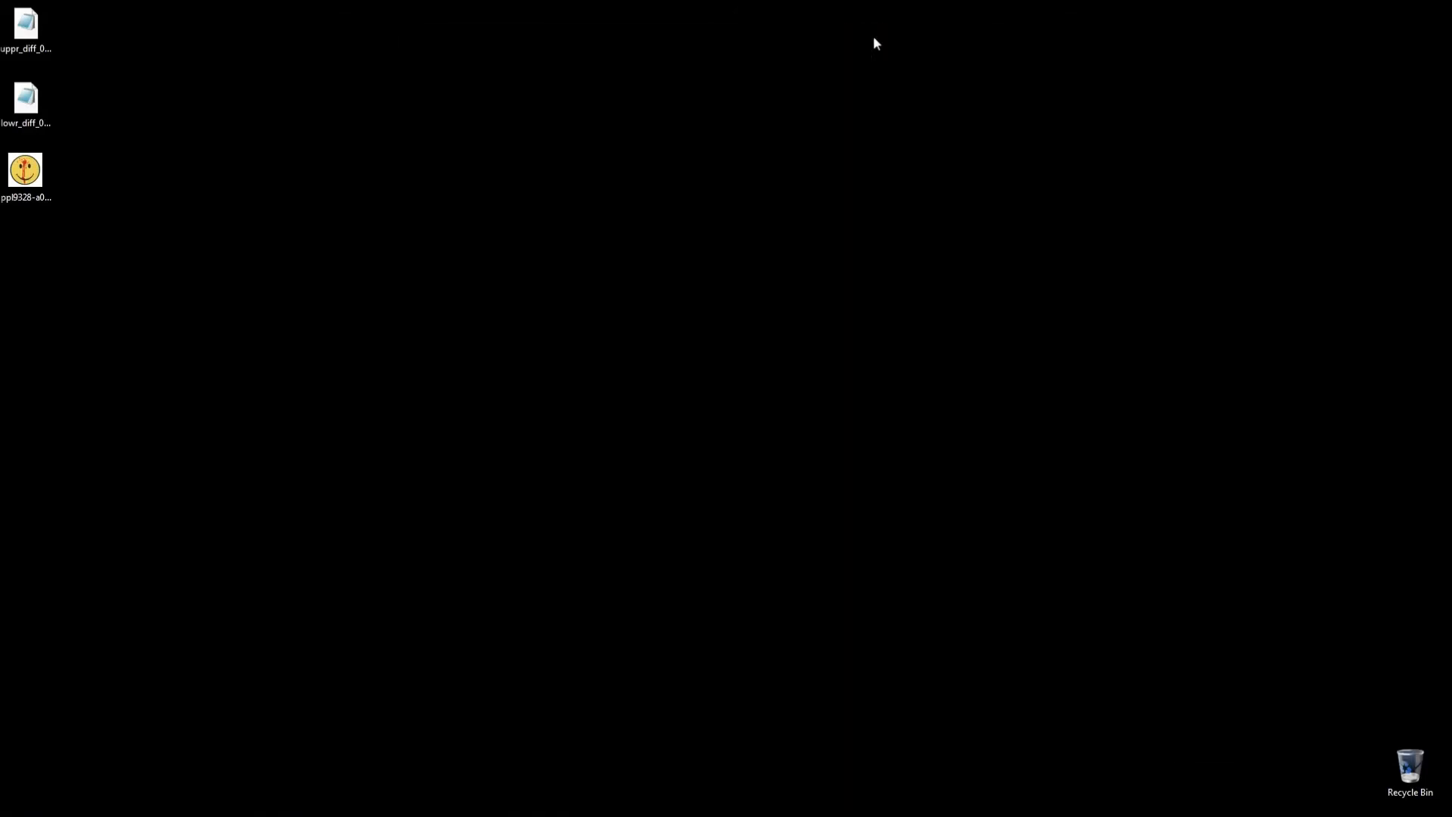
{"action": "left_click", "coordinate": [25, 102]}
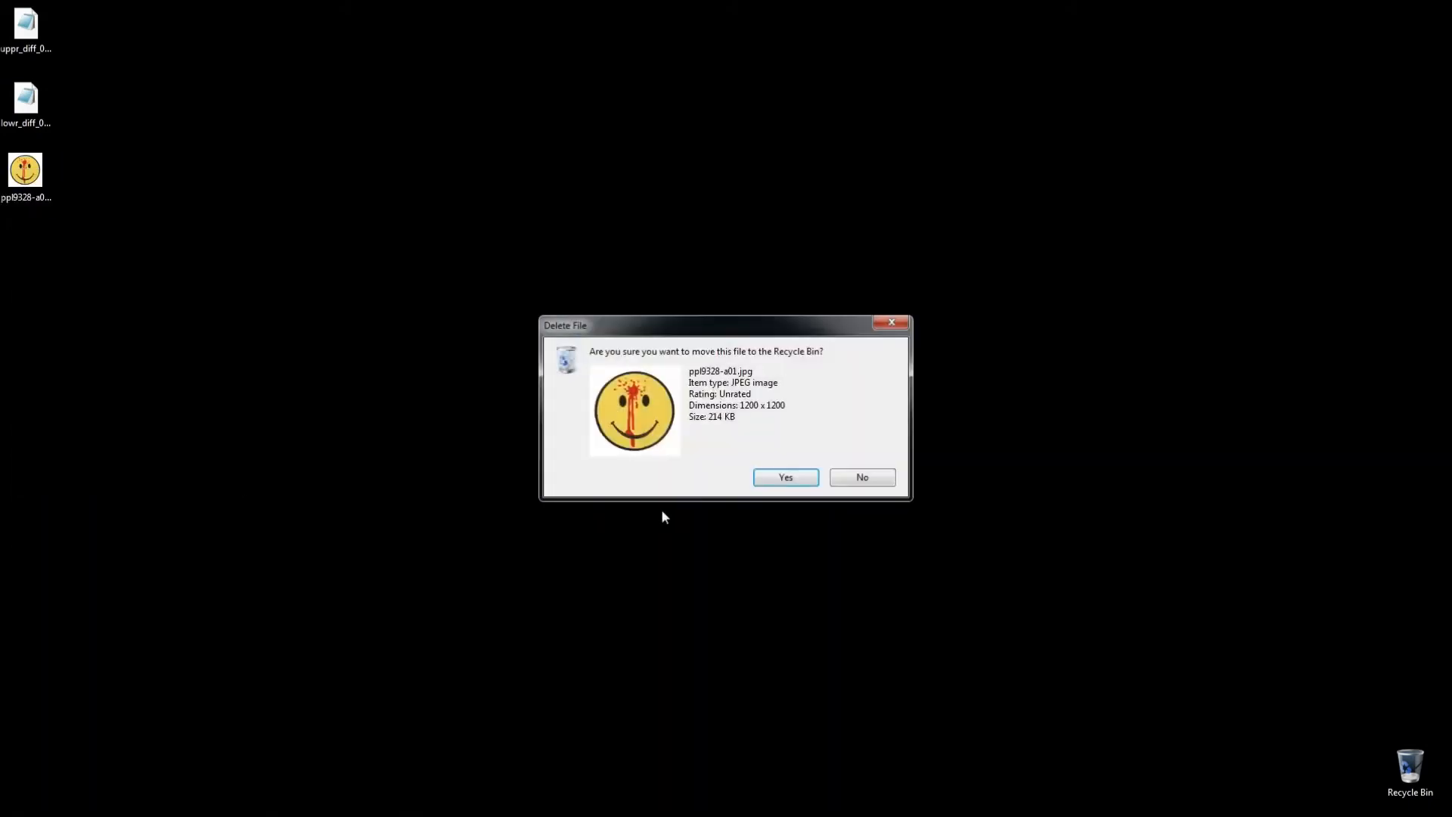
Step: Confirm moving the smiley JPEG to the Recycle Bin
{"action": "left_click", "coordinate": [785, 477]}
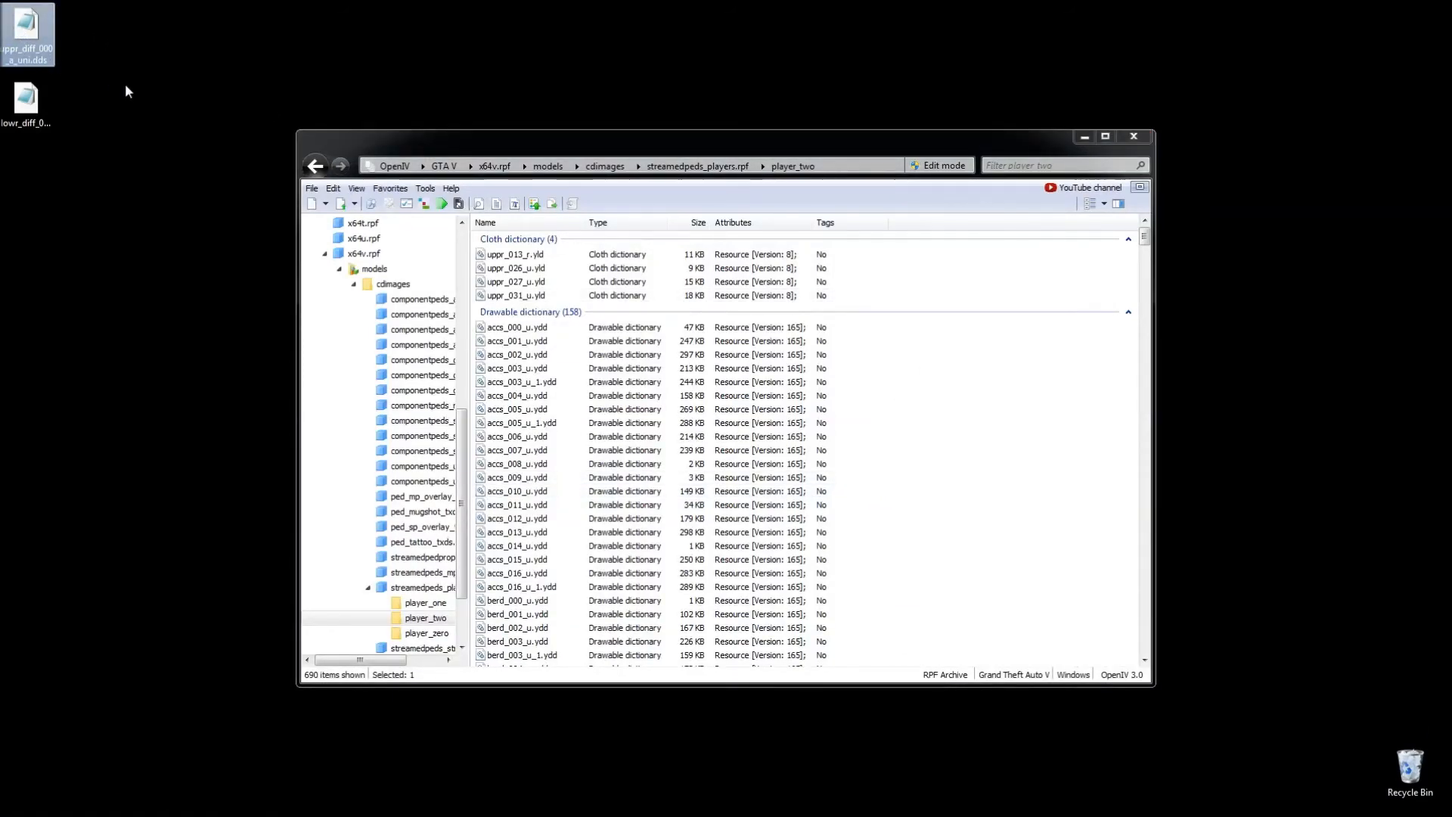
Step: Select uppr_diff_000_a_uni.ytd in player_two and confirm the warning to enter edit mode
{"action": "left_click", "coordinate": [26, 32]}
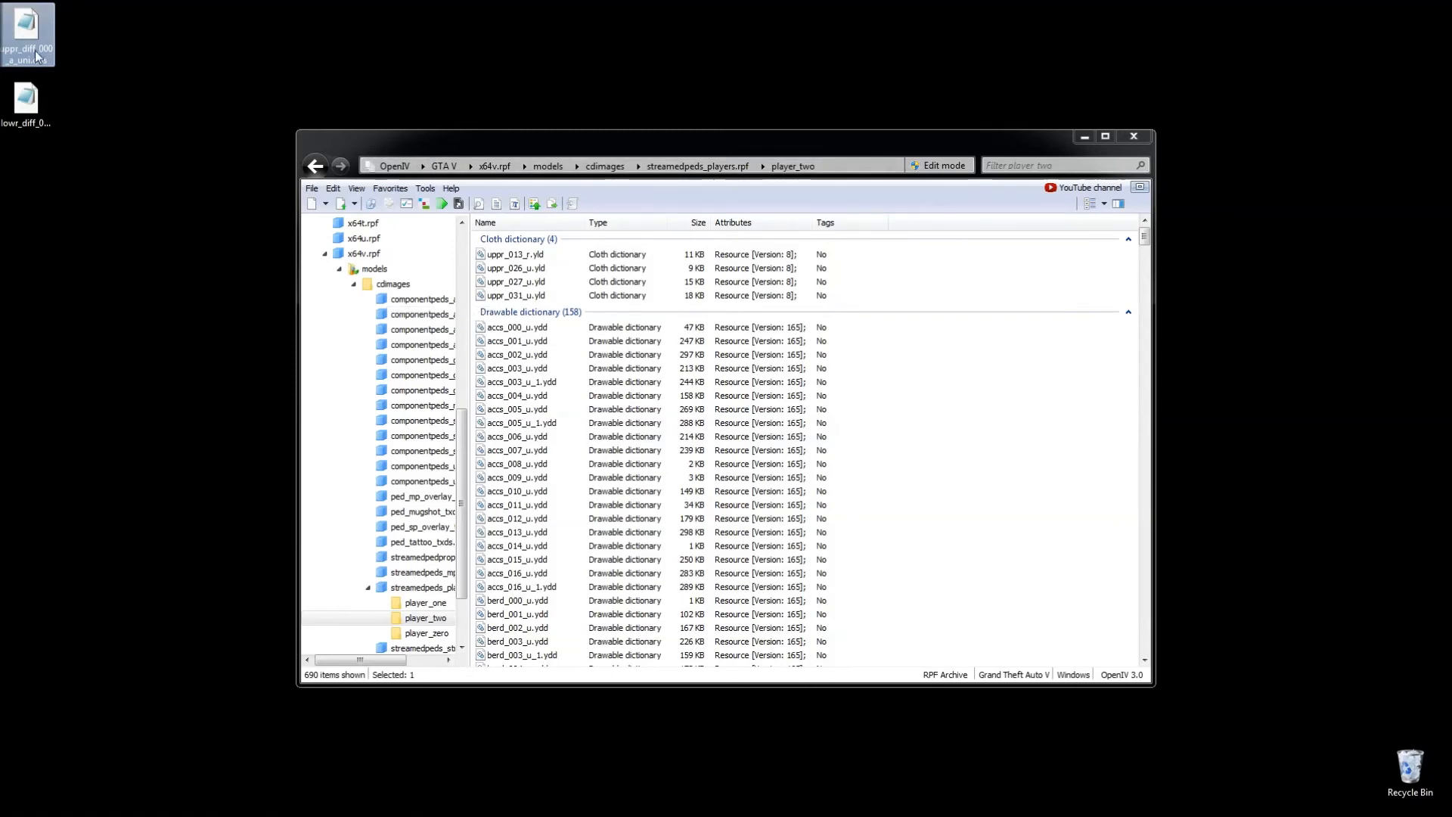
{"action": "scroll", "scroll_direction": "down", "scroll_amount": 3}
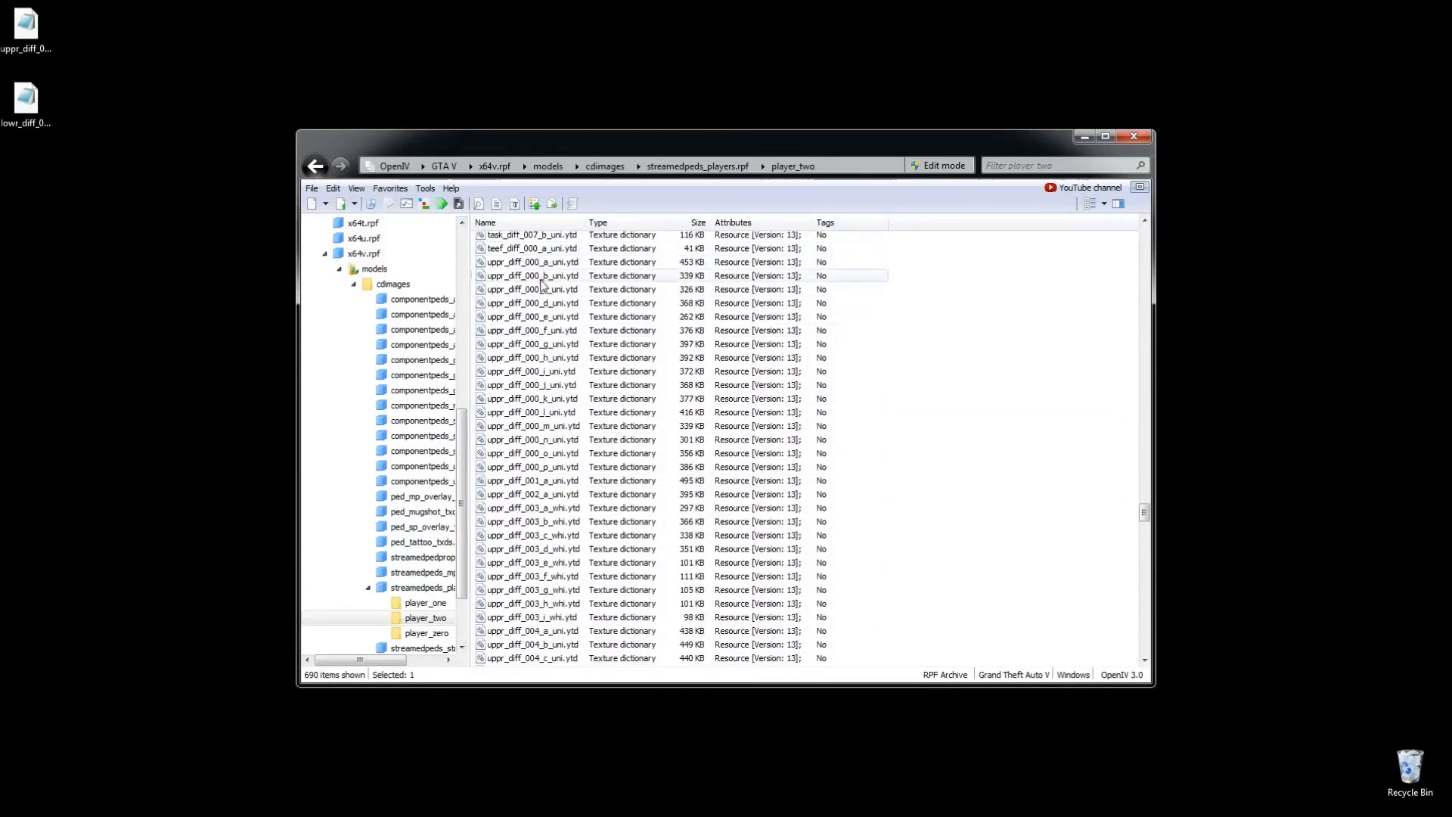
{"action": "left_click", "coordinate": [532, 289]}
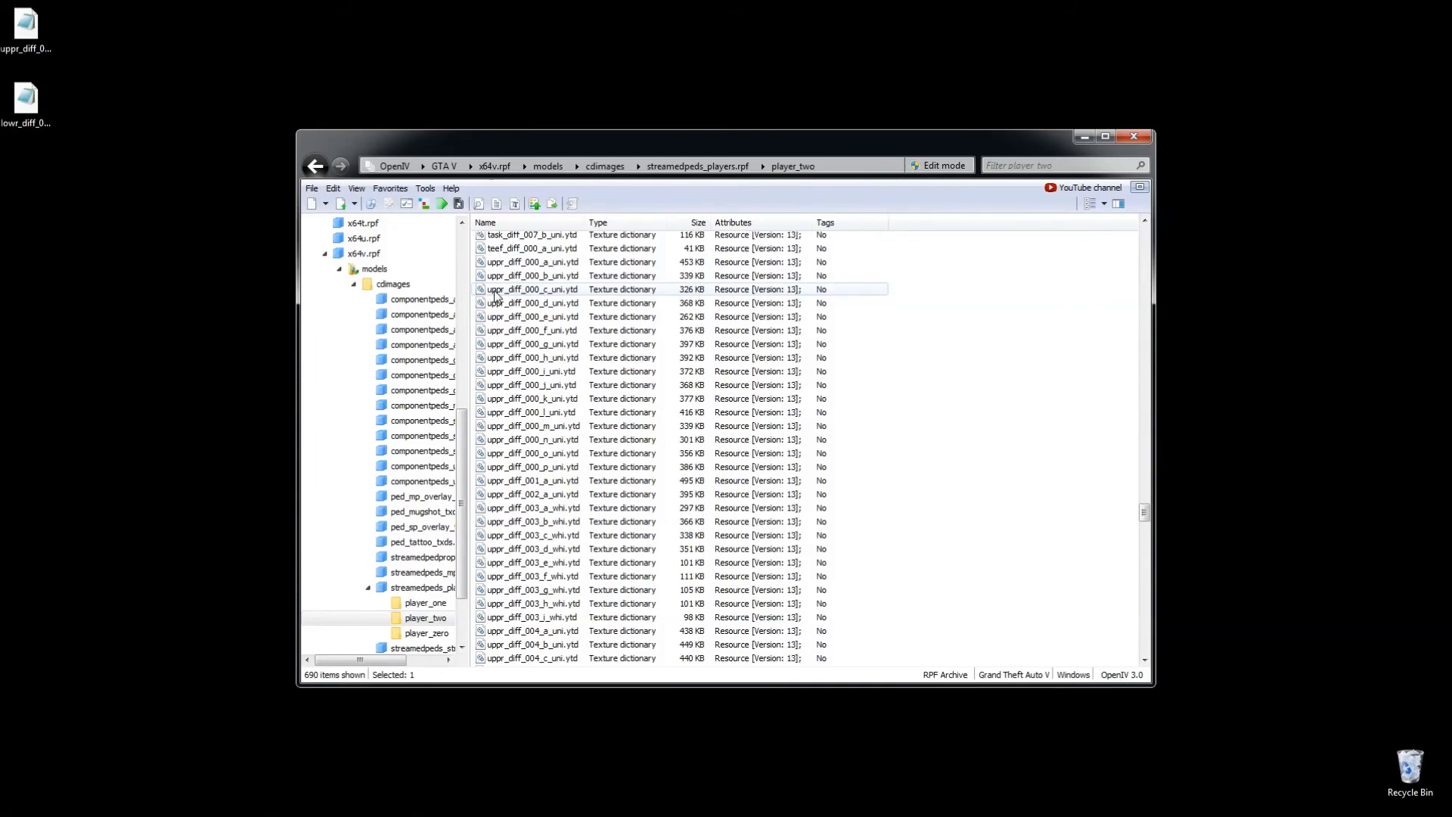
{"action": "left_click", "coordinate": [532, 262]}
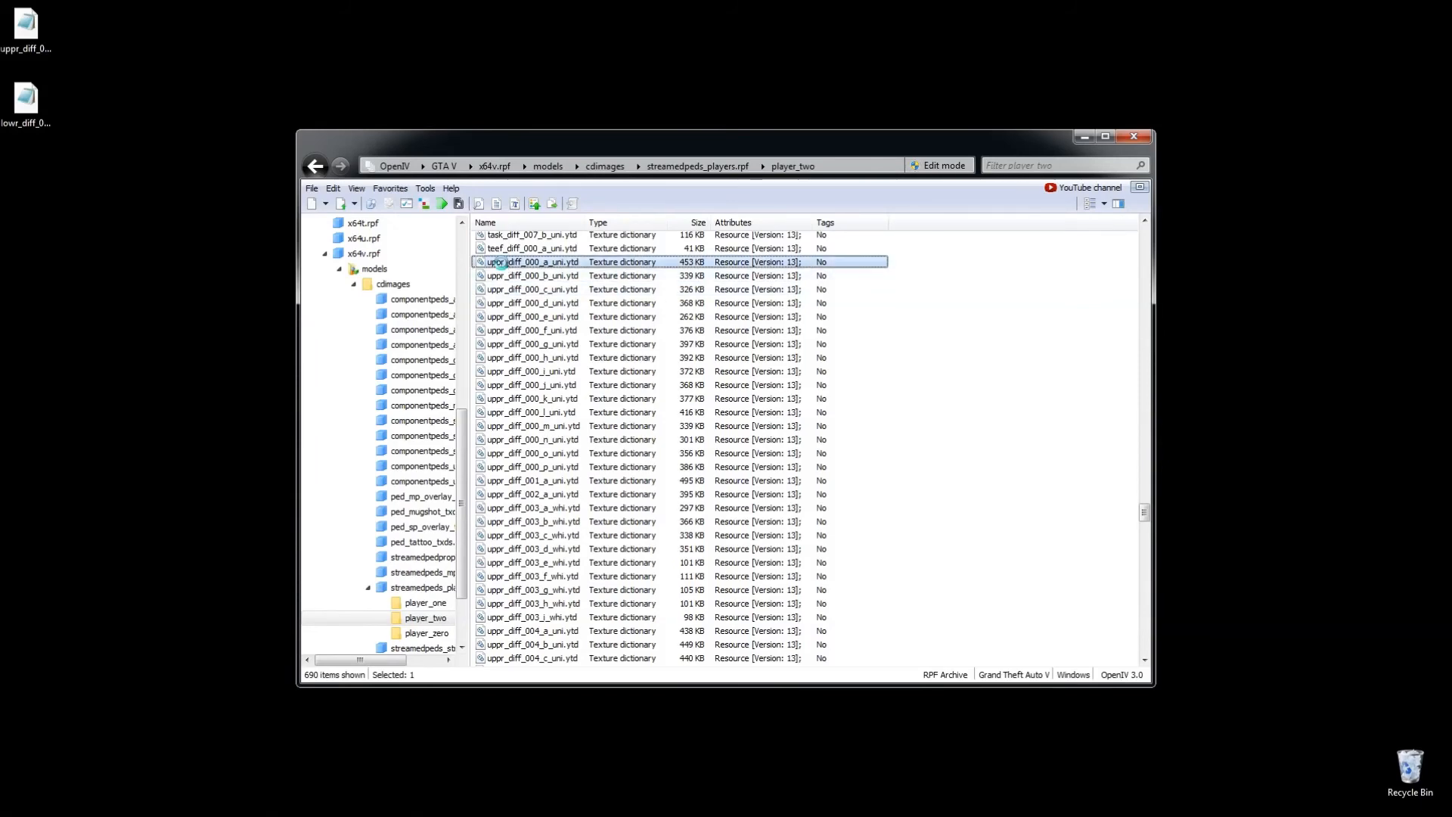
{"action": "double_click", "coordinate": [532, 262]}
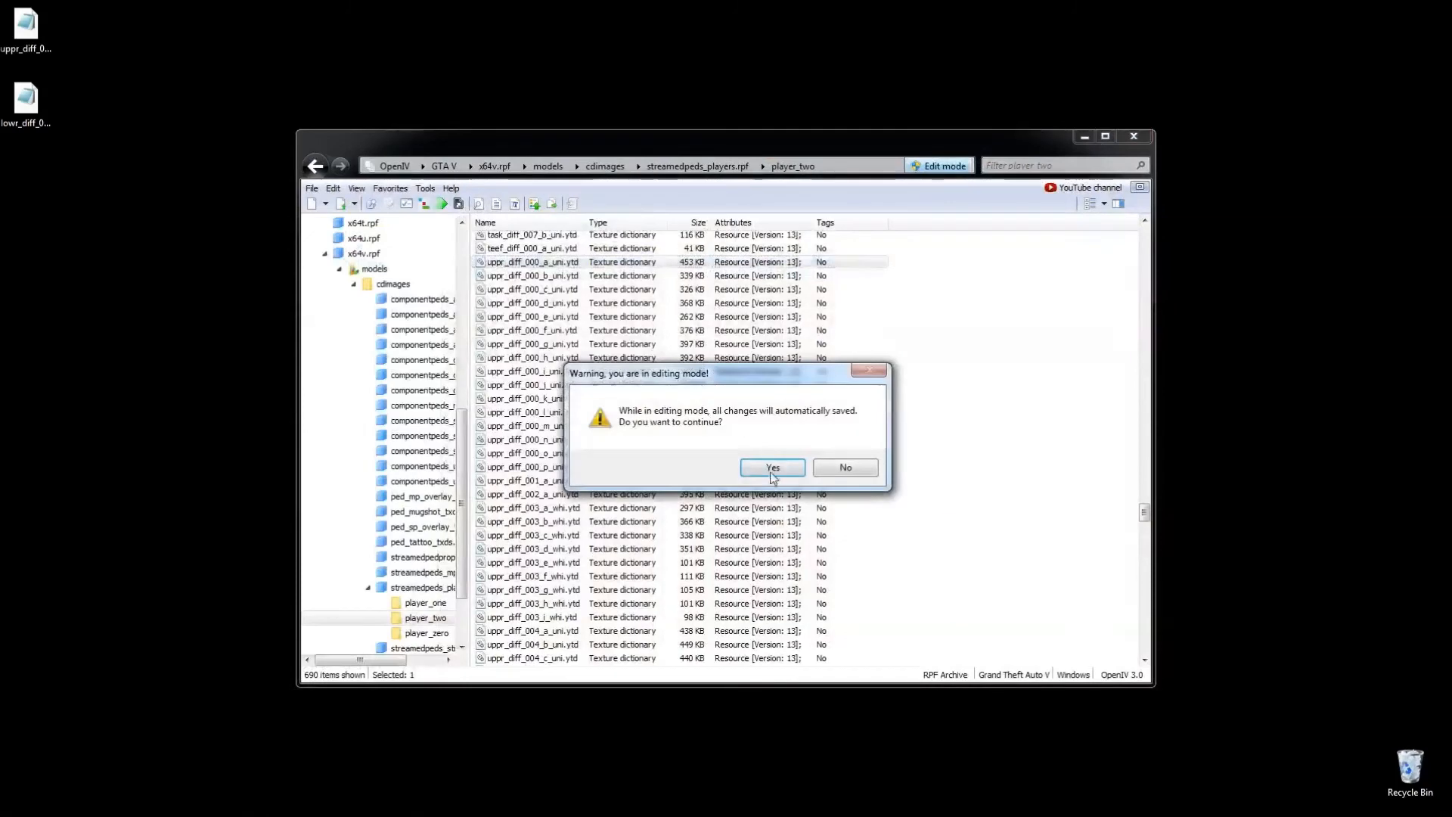
{"action": "left_click", "coordinate": [771, 467]}
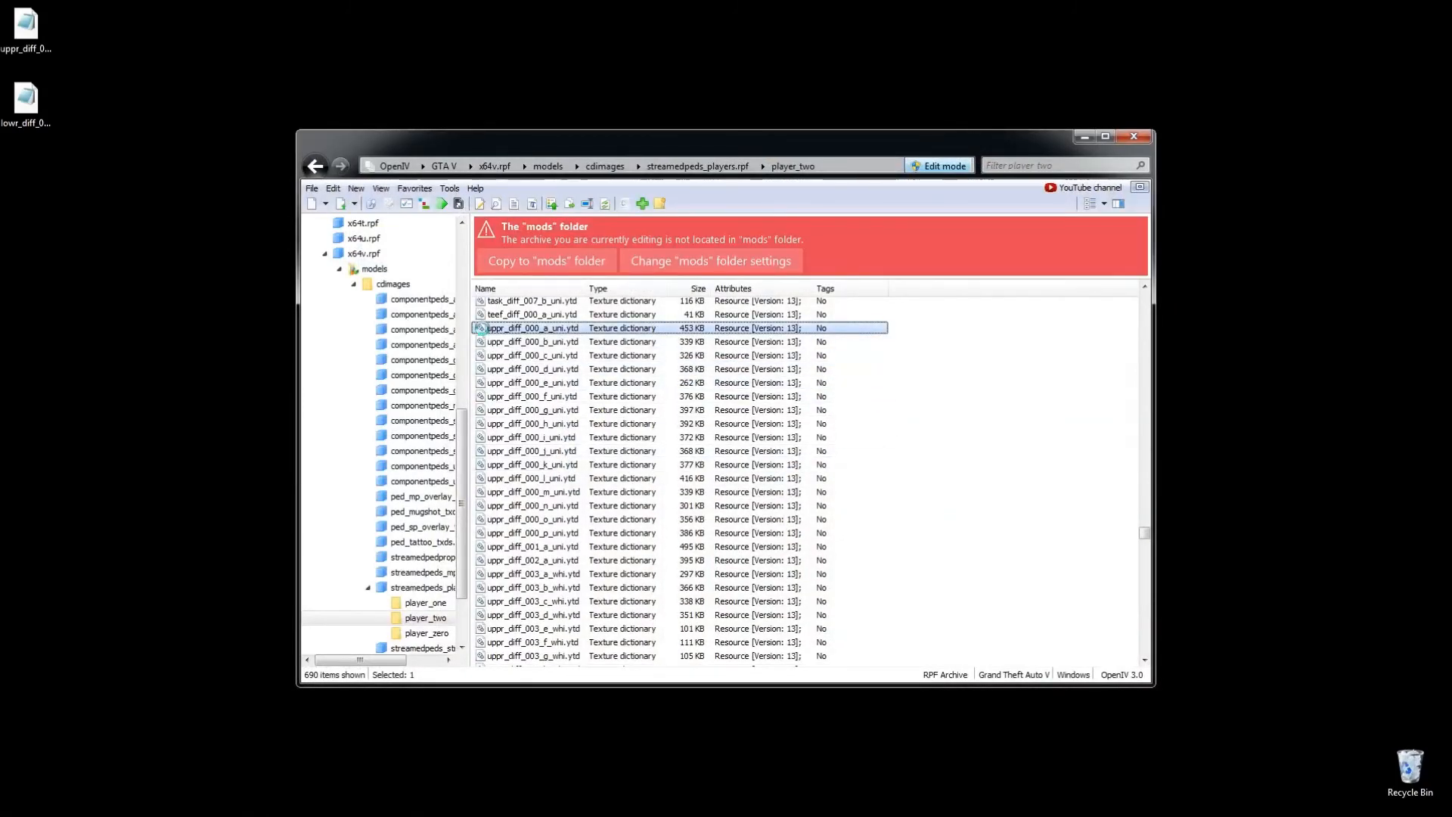
Step: Replace the uppr_diff_000_a_uni texture with uppr_diff_000_a_uni.dds from the desktop
{"action": "double_click", "coordinate": [531, 328]}
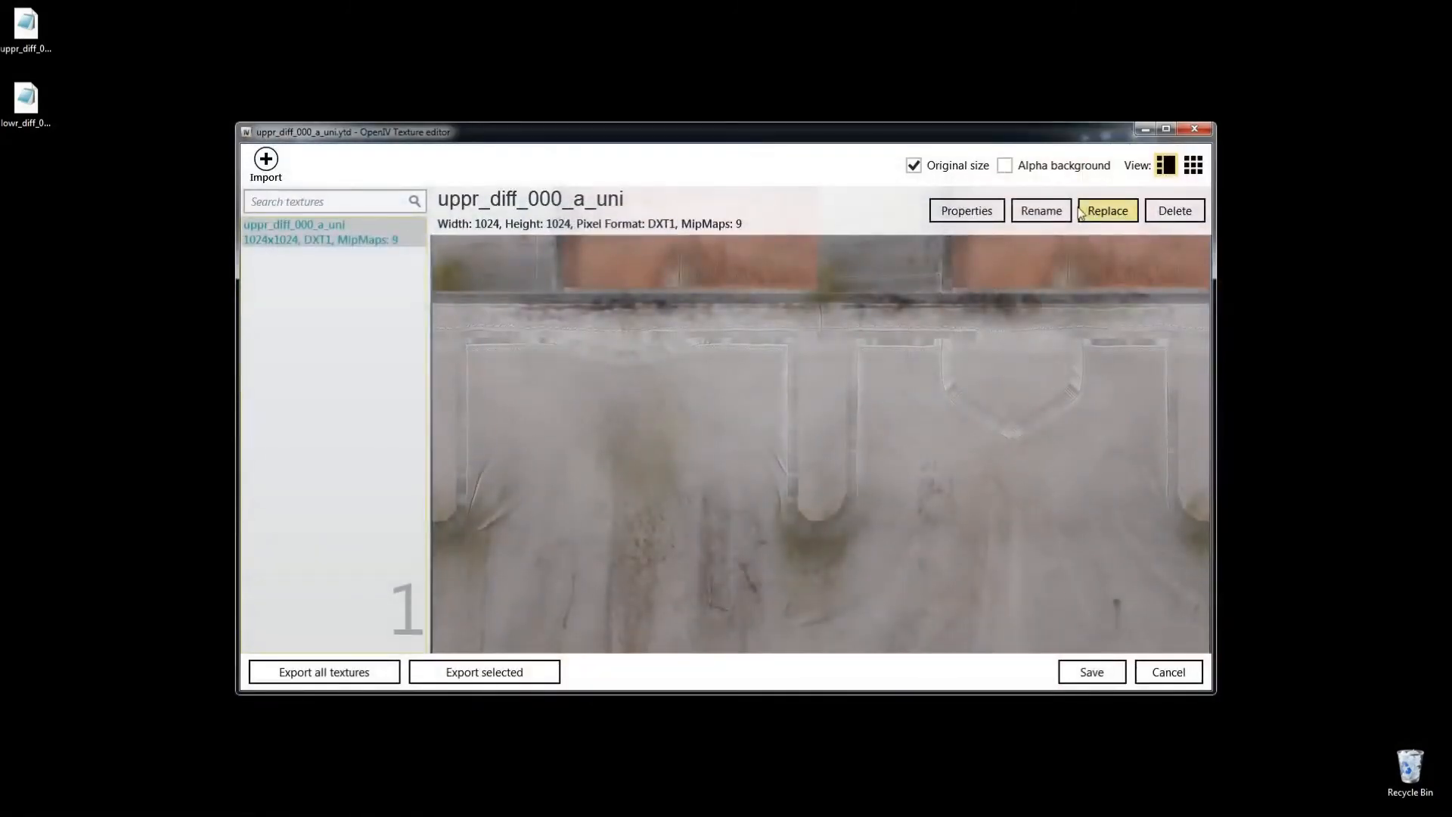
{"action": "left_click", "coordinate": [1107, 210]}
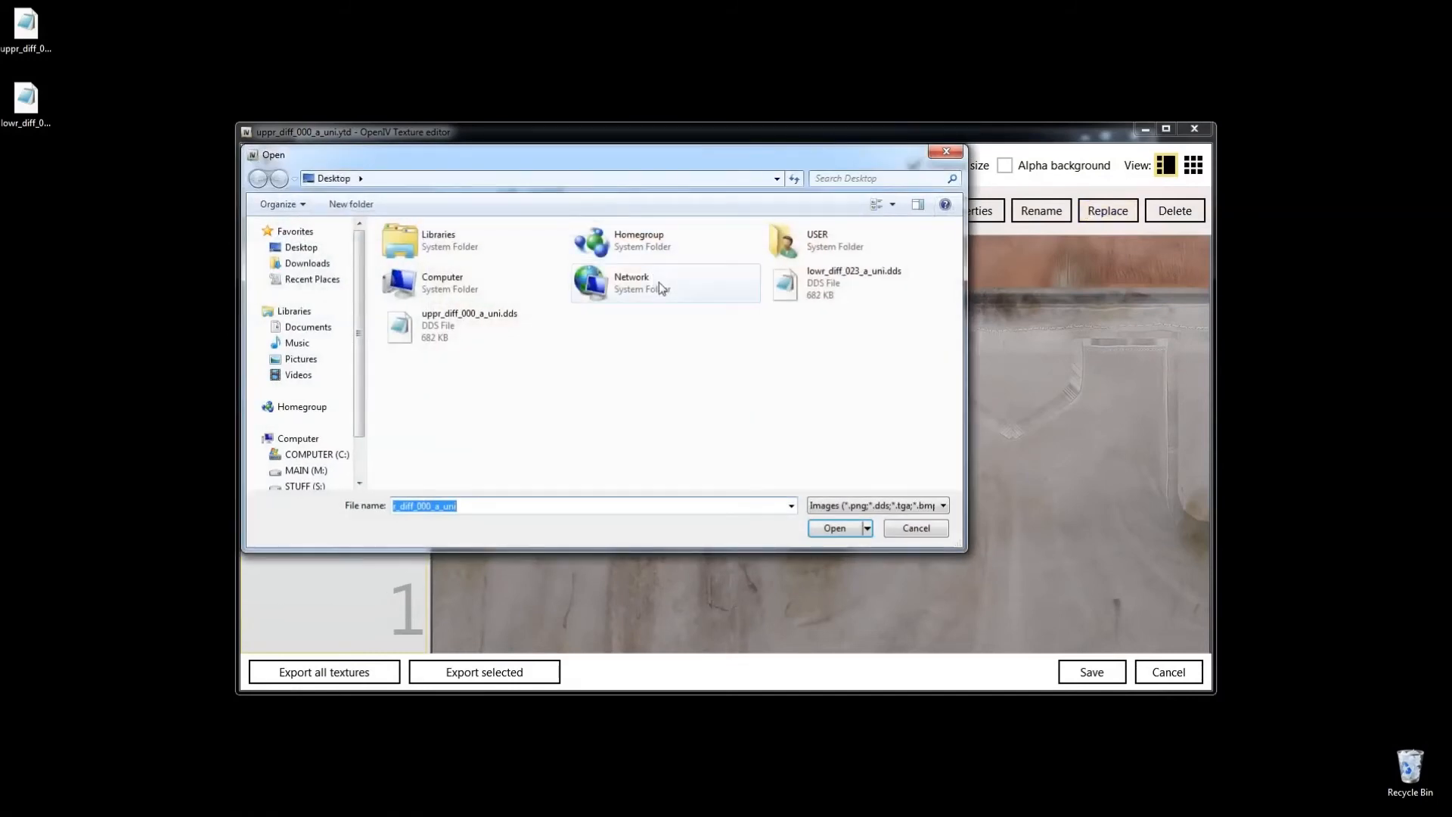
{"action": "left_click", "coordinate": [469, 325]}
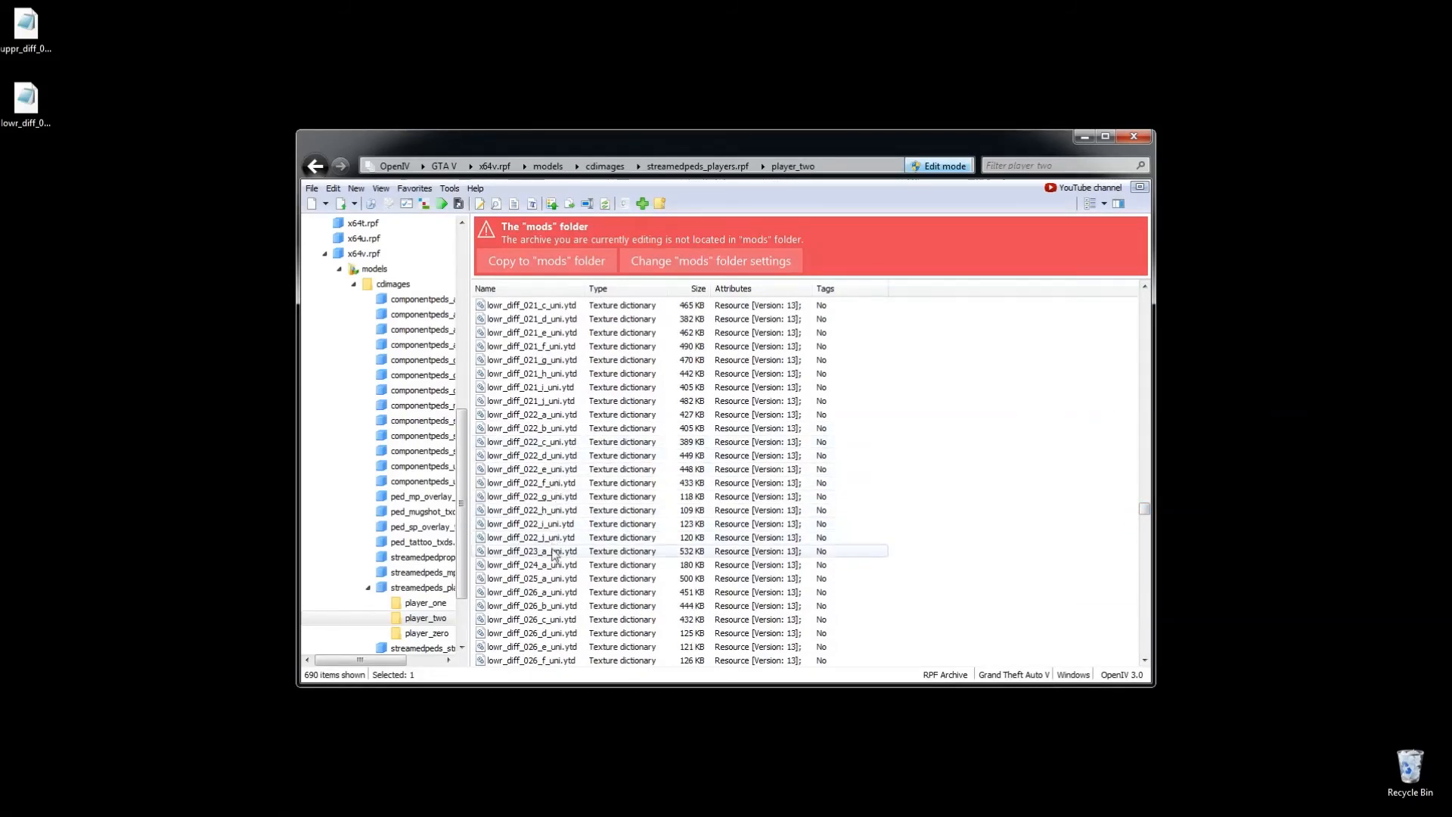
Step: Replace the lowr_diff_023_a_uni texture with lowr_diff_023_a_uni.dds and save it
{"action": "double_click", "coordinate": [531, 550]}
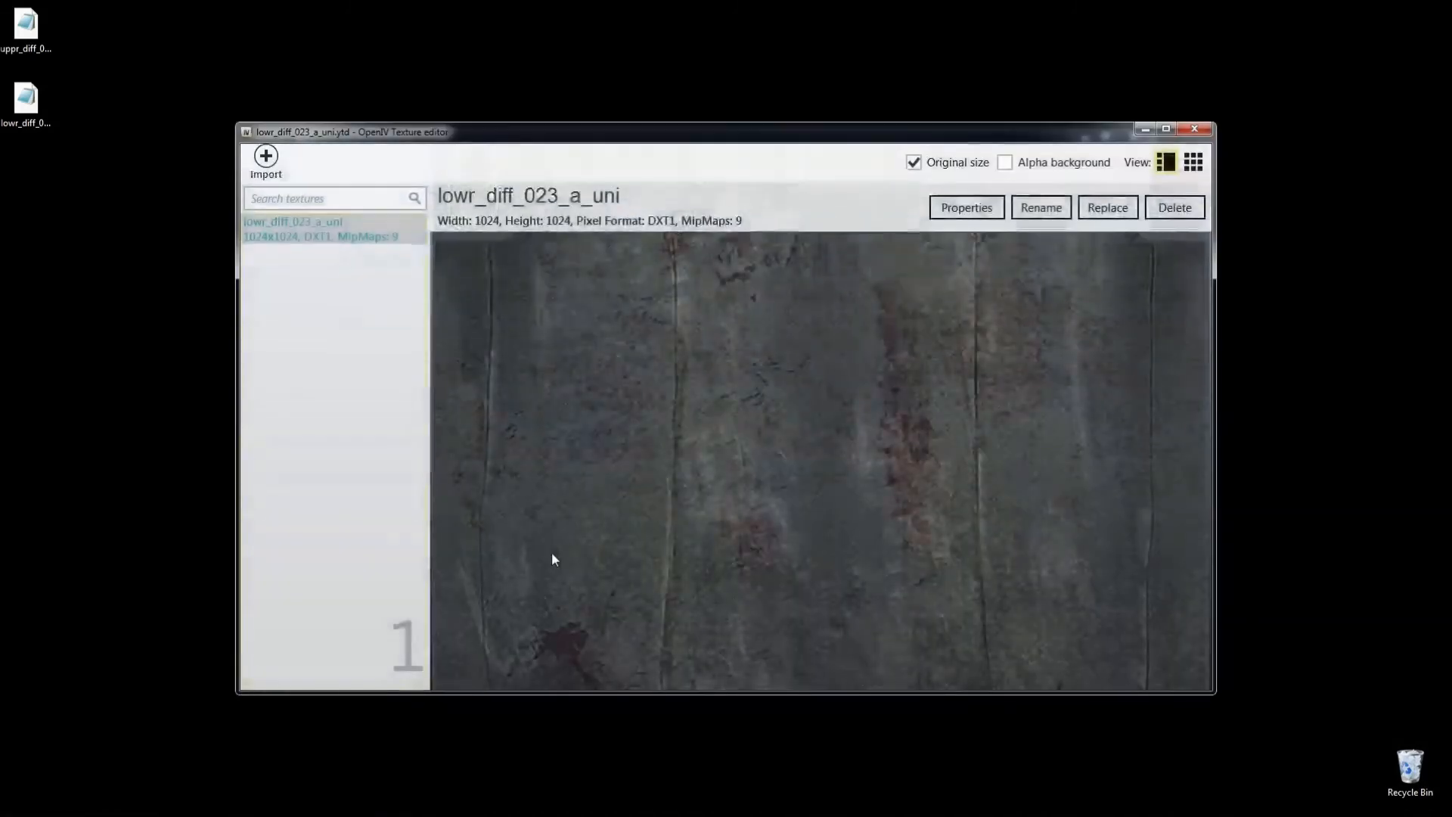
{"action": "left_click", "coordinate": [1108, 210]}
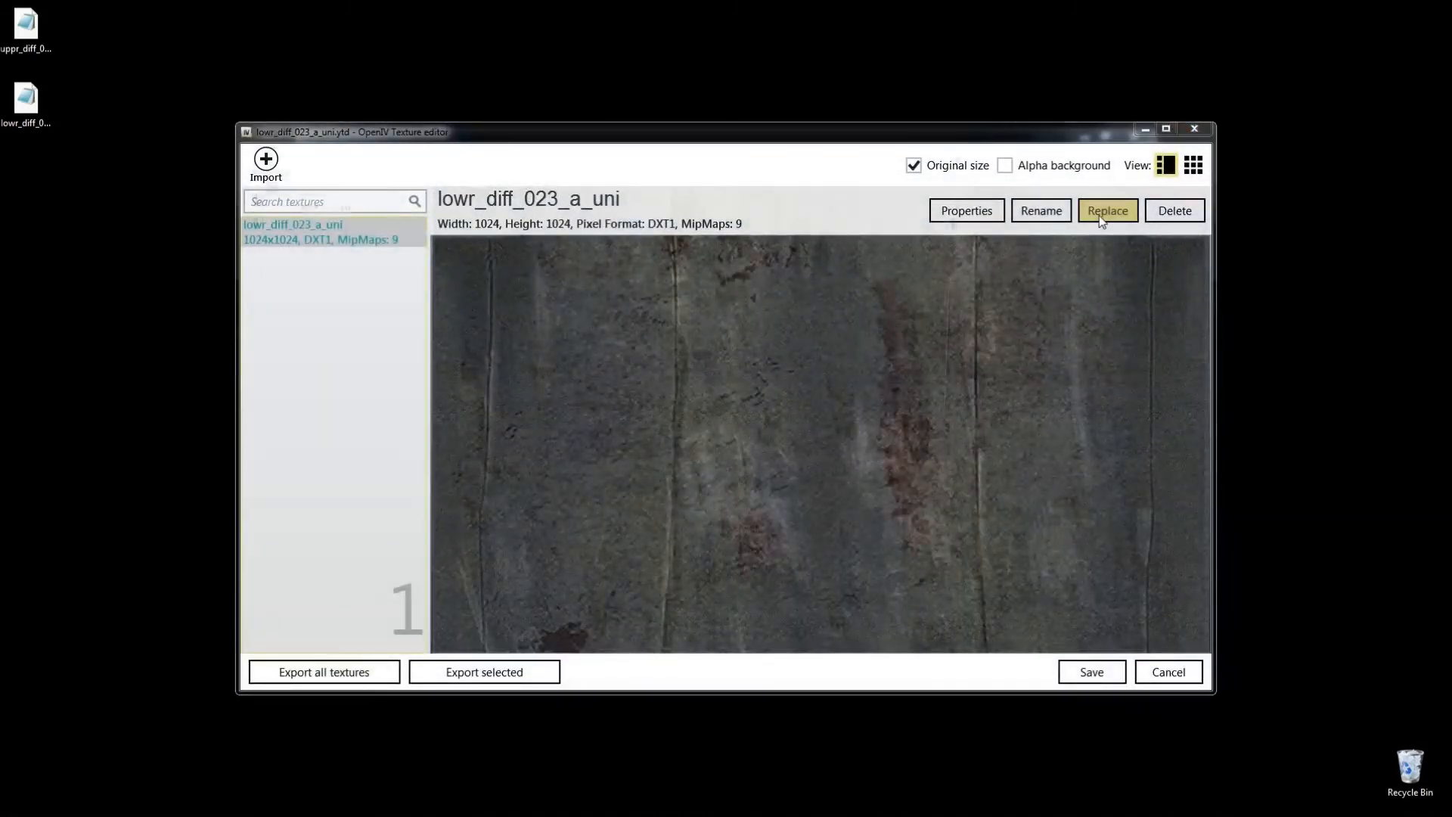
{"action": "left_click", "coordinate": [1107, 210]}
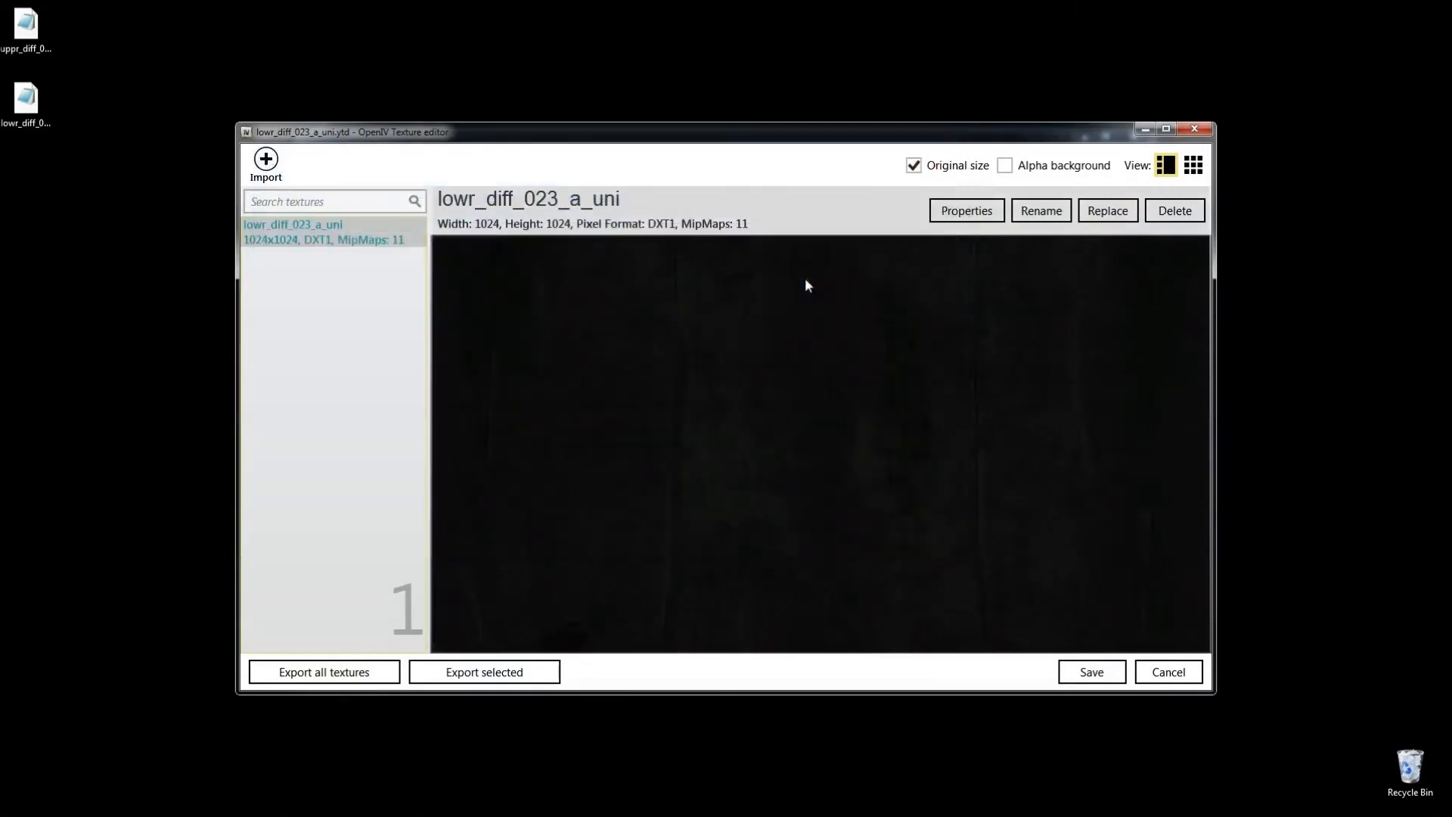
{"action": "left_click", "coordinate": [1090, 672]}
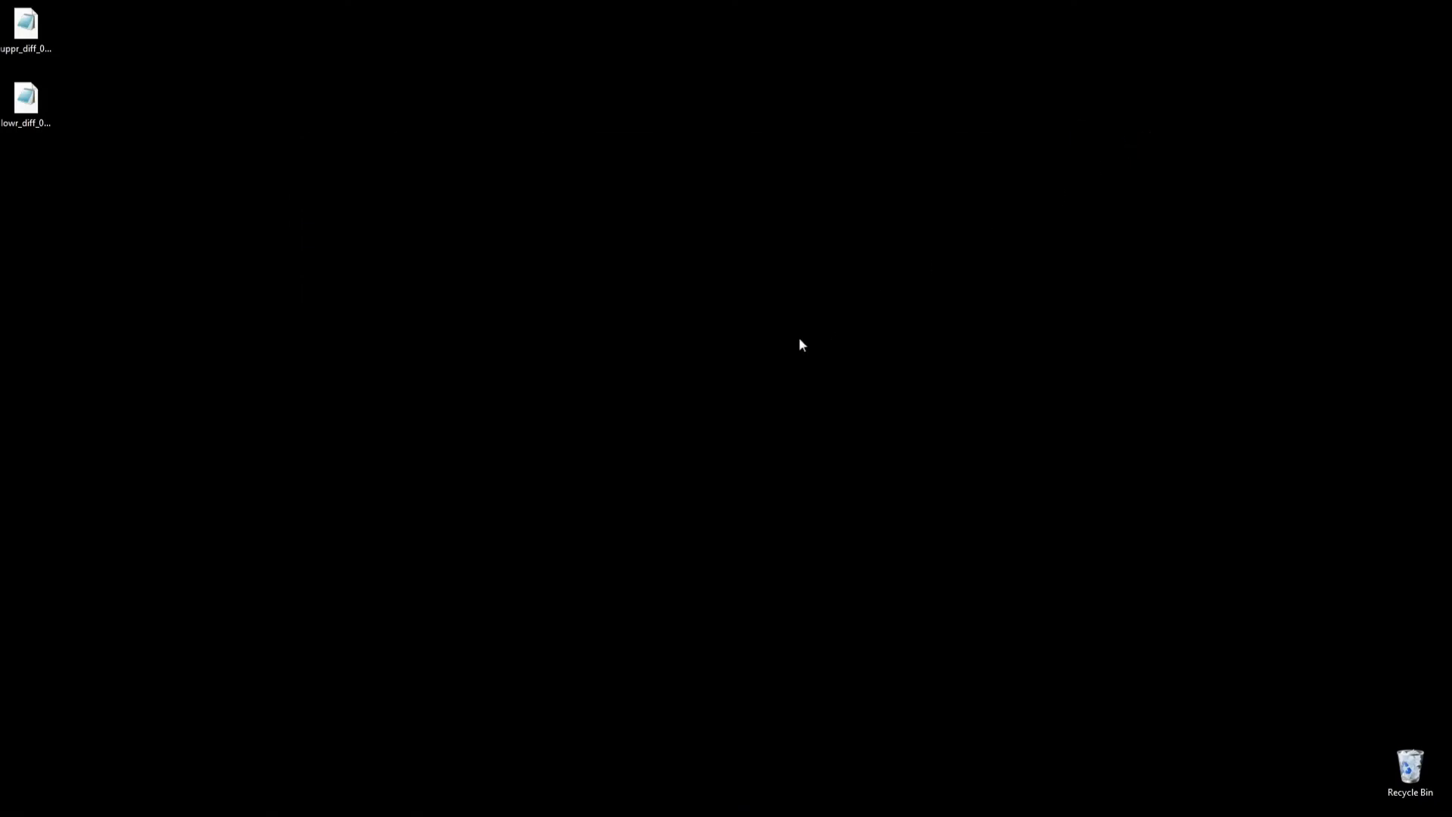
{"action": "mouse_move", "coordinate": [1231, 704]}
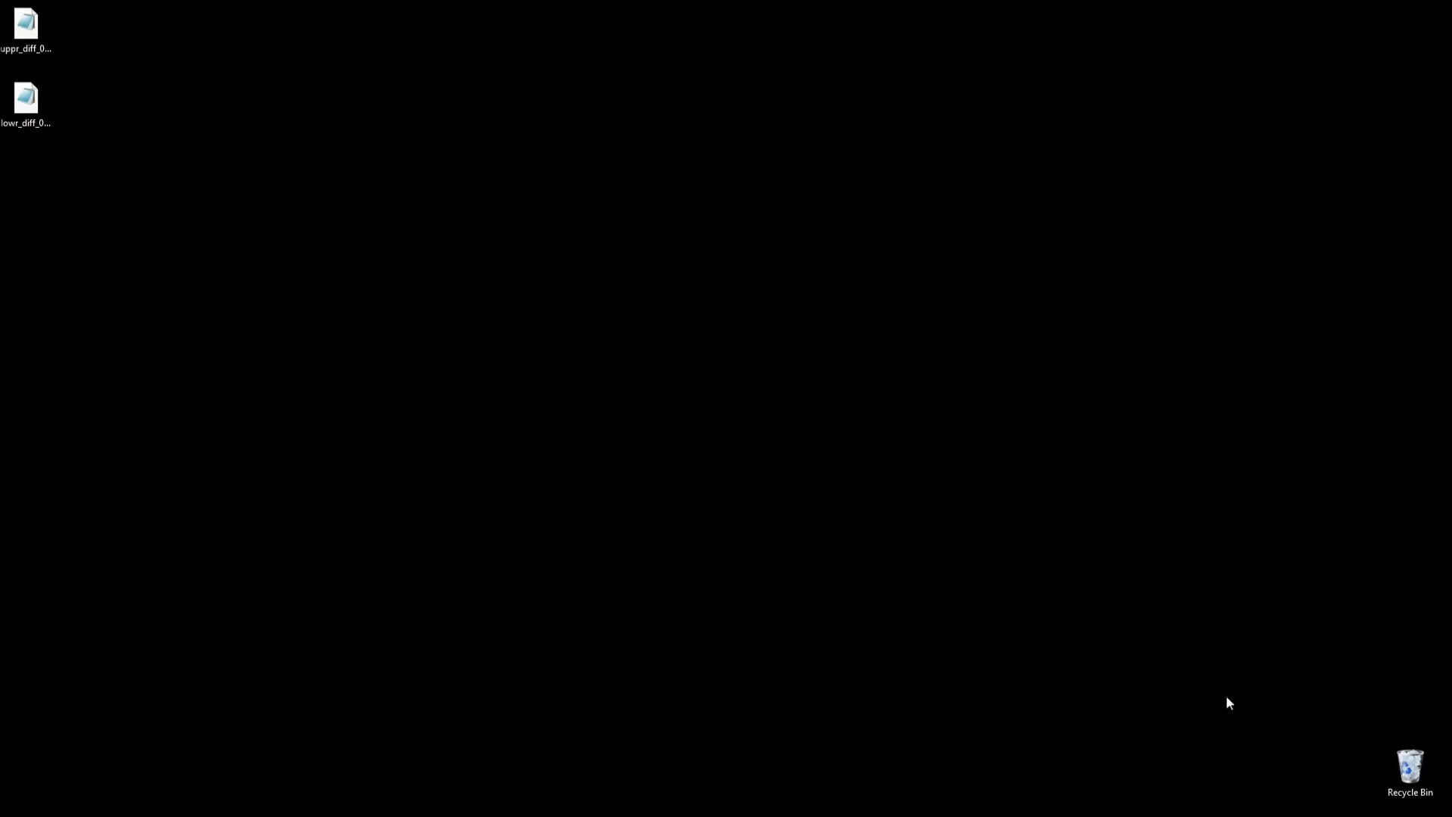